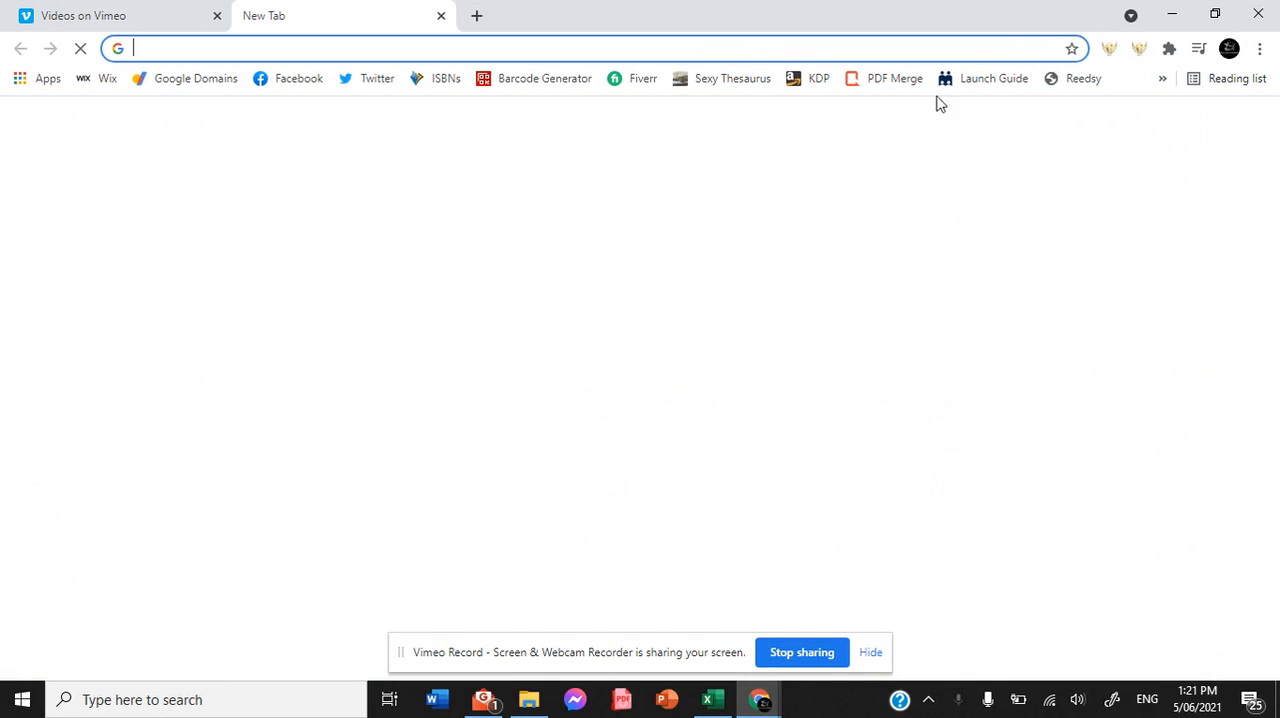
# Load the Google Play Books Partner Center home page from the bookmarks overflow
pyautogui.click(1160, 78)
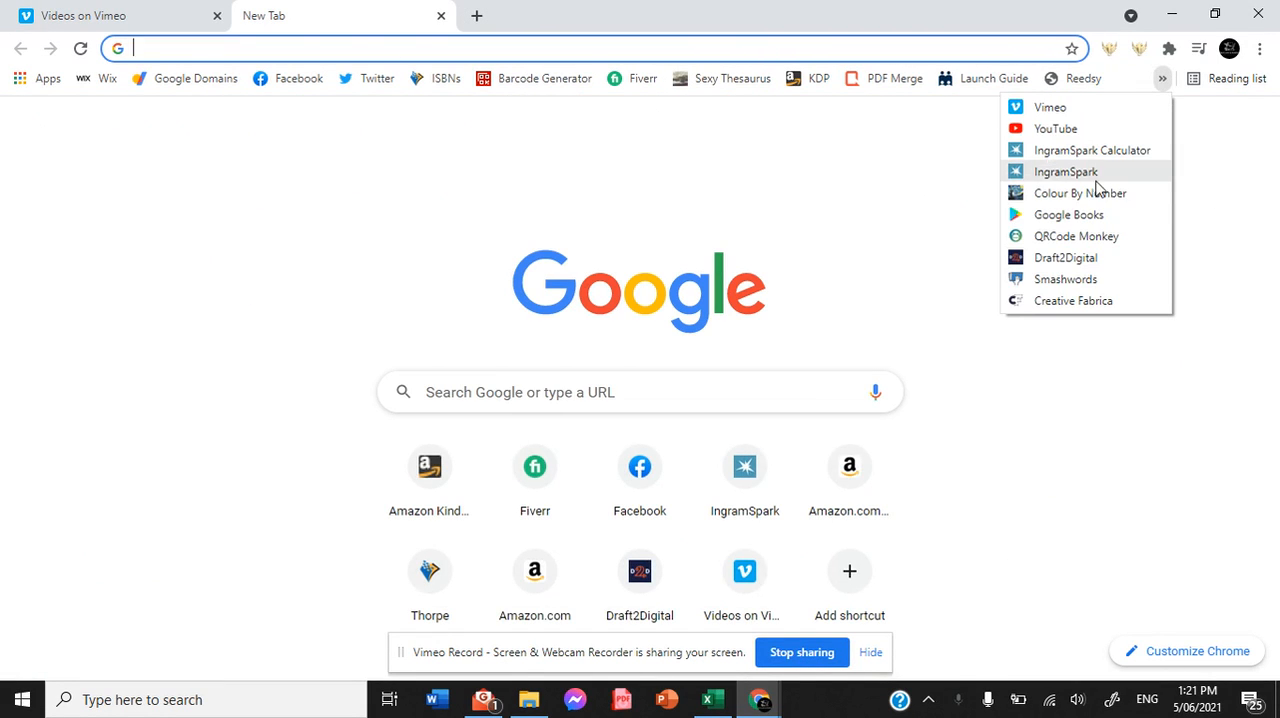
pyautogui.click(1068, 214)
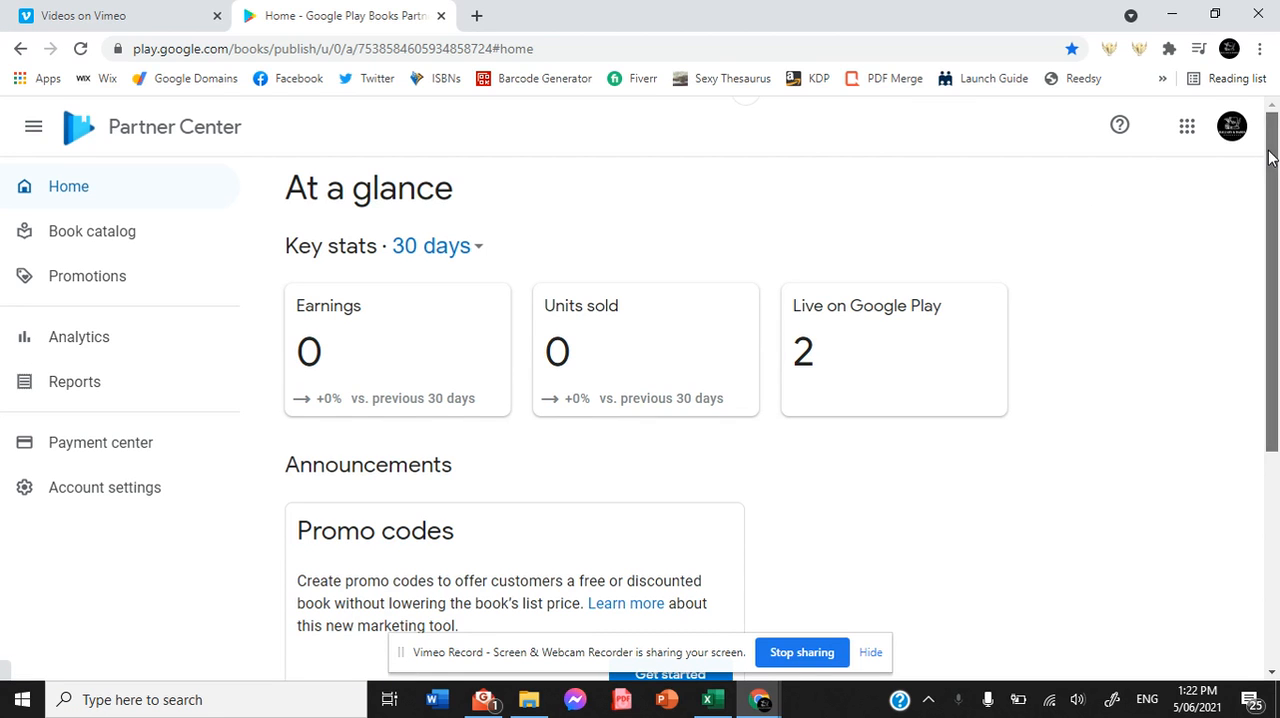
# View the Book catalog from the sidebar and start adding a new book
pyautogui.scroll(-3)
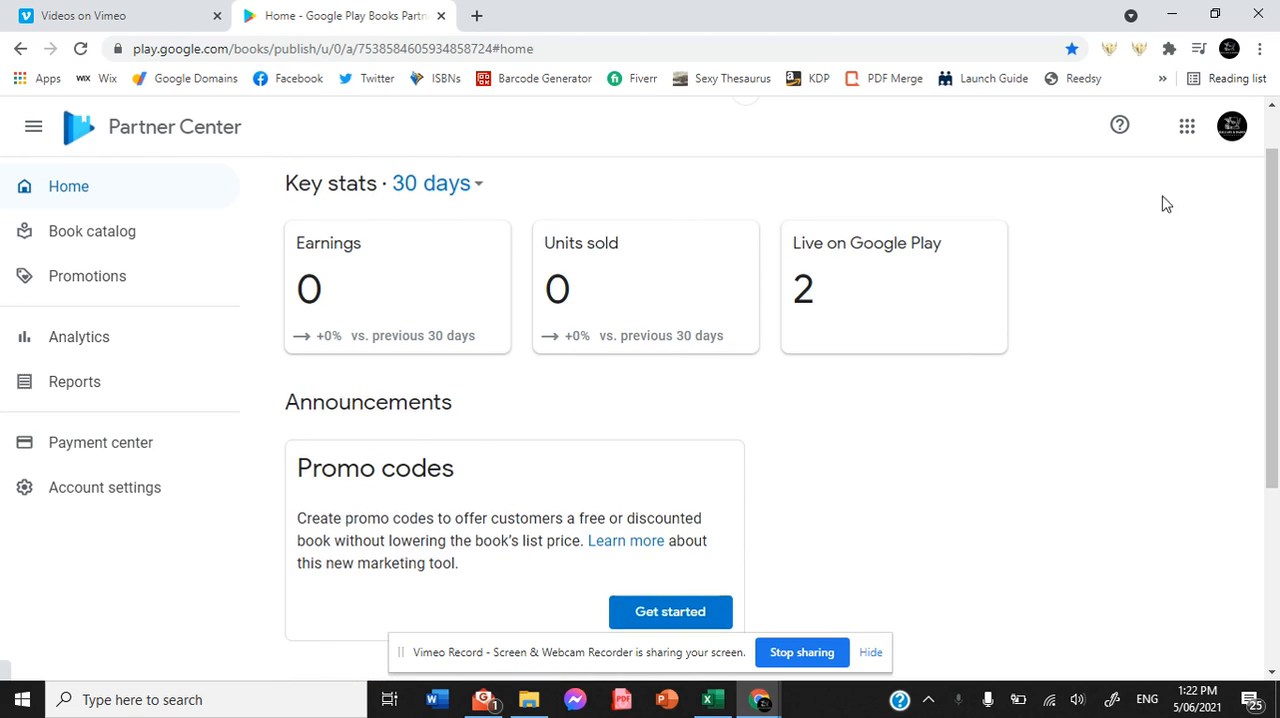
pyautogui.click(92, 232)
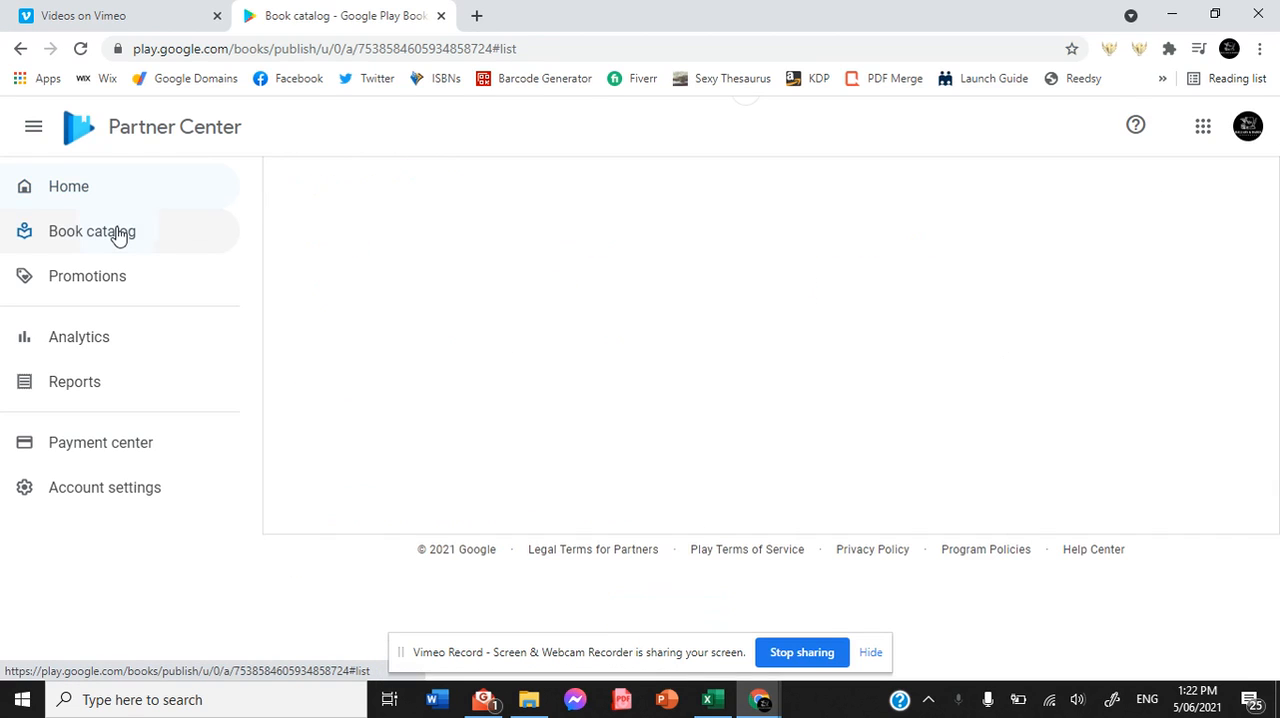
pyautogui.click(92, 232)
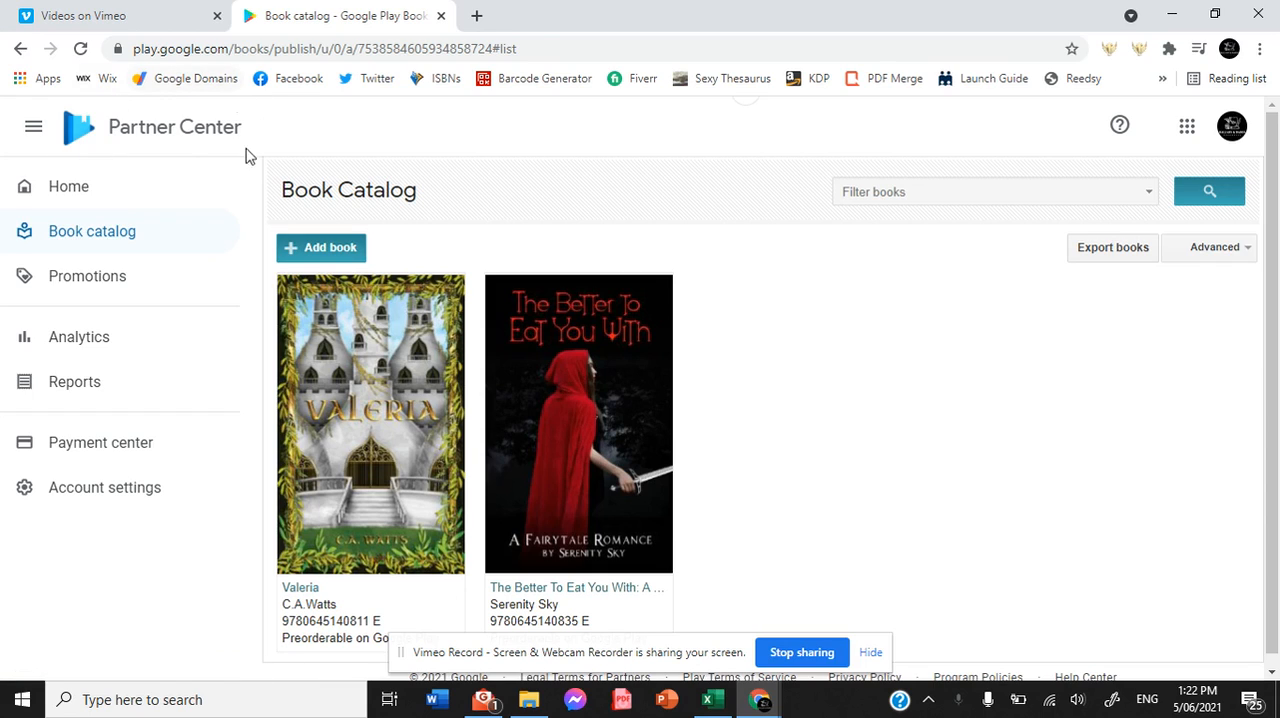
pyautogui.moveTo(490, 220)
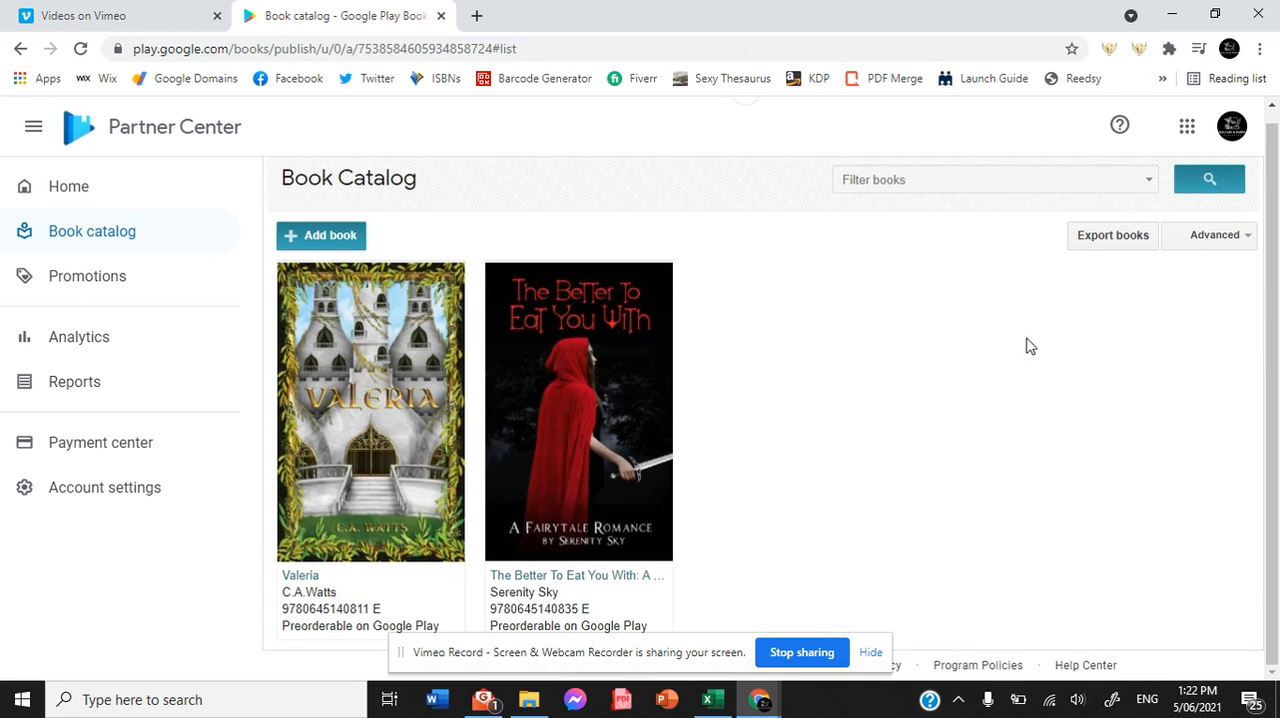
pyautogui.moveTo(476, 192)
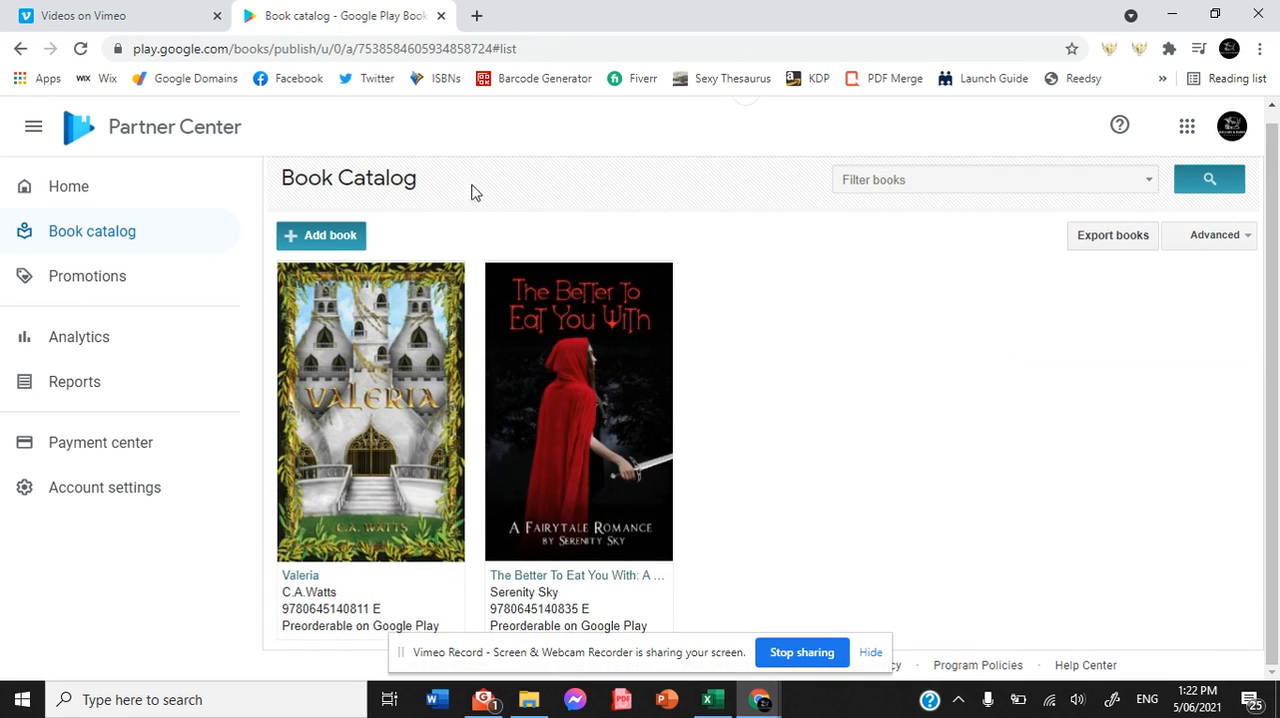
pyautogui.click(320, 236)
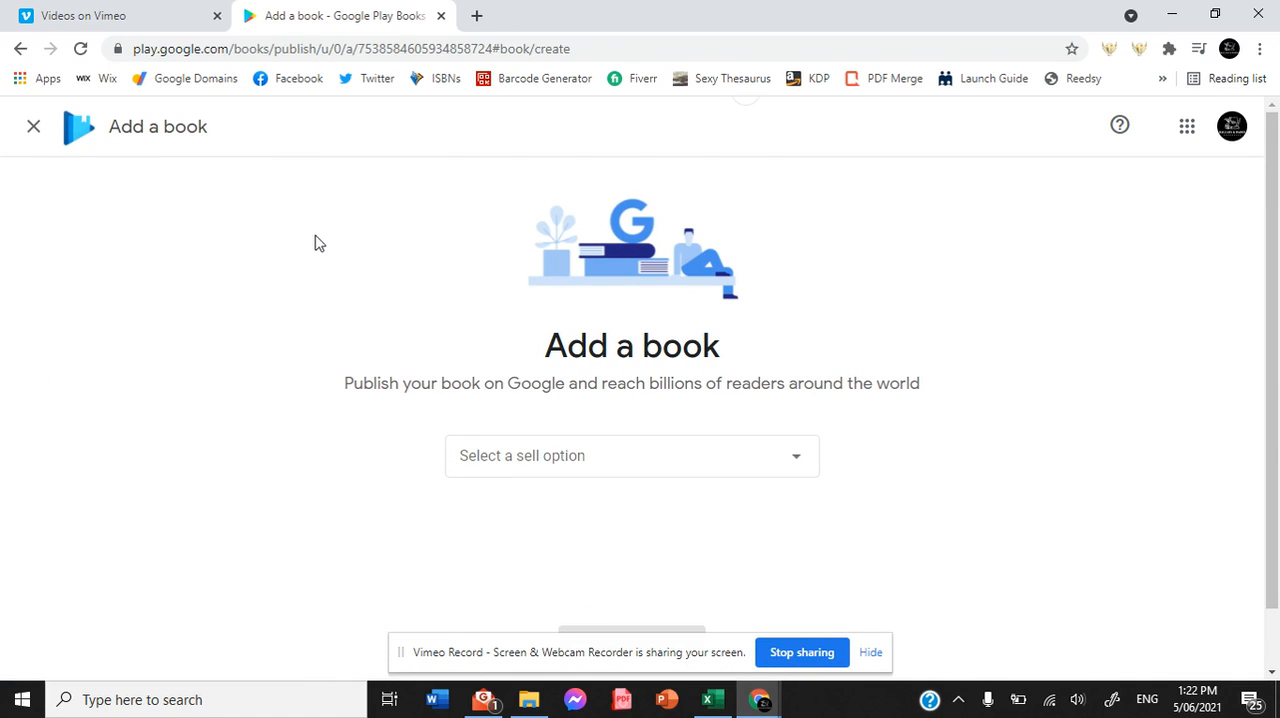
# Set Sell option to 'Sell ebook on Google Play' and Book ID to 'Use an ISBN or EAN'
pyautogui.click(632, 456)
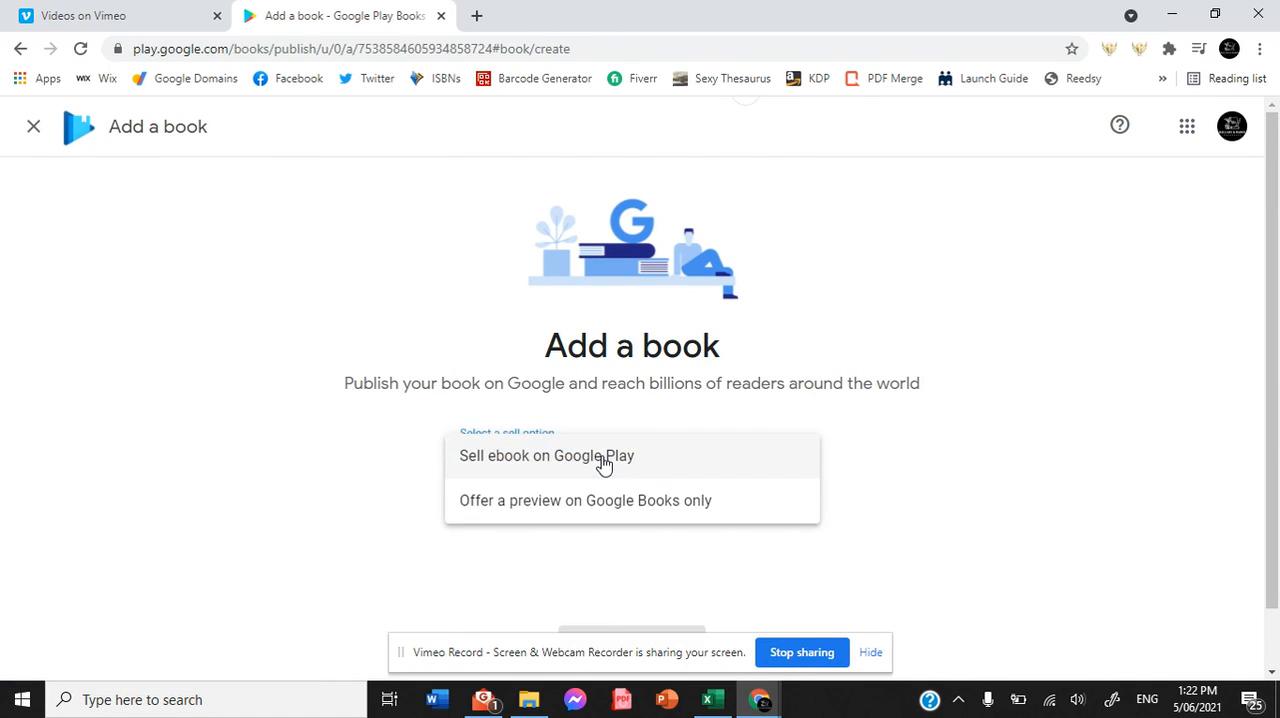
pyautogui.click(546, 456)
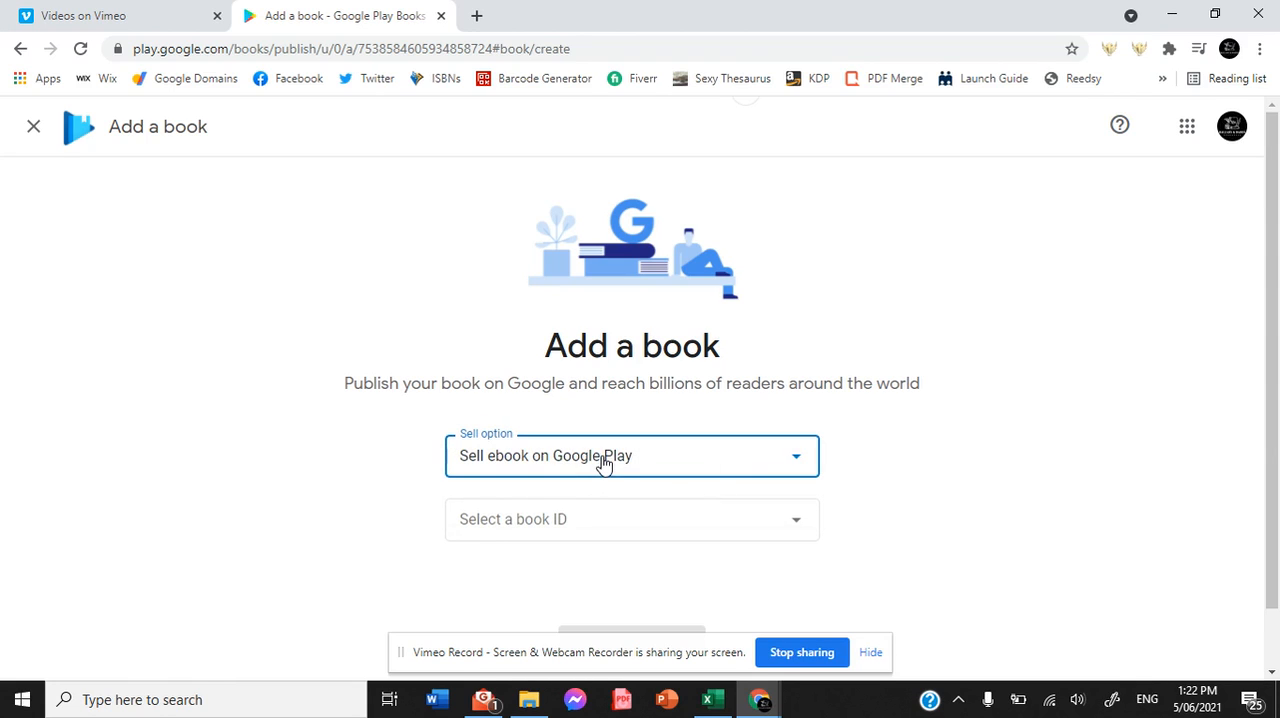
pyautogui.click(632, 520)
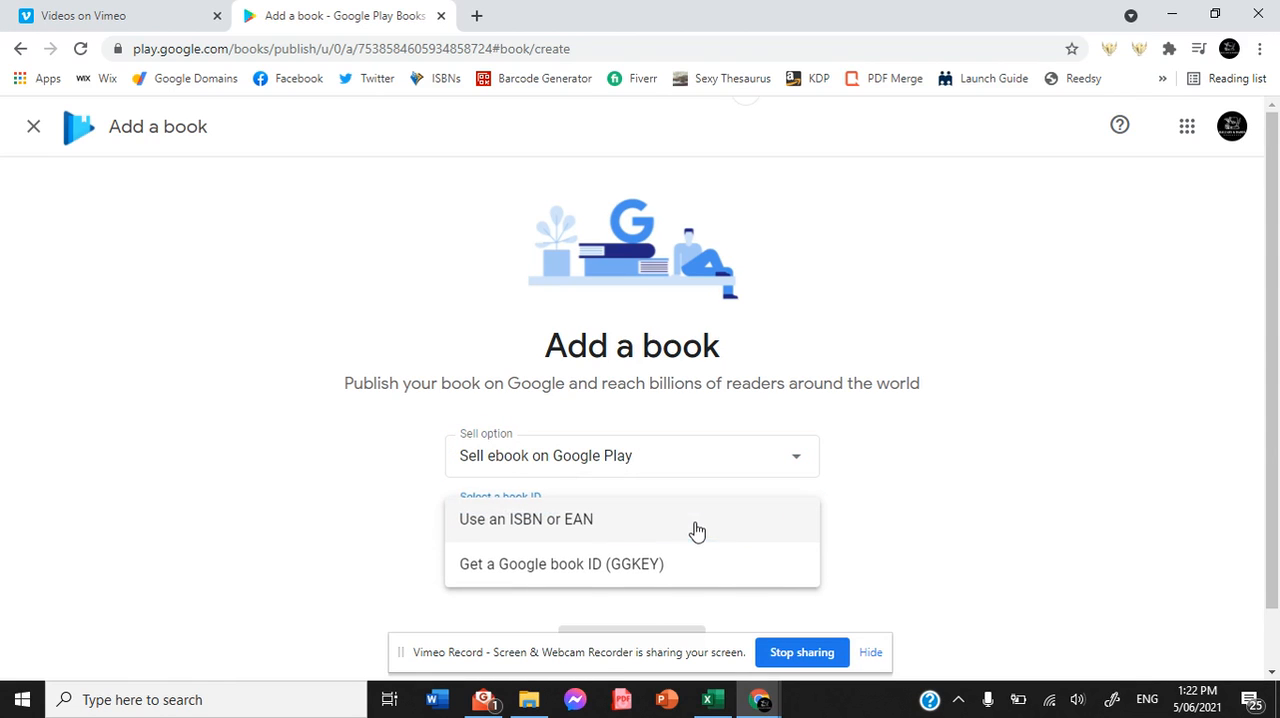
pyautogui.click(526, 520)
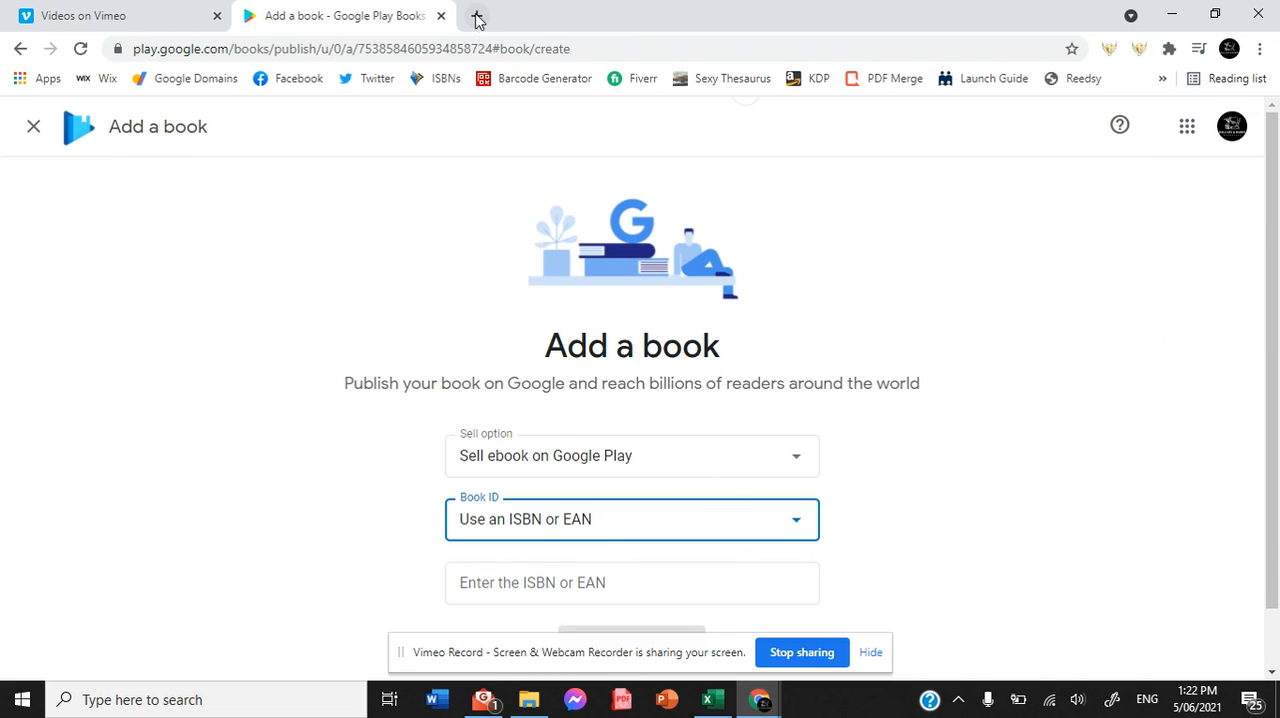
pyautogui.click(632, 582)
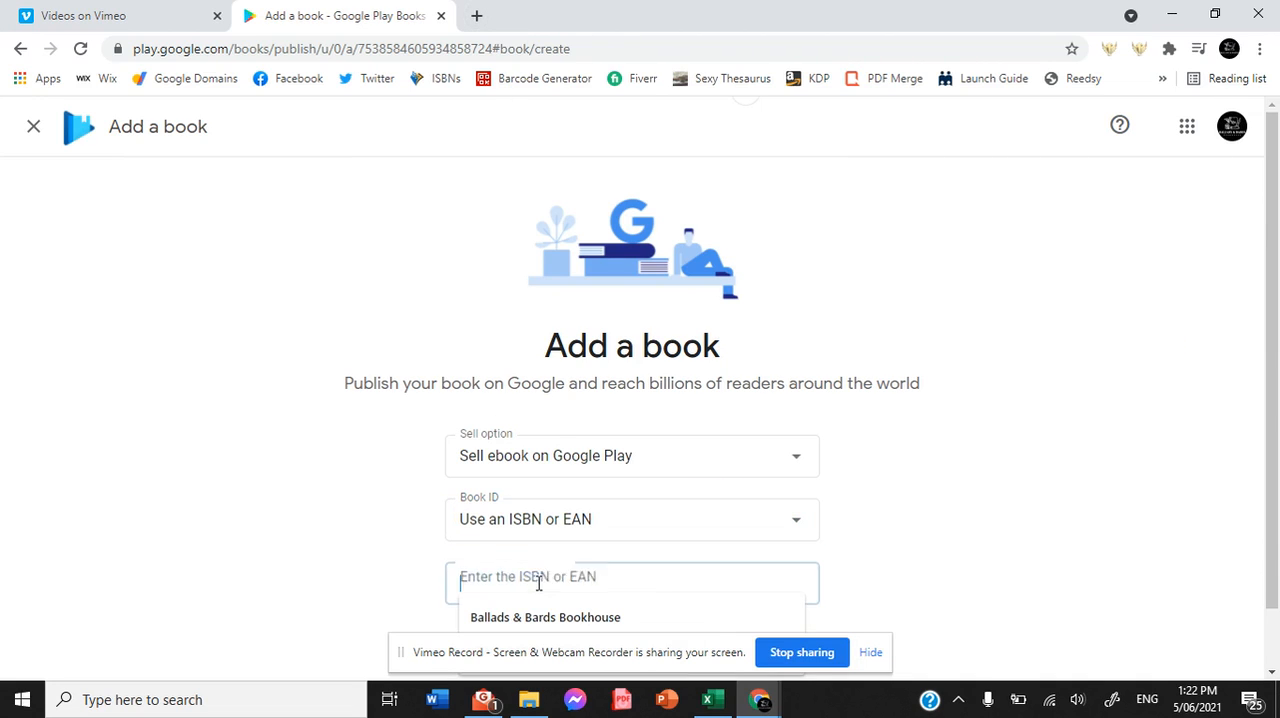
pyautogui.write('https://vimeo.com/559275926/b90baae566')
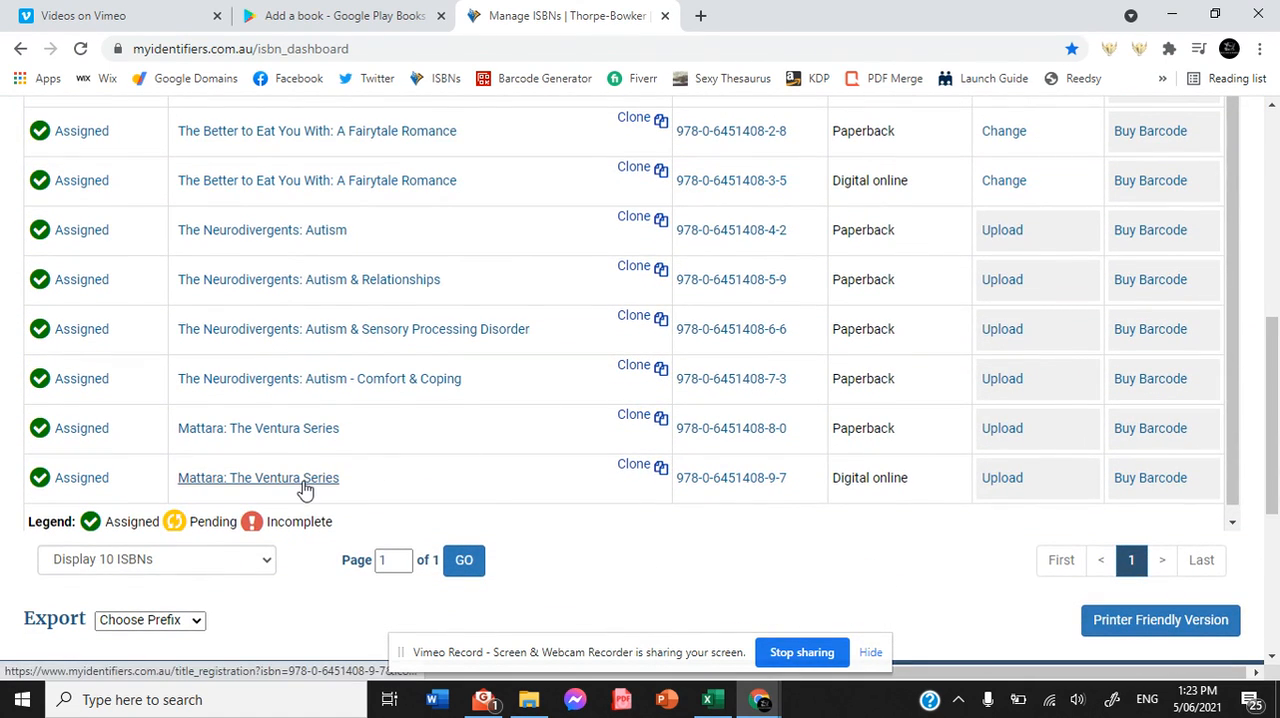
pyautogui.click(258, 476)
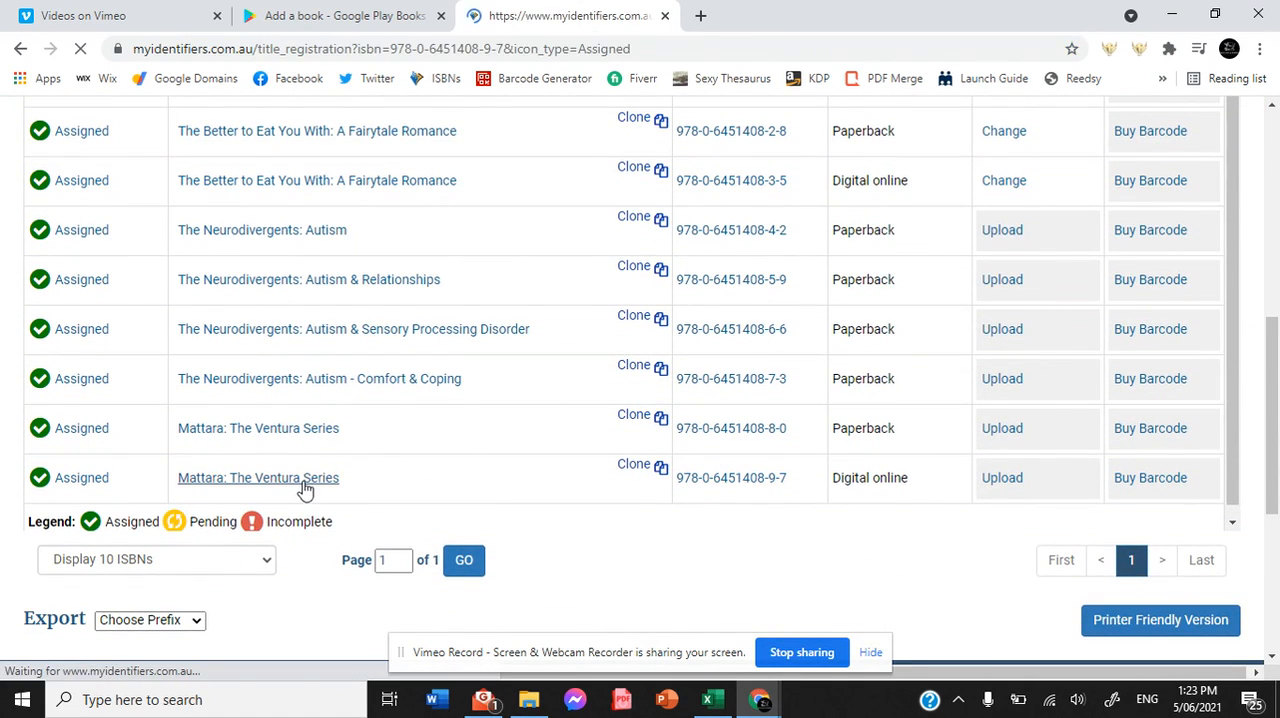
pyautogui.click(256, 476)
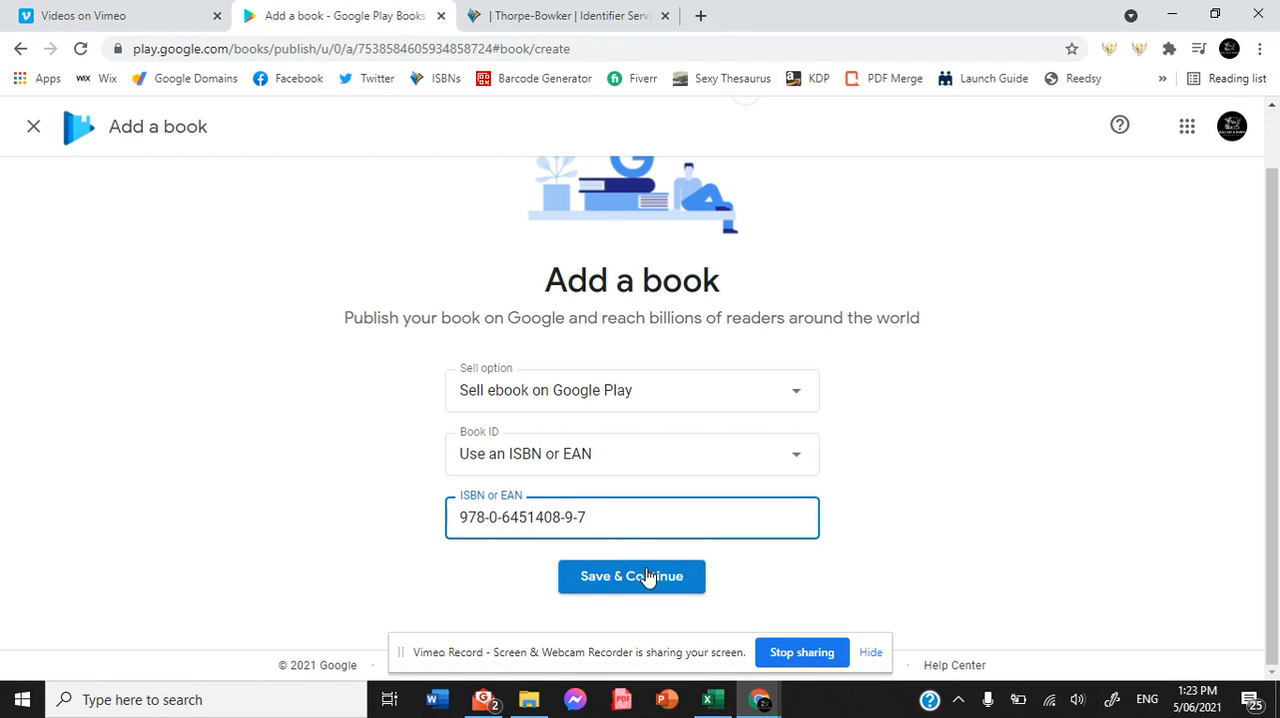
# Save the ISBN and enter the title 'Mattara' on About the book
pyautogui.click(632, 576)
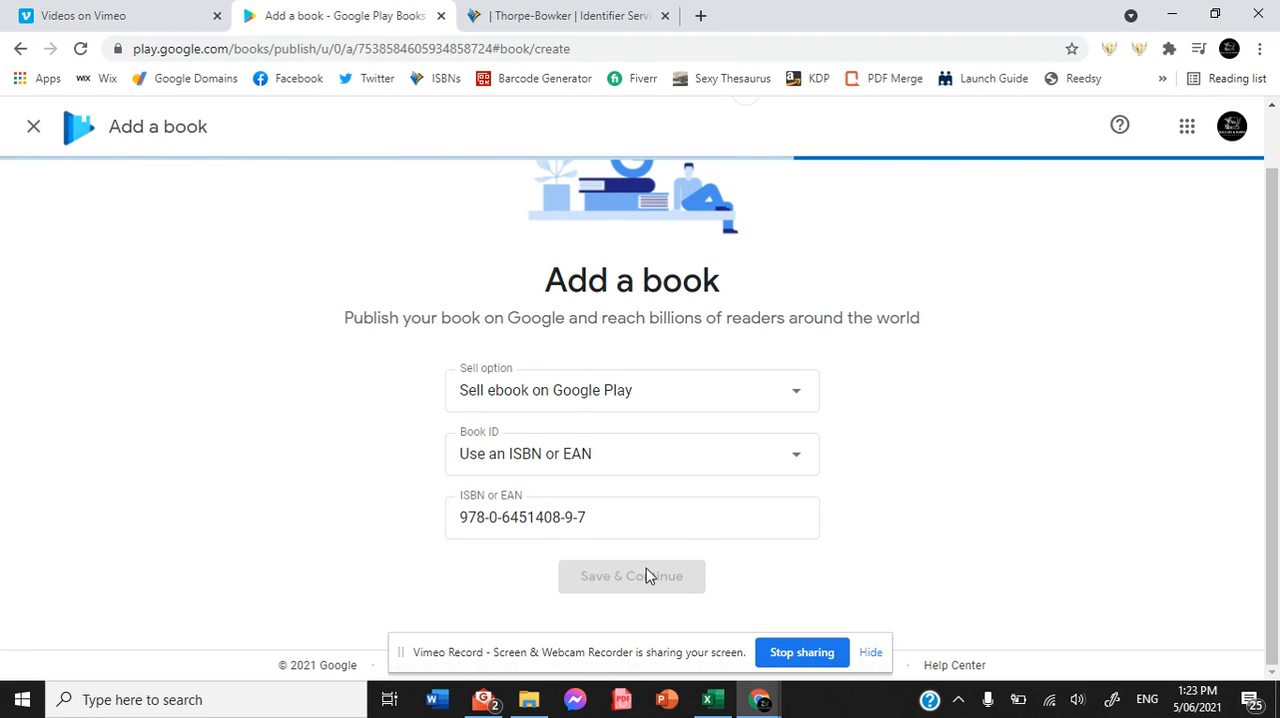
pyautogui.click(632, 576)
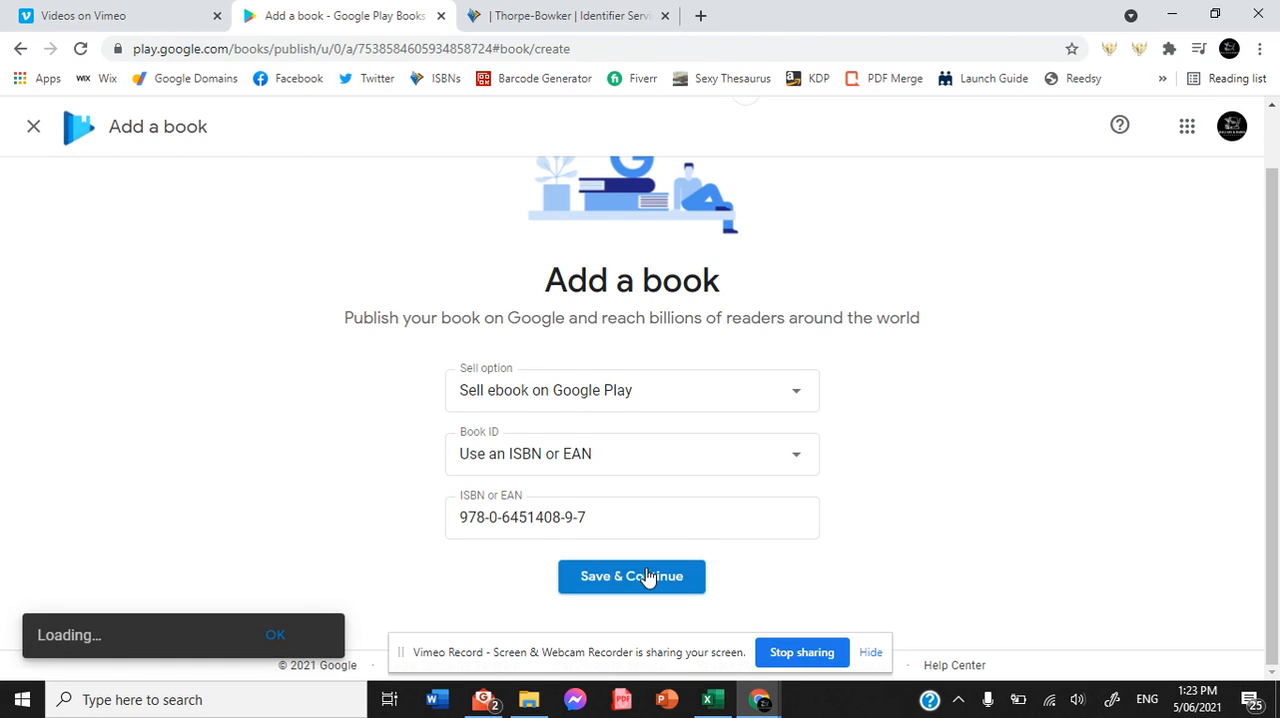
pyautogui.click(632, 576)
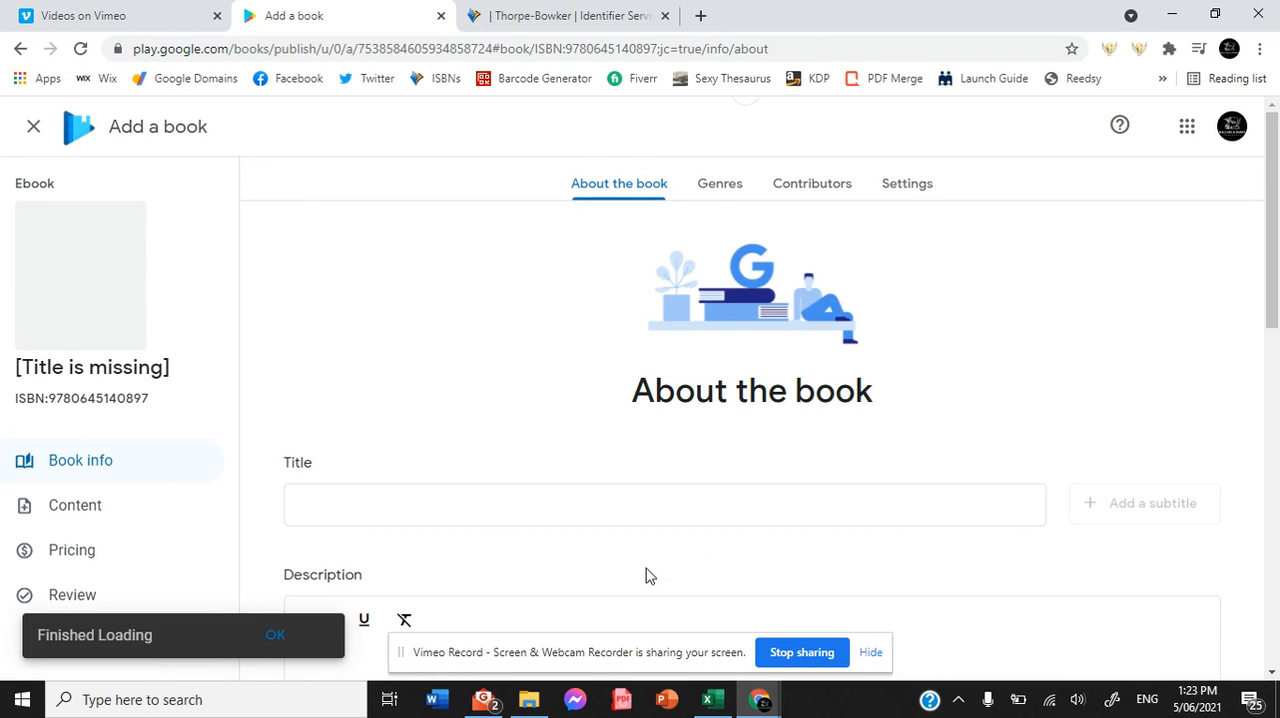
pyautogui.click(664, 504)
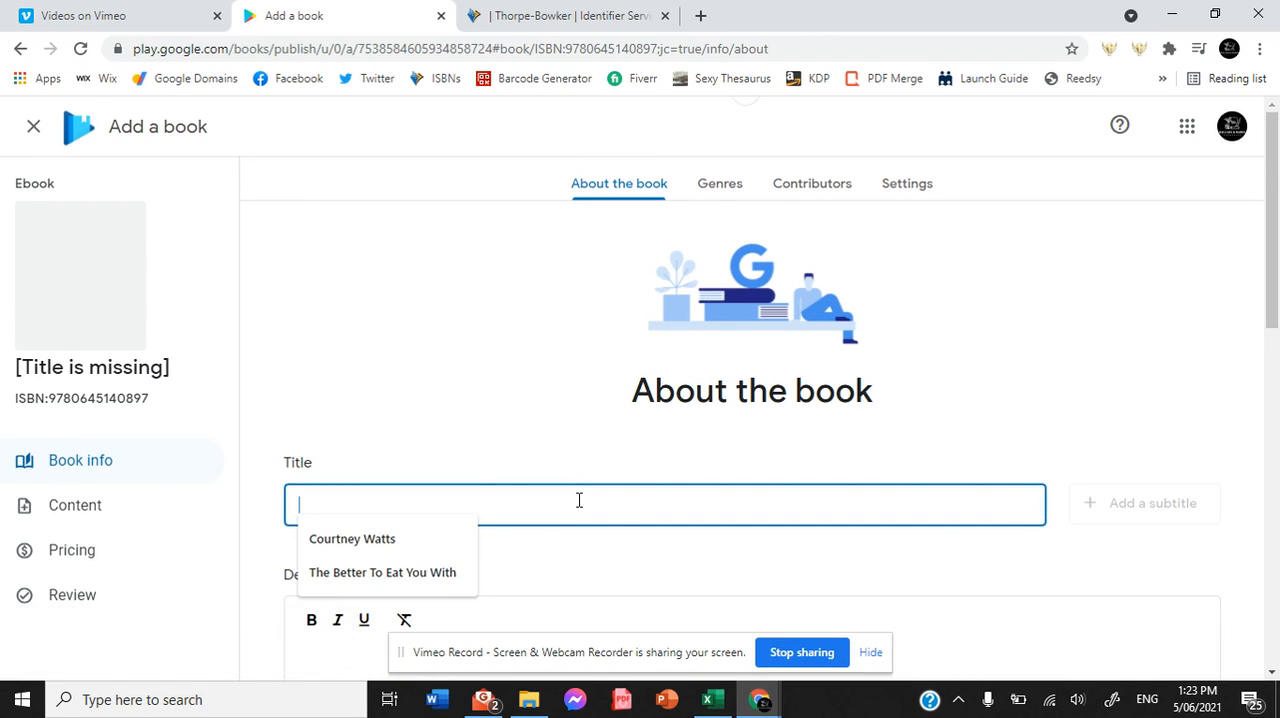
pyautogui.write('Mattara')
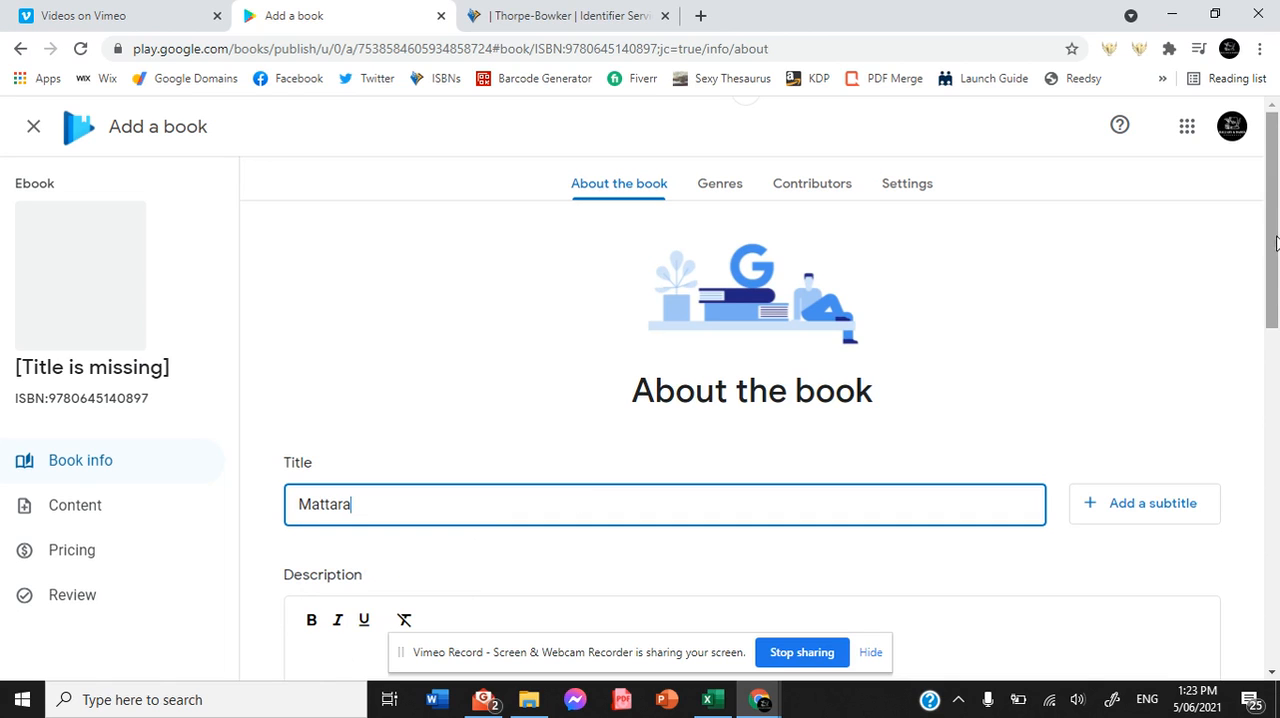
# Enter the description 'Rogue and Ranger return!'
pyautogui.scroll(-3)
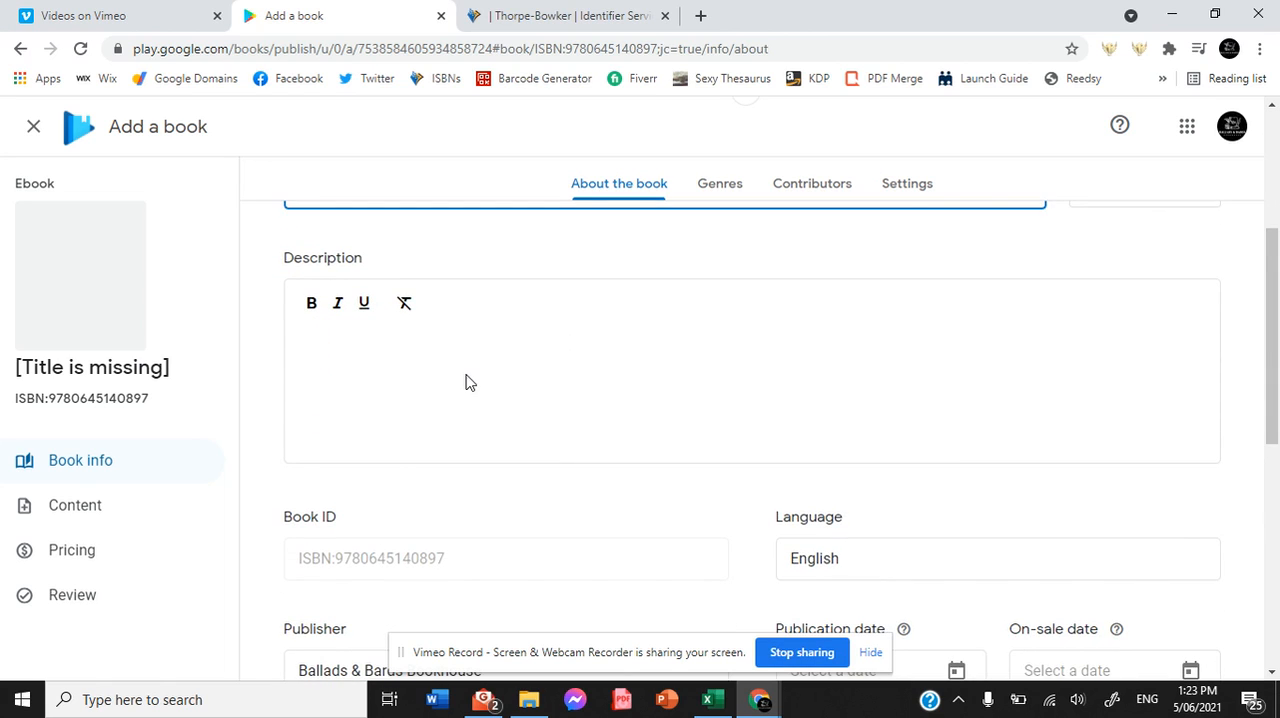
pyautogui.write('R')
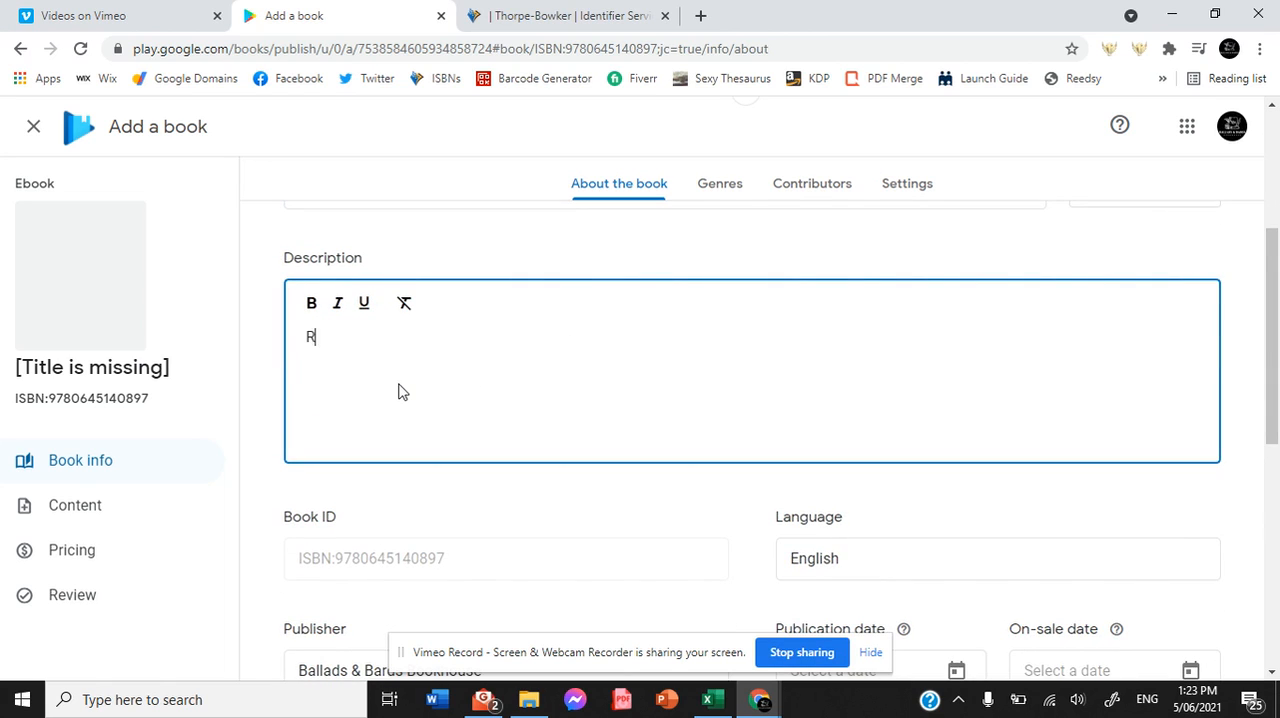
pyautogui.write('ogue and Ranger')
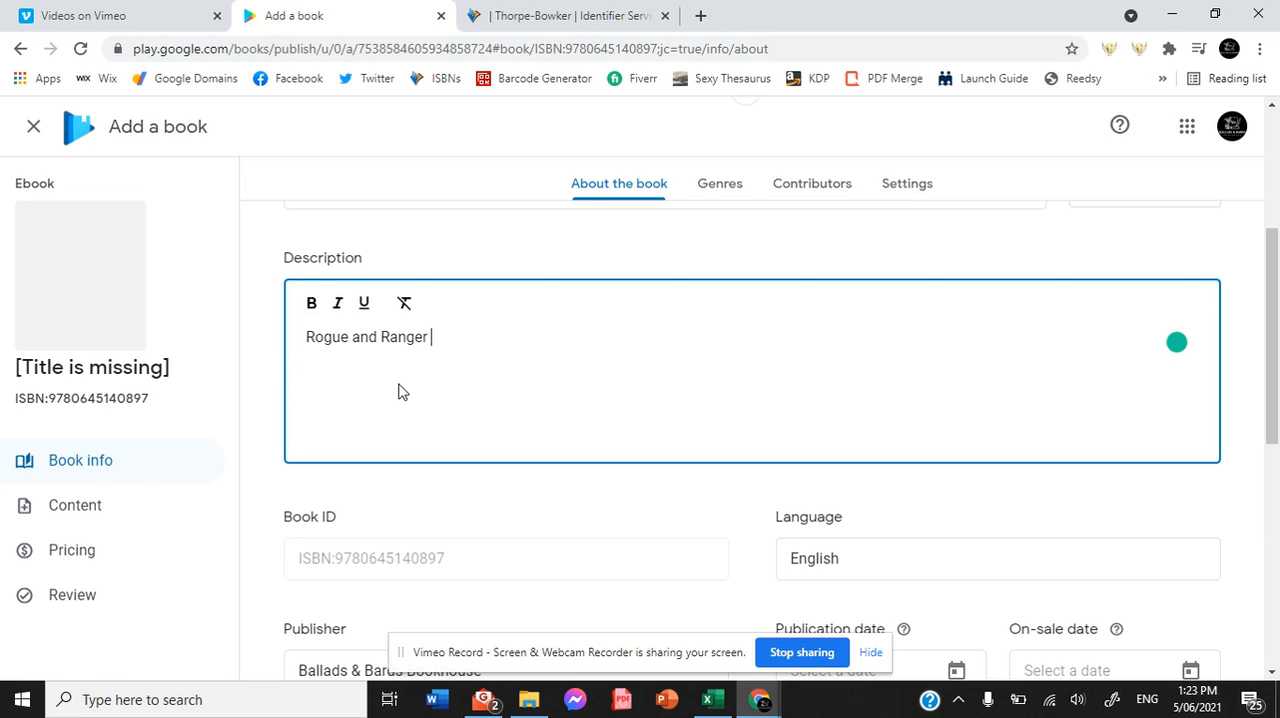
pyautogui.write('r')
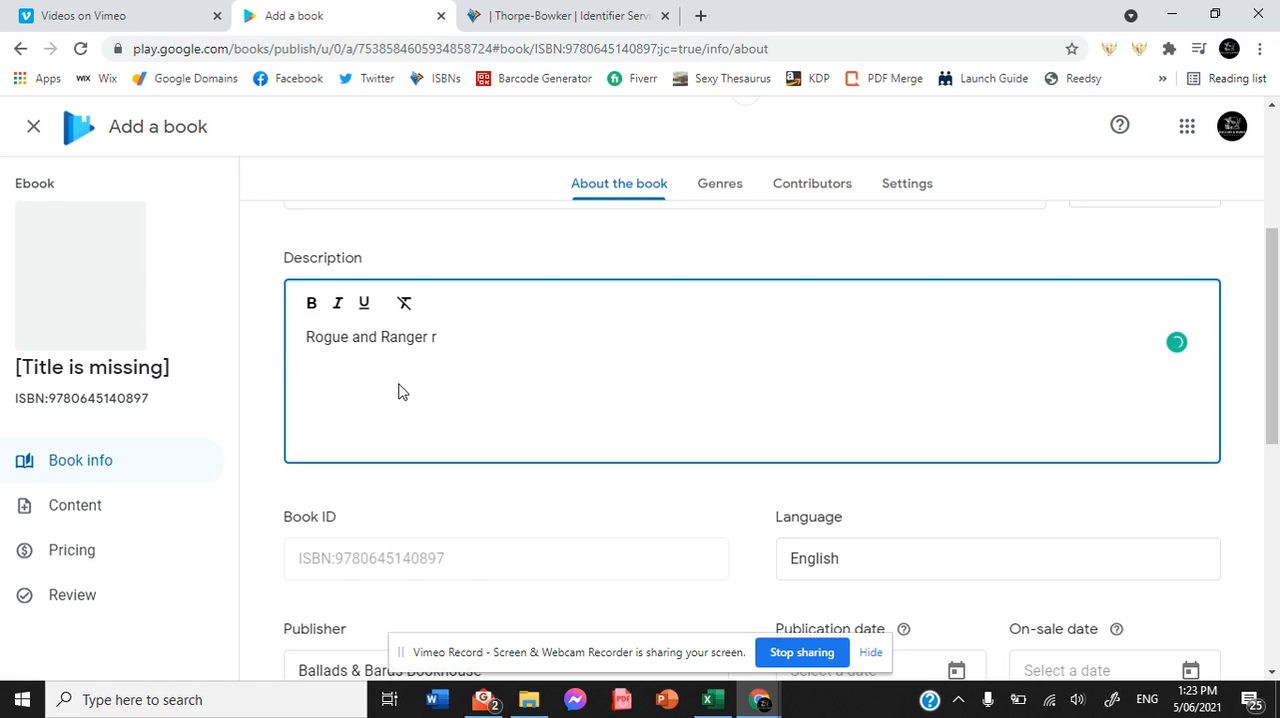
pyautogui.write('etur')
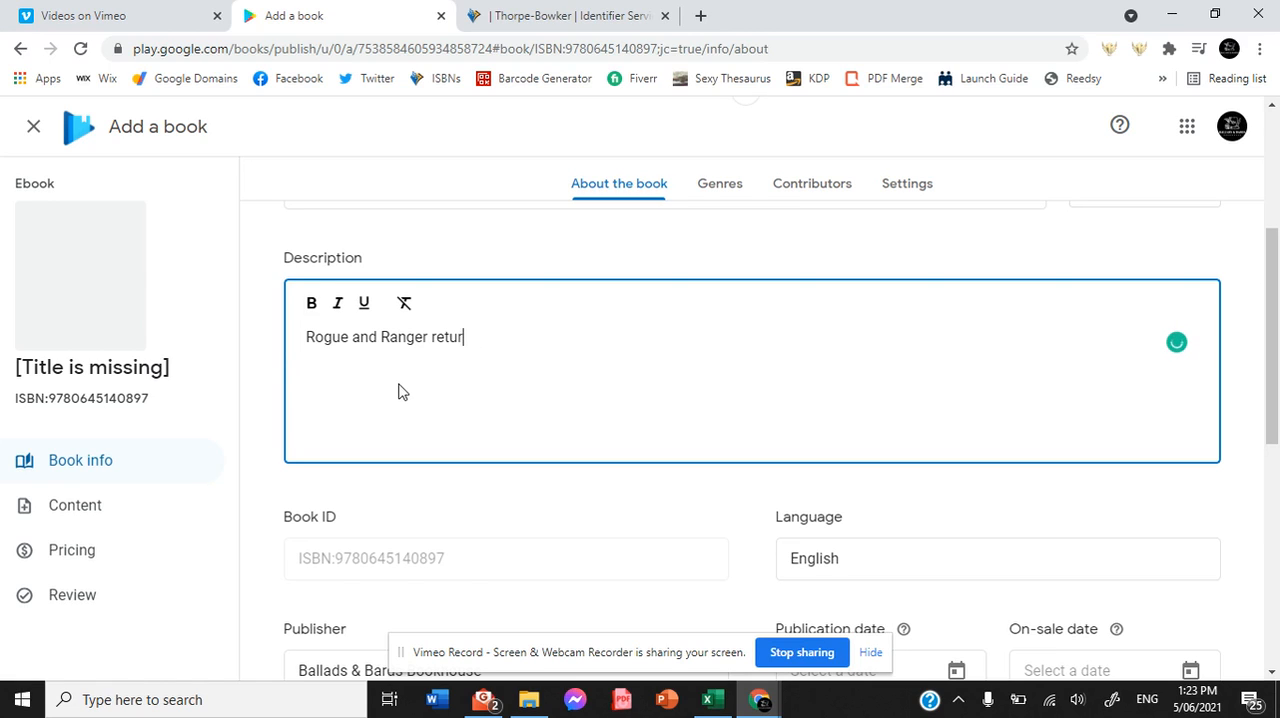
pyautogui.write('n!')
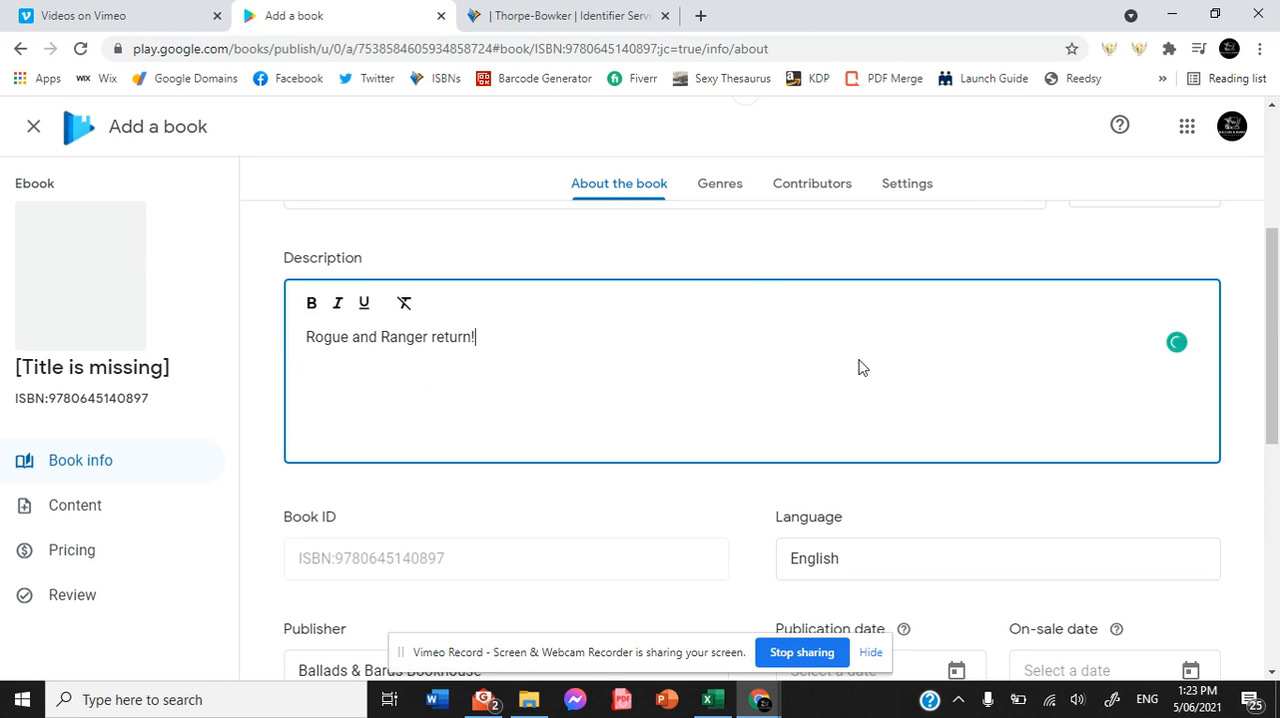
pyautogui.scroll(-3)
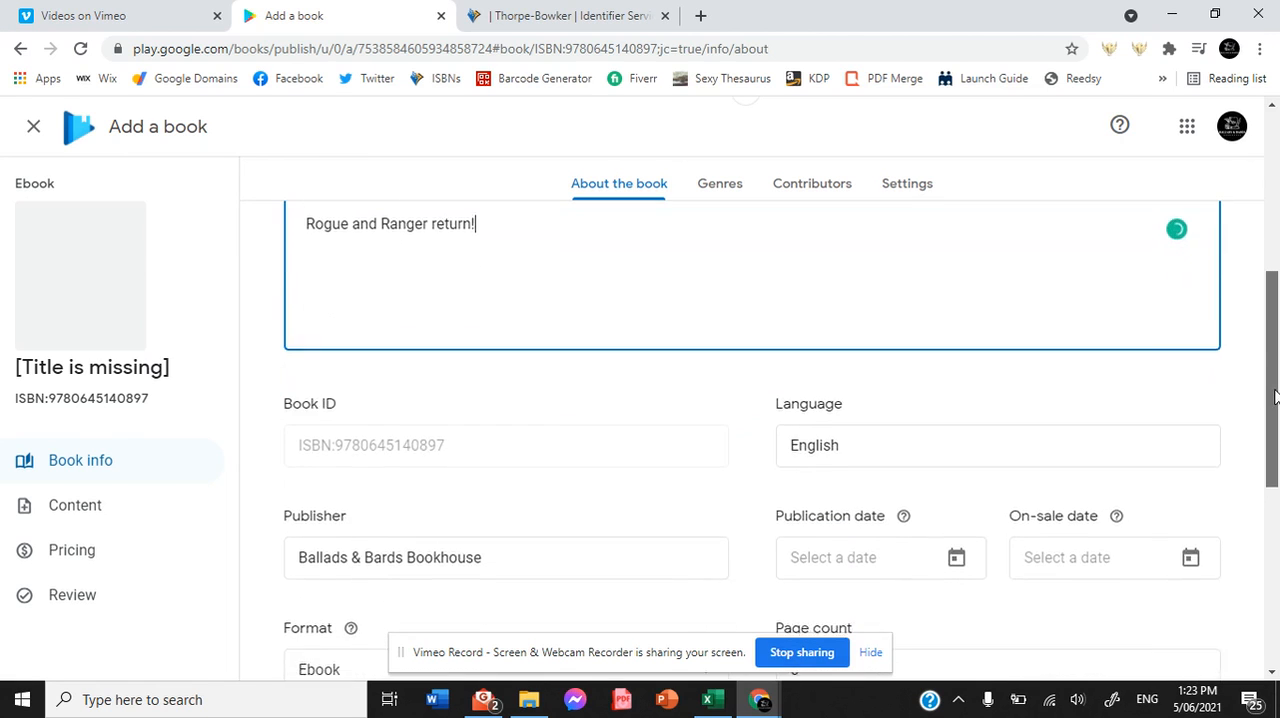
# Pick publication date 10 Dec 2021 and on-sale date 10 Jun 2021 in the calendars
pyautogui.scroll(-3)
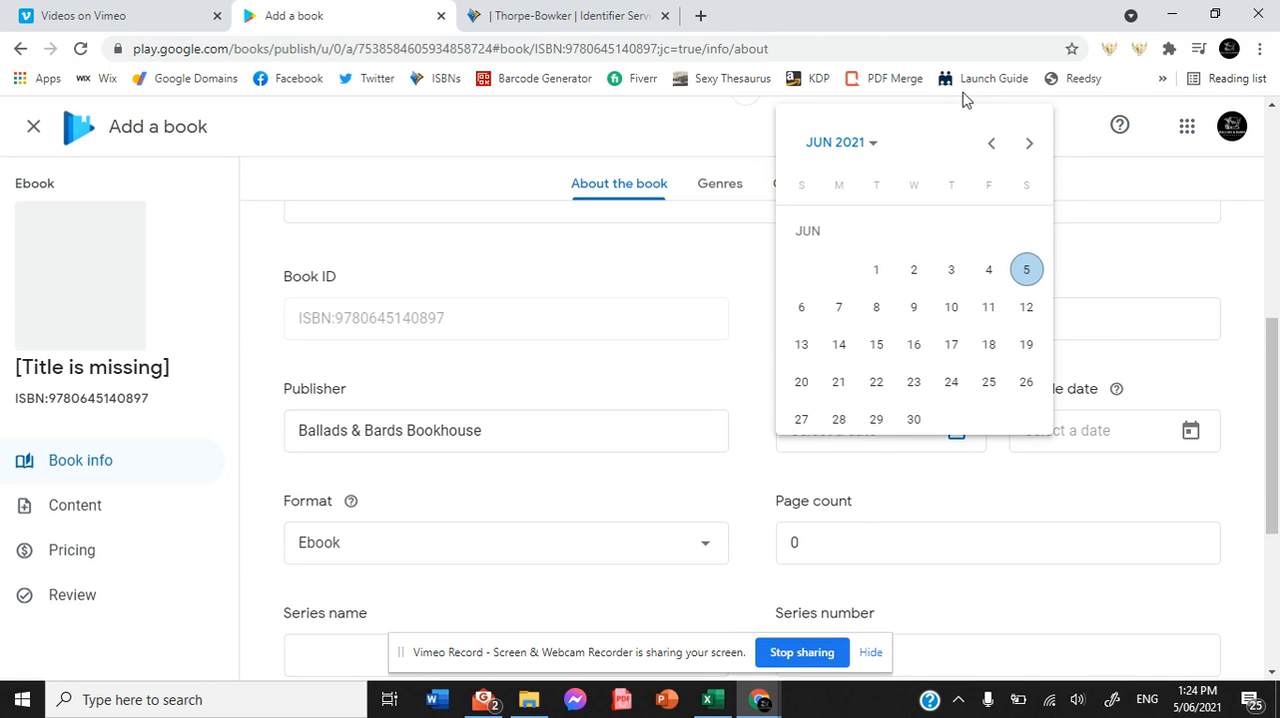
pyautogui.click(1028, 144)
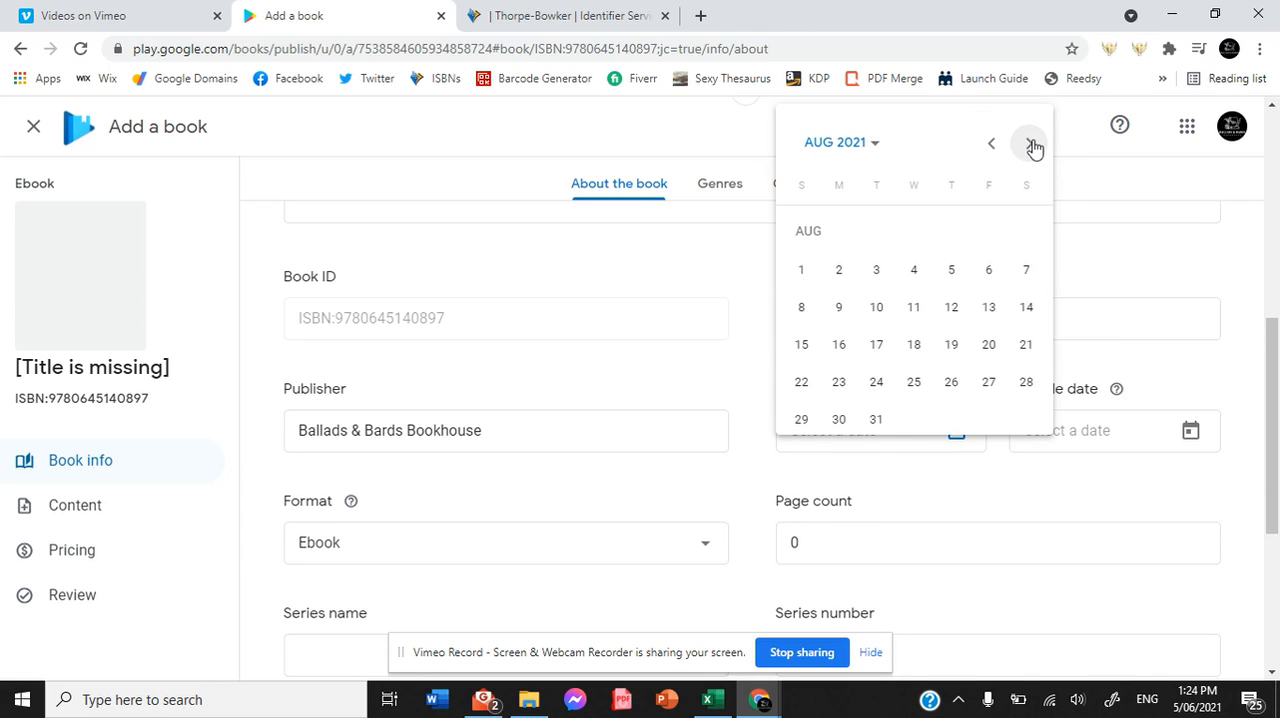
pyautogui.click(1032, 142)
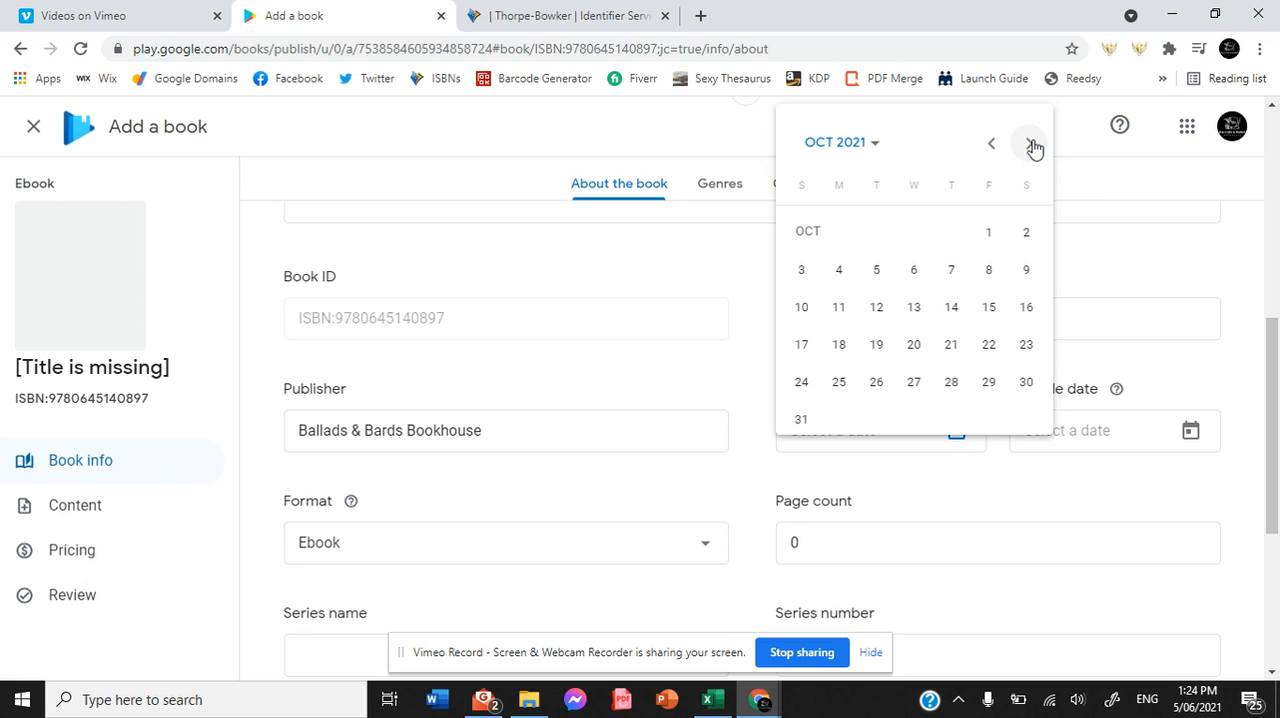
pyautogui.click(1028, 144)
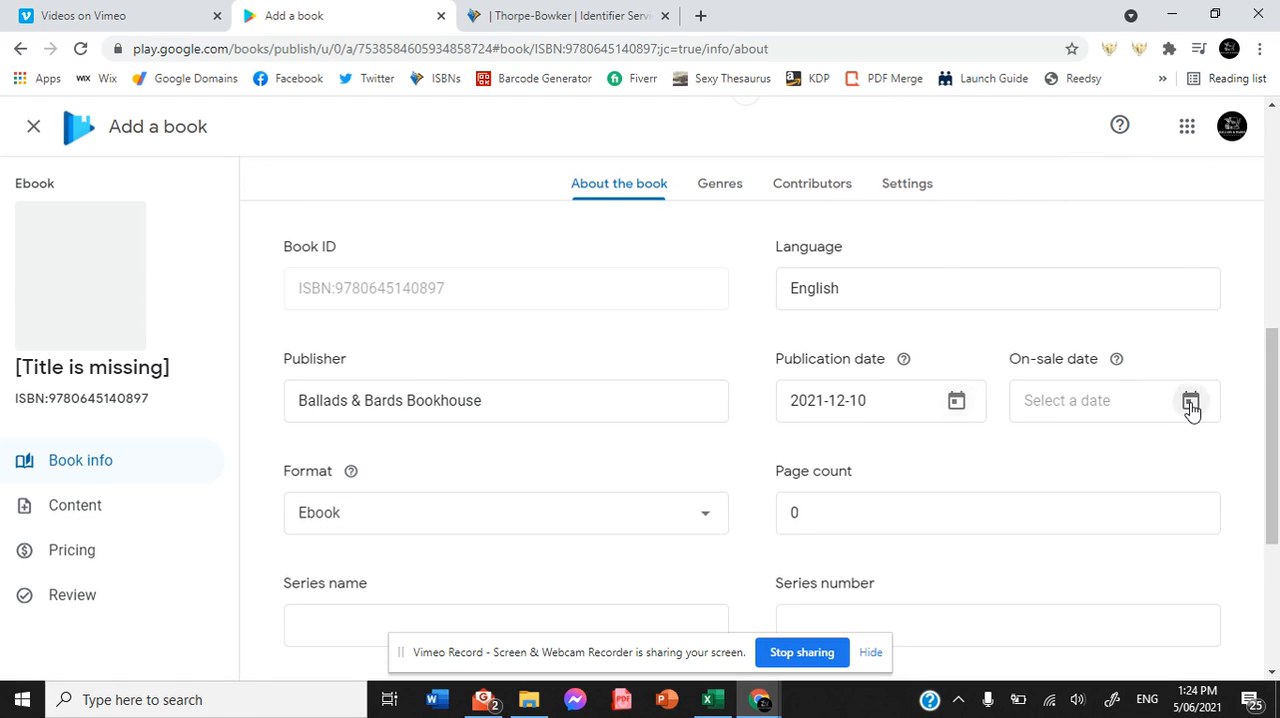
pyautogui.click(1192, 400)
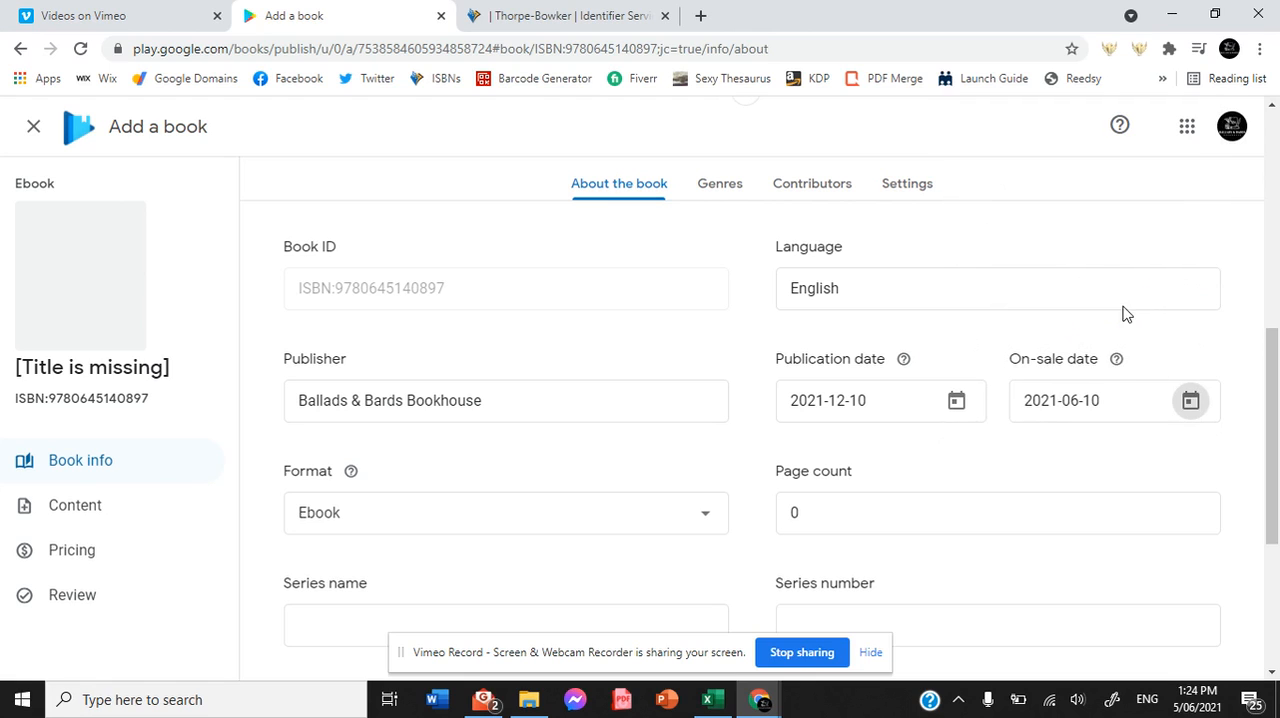
pyautogui.moveTo(1116, 360)
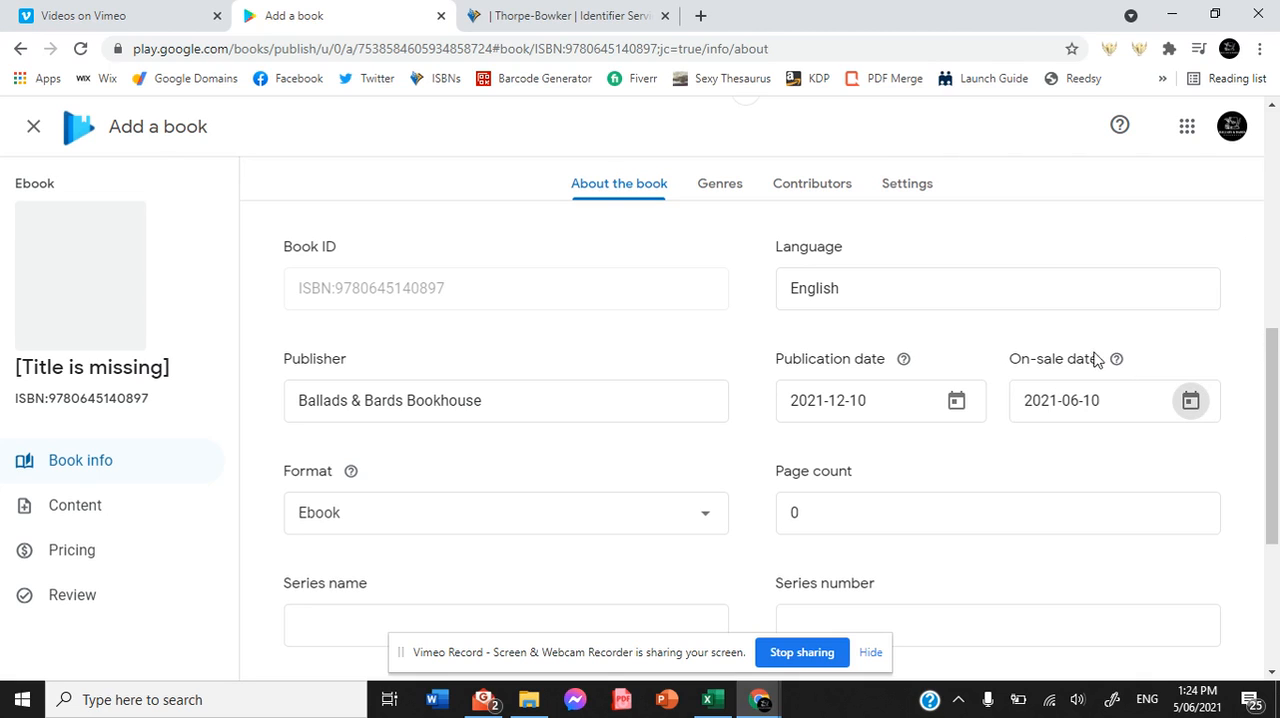
pyautogui.moveTo(1112, 396)
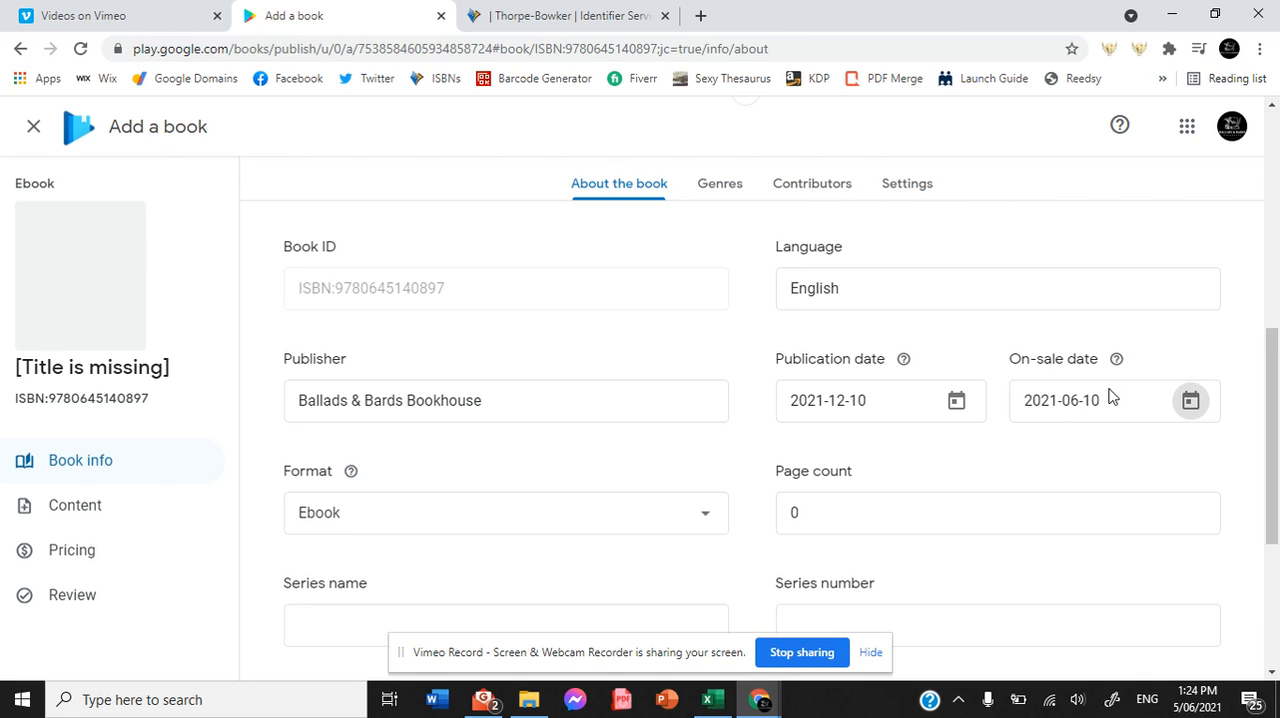
pyautogui.moveTo(1274, 414)
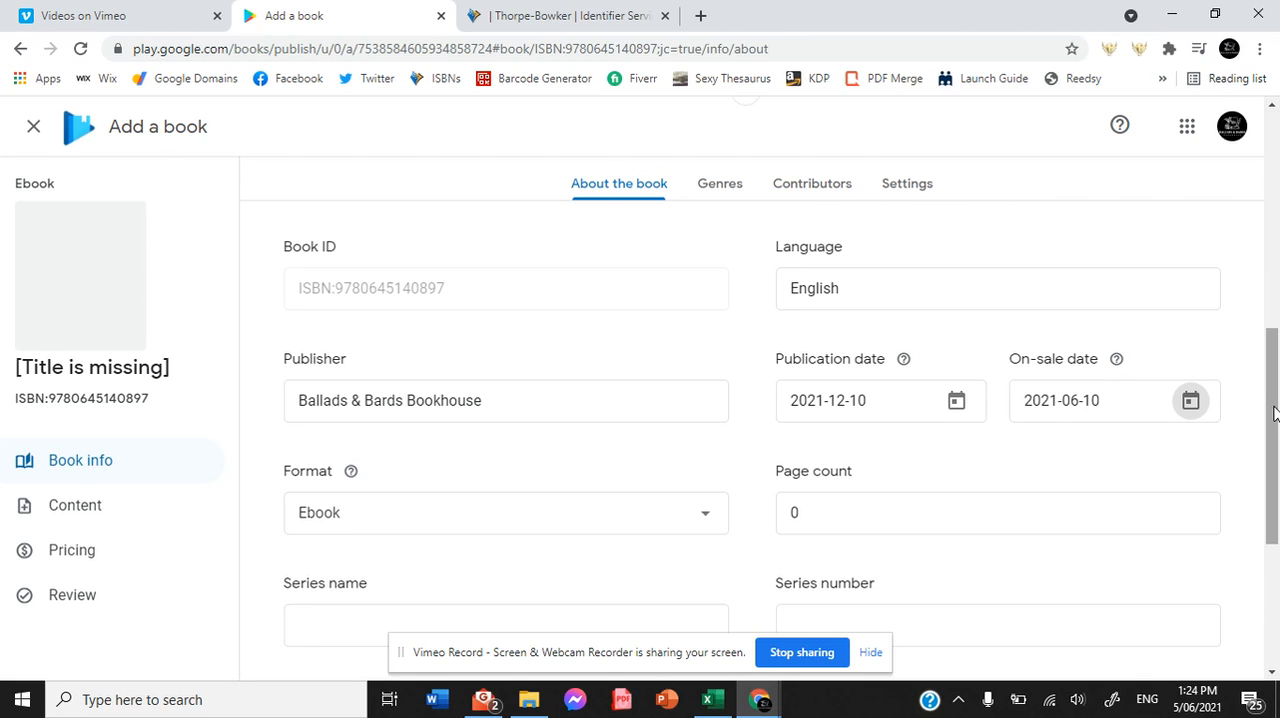
# Enter page count 182, series name 'The Ventura Series' and series number 2
pyautogui.scroll(-3)
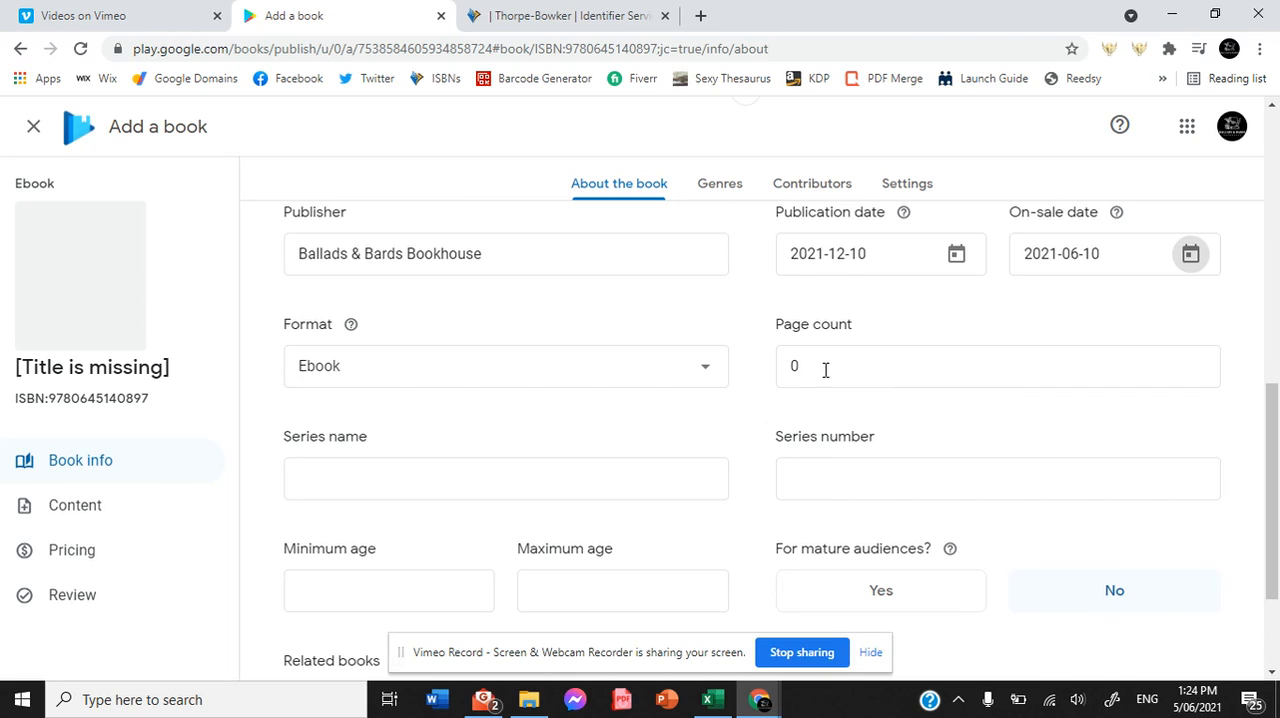
pyautogui.write('182')
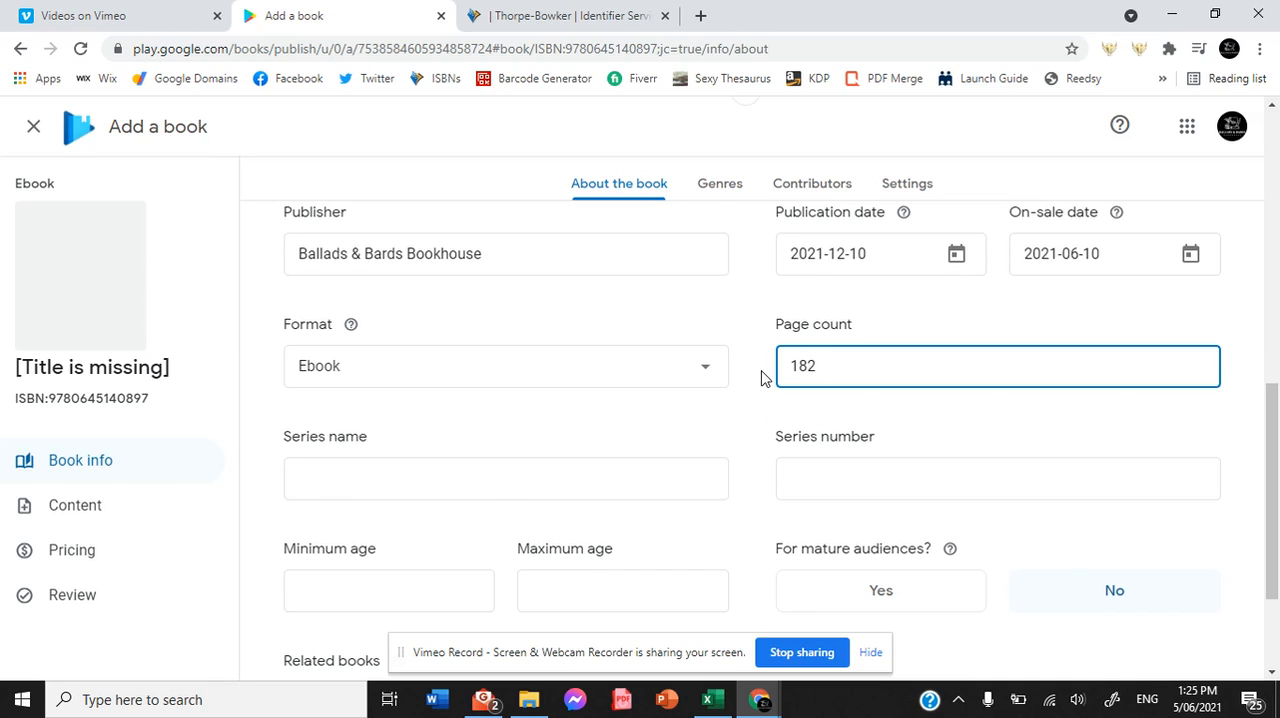
pyautogui.click(504, 478)
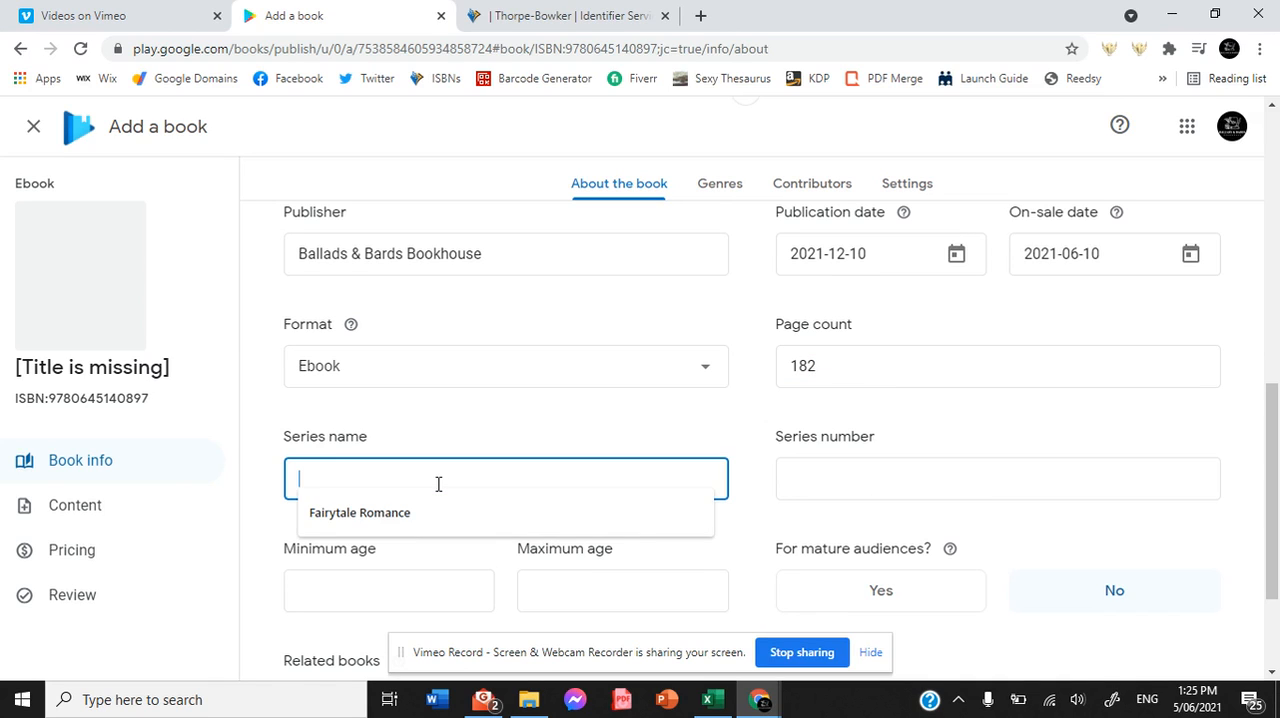
pyautogui.write('The Ventura')
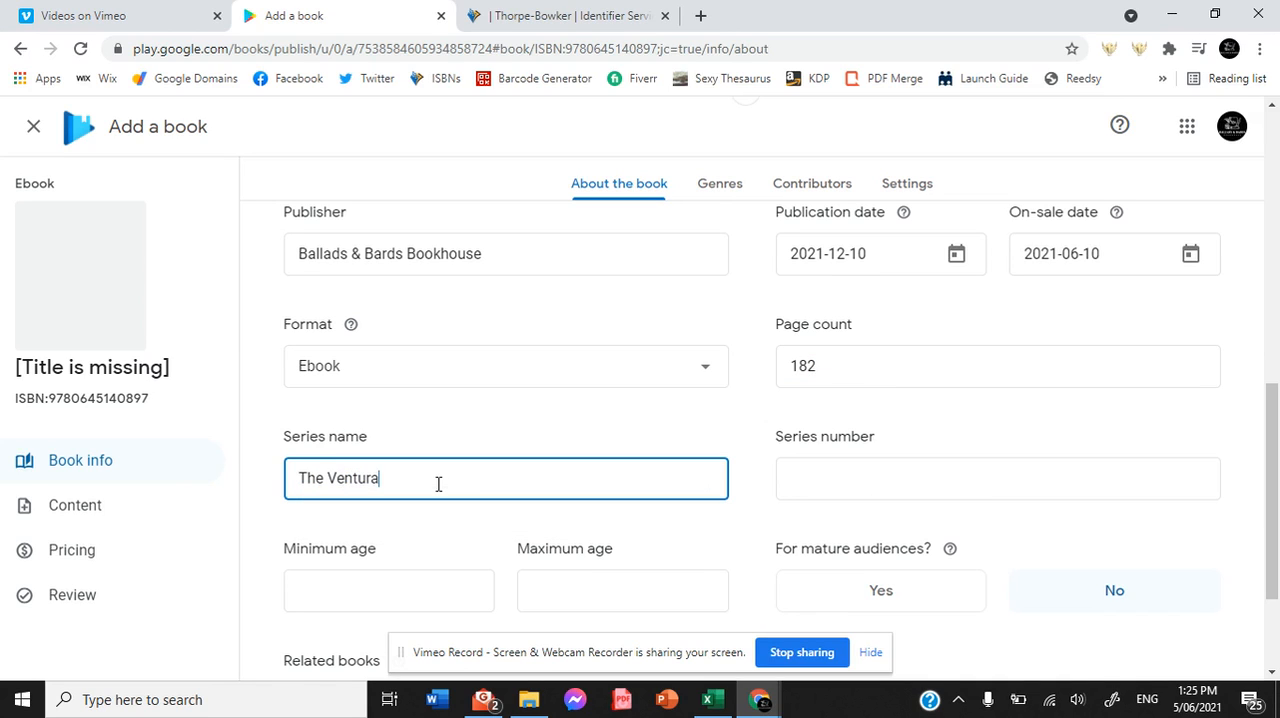
pyautogui.write('Series')
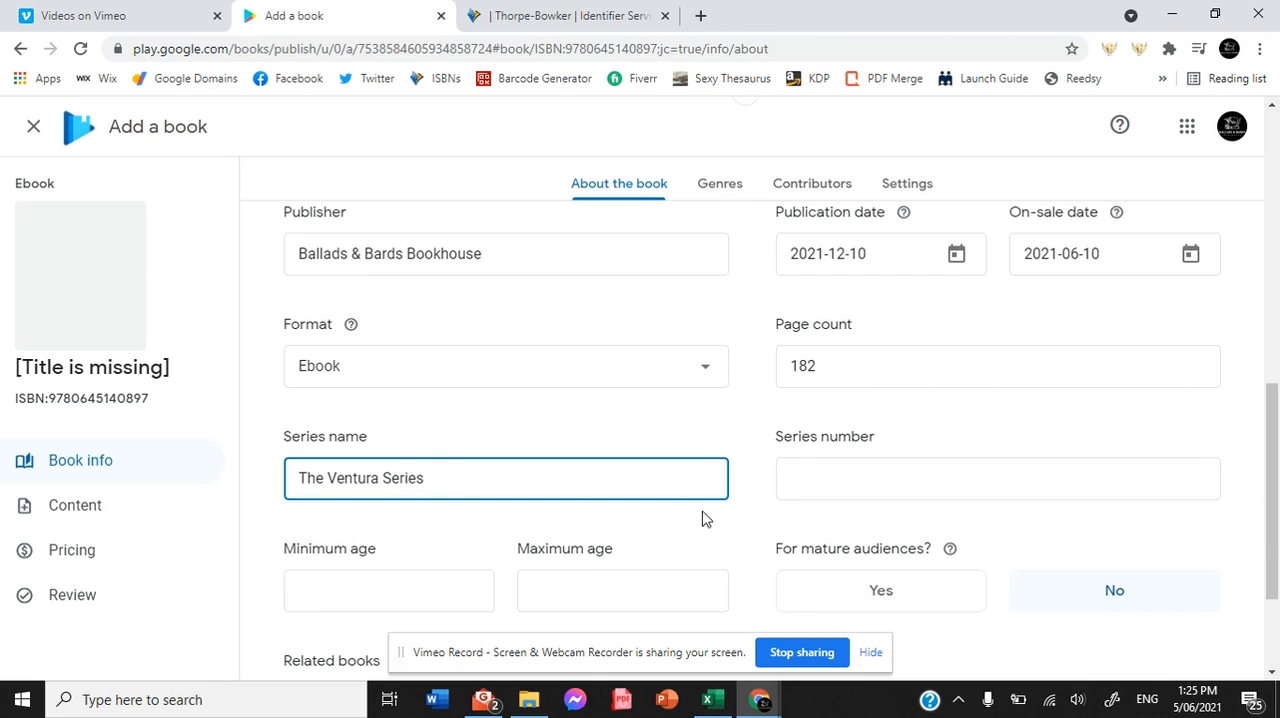
pyautogui.write('2')
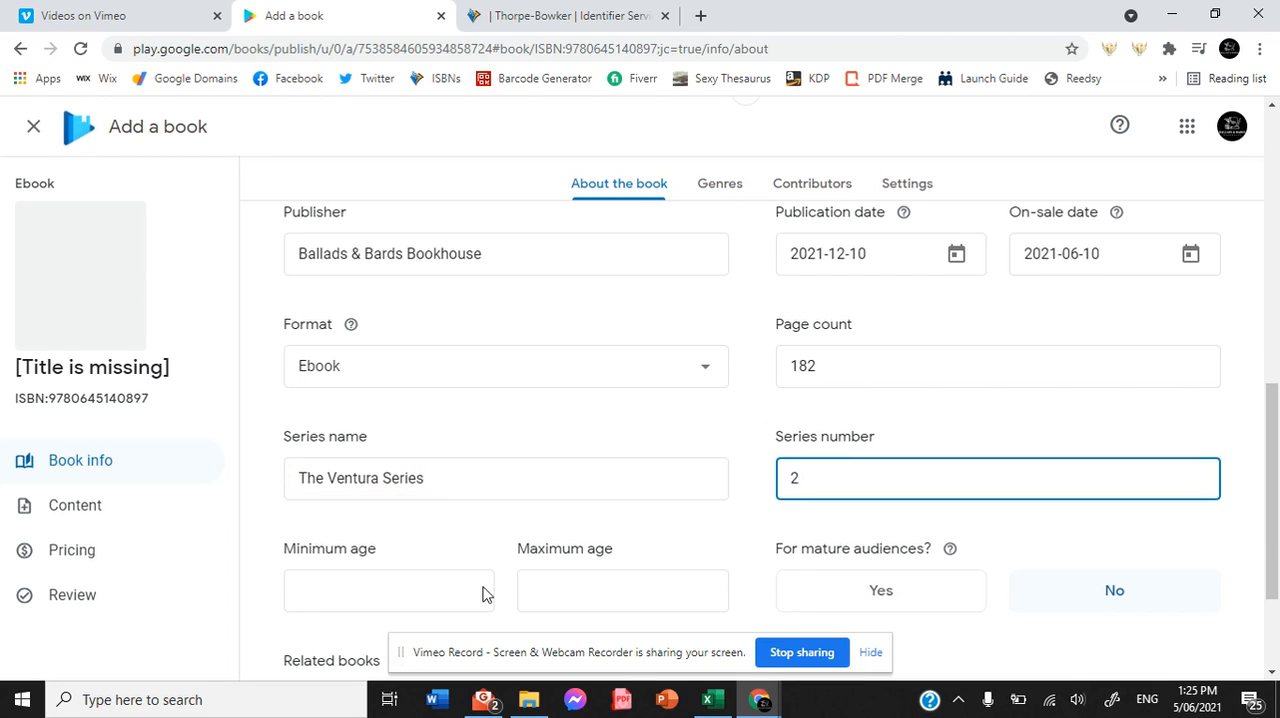
pyautogui.click(388, 590)
pyautogui.write('0')
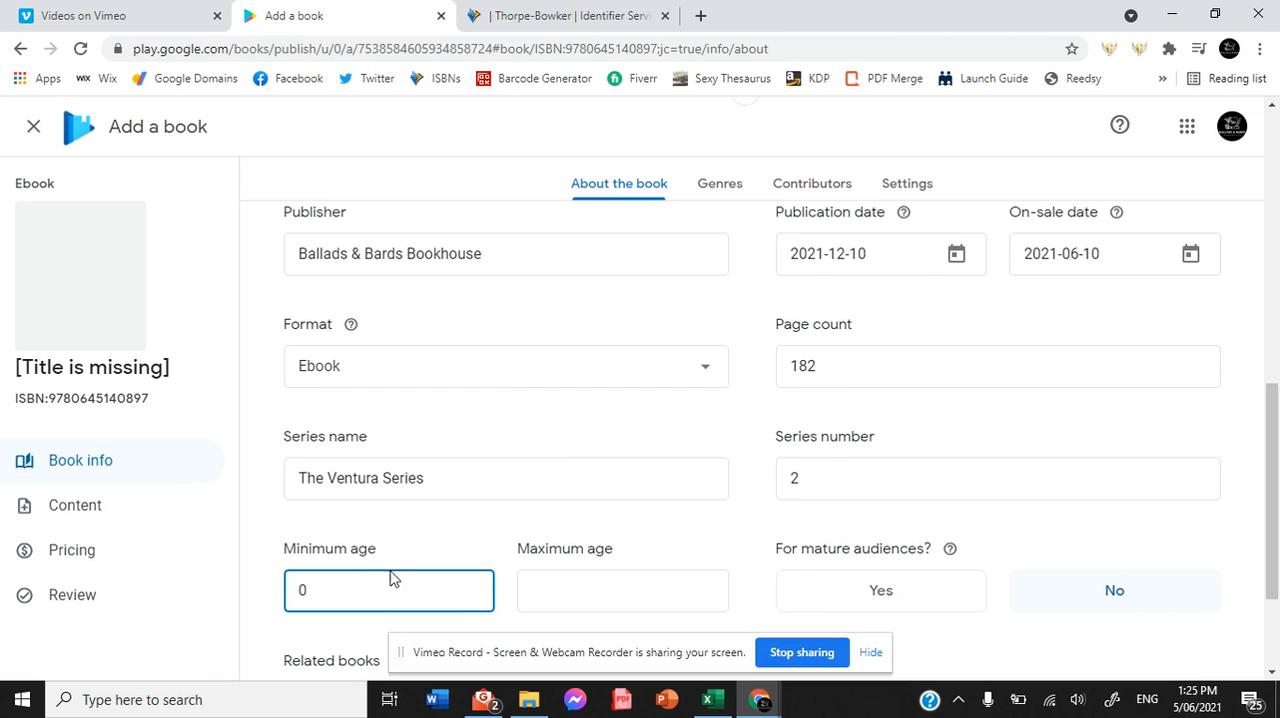
# Set minimum reader age 5 and maximum age 18
pyautogui.write('5')
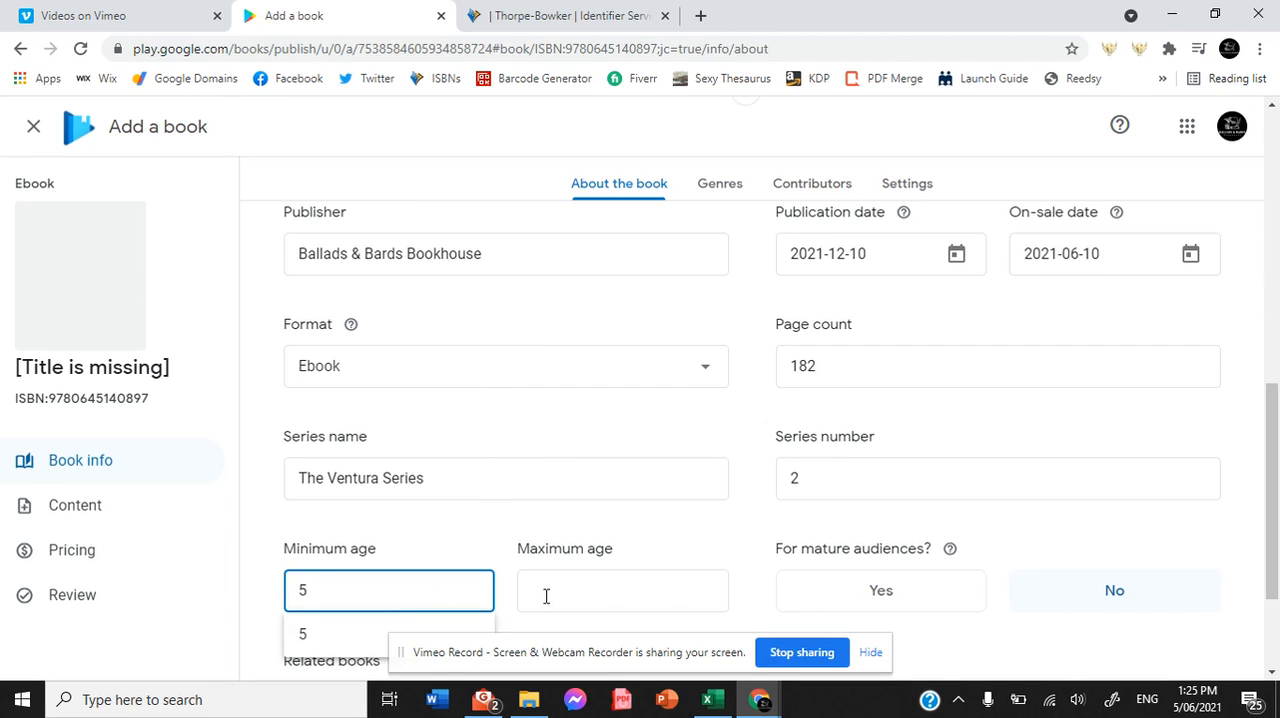
pyautogui.click(622, 590)
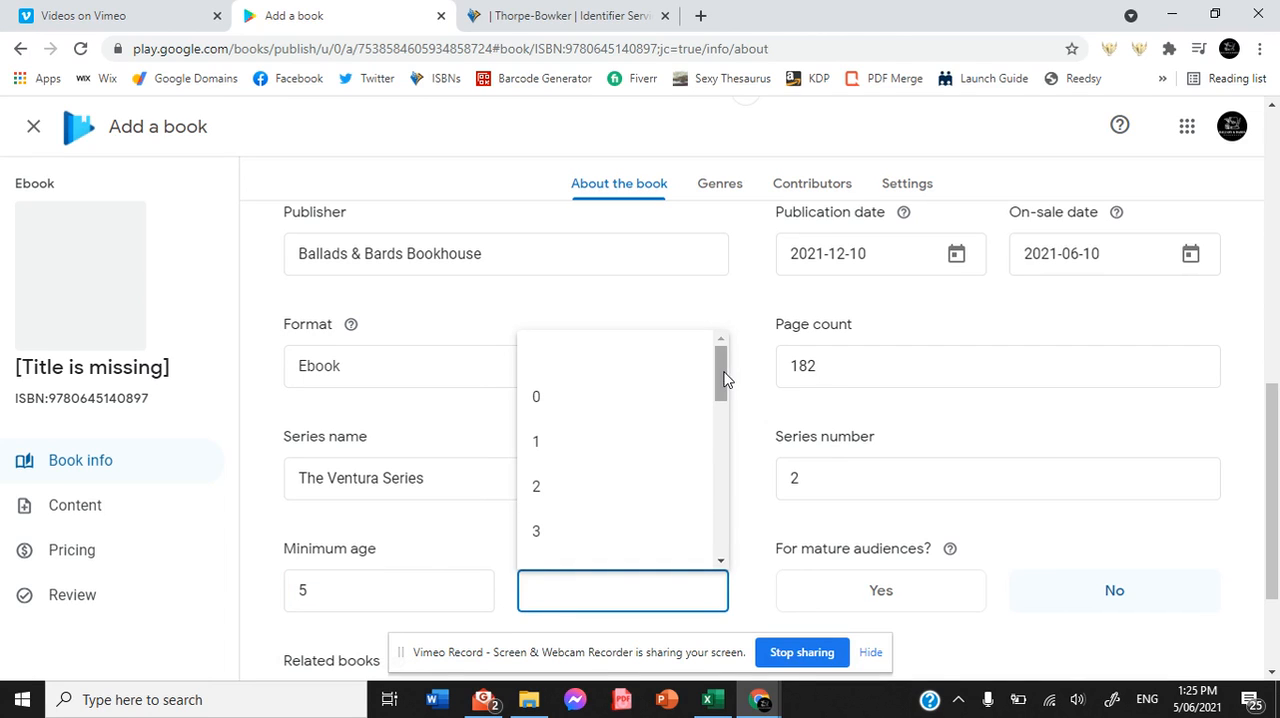
pyautogui.scroll(-3)
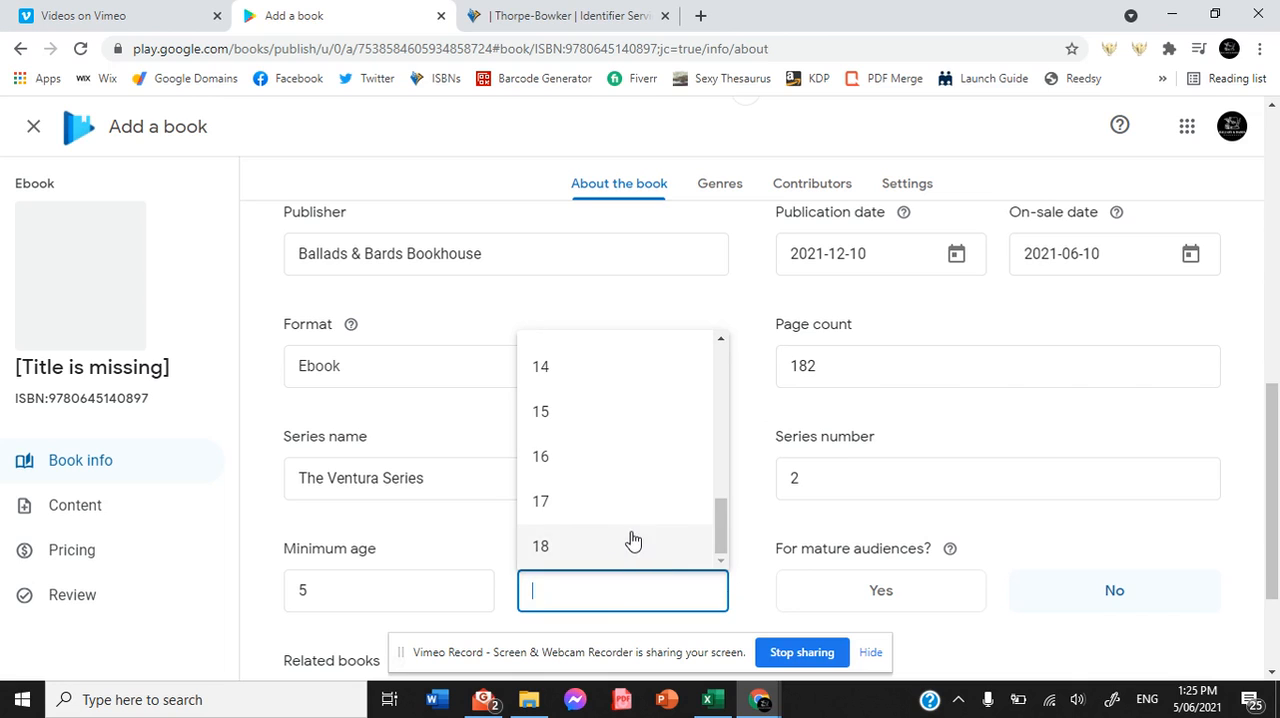
pyautogui.click(540, 544)
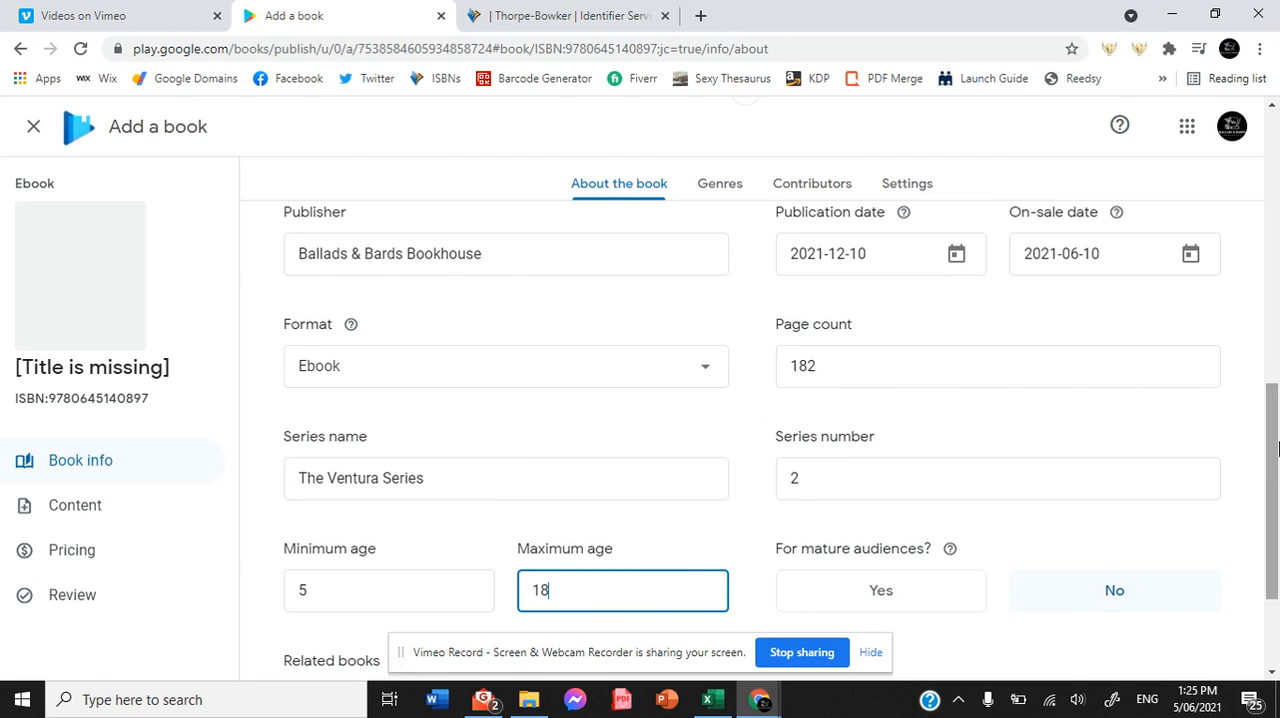
pyautogui.scroll(-3)
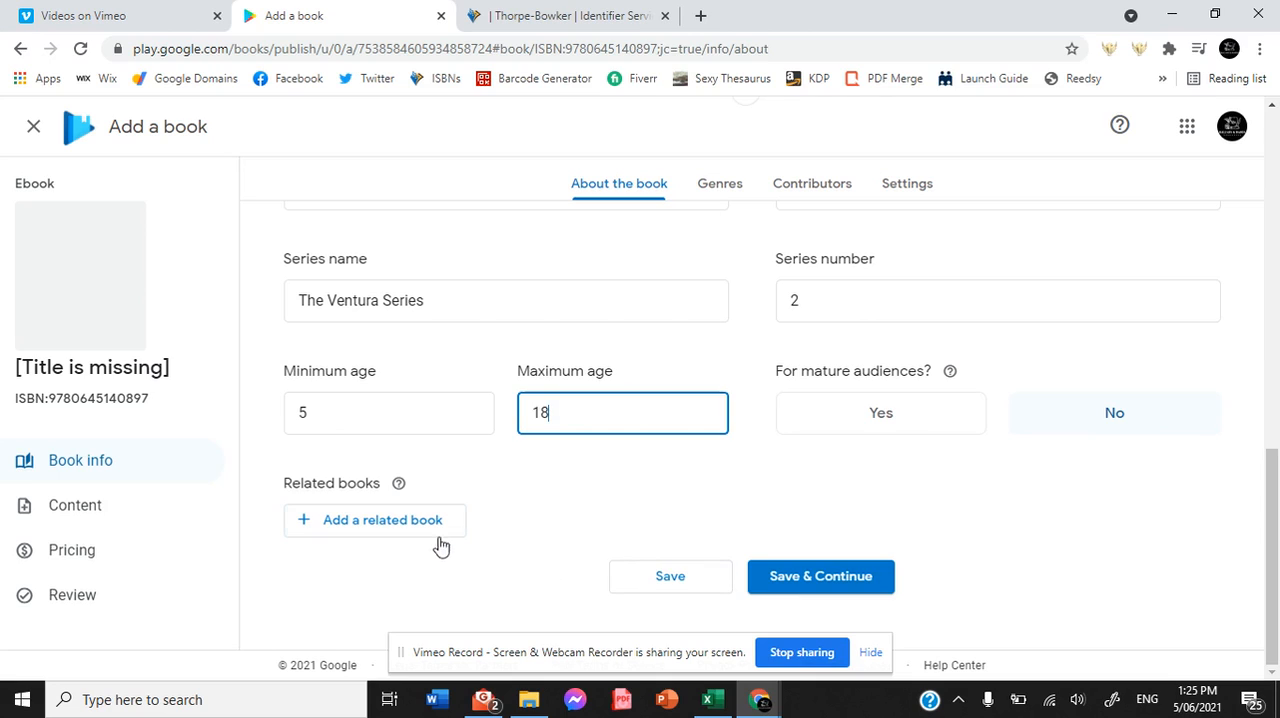
pyautogui.moveTo(400, 482)
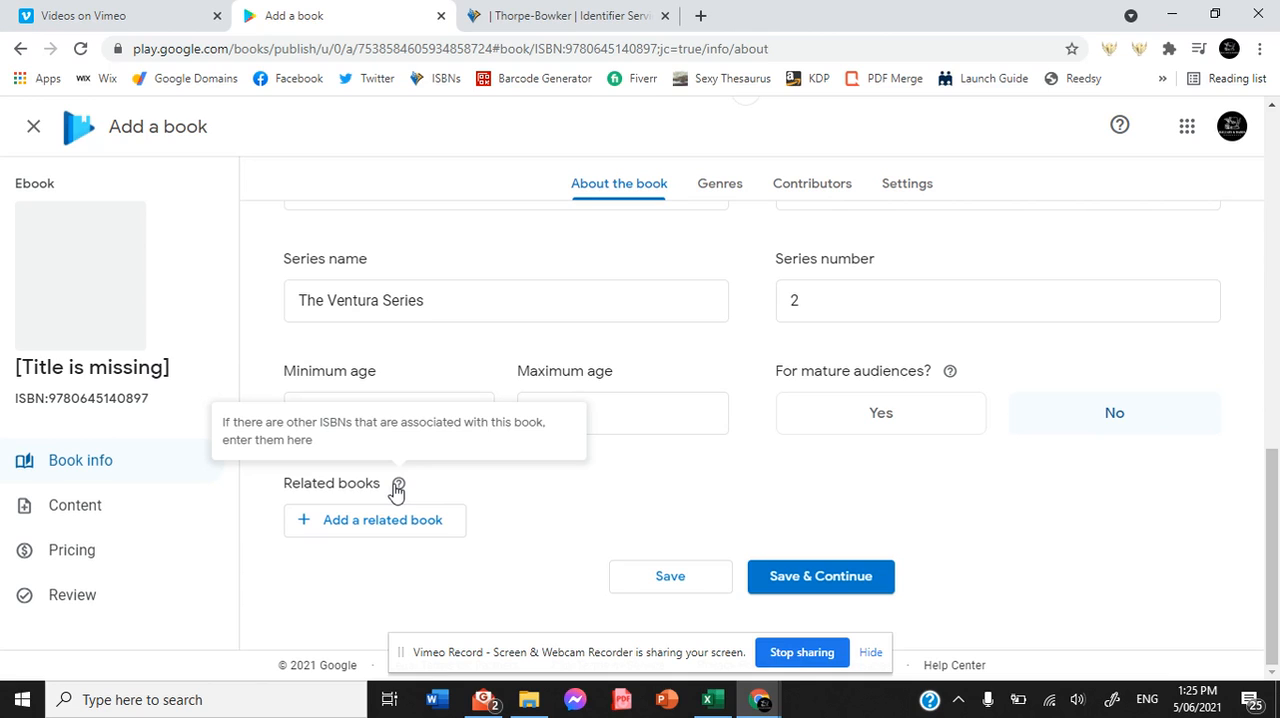
# Add a blank related-book entry, browse relationship types, and save the book info
pyautogui.click(374, 520)
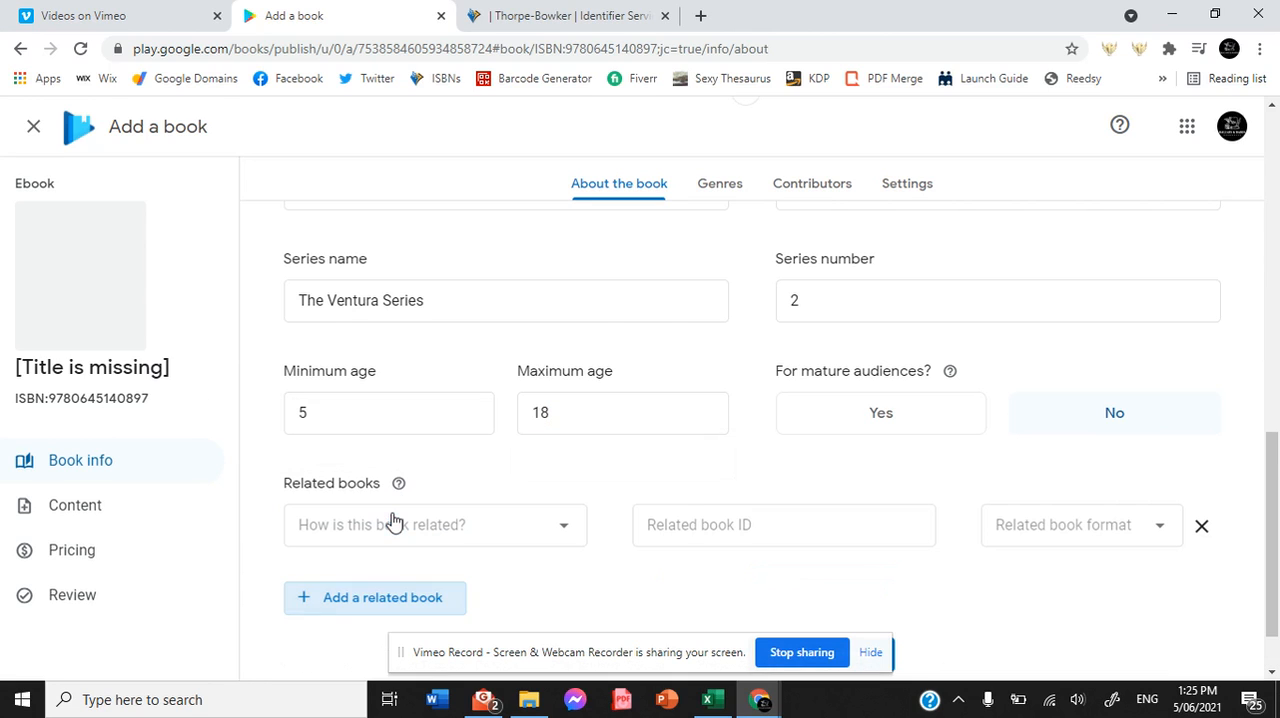
pyautogui.click(434, 524)
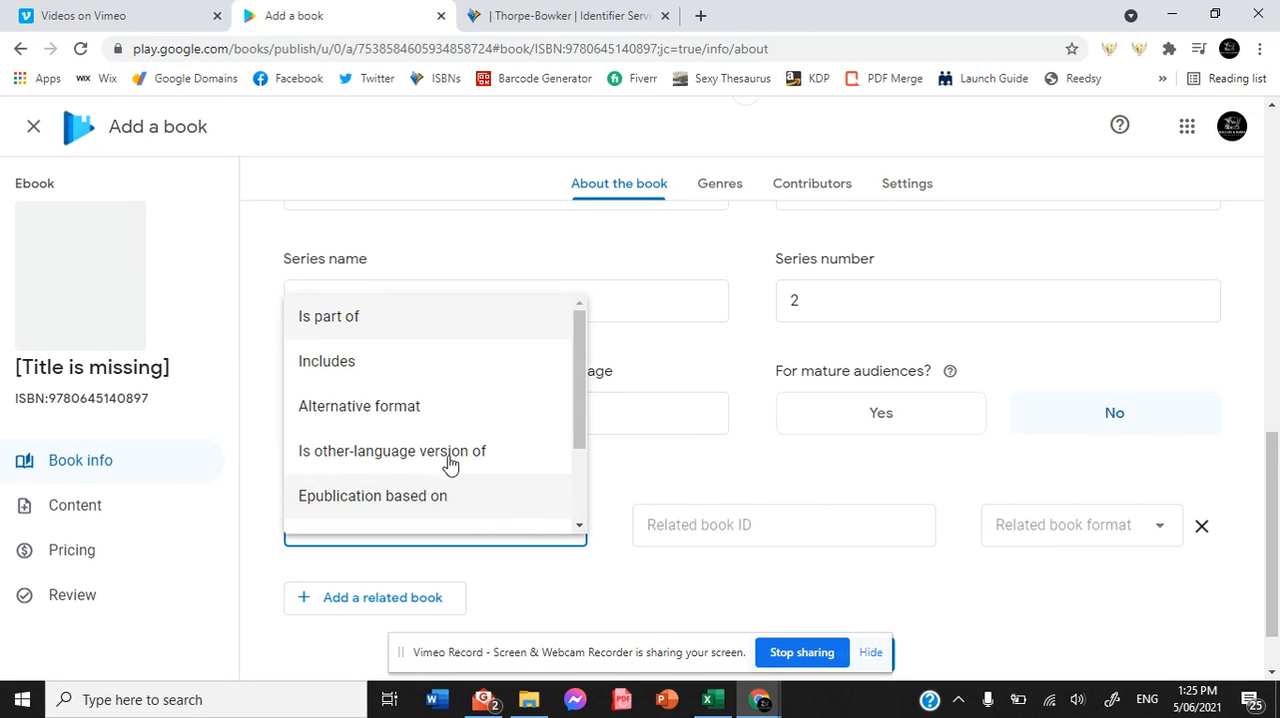
pyautogui.moveTo(524, 340)
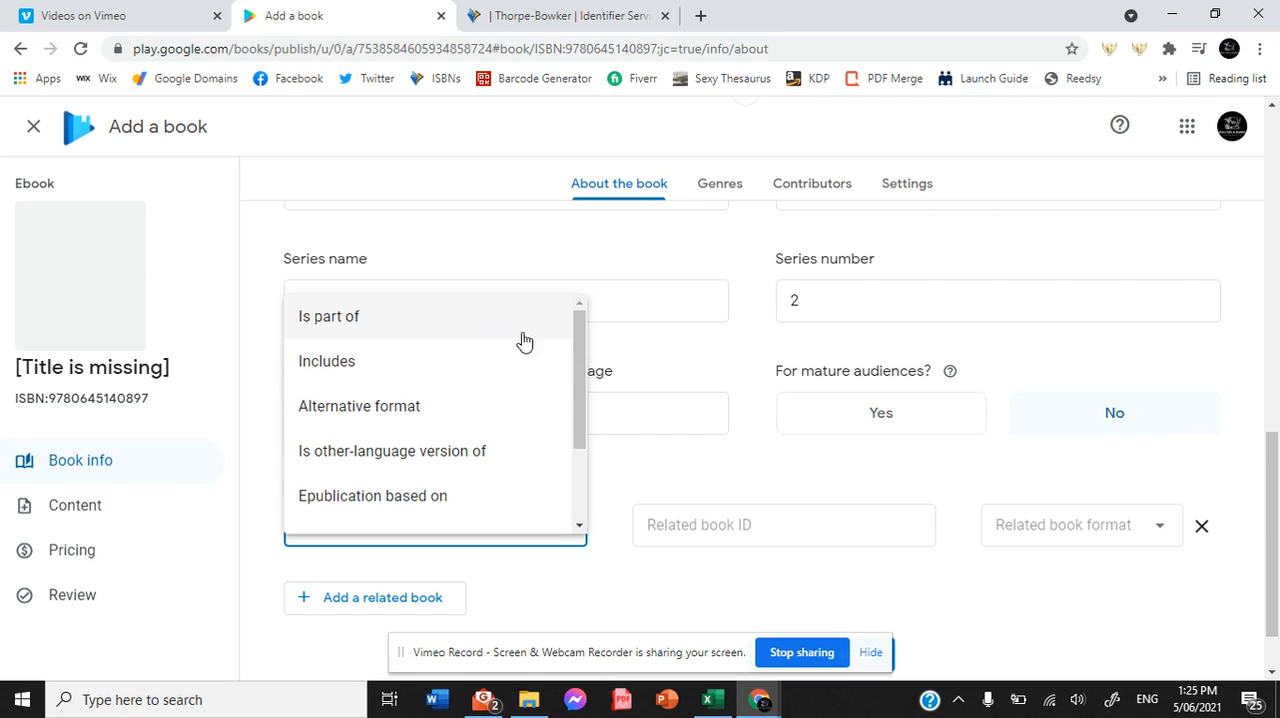
pyautogui.scroll(-3)
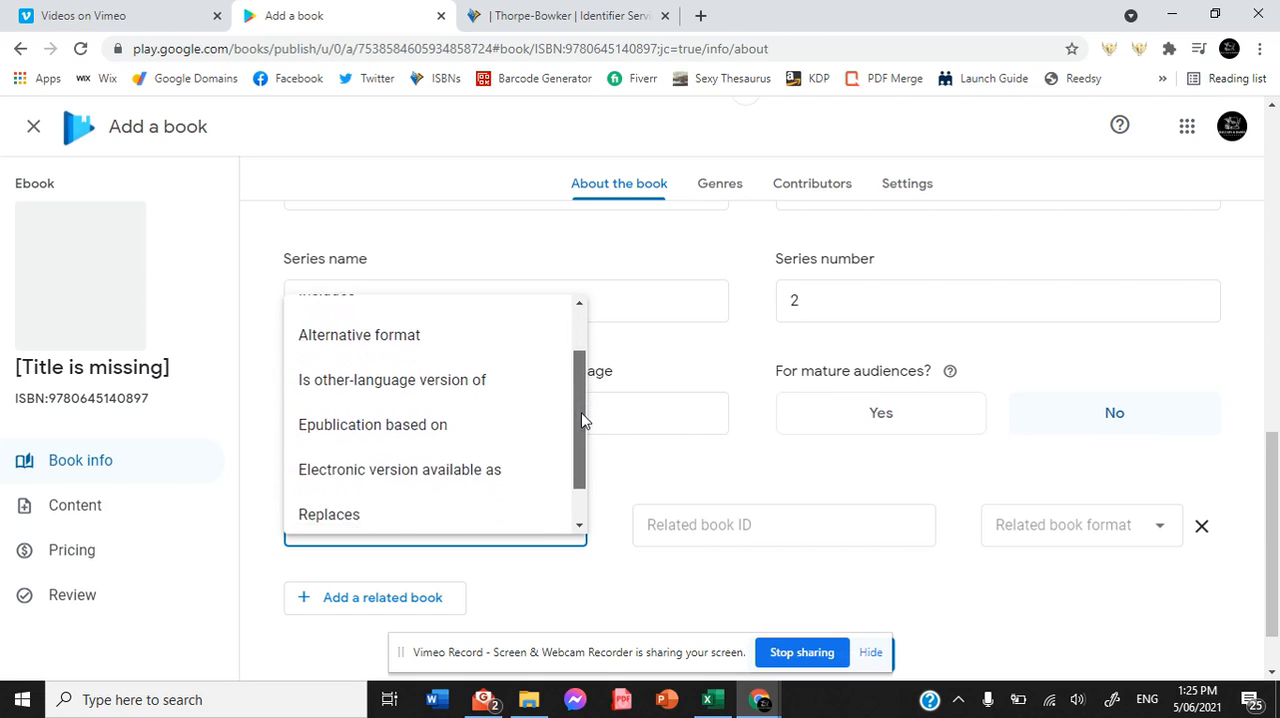
pyautogui.scroll(-3)
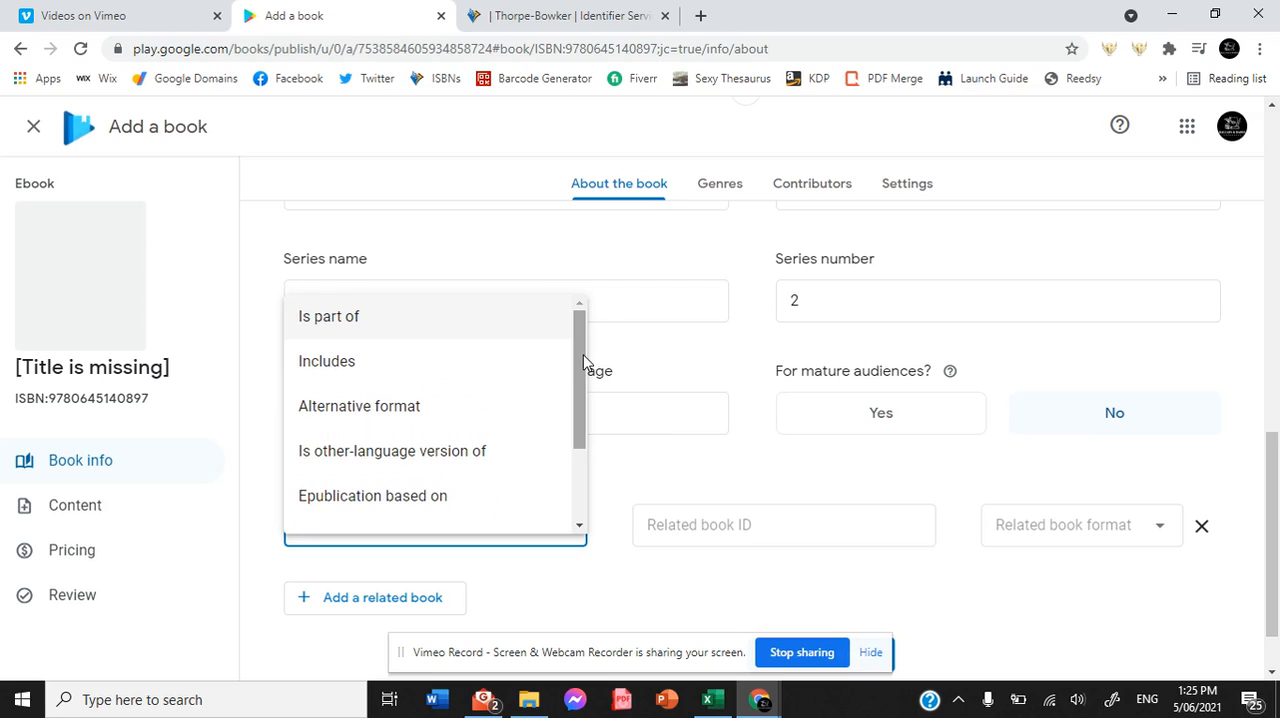
pyautogui.moveTo(584, 364)
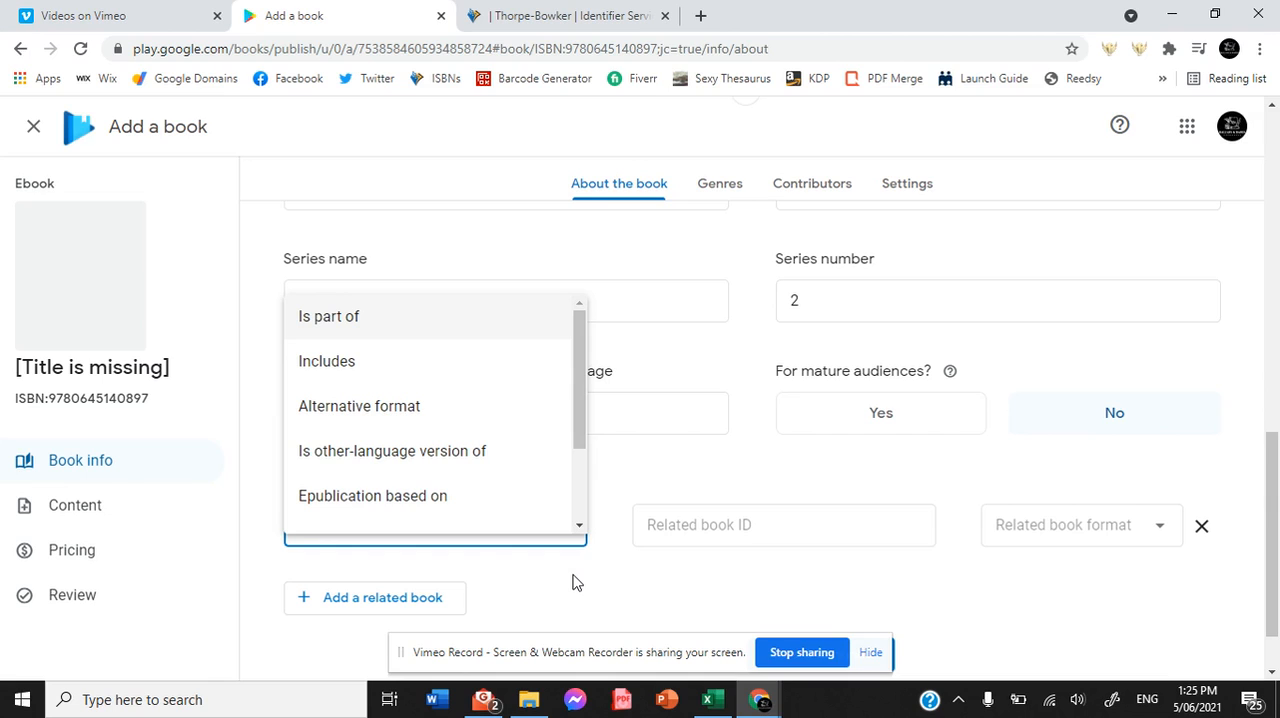
pyautogui.moveTo(596, 582)
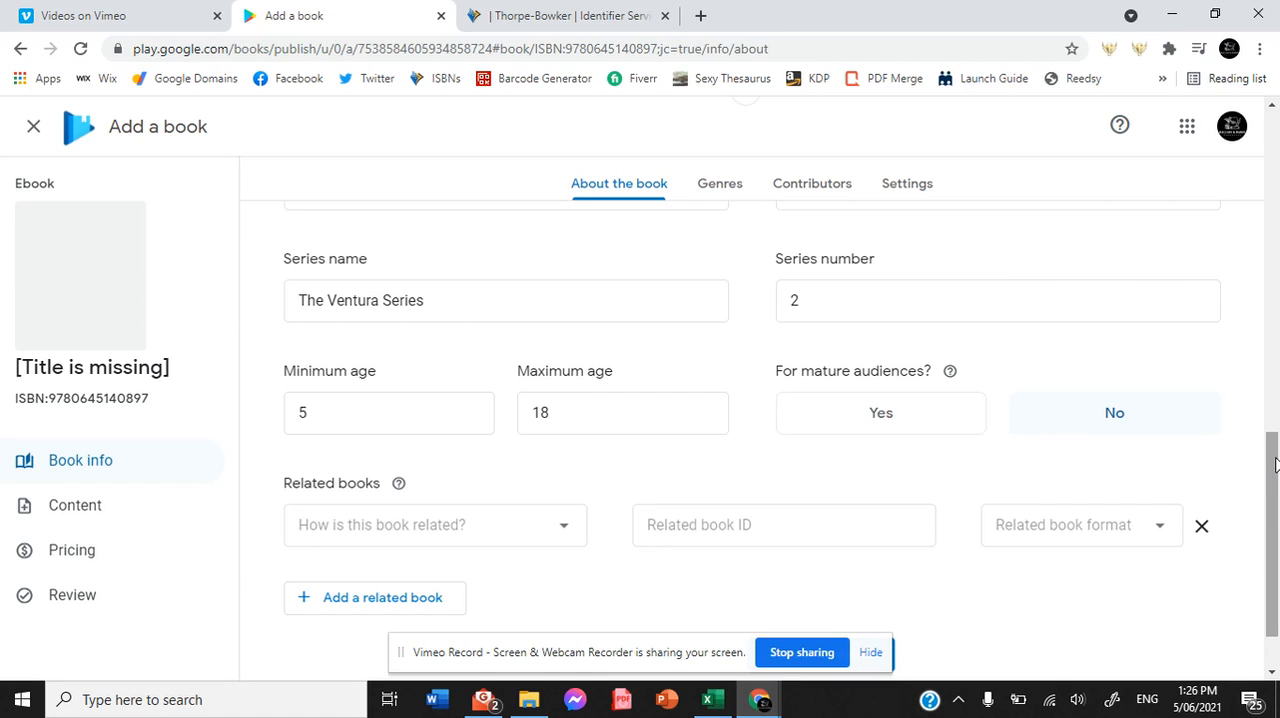
pyautogui.scroll(-3)
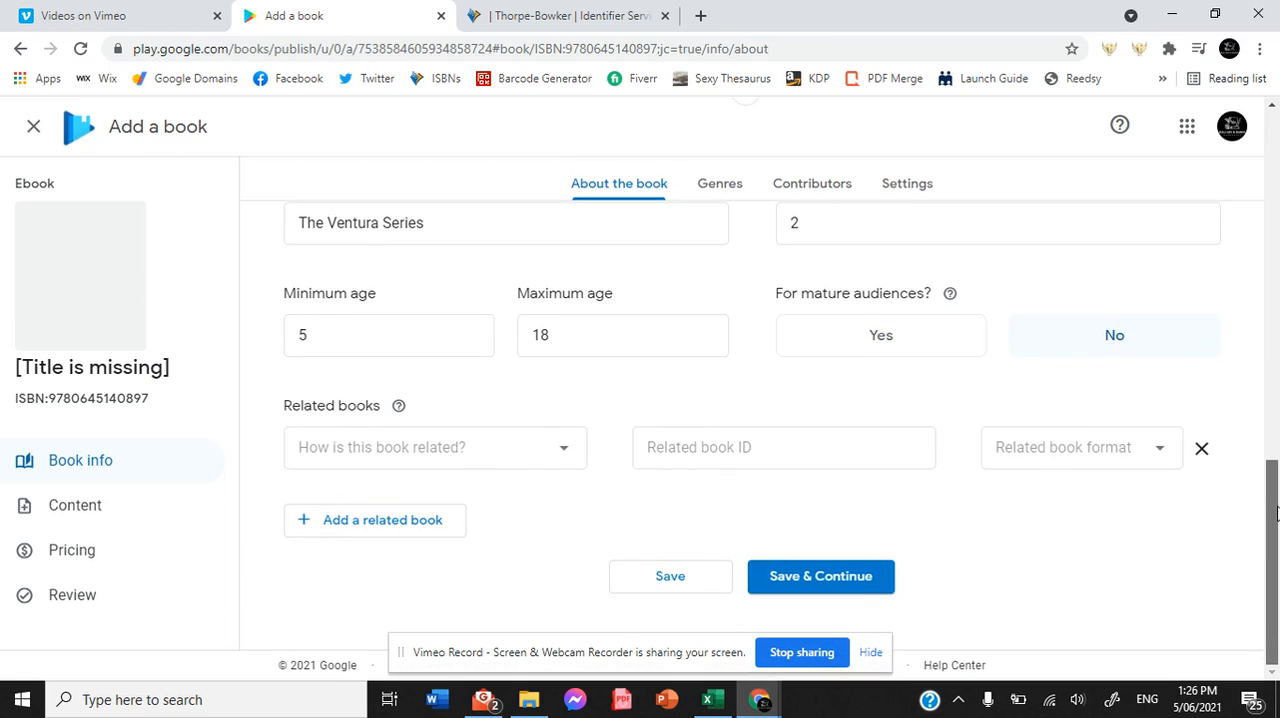
pyautogui.click(820, 576)
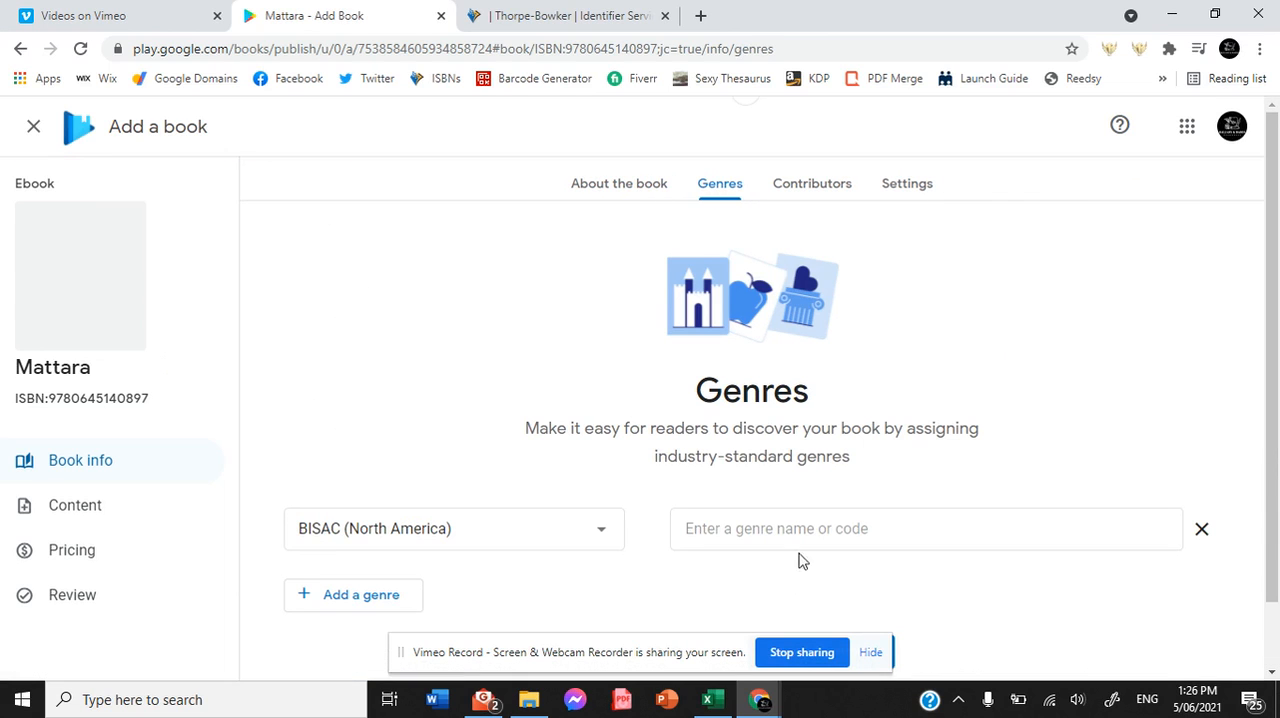
# Search 'fantasy' and choose Young Adult Fiction / Fantasy / General, then add a second genre row
pyautogui.click(924, 528)
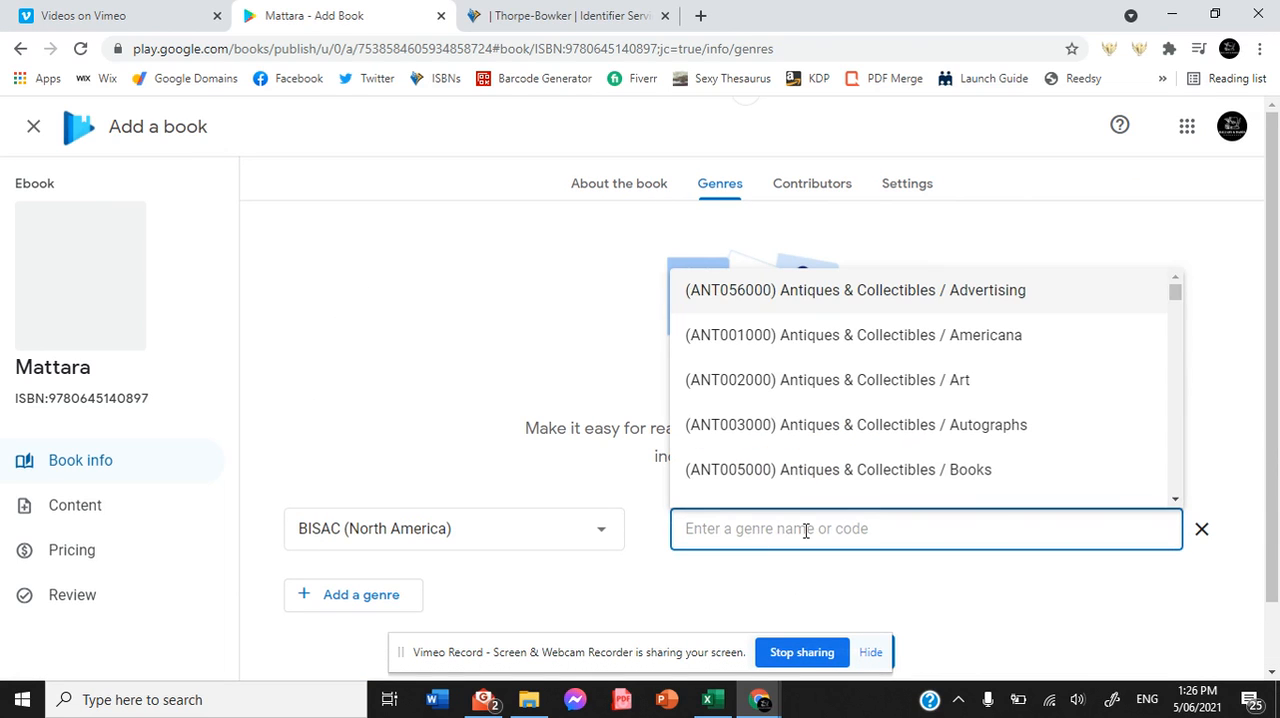
pyautogui.write('fantasy')
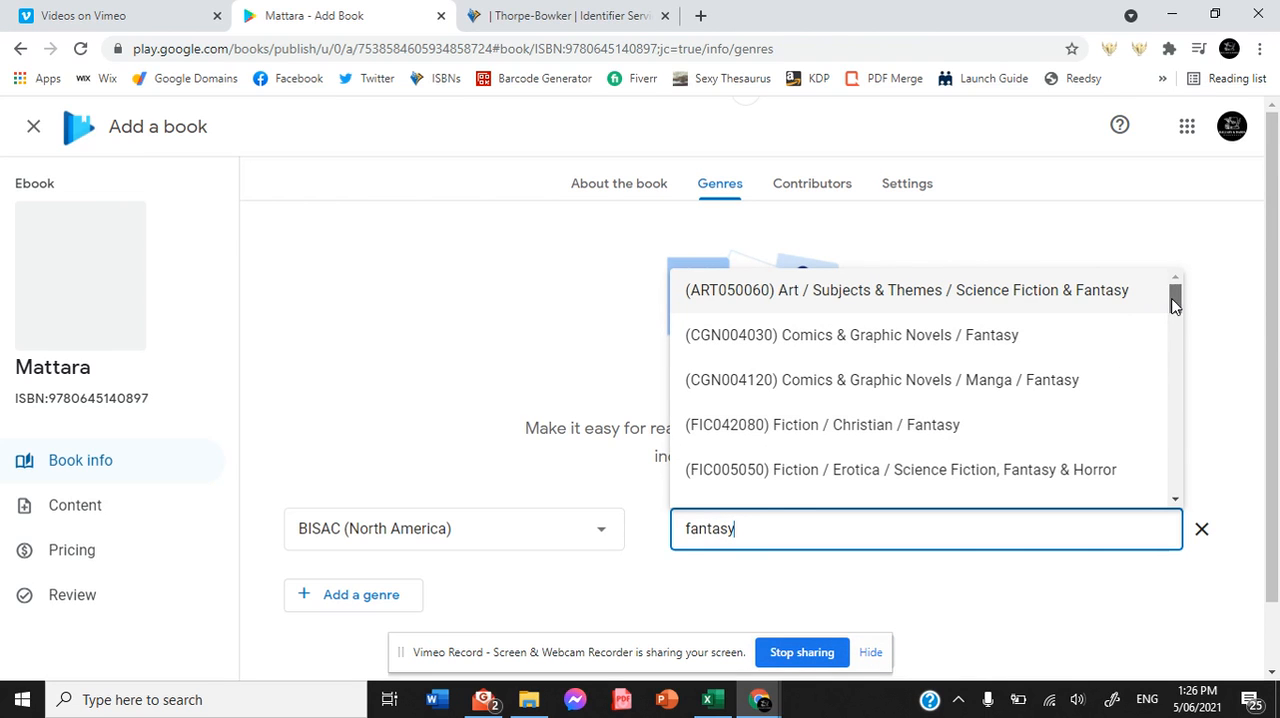
pyautogui.scroll(-3)
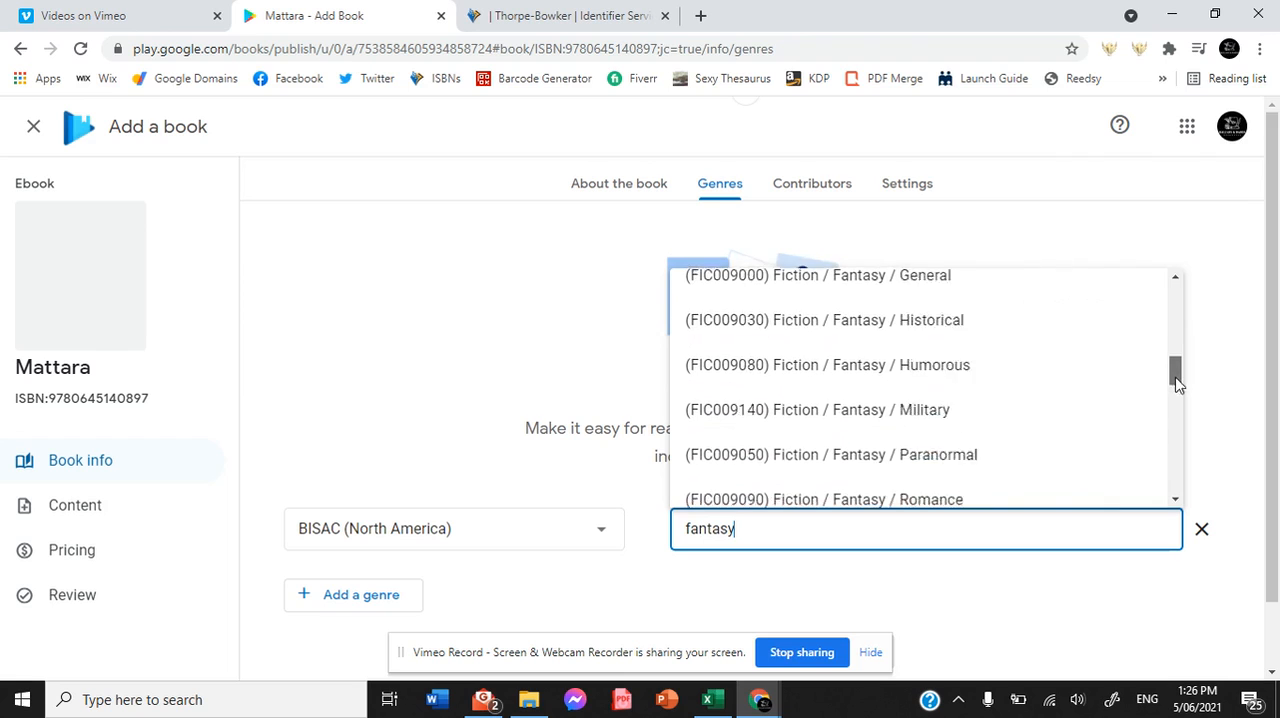
pyautogui.scroll(-3)
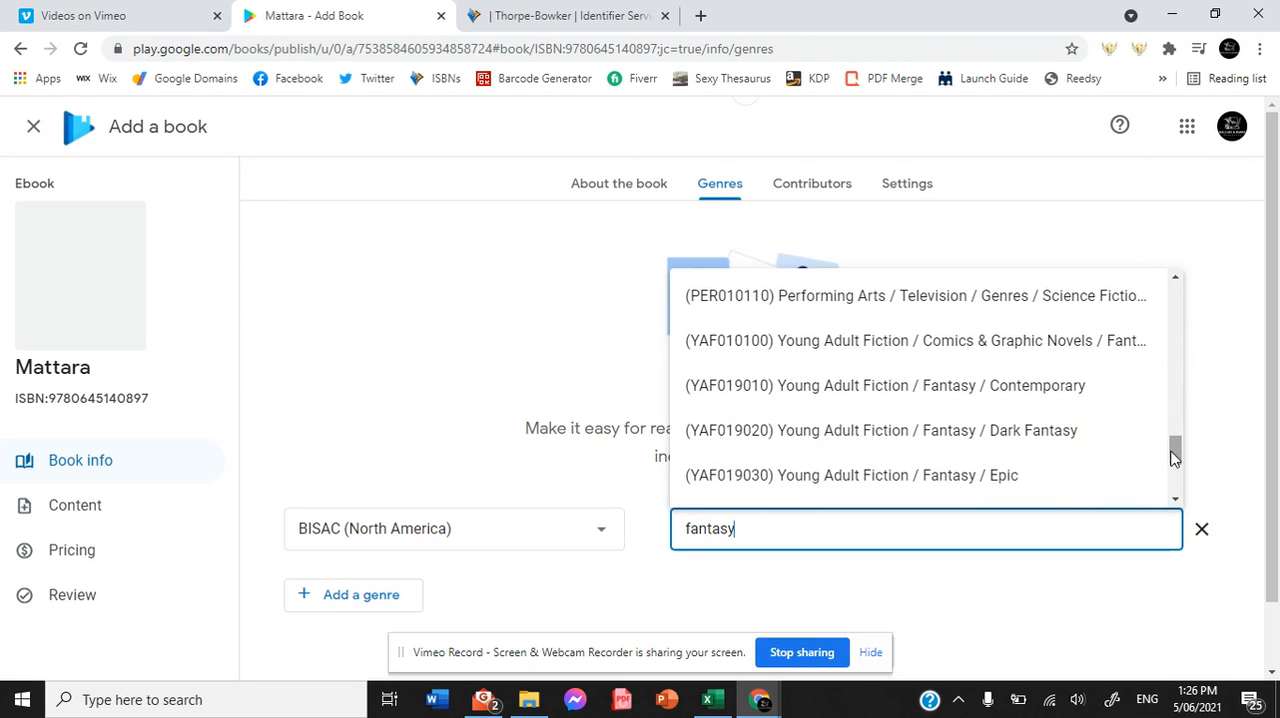
pyautogui.scroll(-3)
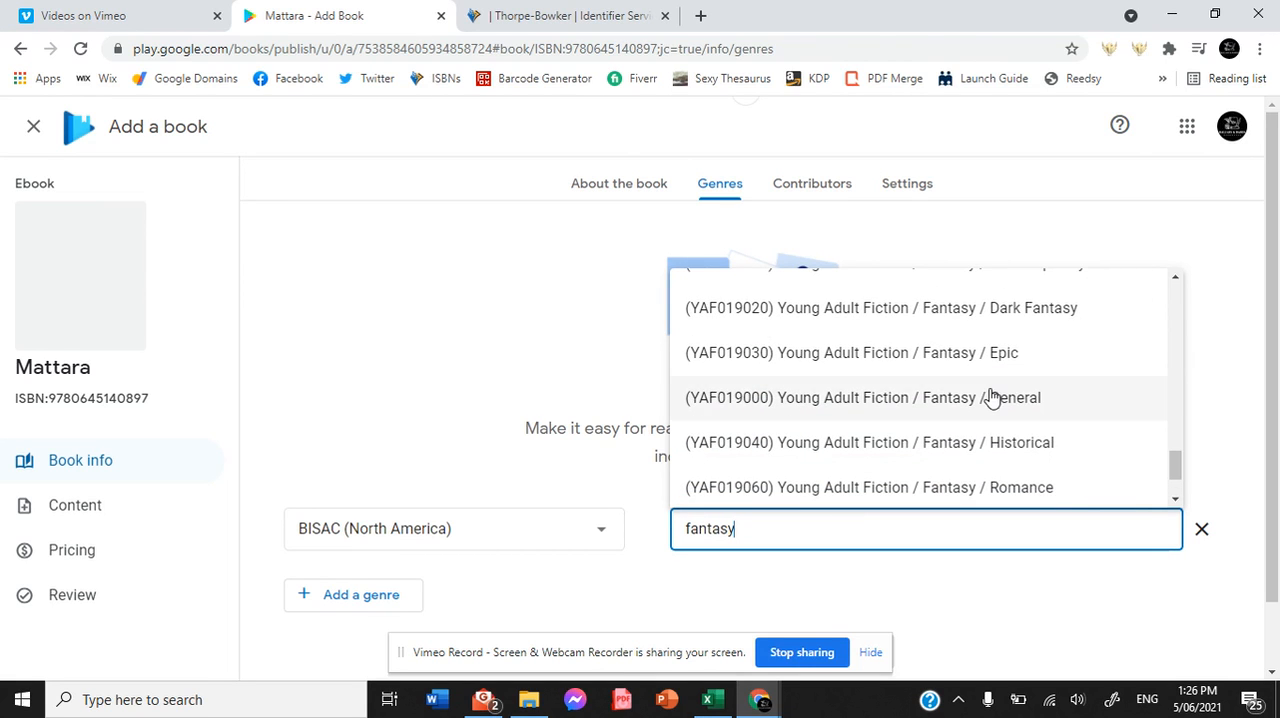
pyautogui.click(860, 396)
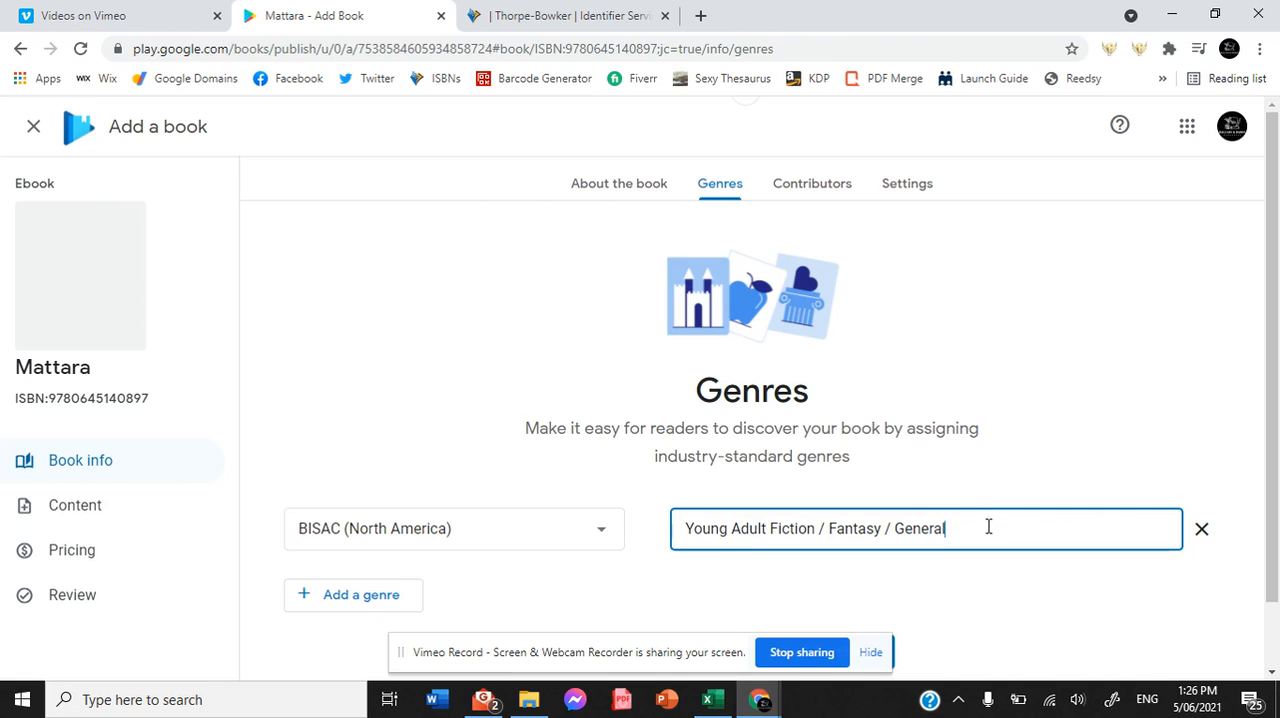
pyautogui.click(352, 594)
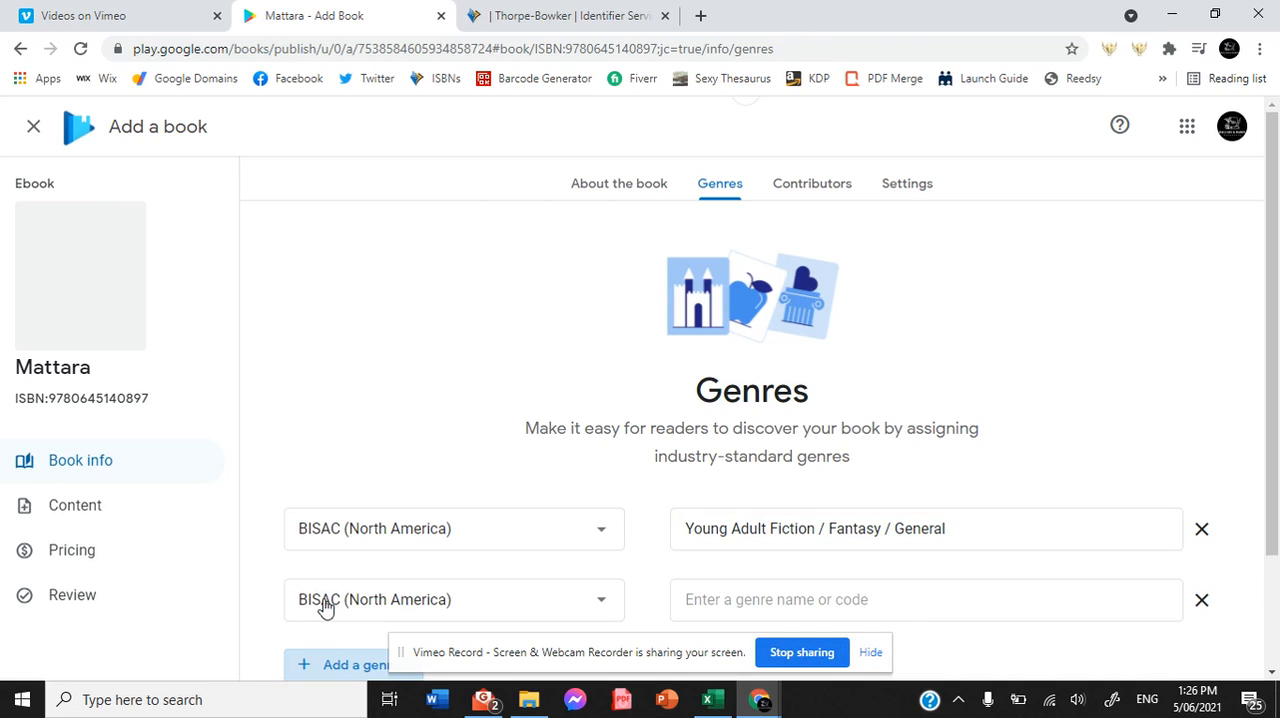
# Search 'action' and pick Young Adult Fiction / Action & Adventure / General as genre two, then add a third row
pyautogui.click(900, 600)
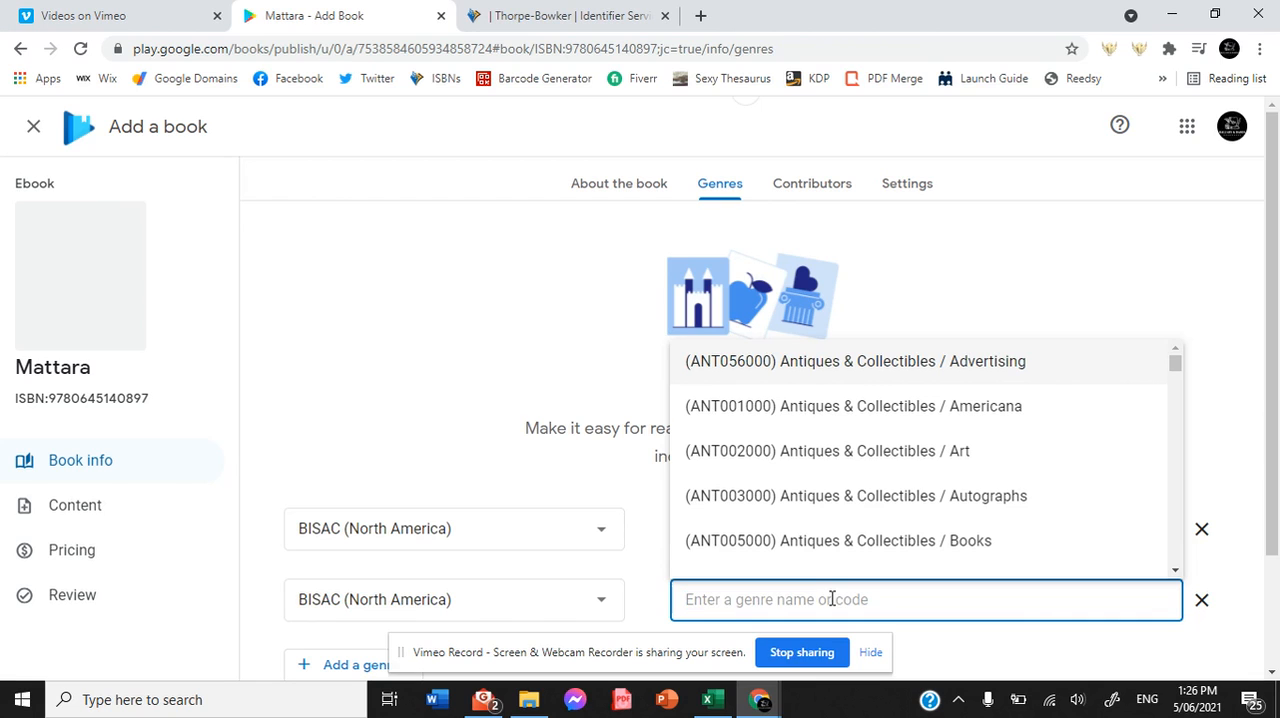
pyautogui.write('action')
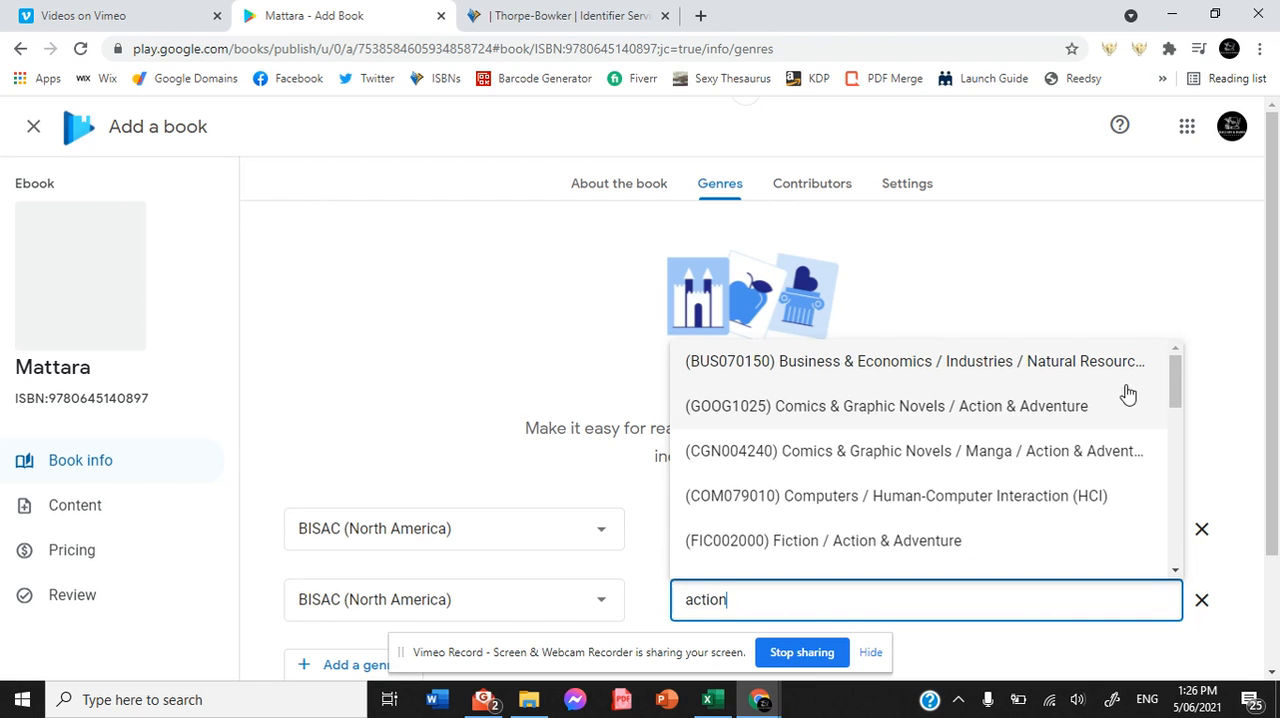
pyautogui.scroll(-3)
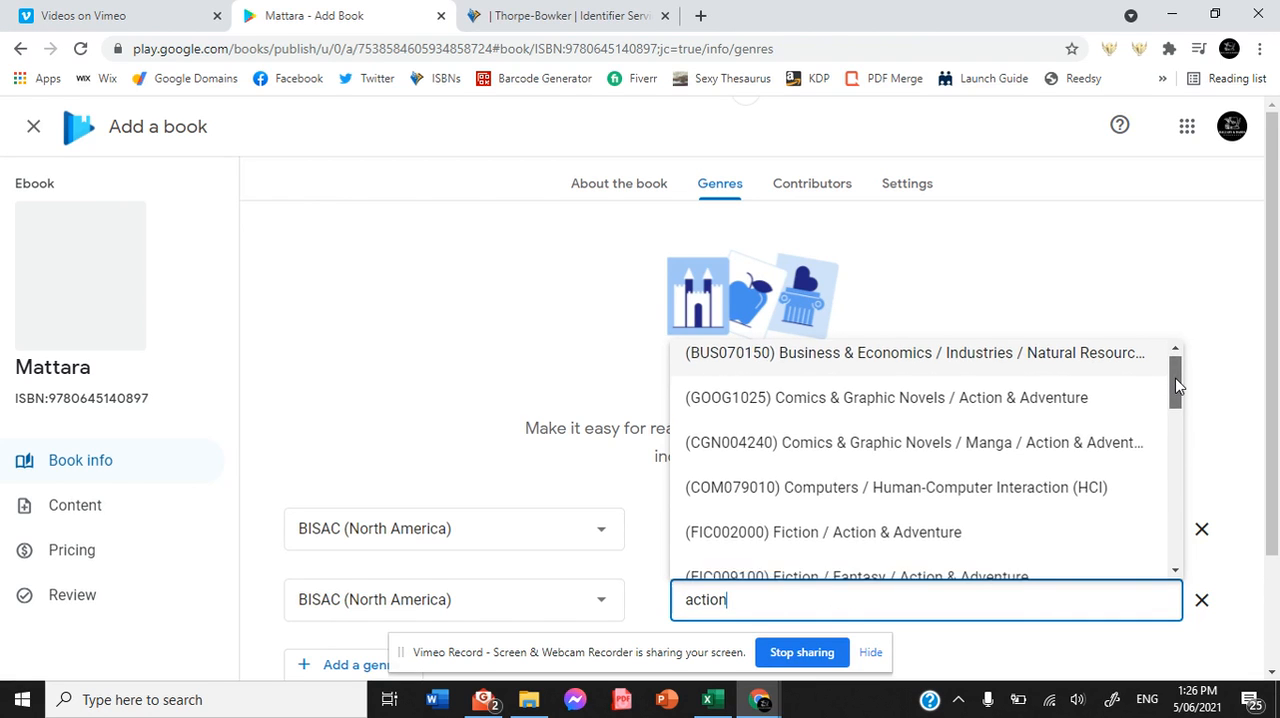
pyautogui.scroll(-3)
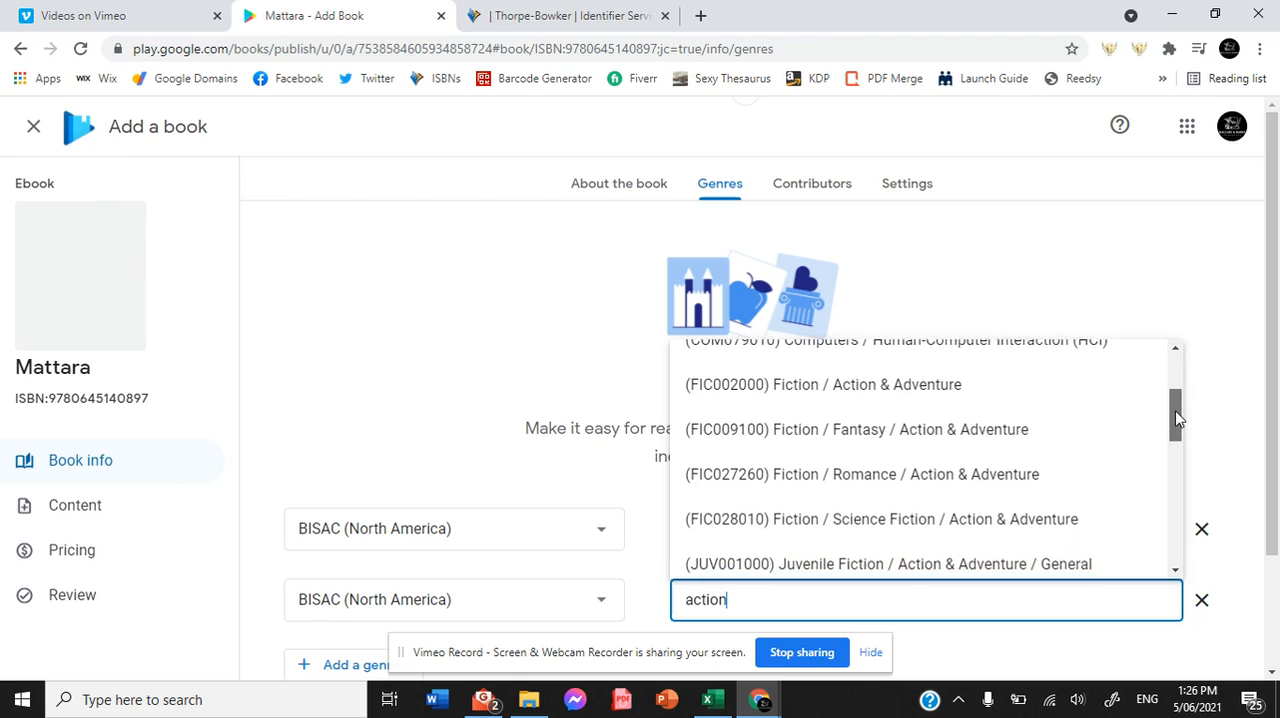
pyautogui.scroll(-3)
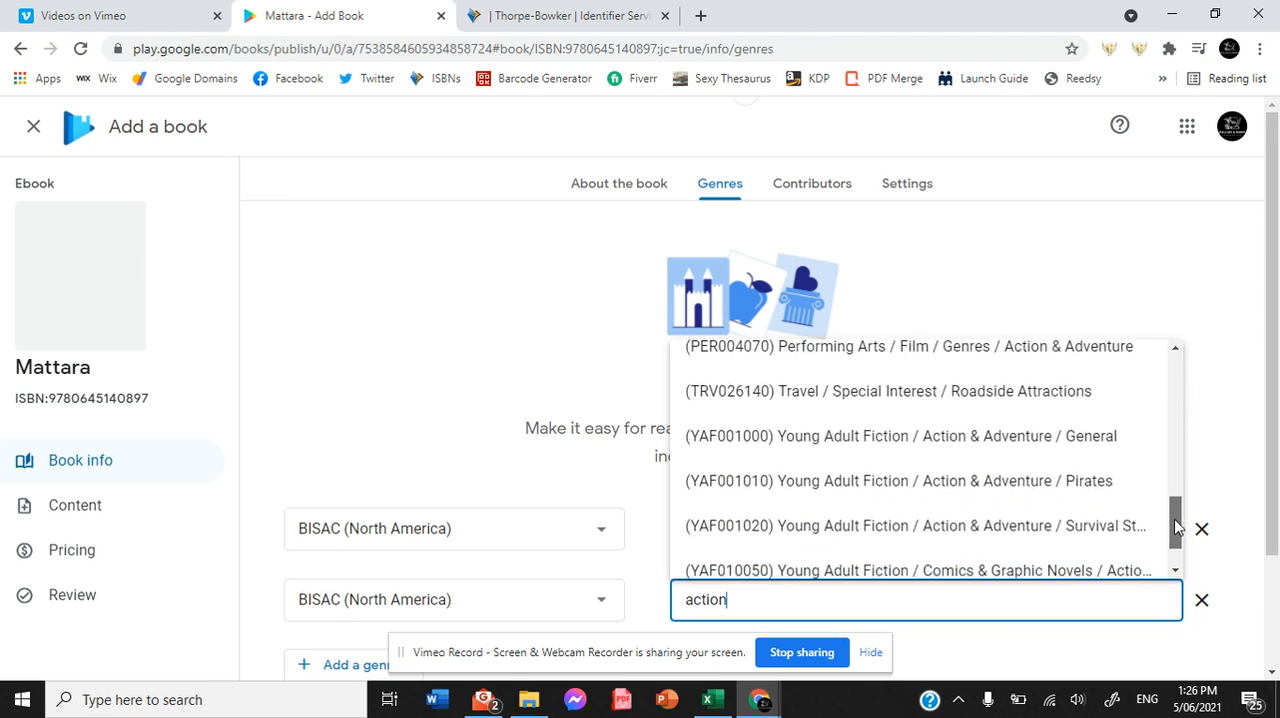
pyautogui.scroll(-3)
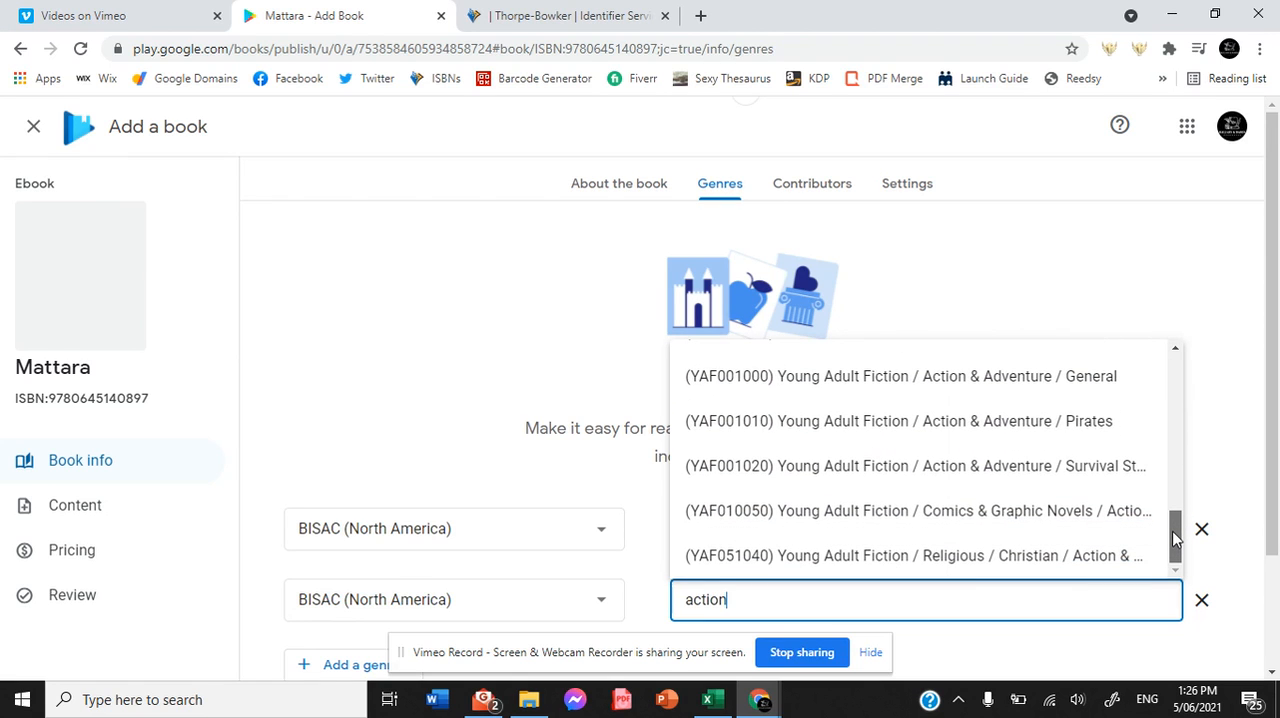
pyautogui.click(896, 376)
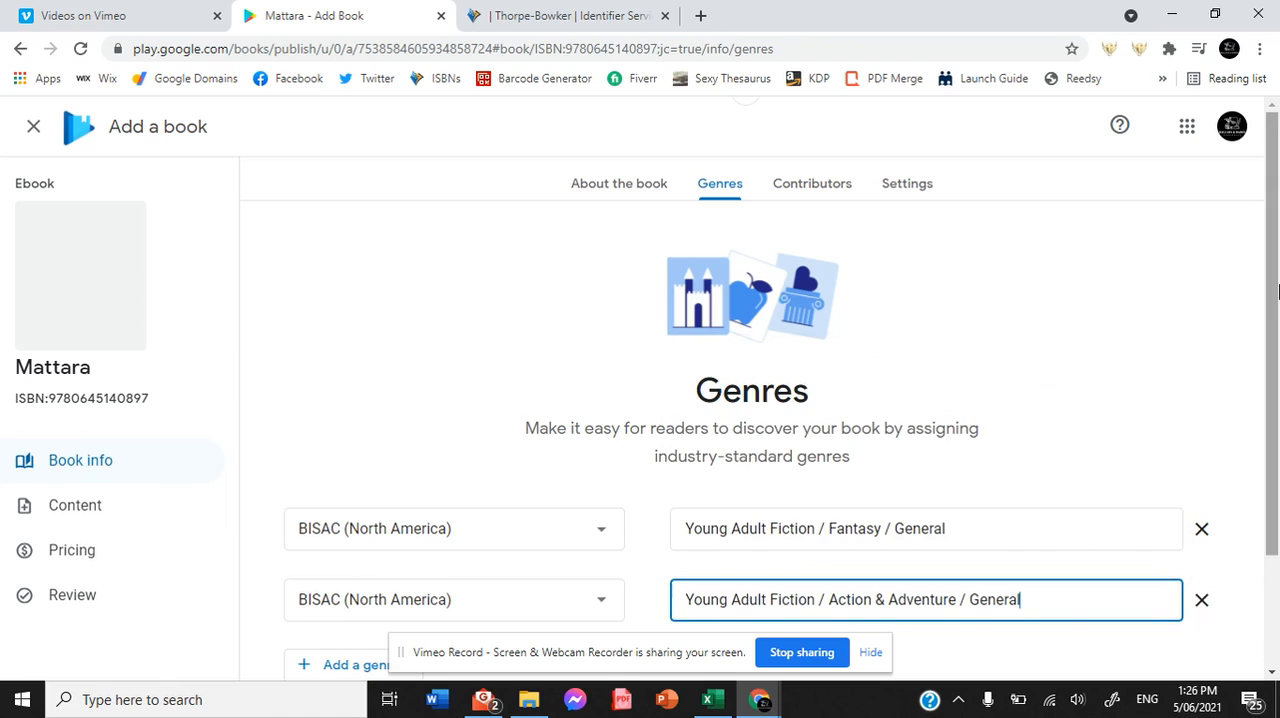
pyautogui.scroll(-3)
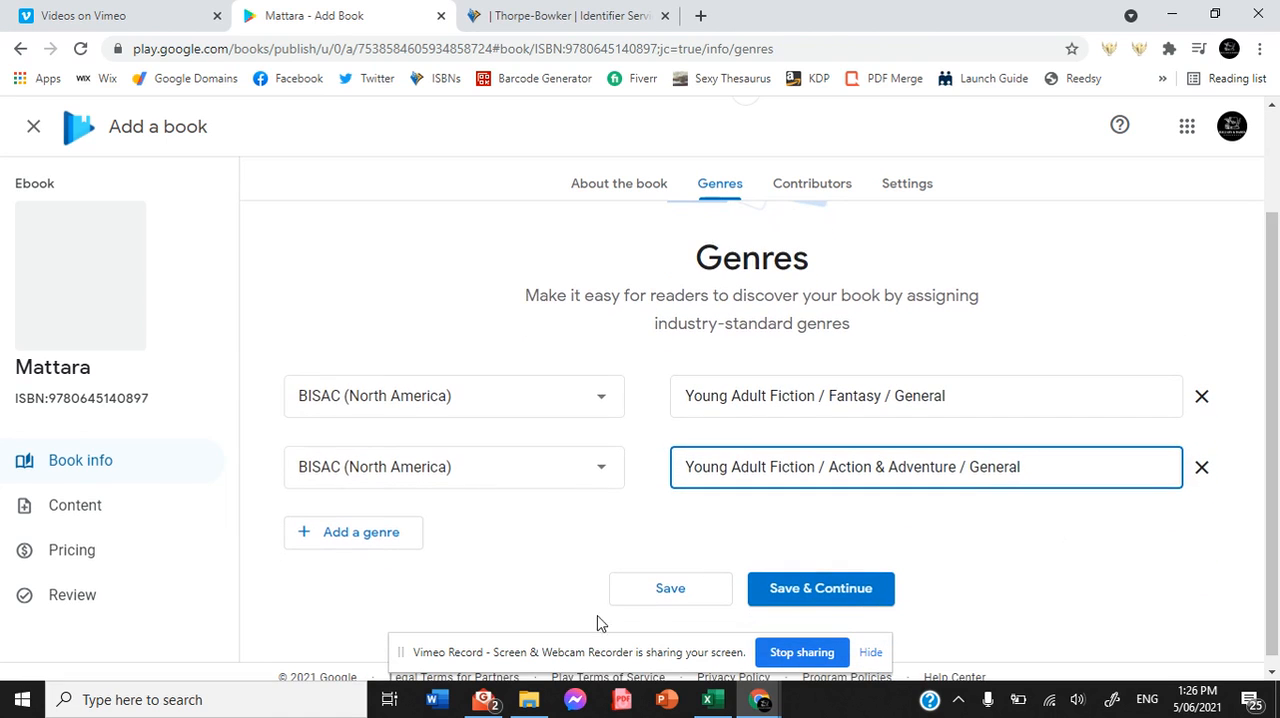
pyautogui.click(352, 532)
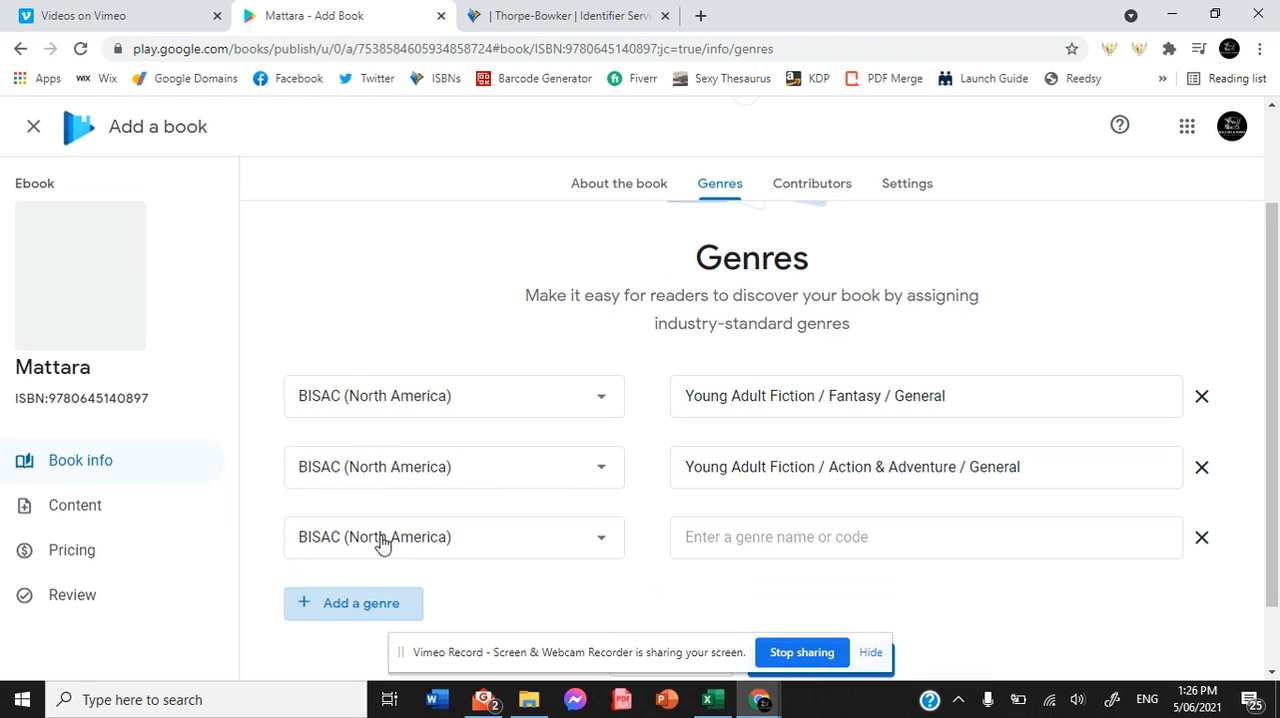
# Search 'ocean' and 'creature' in the third genre field, getting an Invalid genre result
pyautogui.click(924, 536)
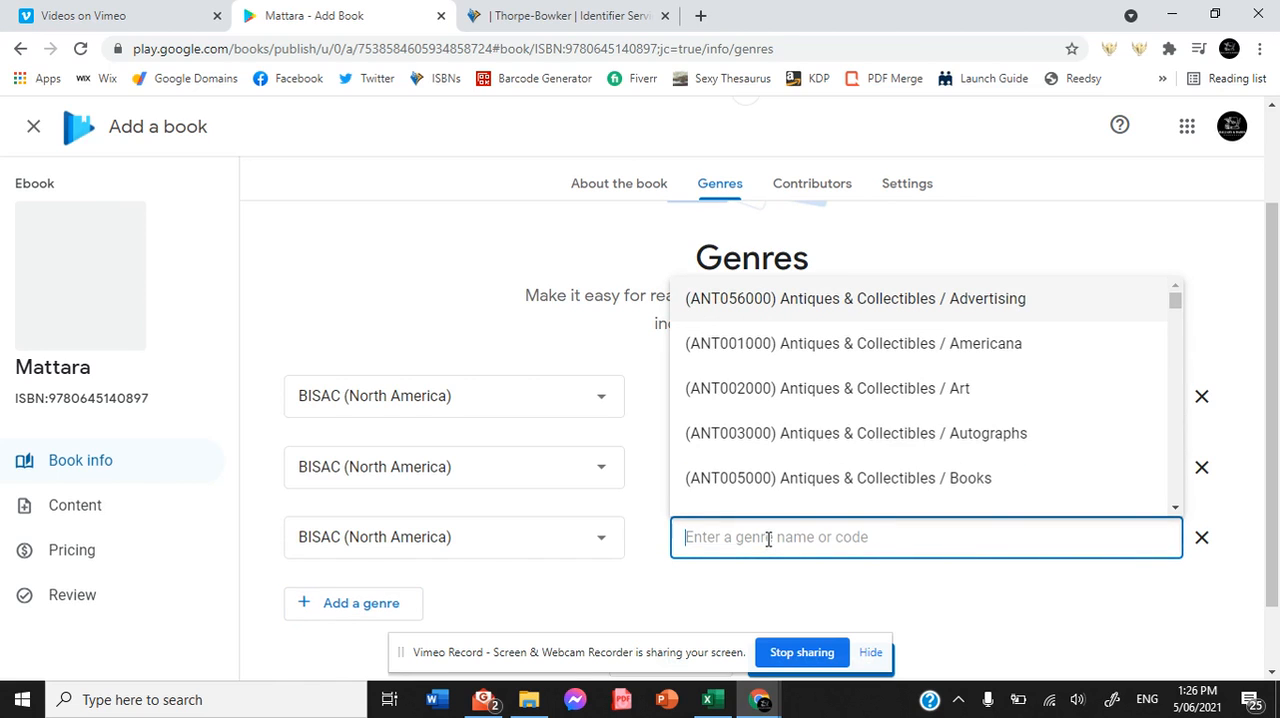
pyautogui.write('oce')
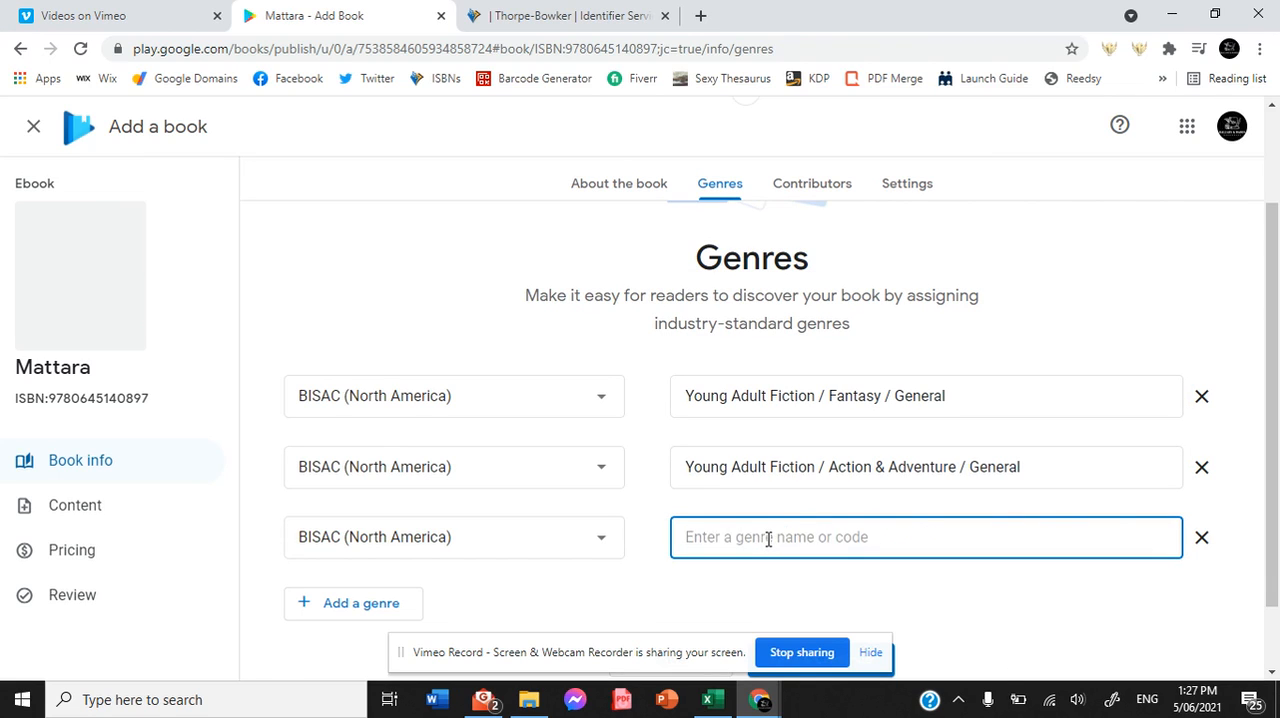
pyautogui.write('ocean')
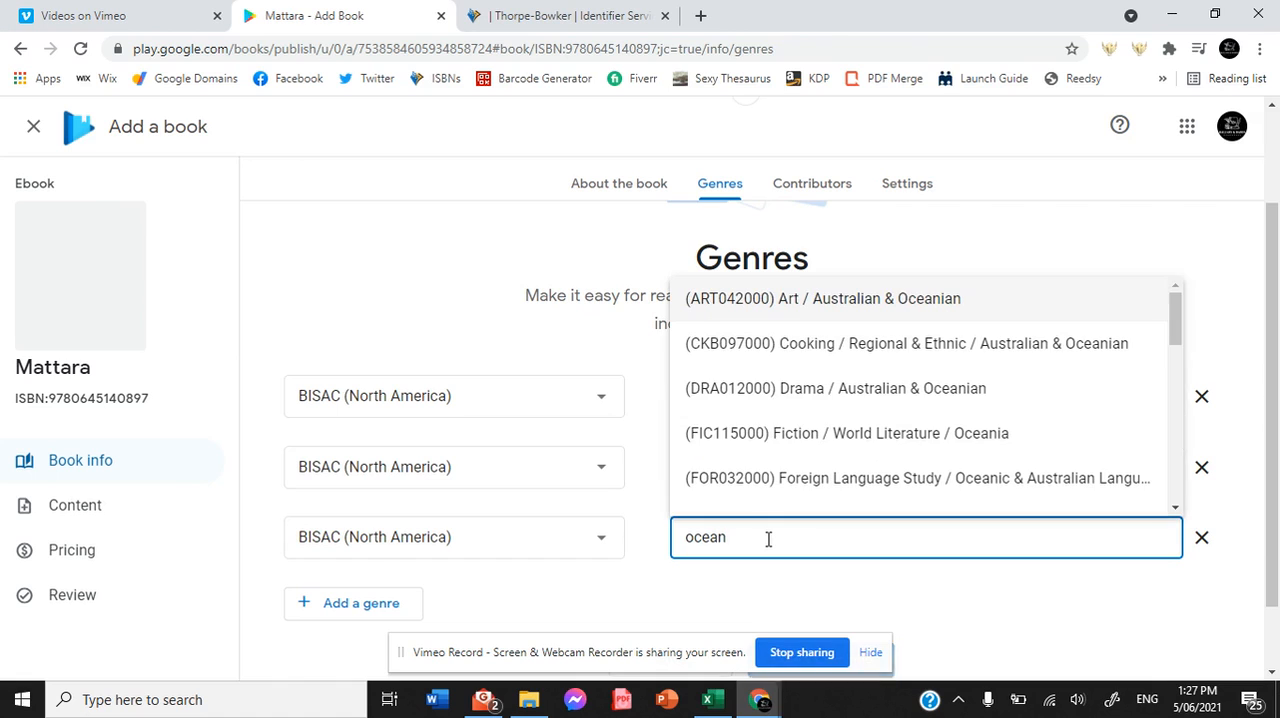
pyautogui.write('creature')
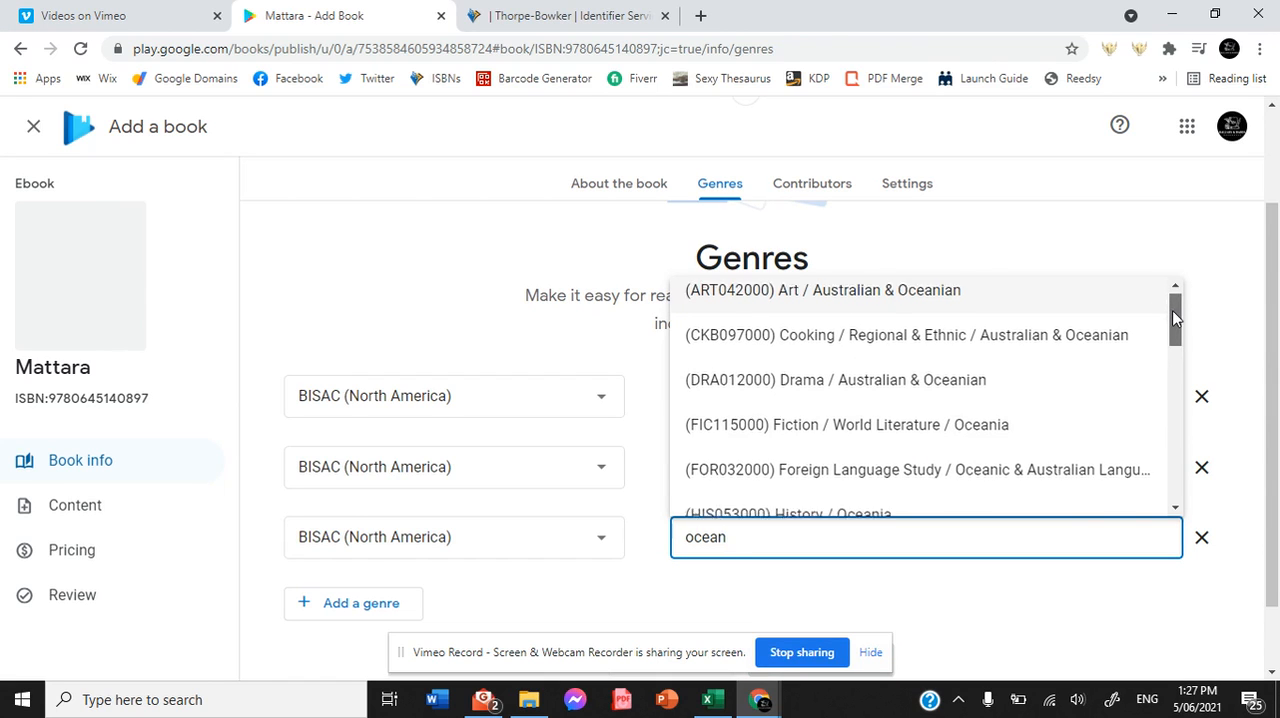
# Remove the invalid third genre row and save the two Young Adult Fiction genres
pyautogui.scroll(-3)
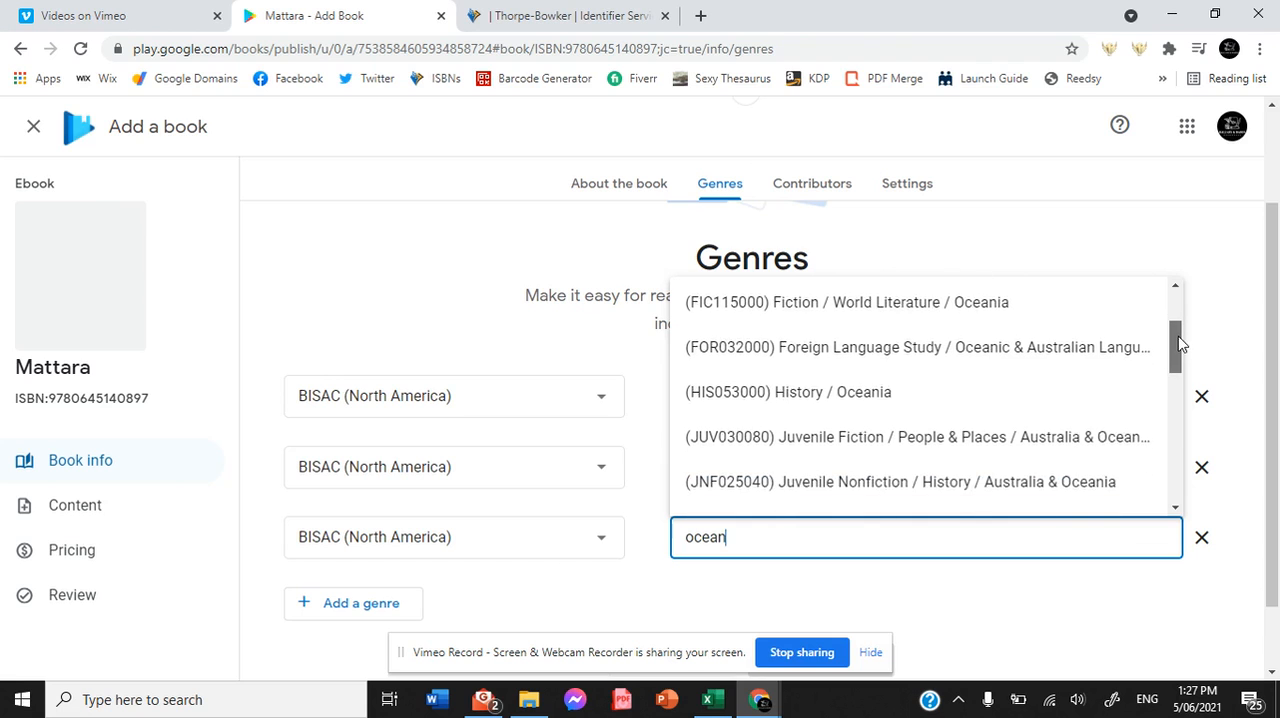
pyautogui.scroll(-3)
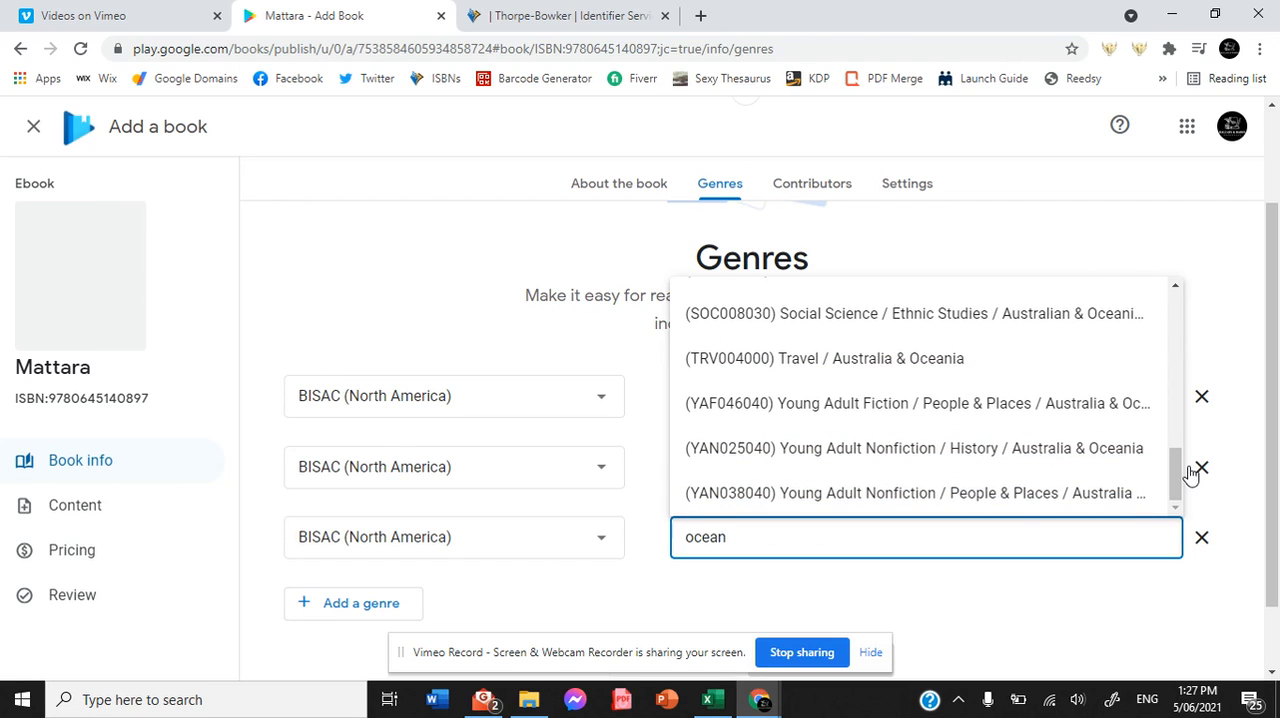
pyautogui.moveTo(1096, 404)
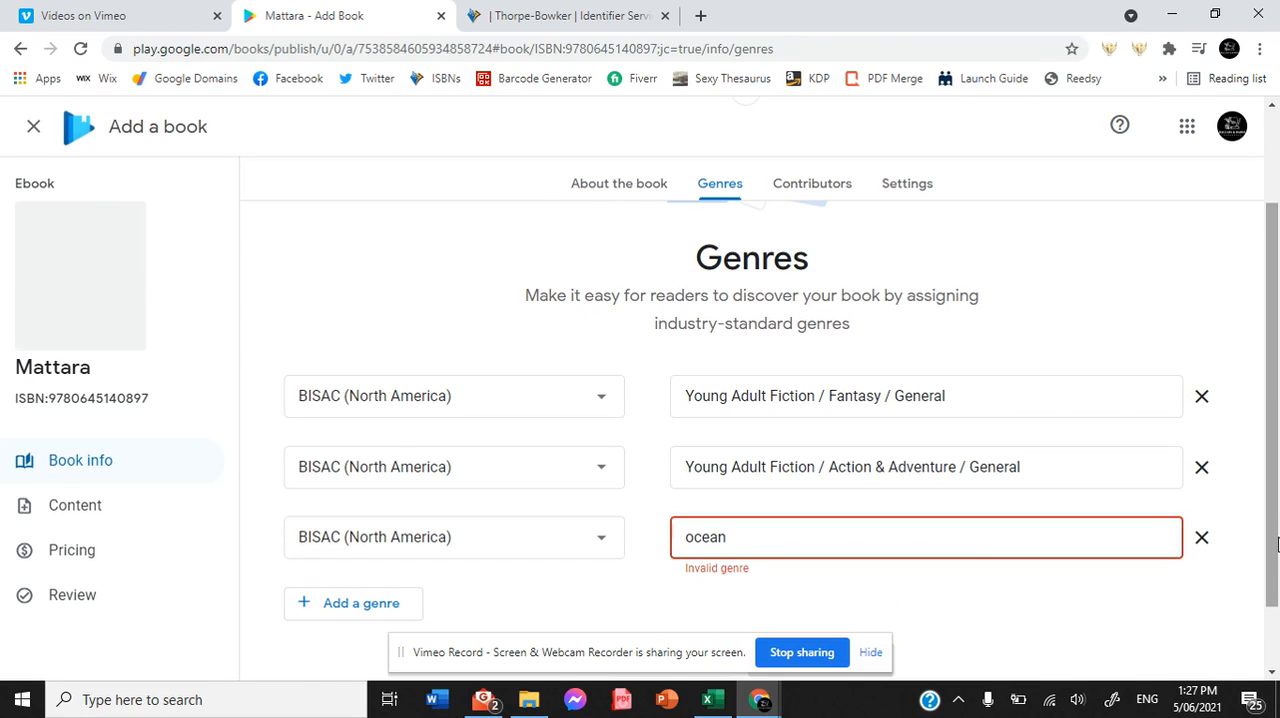
pyautogui.click(1200, 536)
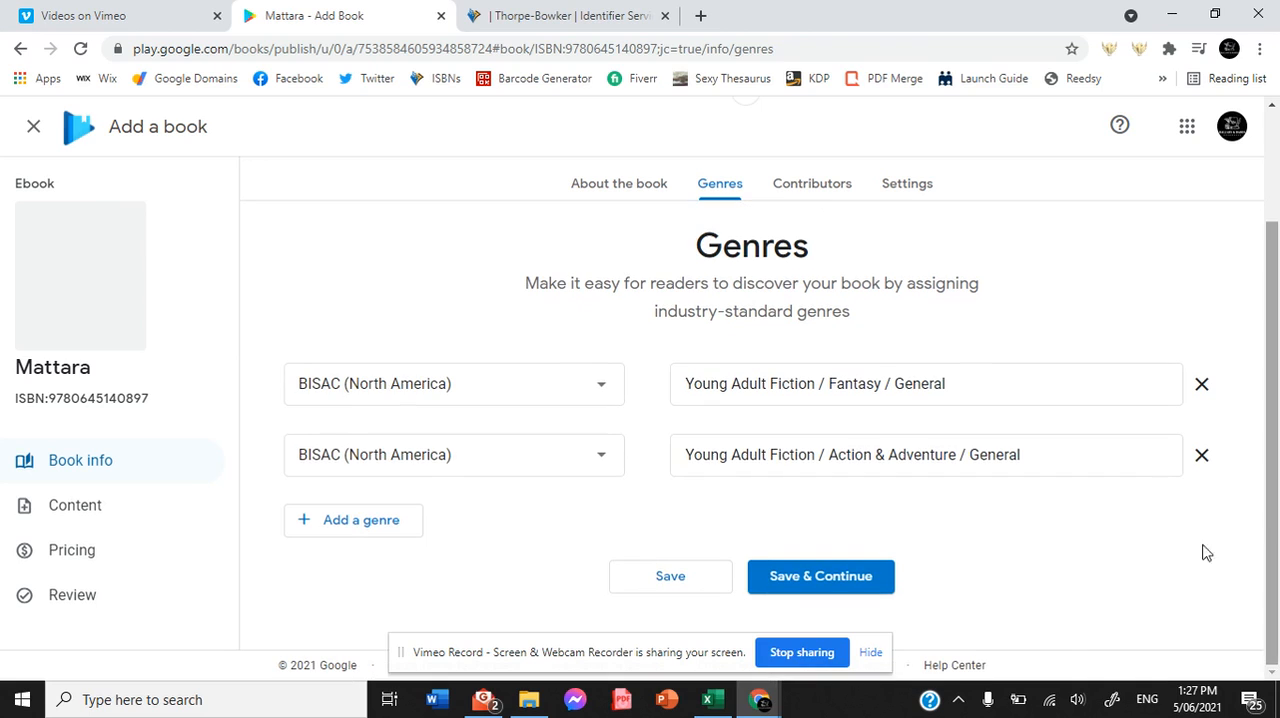
pyautogui.click(820, 576)
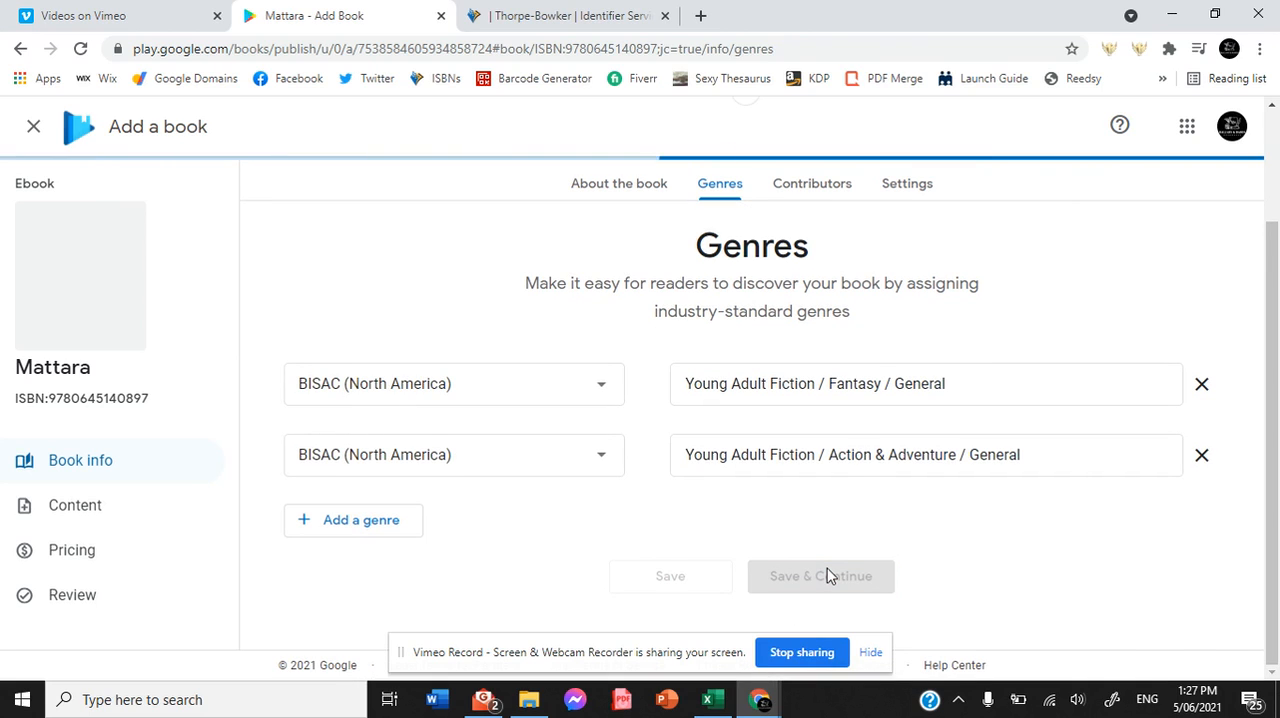
# Review the first contributor entry, author C.A.Watts, on the Contributors page
pyautogui.click(812, 184)
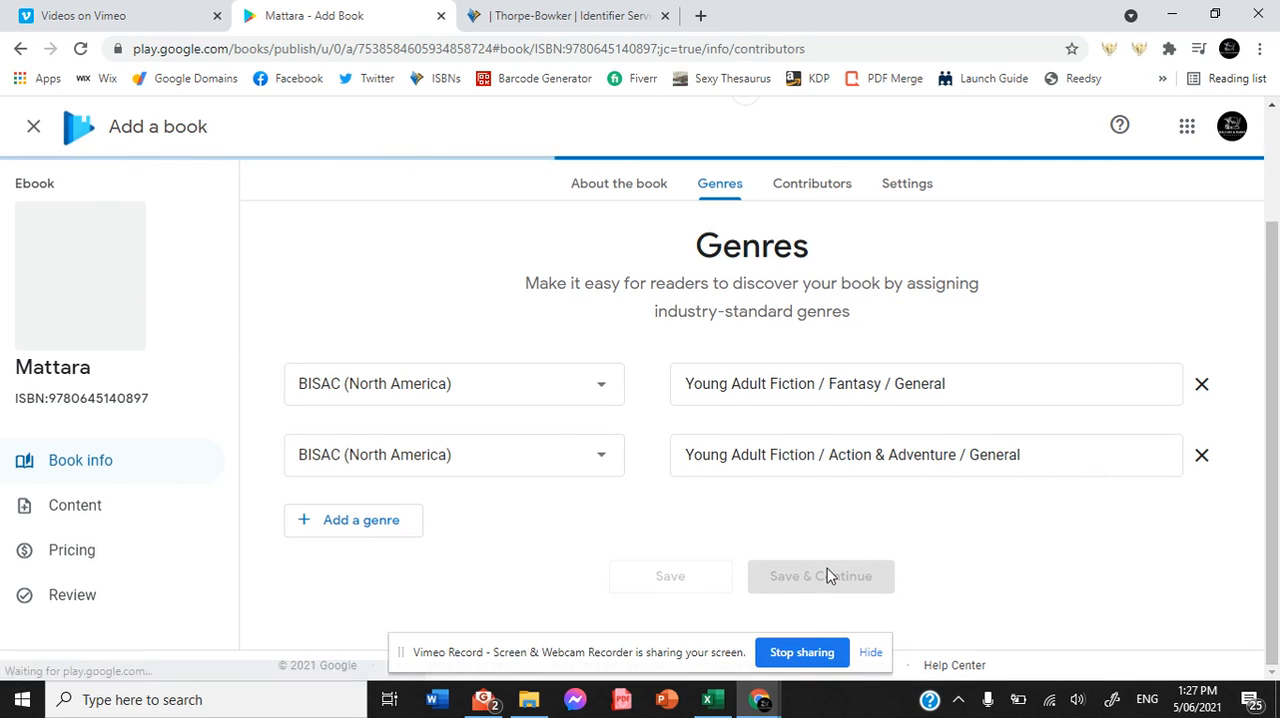
pyautogui.click(812, 184)
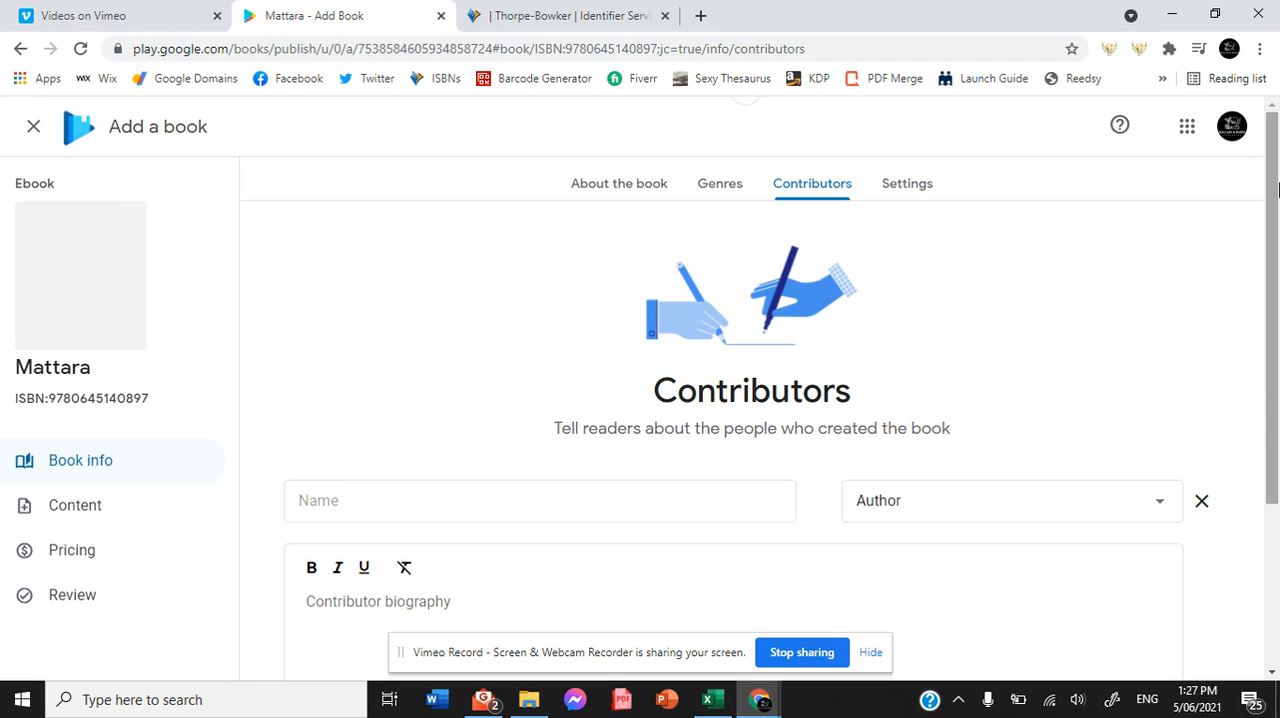
pyautogui.scroll(-3)
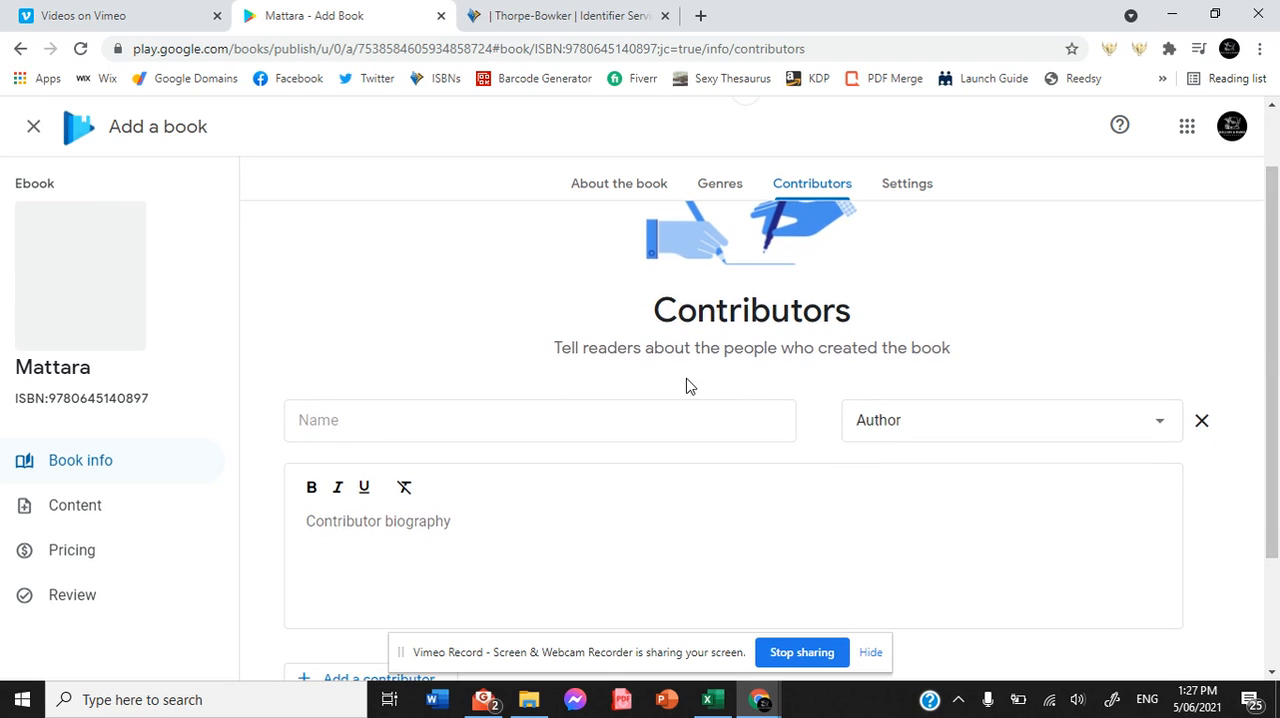
pyautogui.write('C.A.Watts')
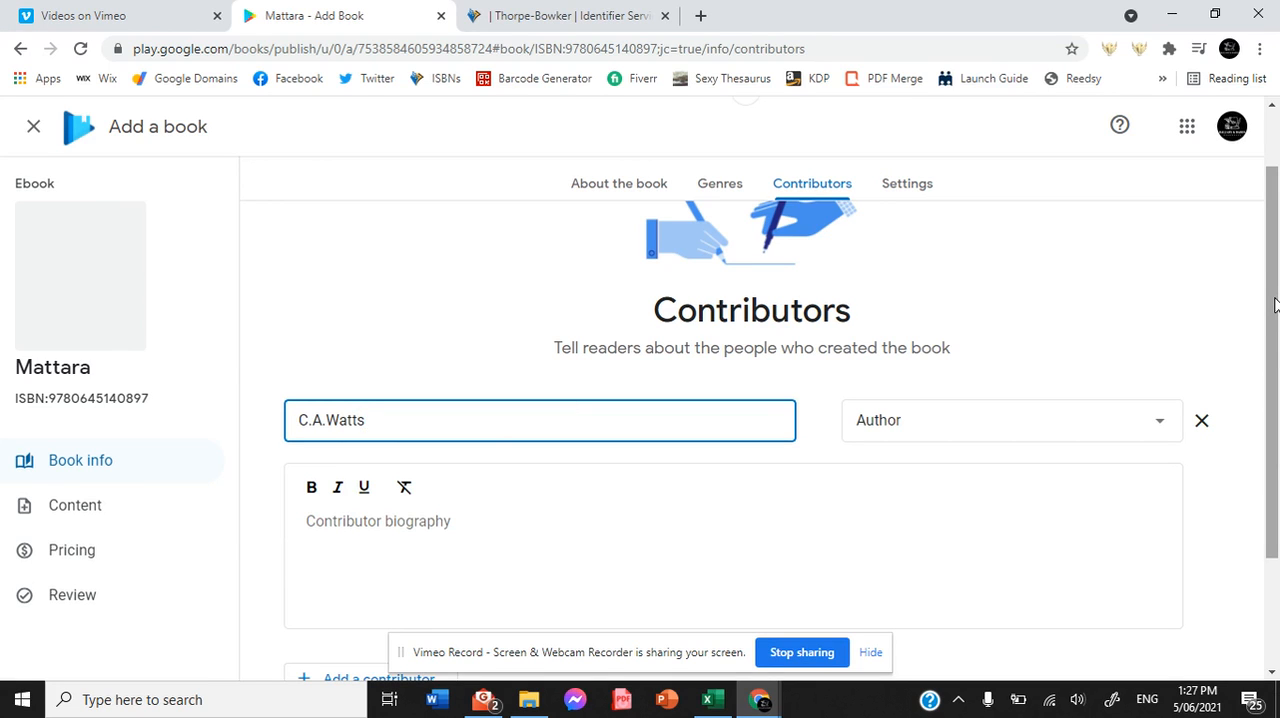
pyautogui.scroll(-3)
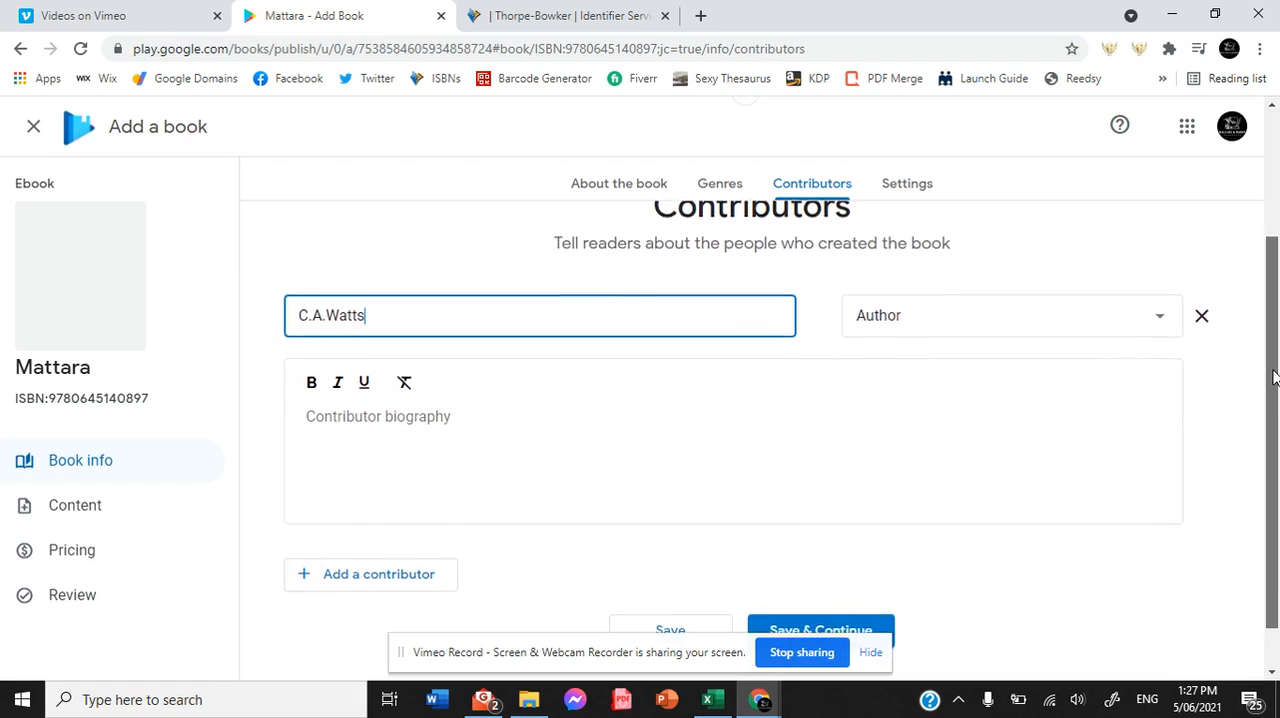
pyautogui.scroll(-3)
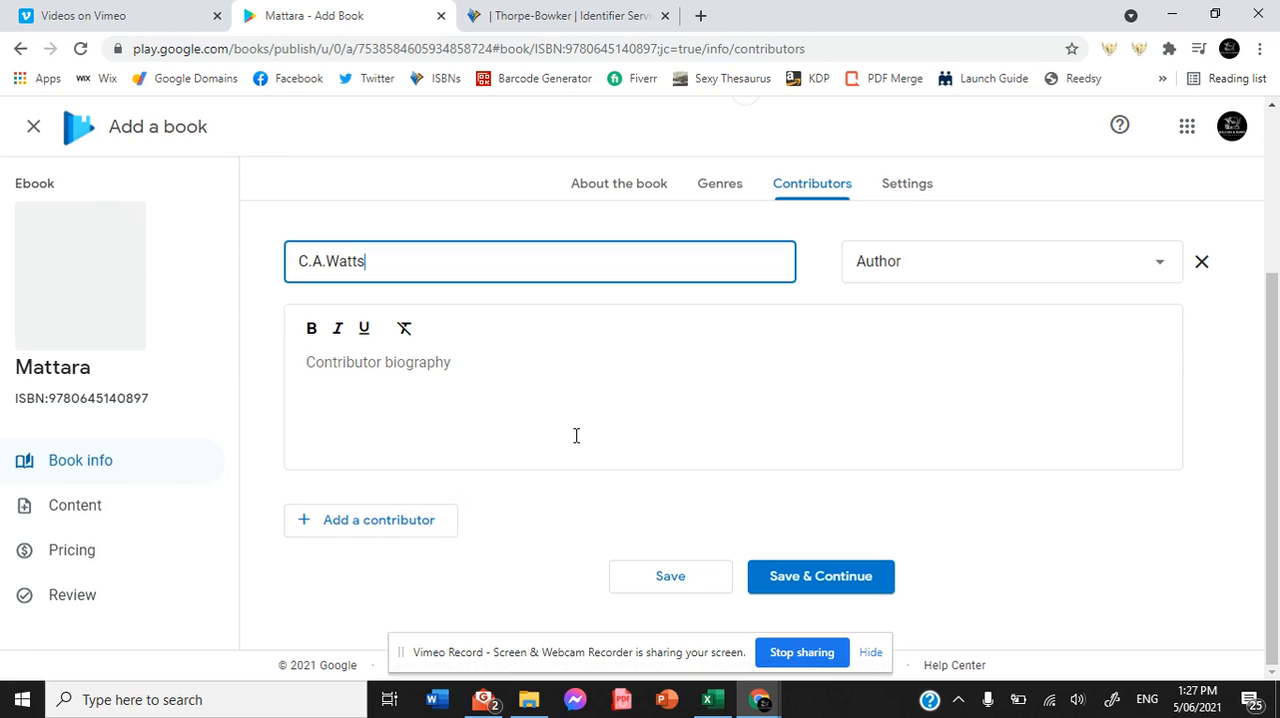
# Add a second contributor row and enter the name Kozakura
pyautogui.click(370, 520)
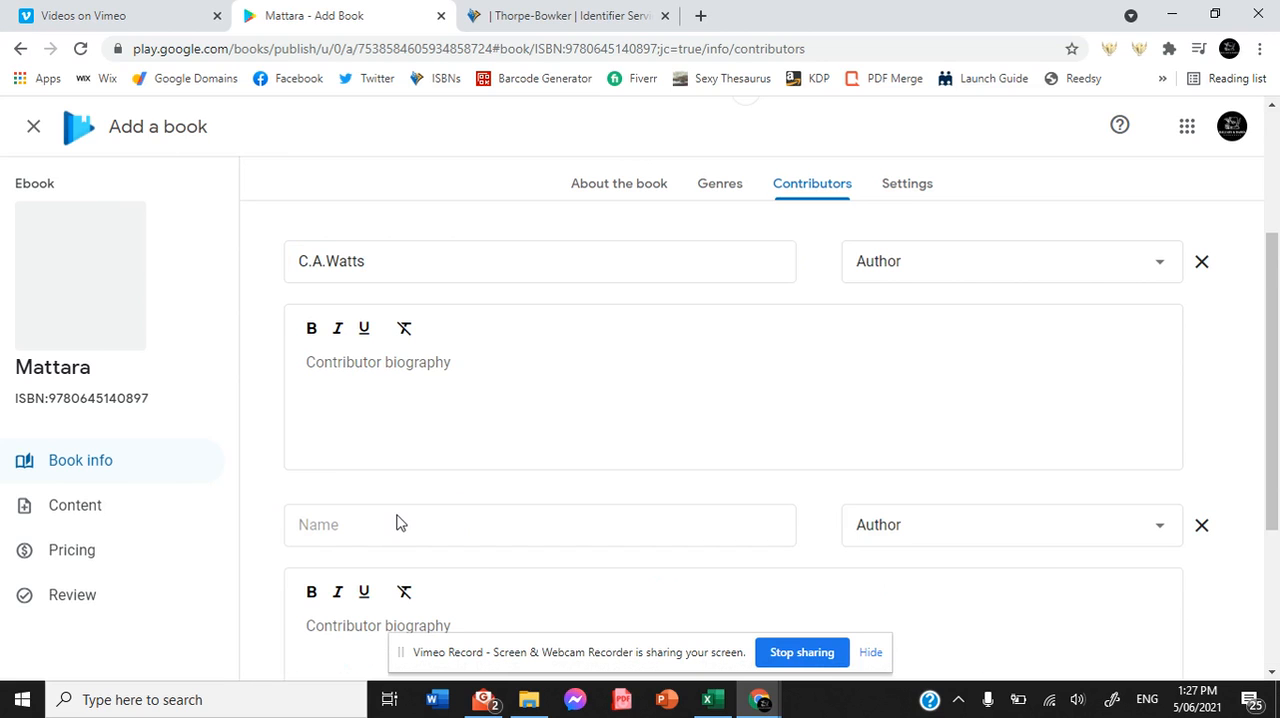
pyautogui.write('KOza')
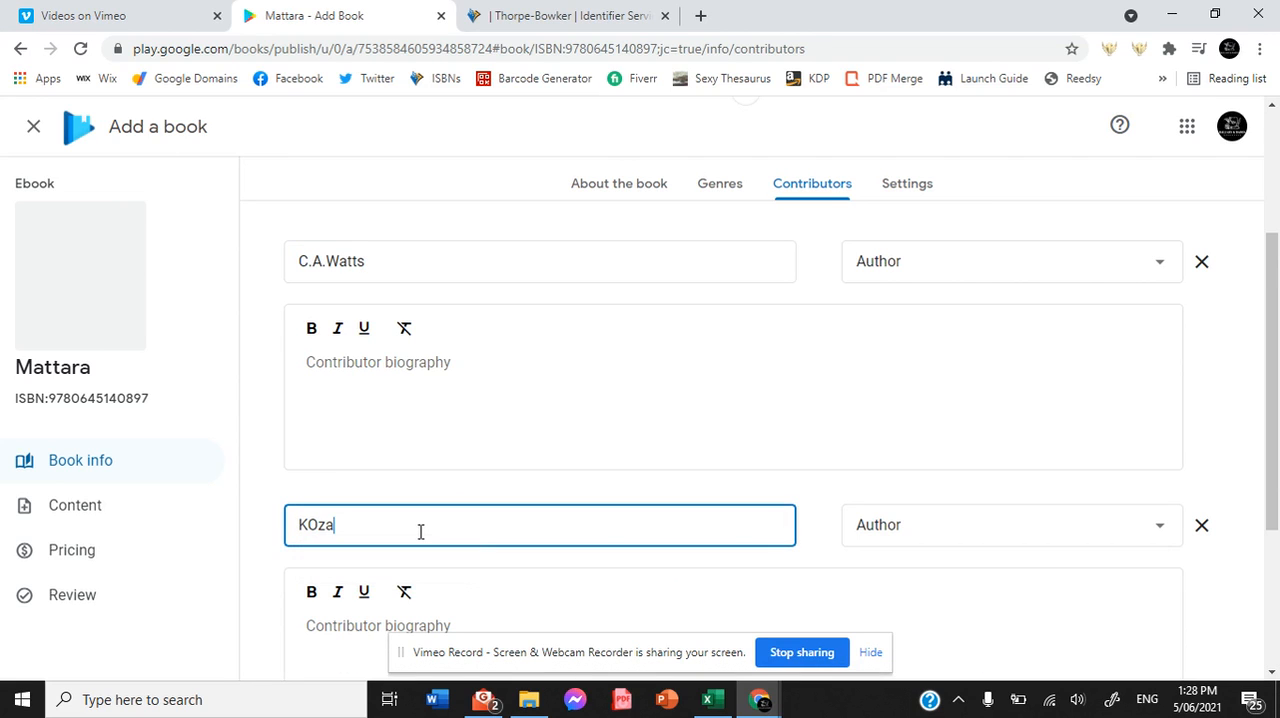
pyautogui.press('Backspace')
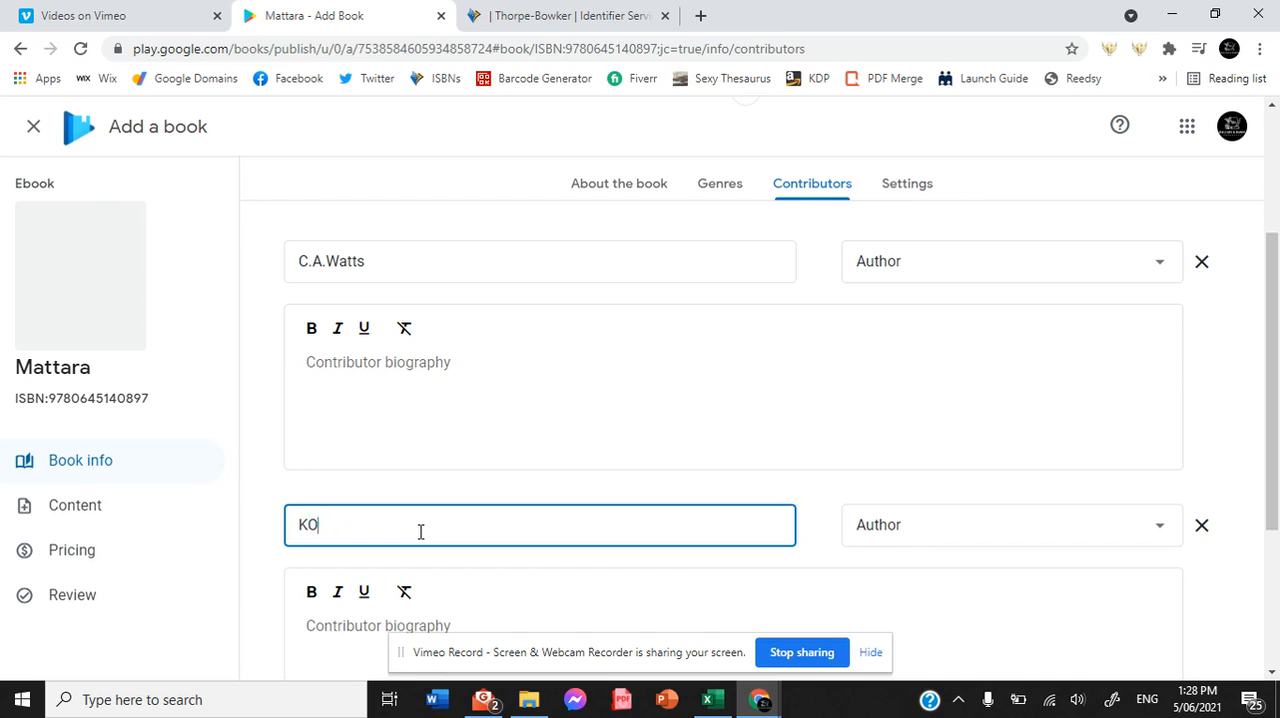
pyautogui.write('Ko')
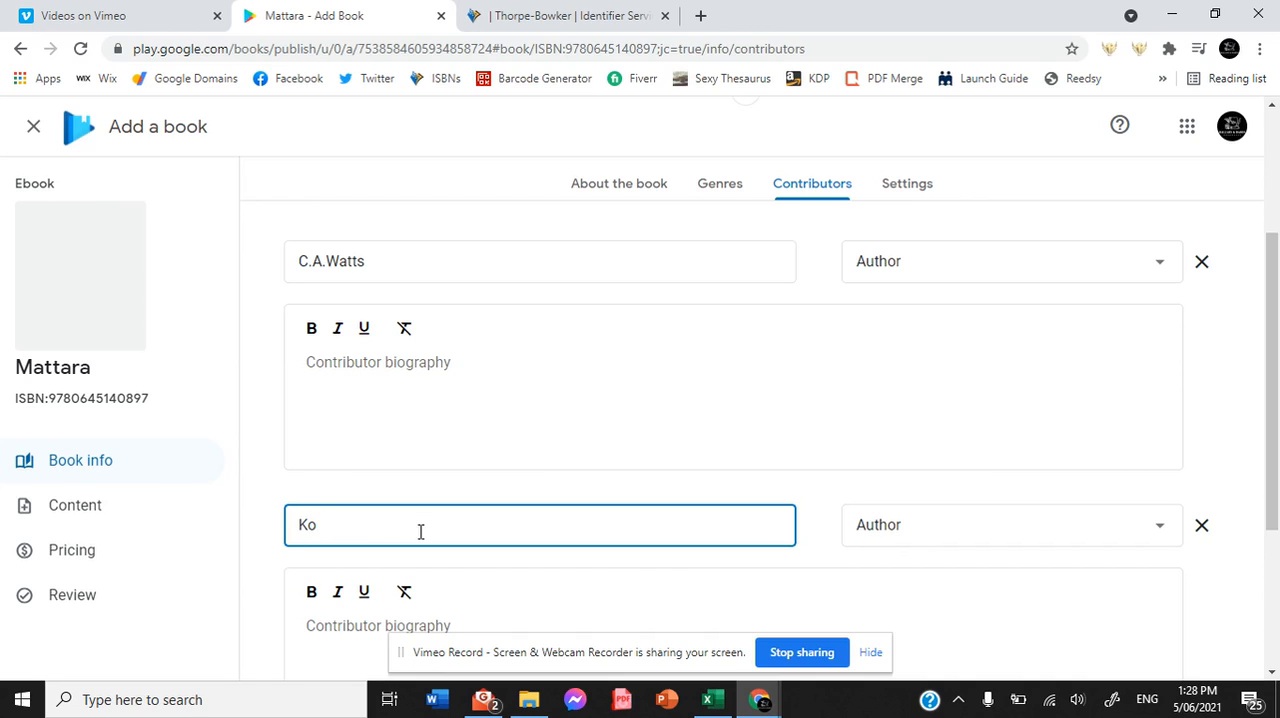
# Set Kozakura's contributor role to Illustrator
pyautogui.click(1004, 524)
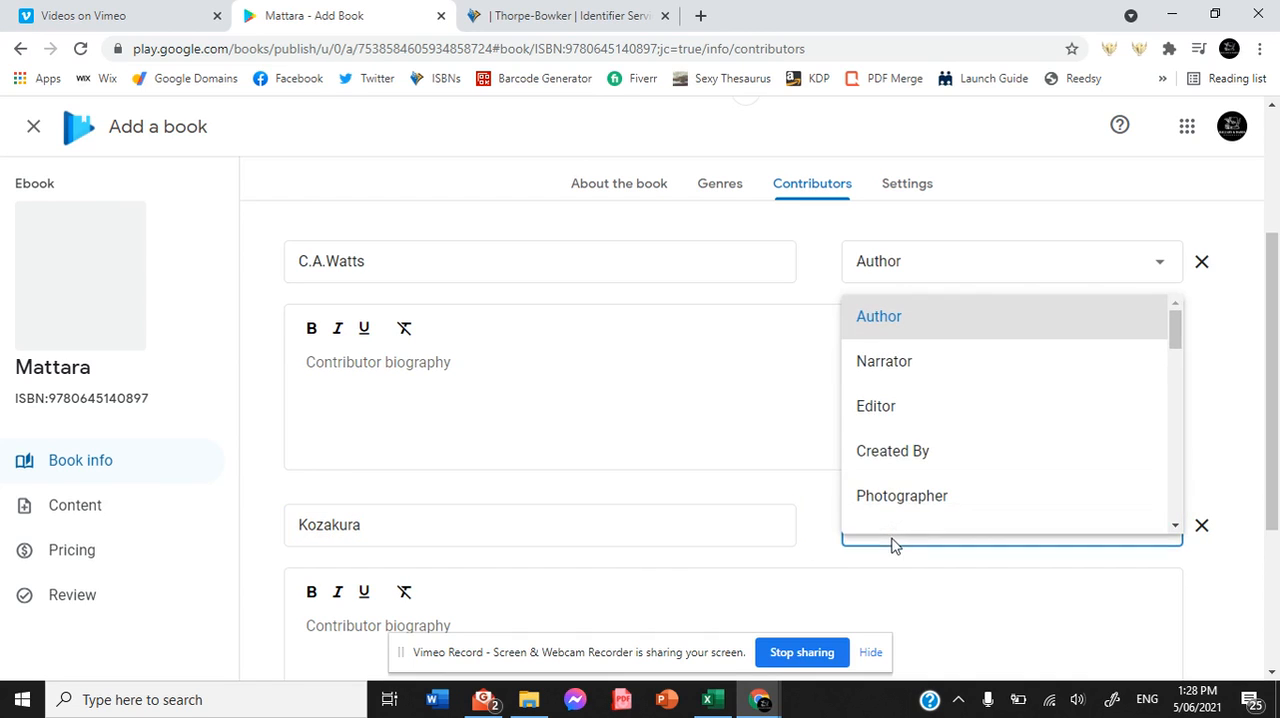
pyautogui.scroll(-3)
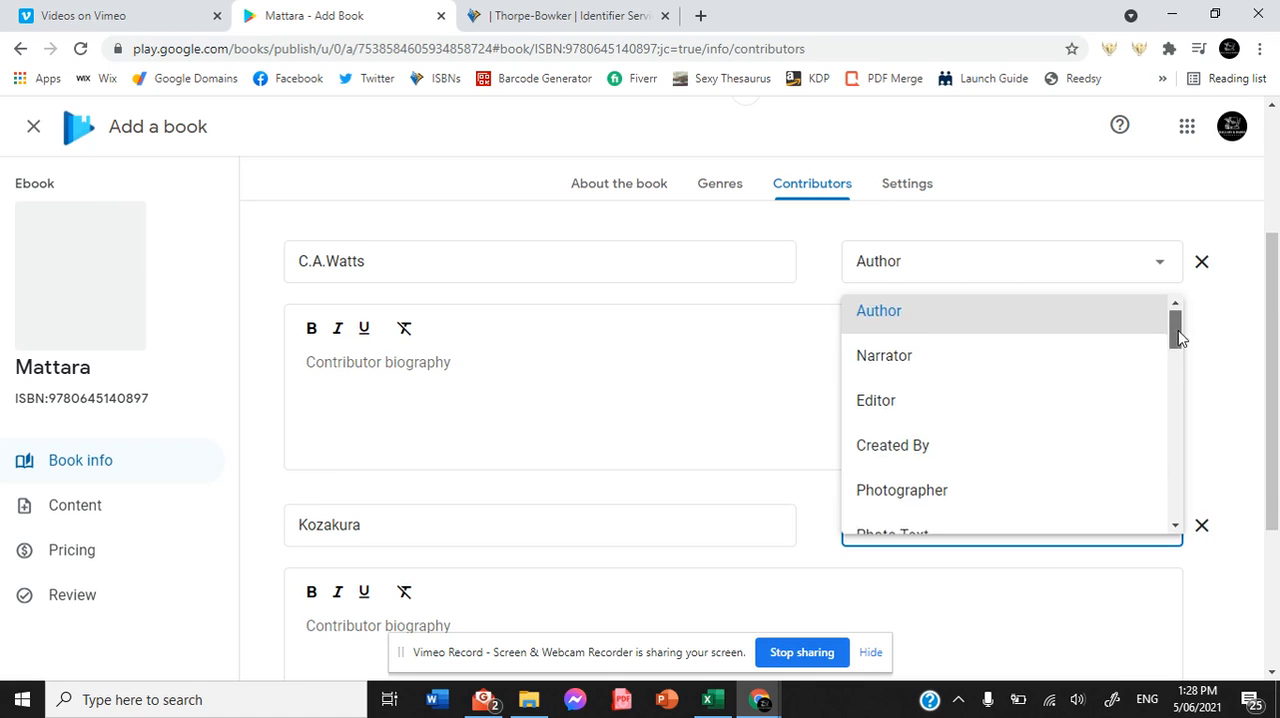
pyautogui.scroll(-3)
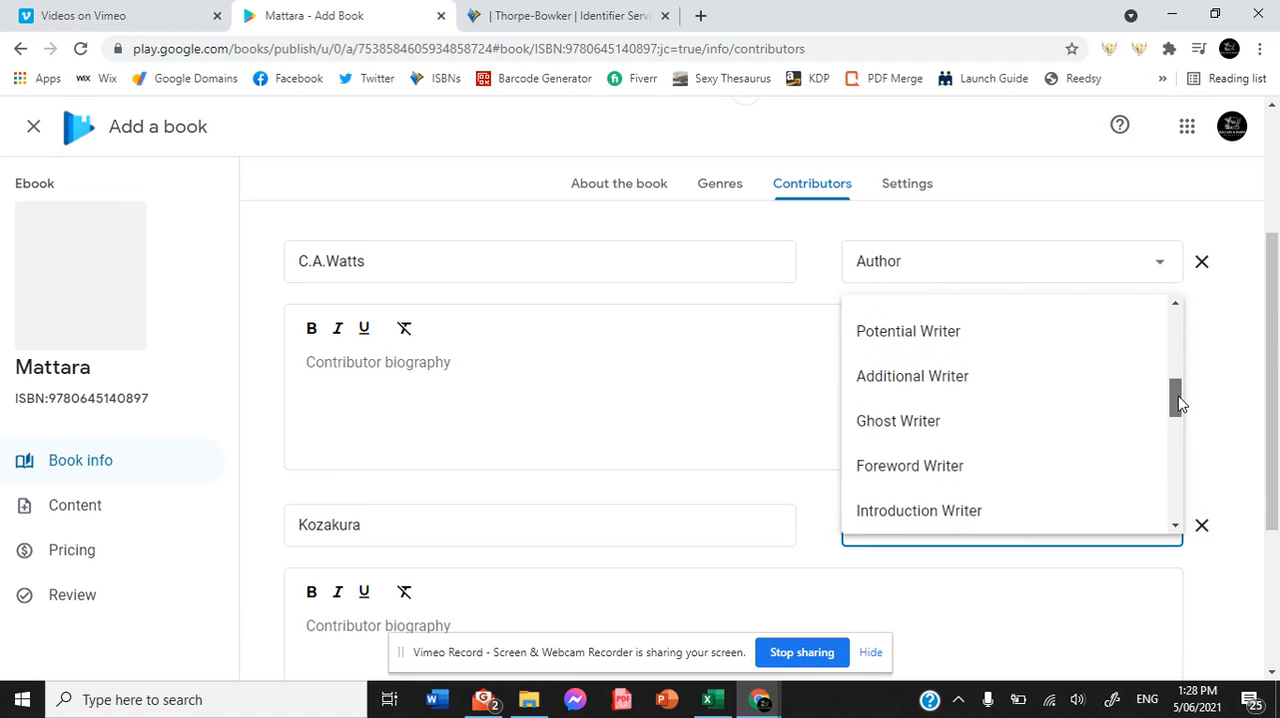
pyautogui.scroll(-3)
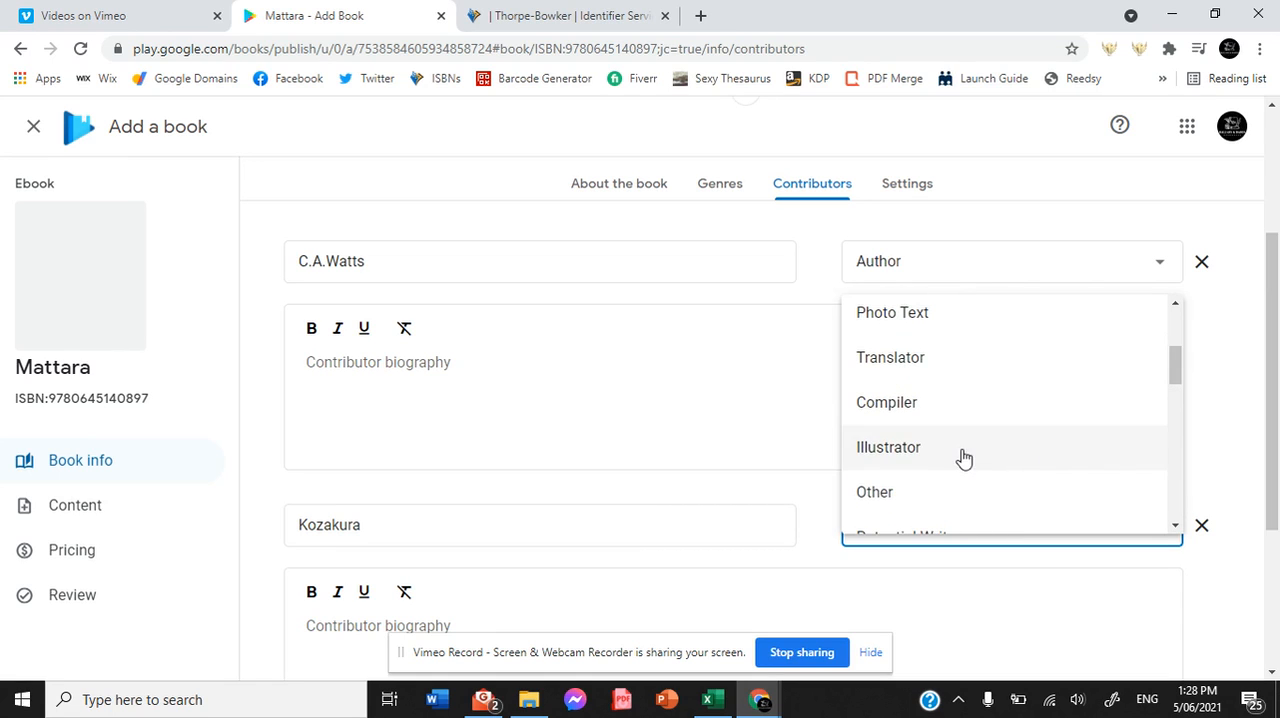
pyautogui.click(888, 448)
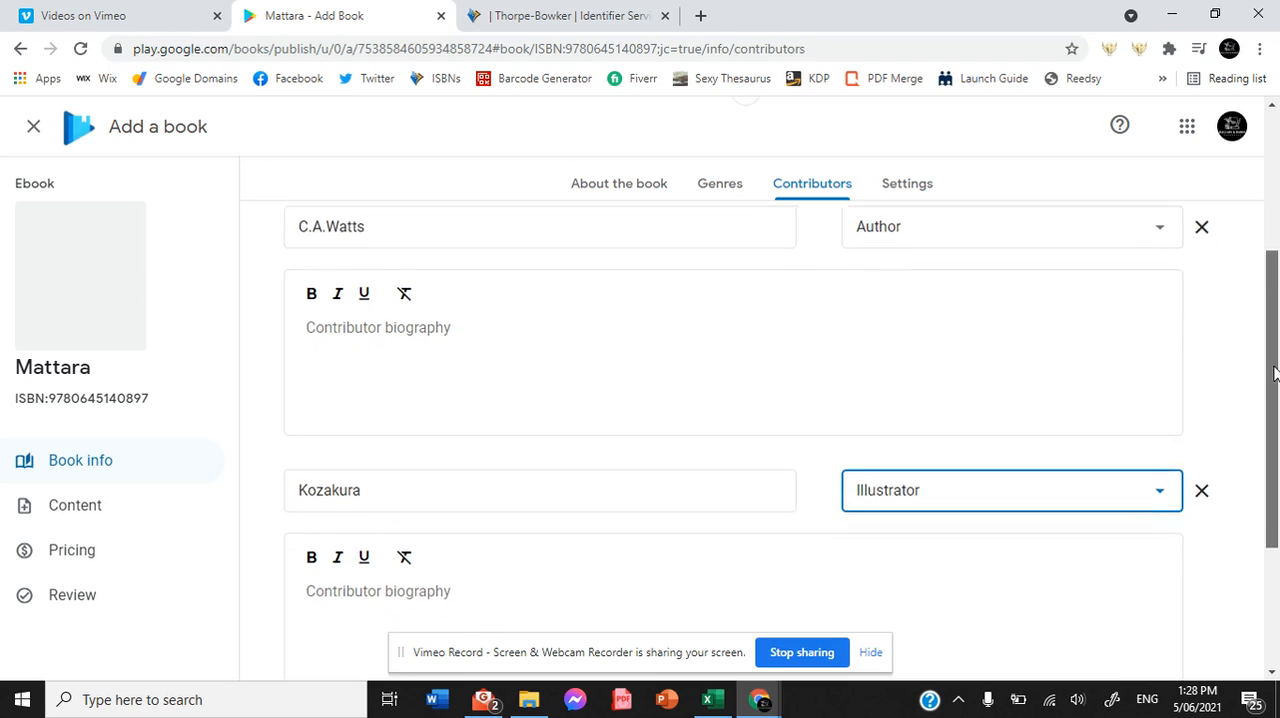
pyautogui.scroll(-3)
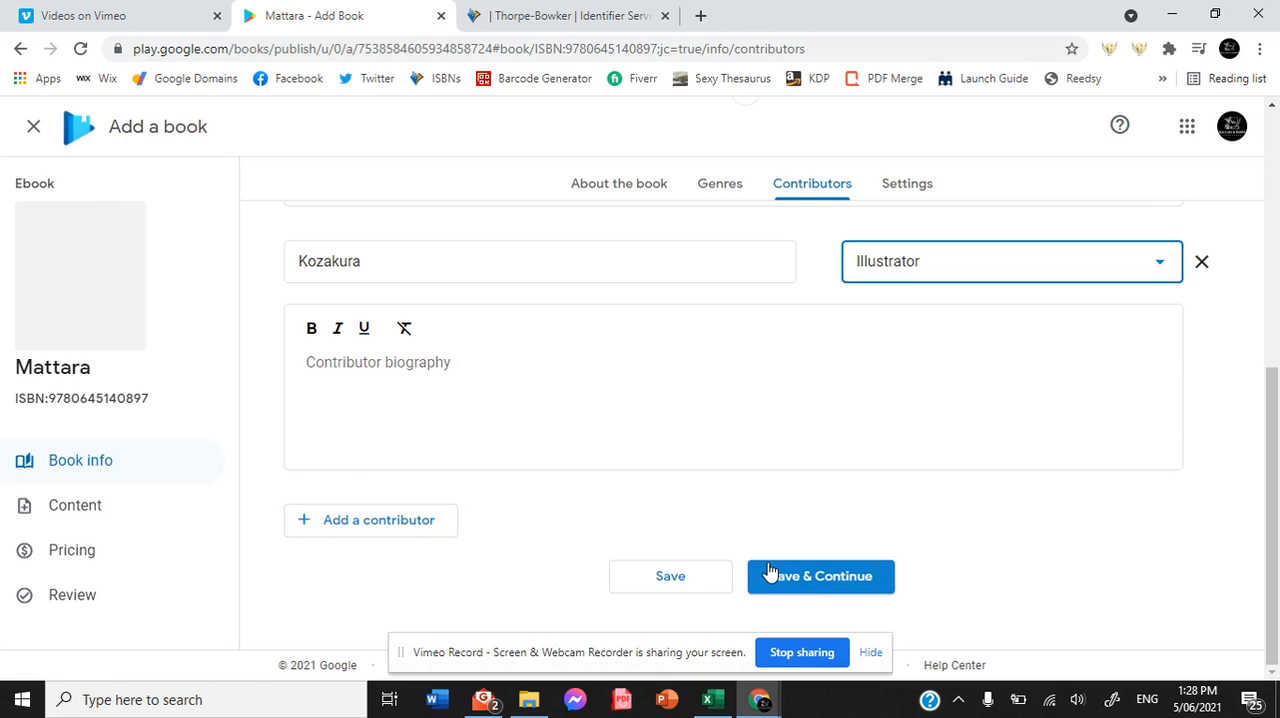
# Save contributors, then save Settings with DRM Yes, 20% preview and 0% copy/paste limit
pyautogui.click(820, 576)
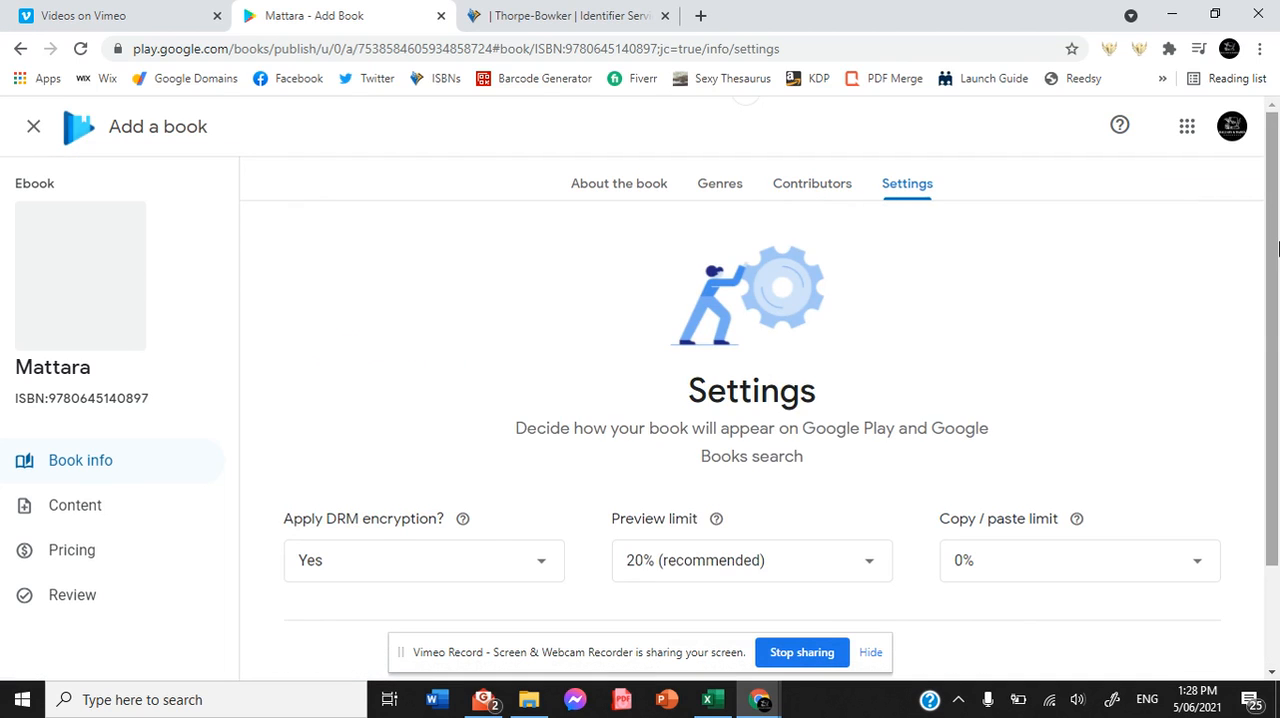
pyautogui.scroll(-3)
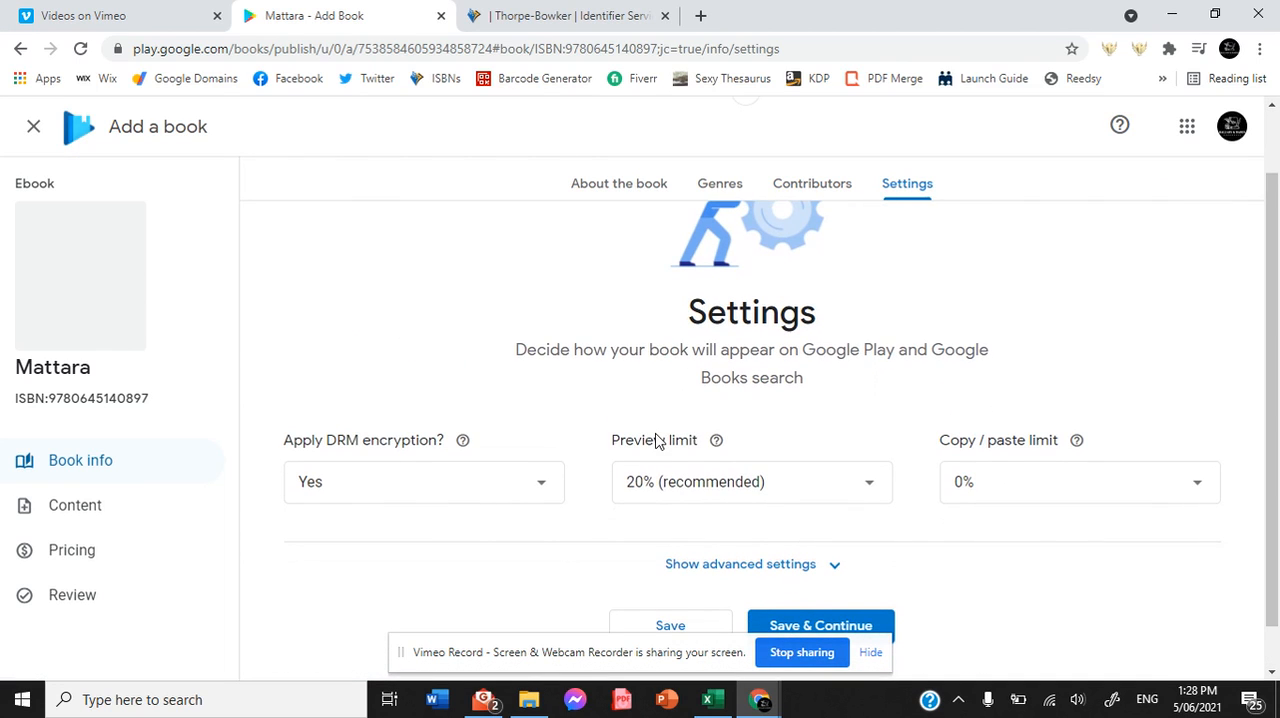
pyautogui.moveTo(464, 440)
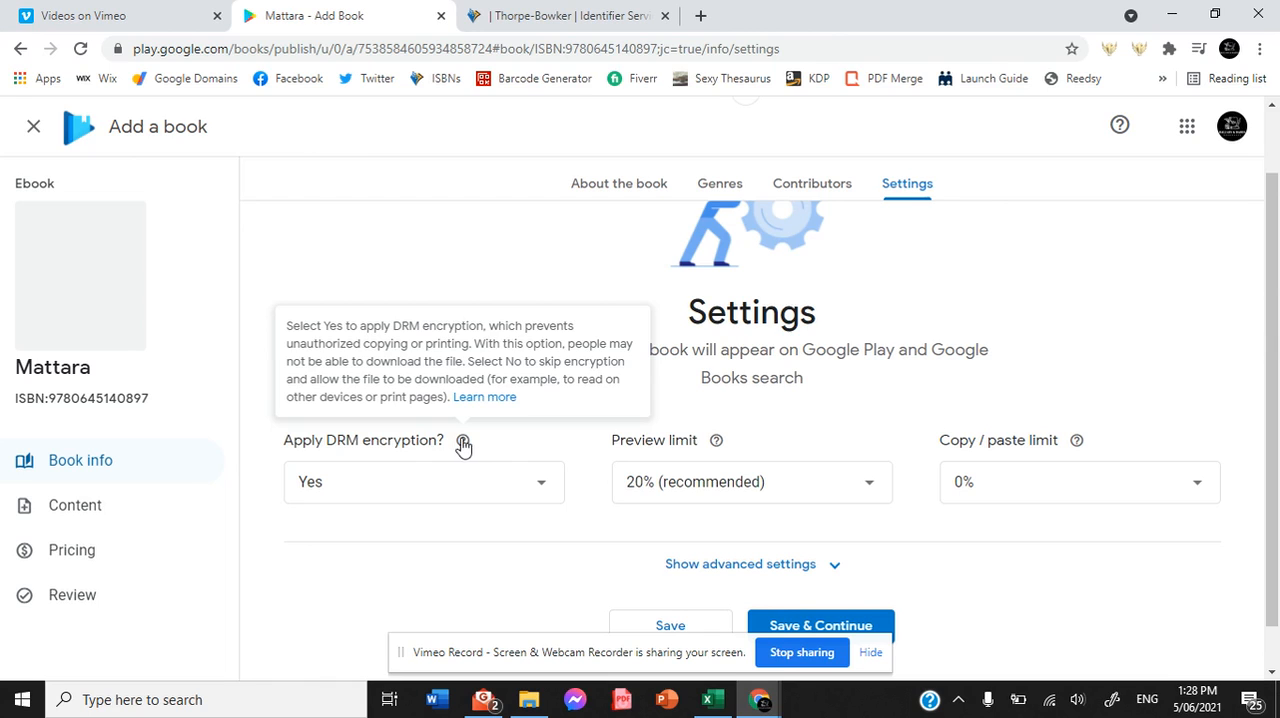
pyautogui.moveTo(1272, 248)
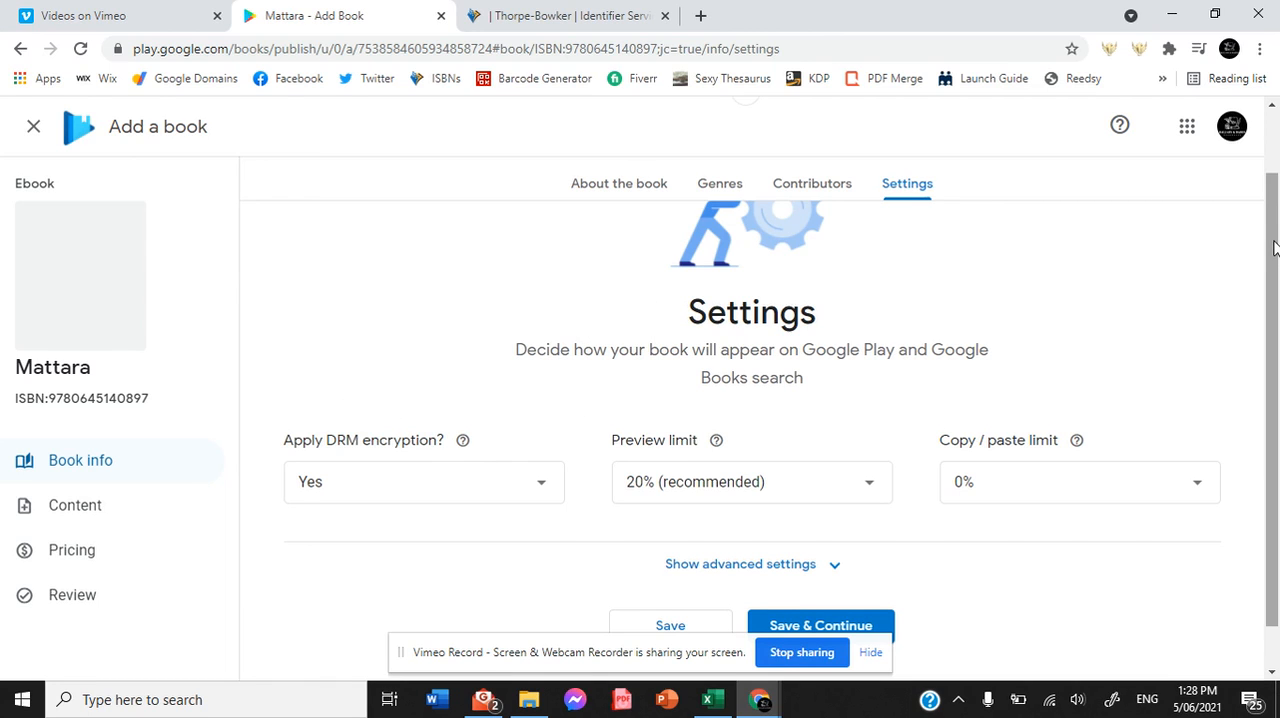
pyautogui.scroll(-3)
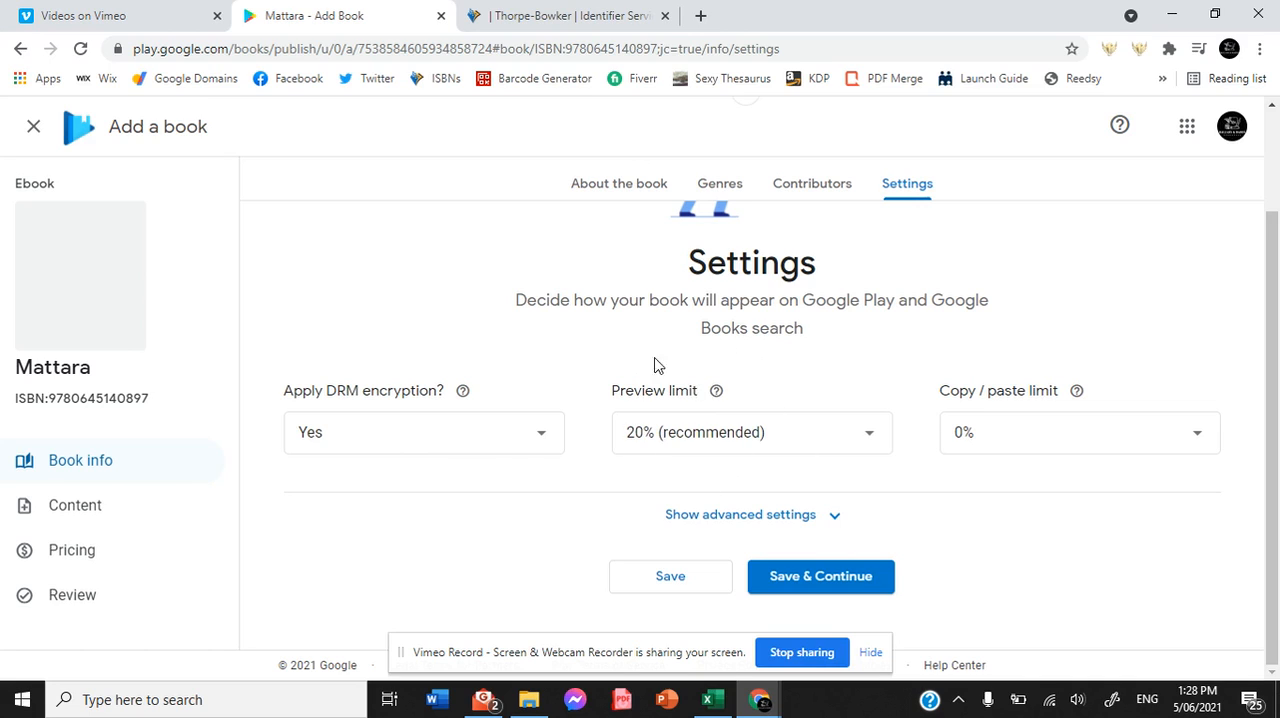
pyautogui.moveTo(848, 468)
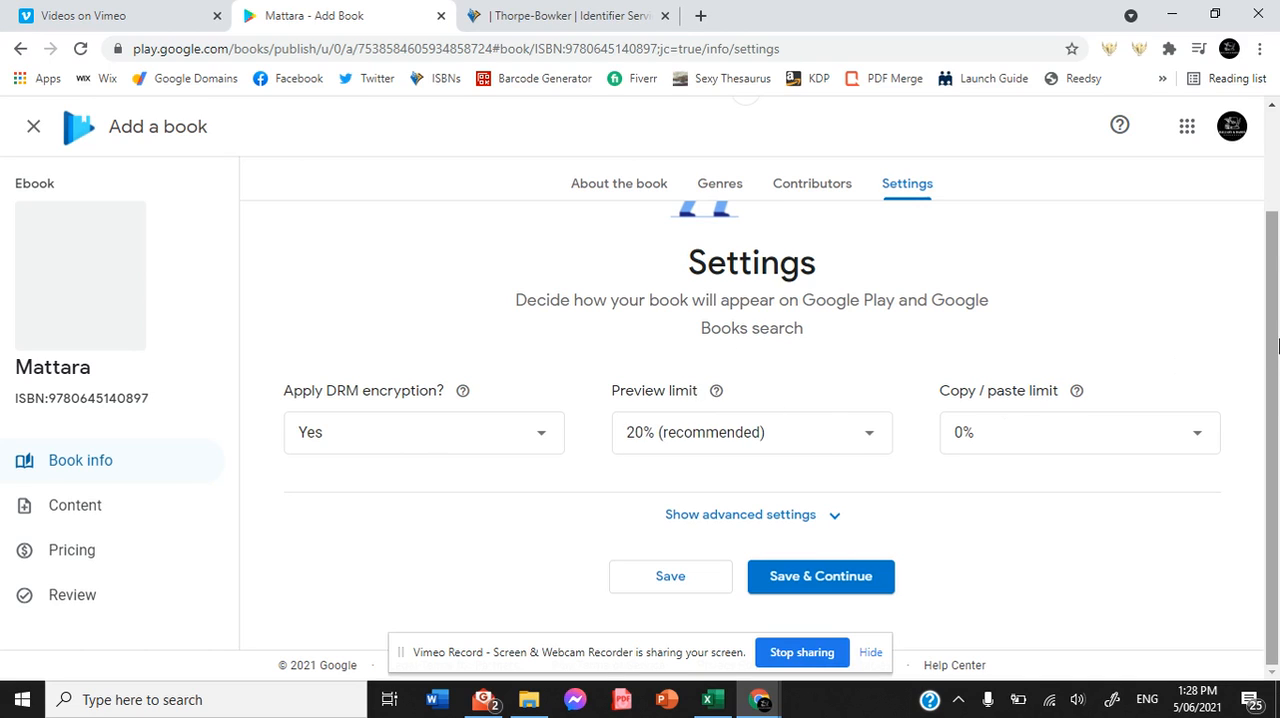
pyautogui.moveTo(932, 556)
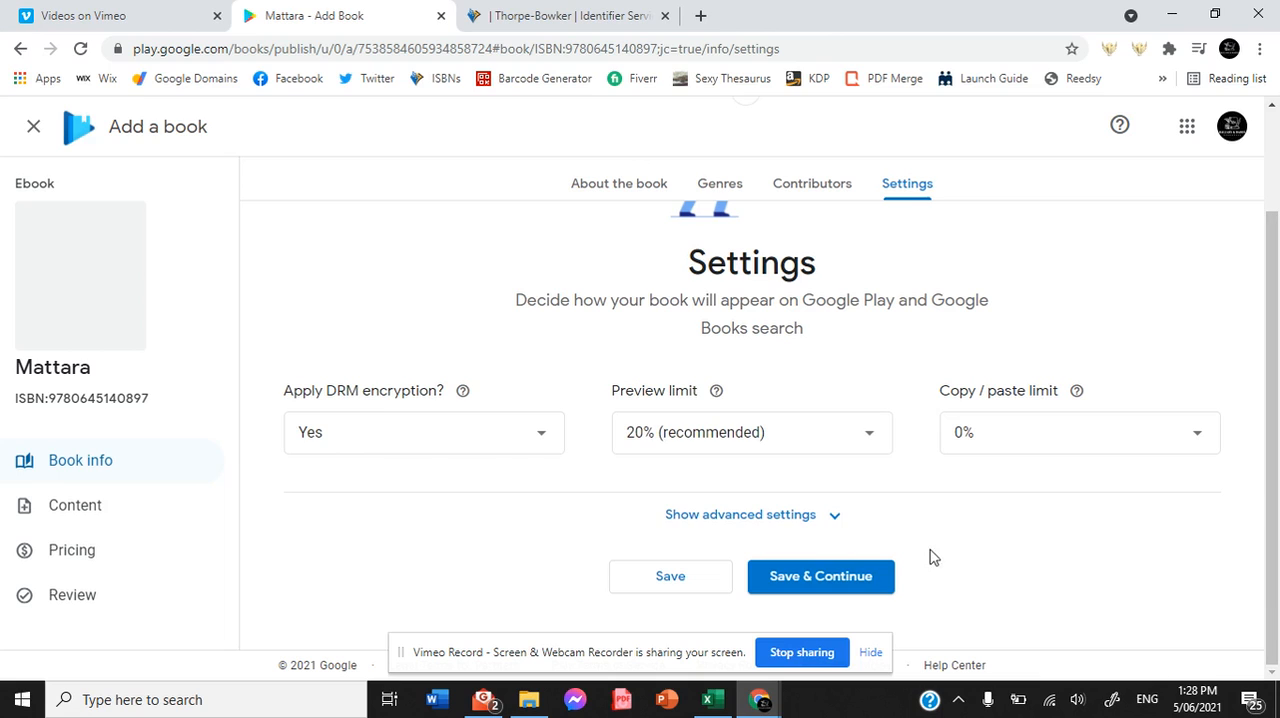
pyautogui.click(820, 576)
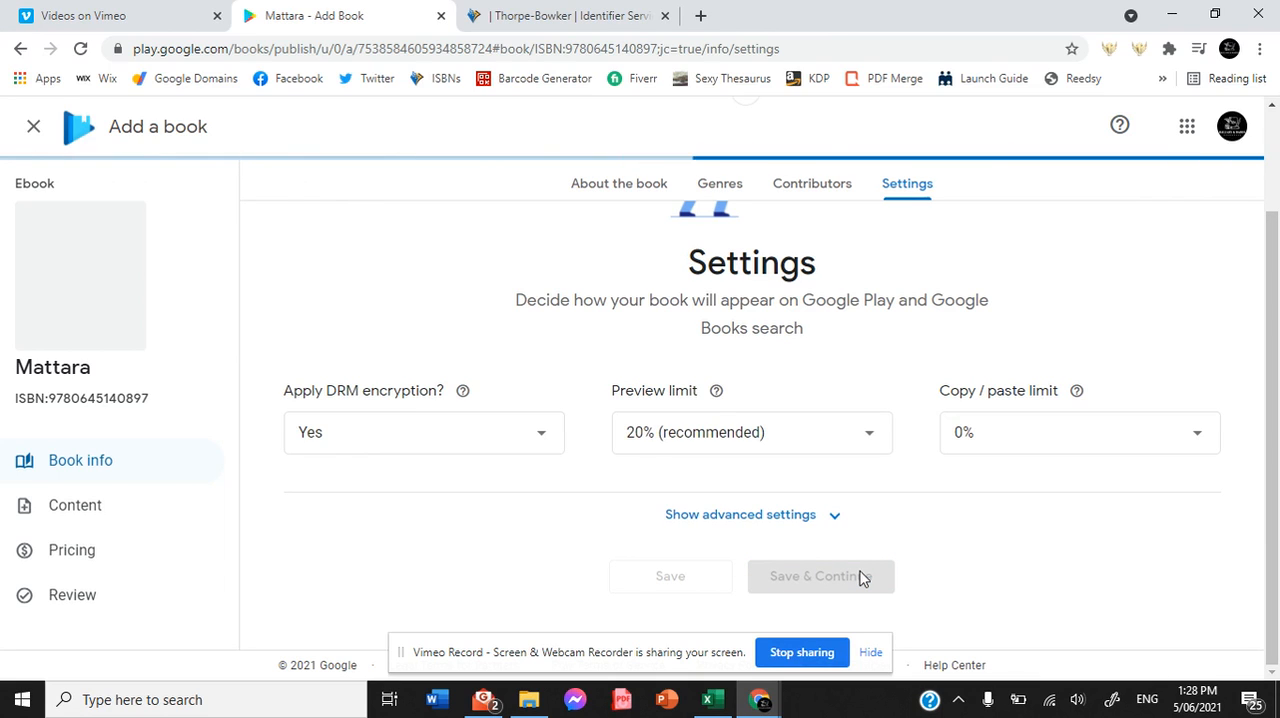
# Proceed to the Content and Cover step, which shows Upload a file with nothing uploaded
pyautogui.click(74, 504)
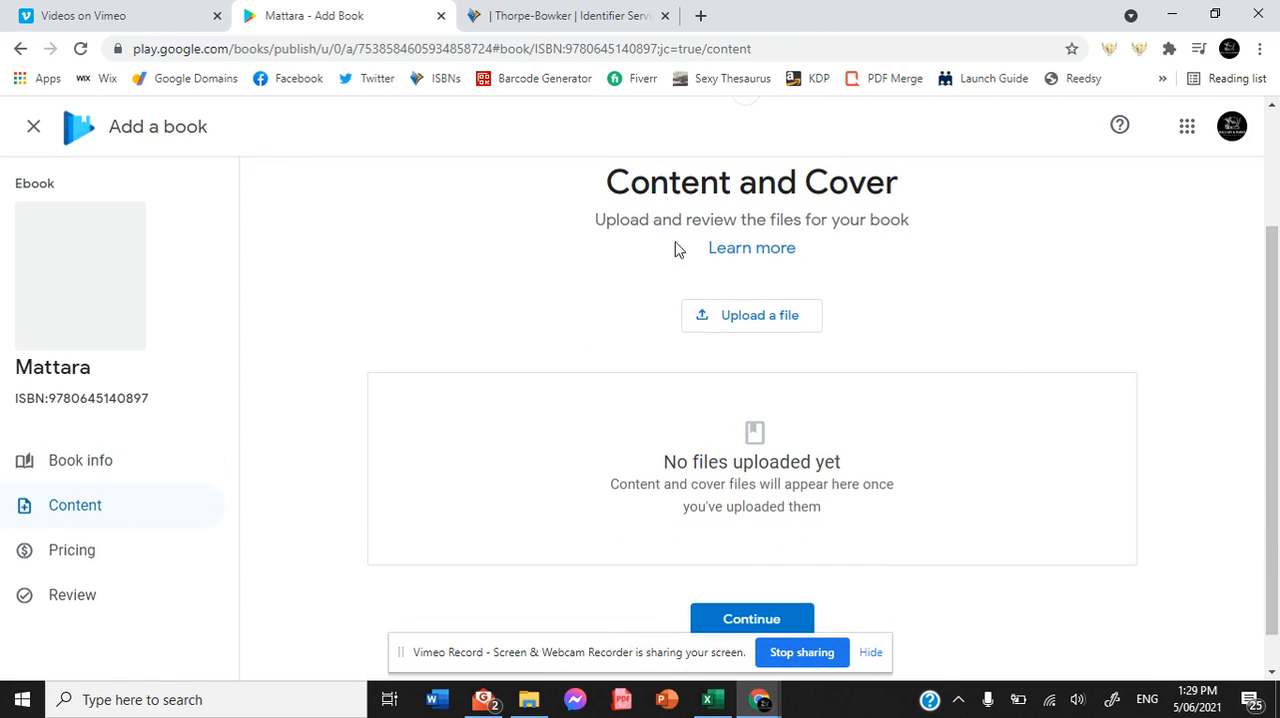
pyautogui.moveTo(992, 544)
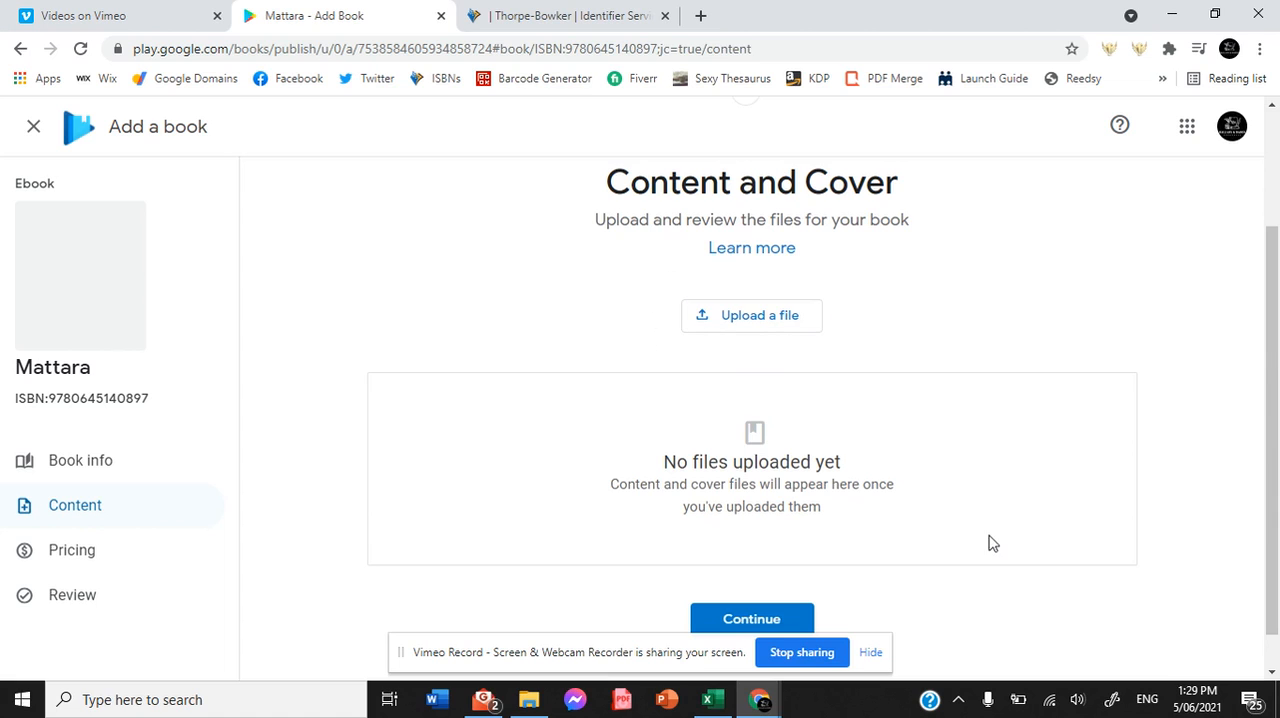
pyautogui.scroll(-3)
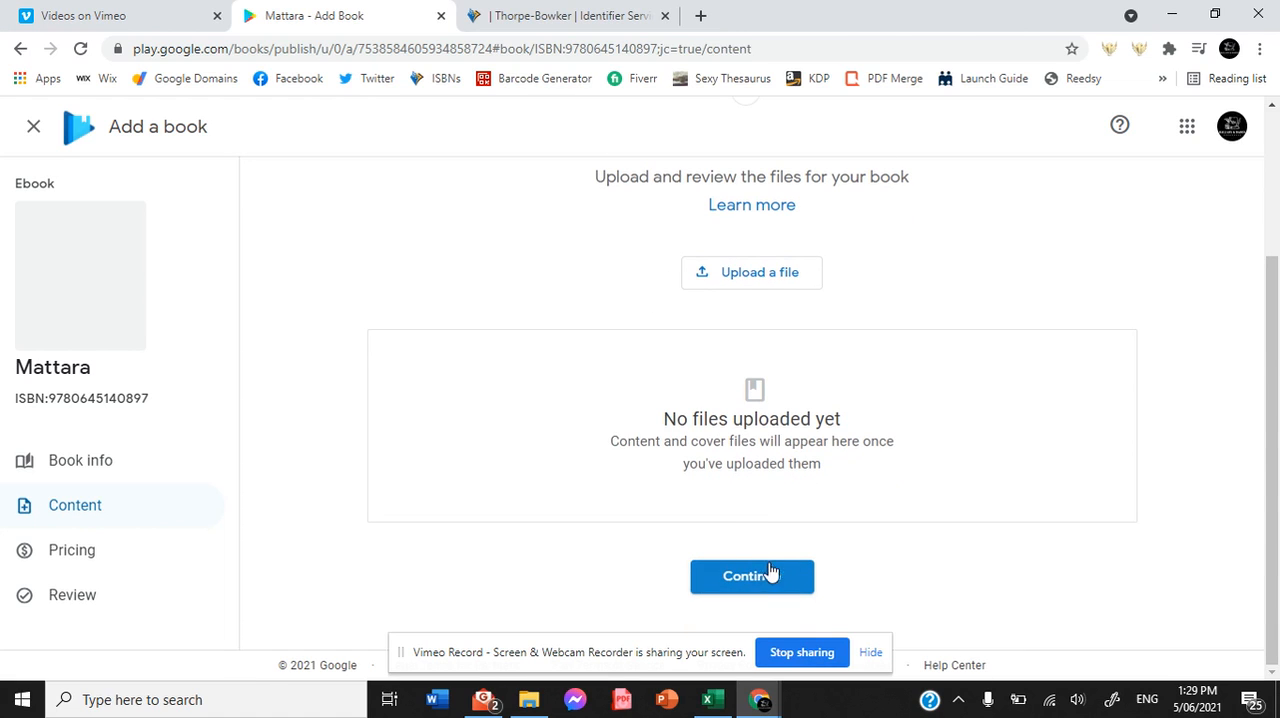
# Continue to Pricing without uploading files and choose USD as the price currency
pyautogui.click(752, 576)
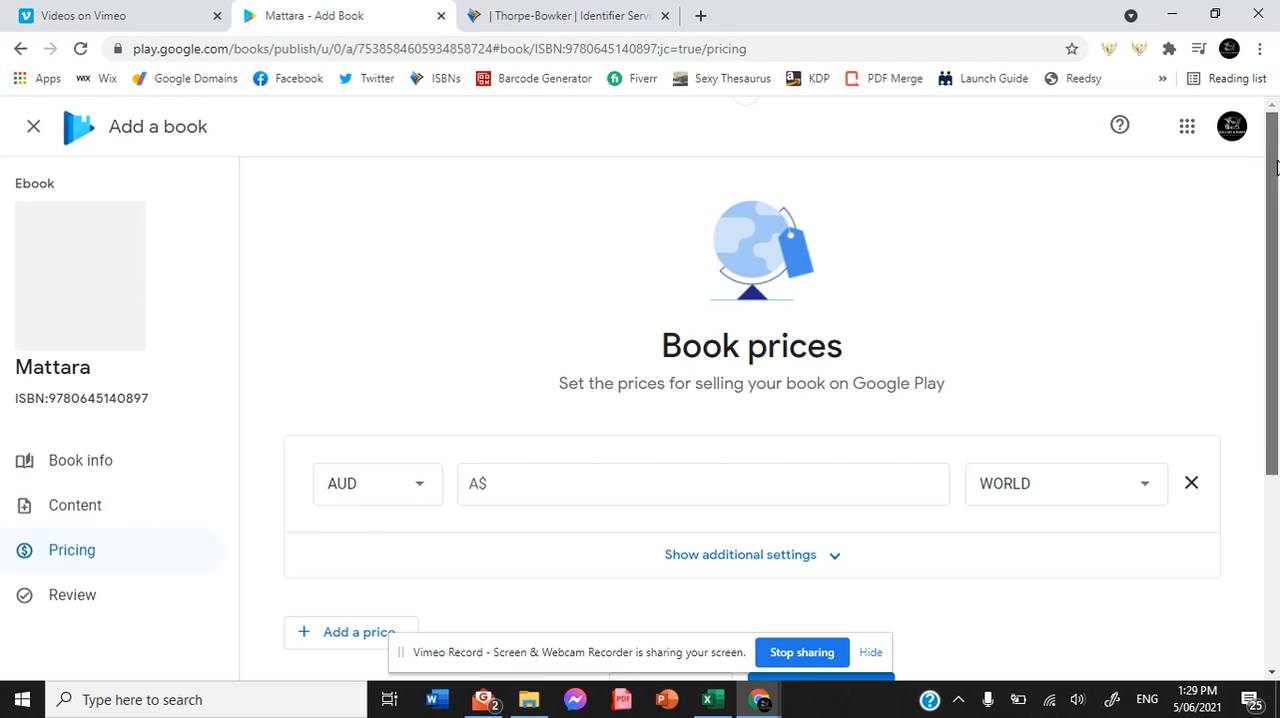
pyautogui.scroll(-3)
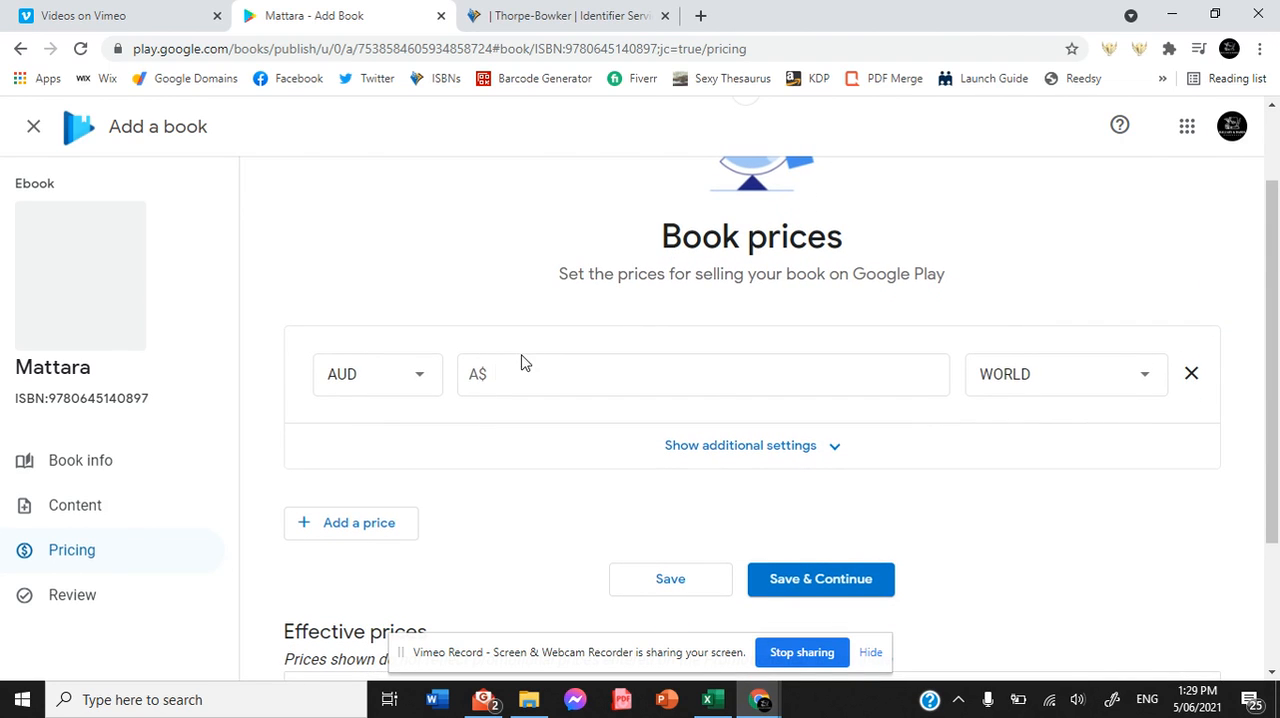
pyautogui.click(376, 372)
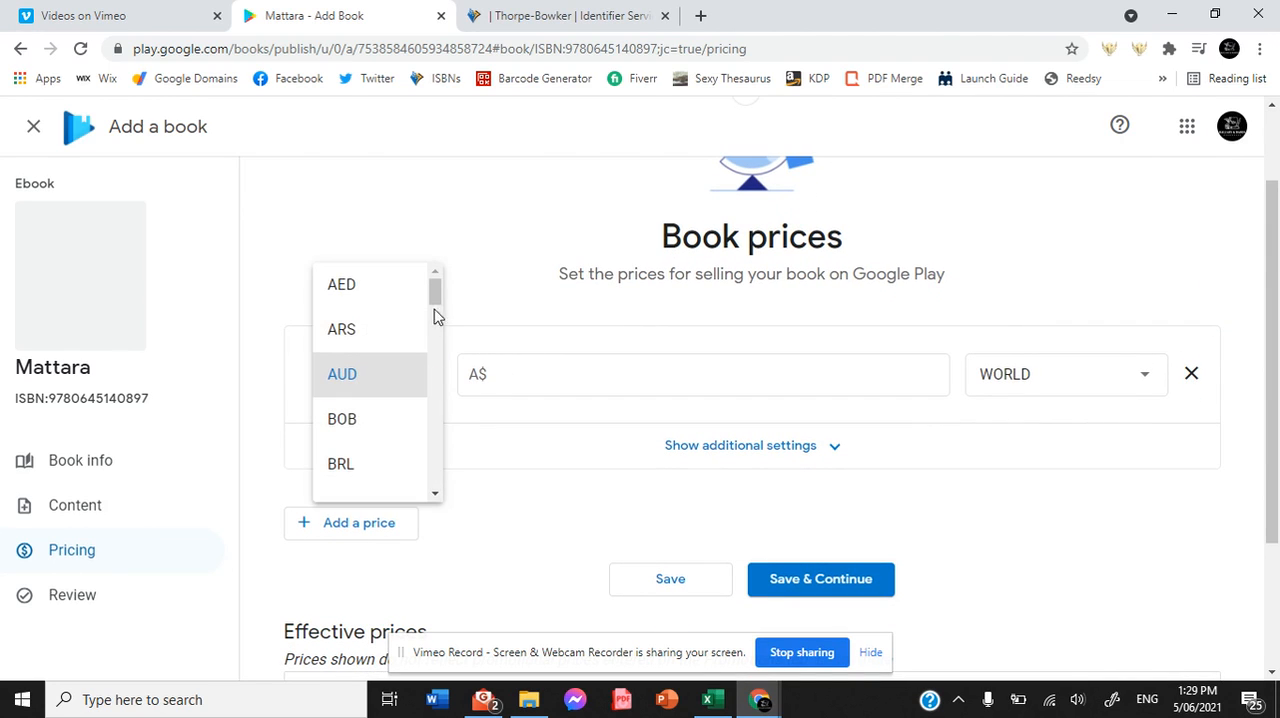
pyautogui.scroll(-3)
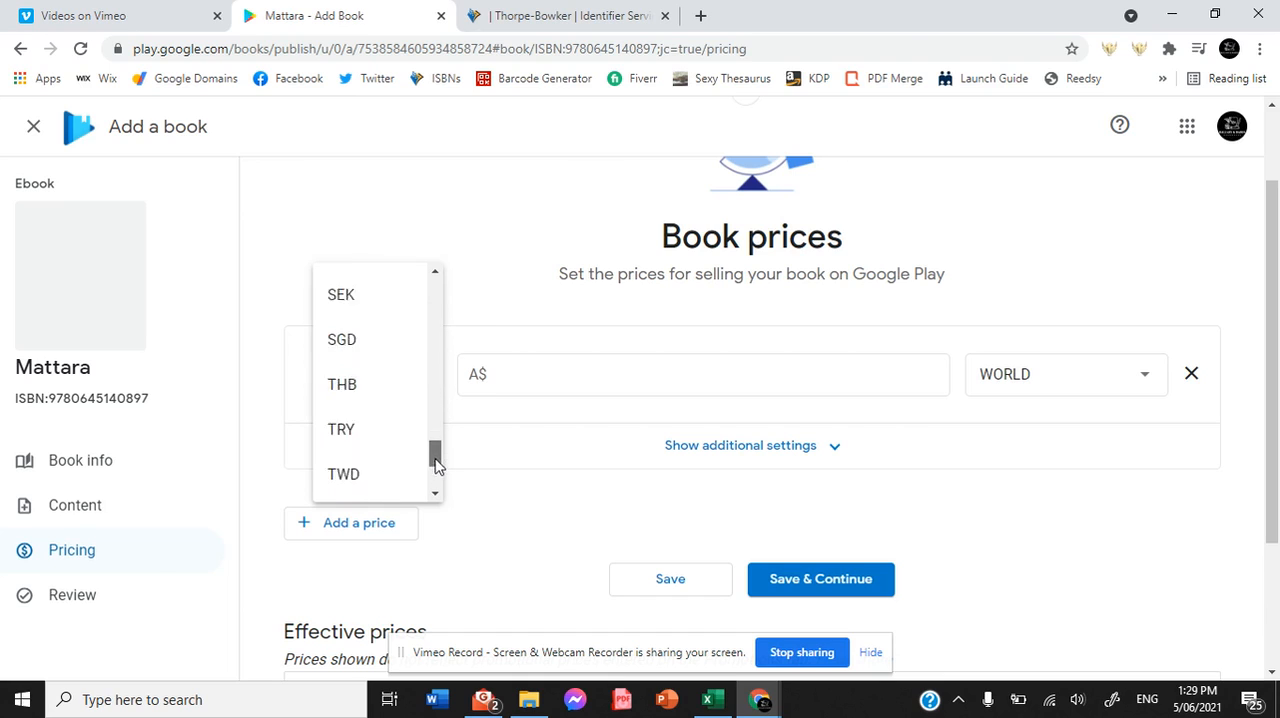
pyautogui.click(342, 388)
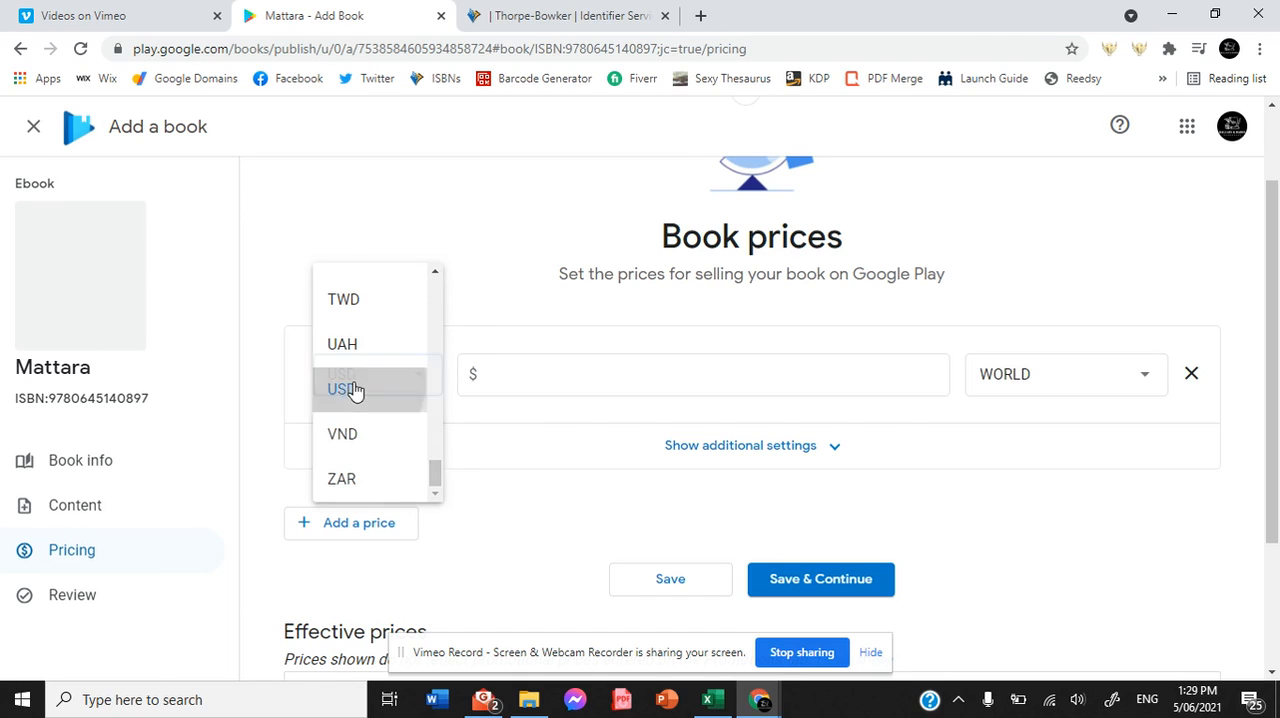
pyautogui.click(342, 388)
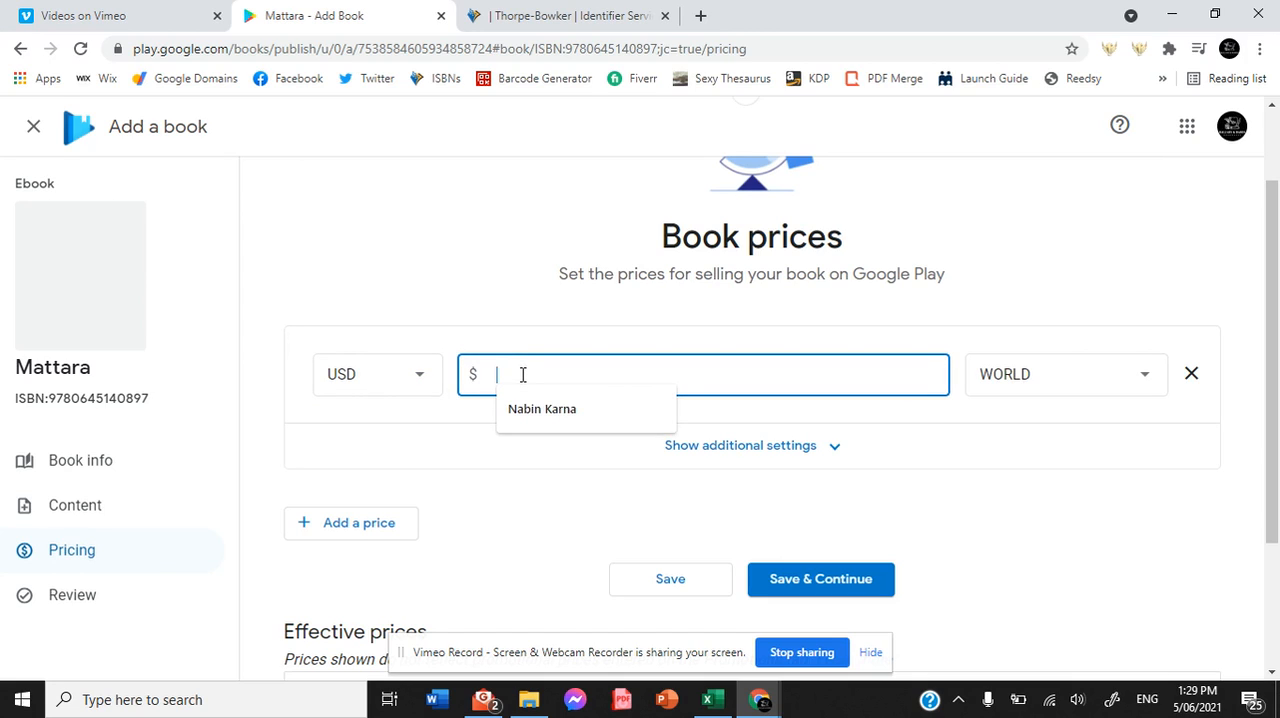
# Enter a 3.99 price for WORLD territory and review the additional settings, tax not included
pyautogui.write('3.99')
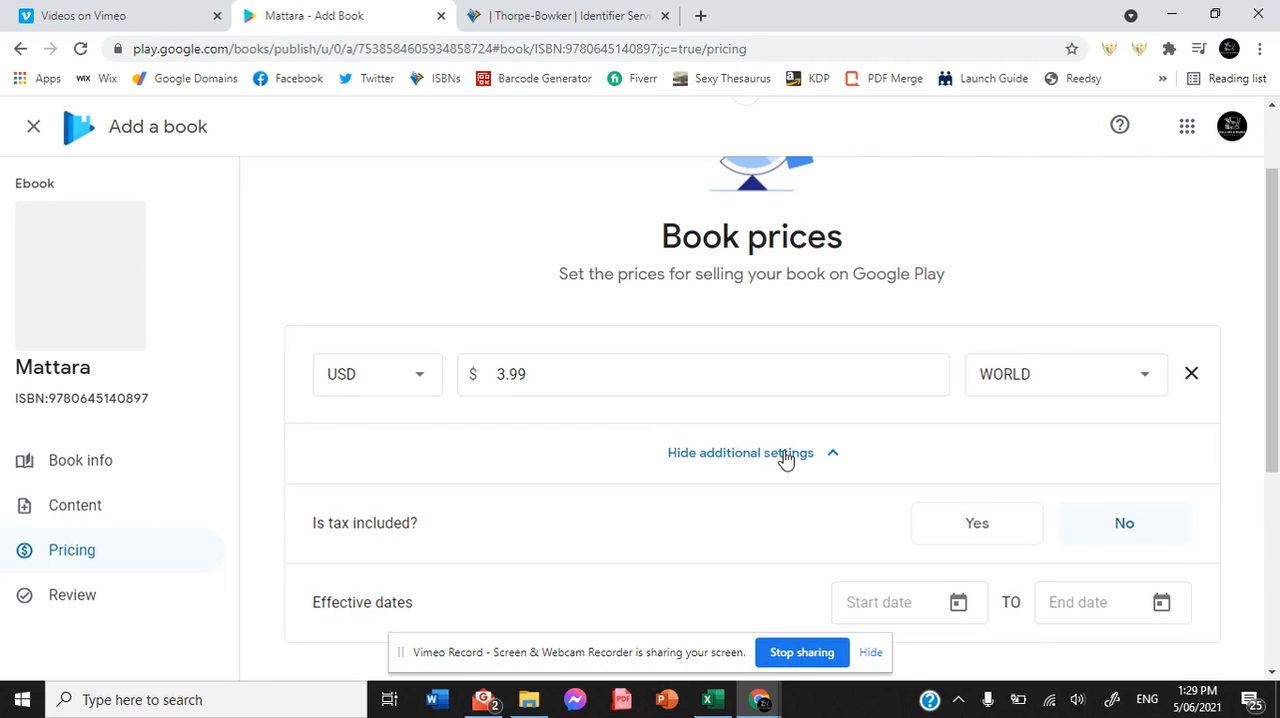
pyautogui.scroll(-3)
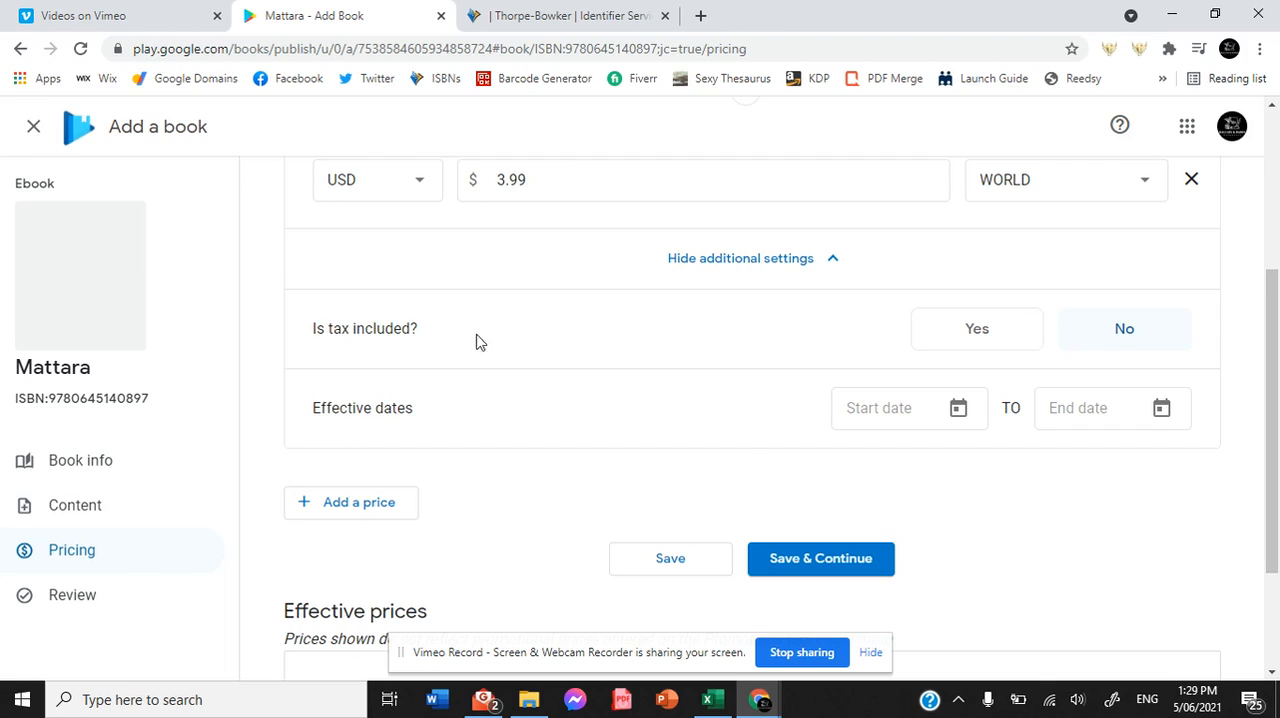
pyautogui.moveTo(988, 420)
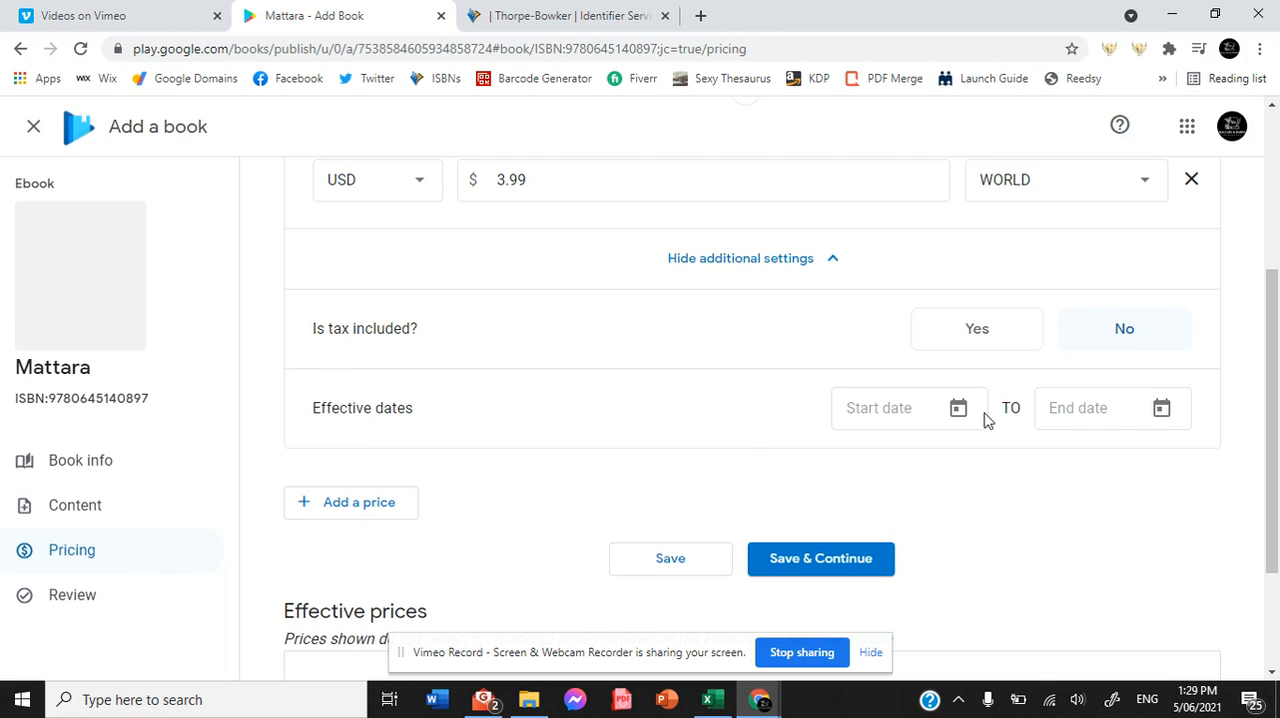
pyautogui.moveTo(576, 428)
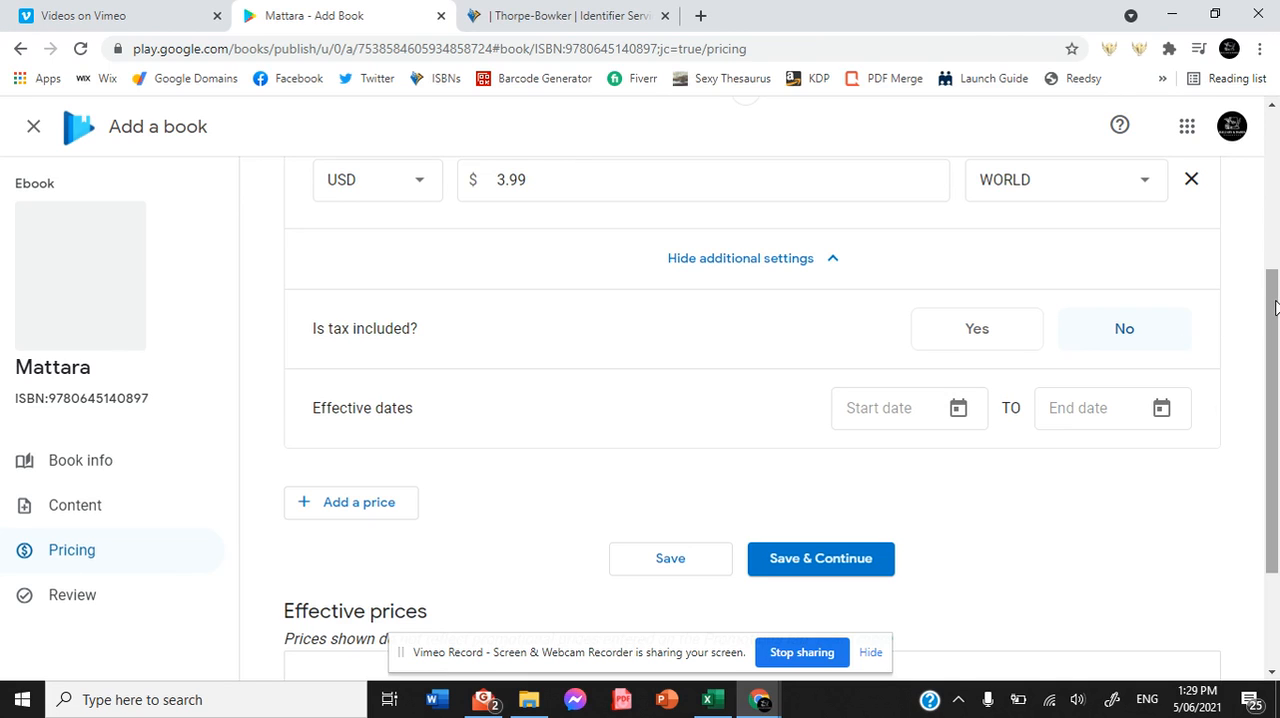
pyautogui.scroll(-3)
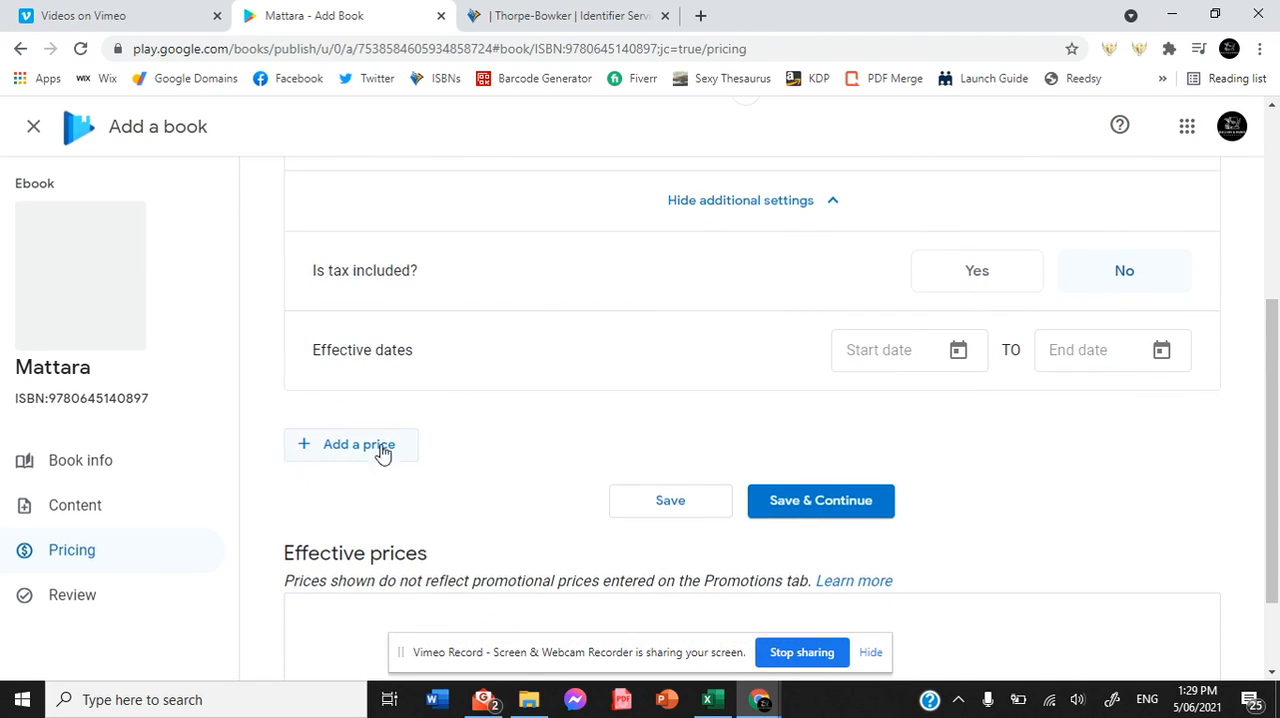
pyautogui.moveTo(576, 490)
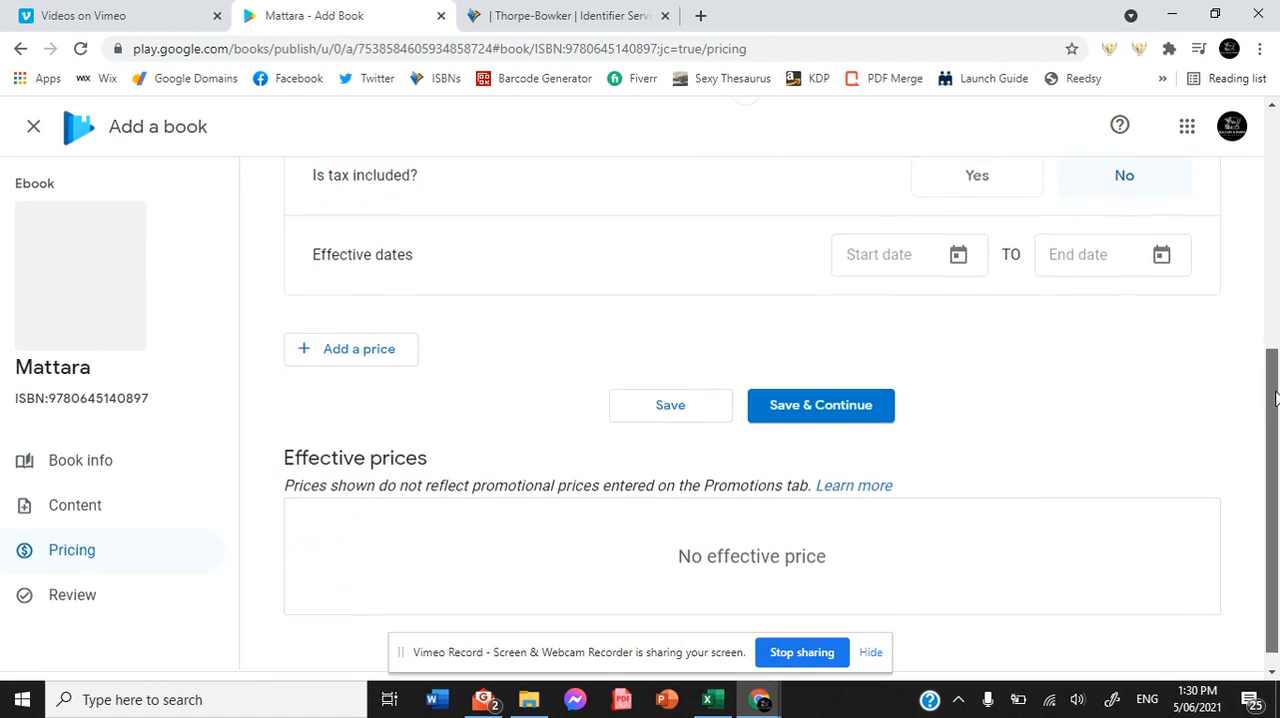
pyautogui.scroll(-3)
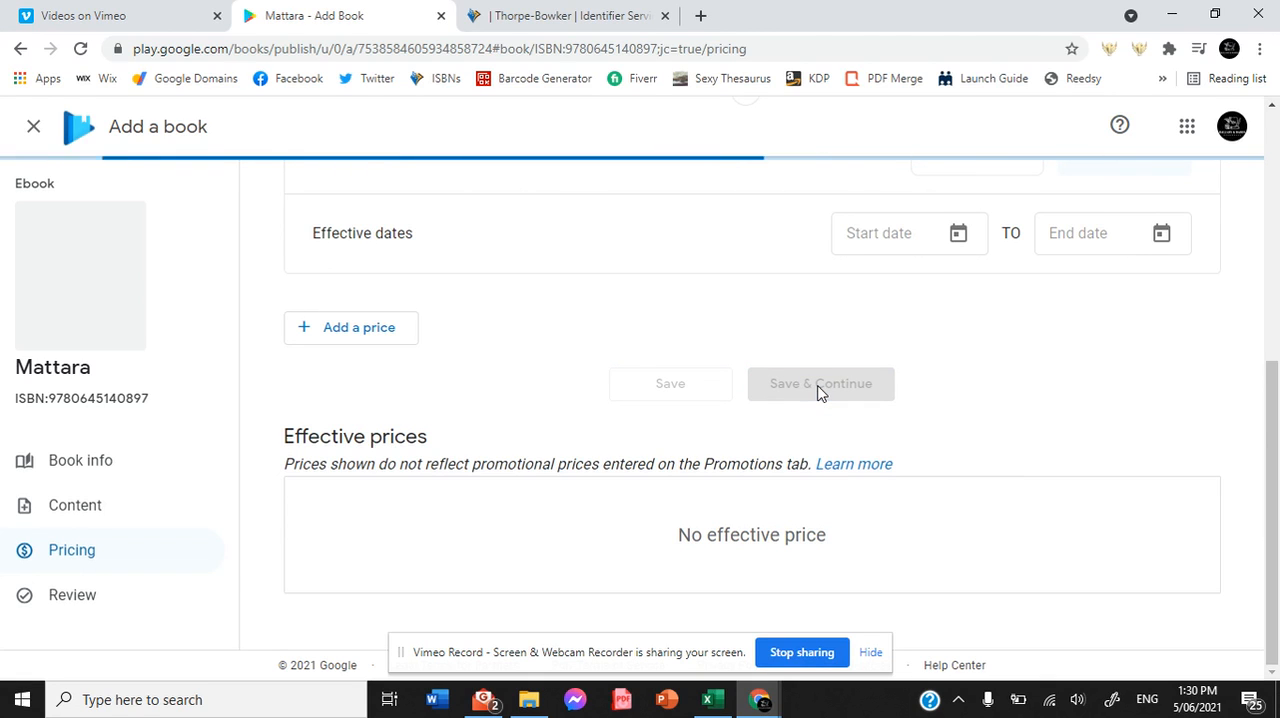
# Save the US$3.99 price and scroll through the Review and publish summary of details and prices
pyautogui.click(820, 384)
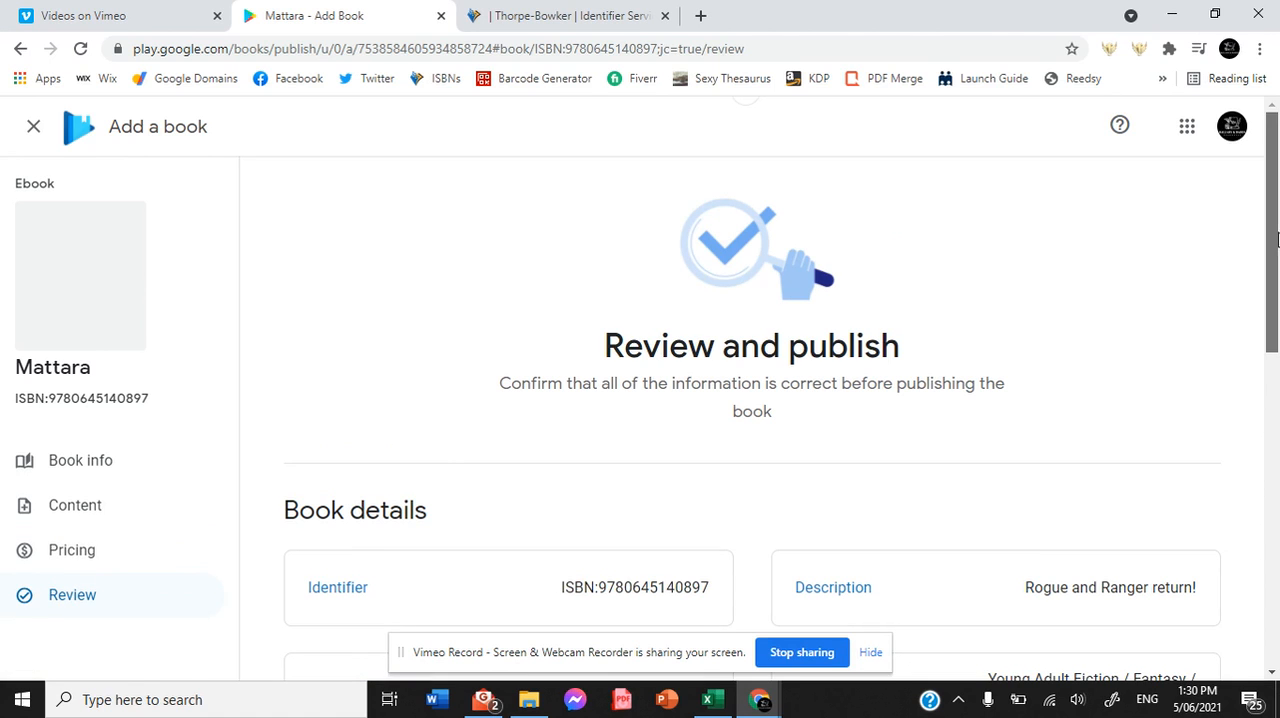
pyautogui.scroll(-3)
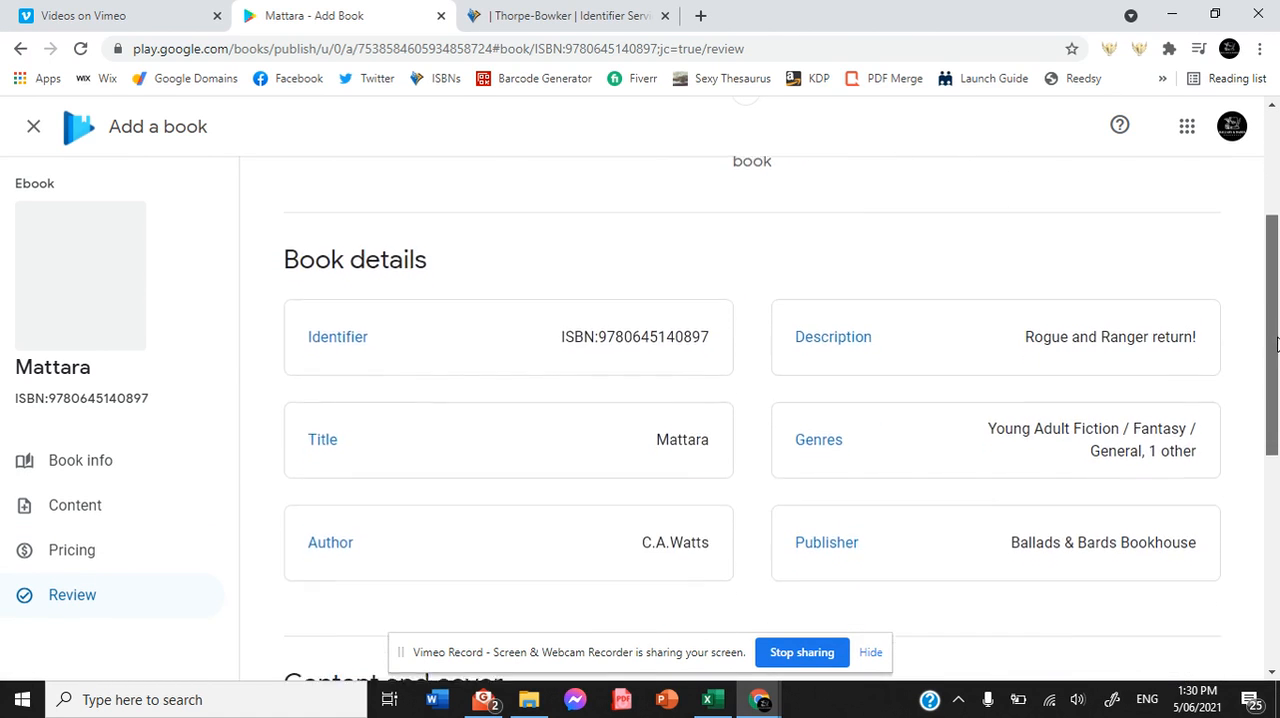
pyautogui.scroll(-3)
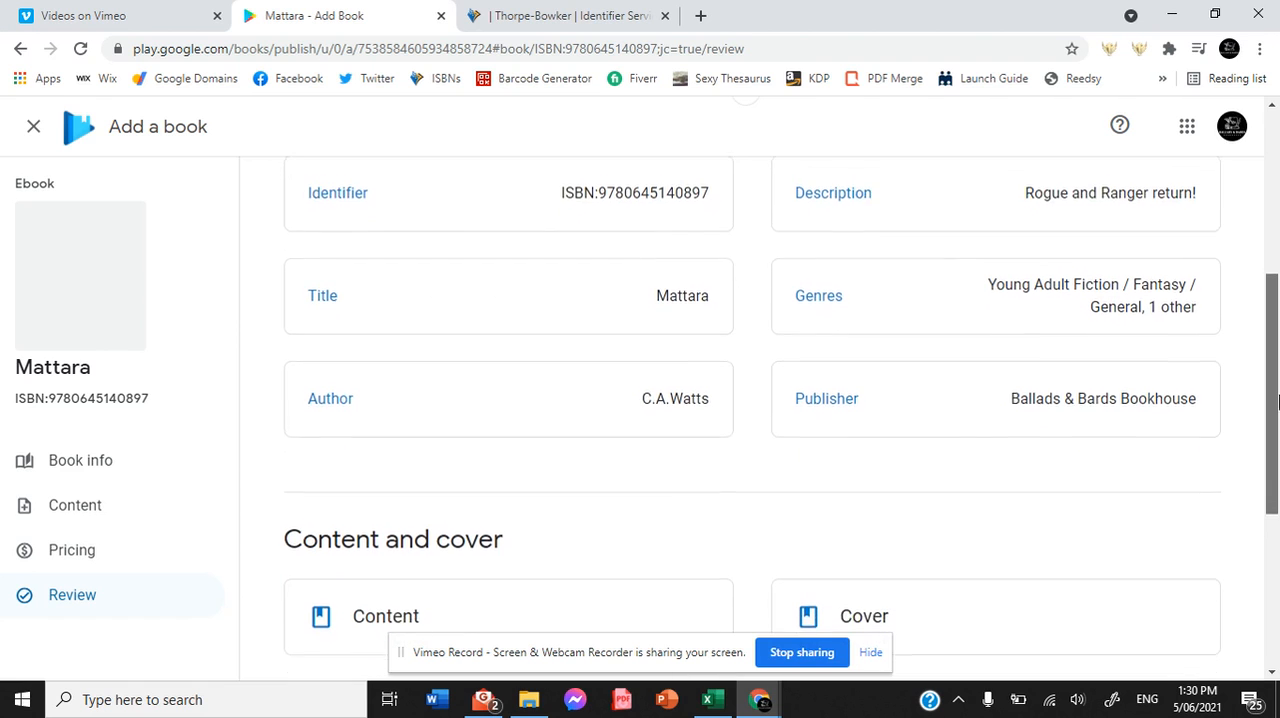
pyautogui.scroll(-3)
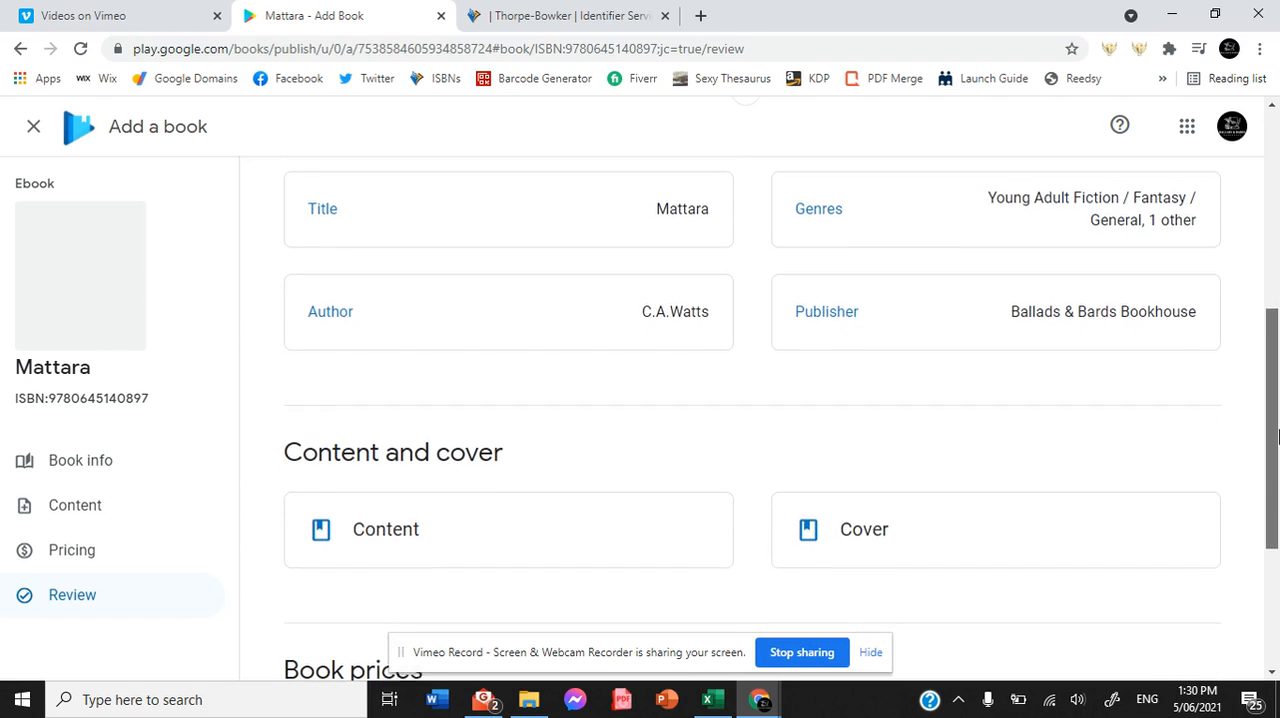
pyautogui.scroll(-3)
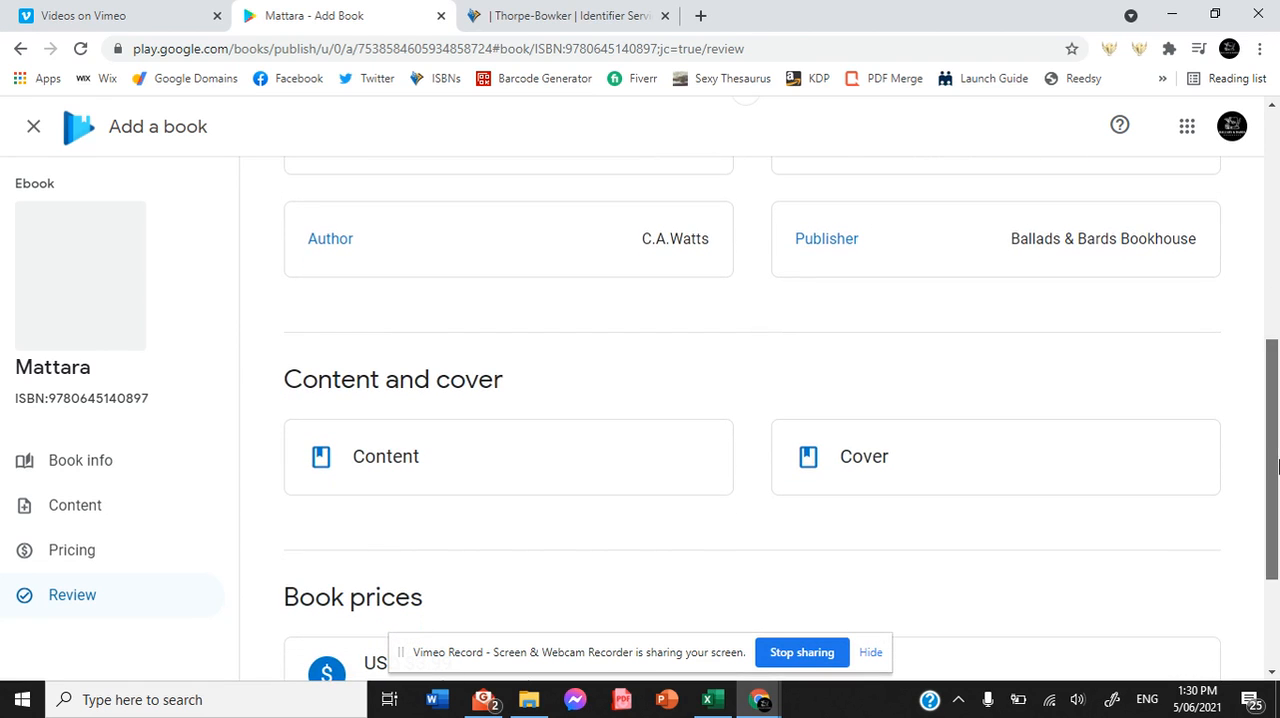
pyautogui.scroll(-3)
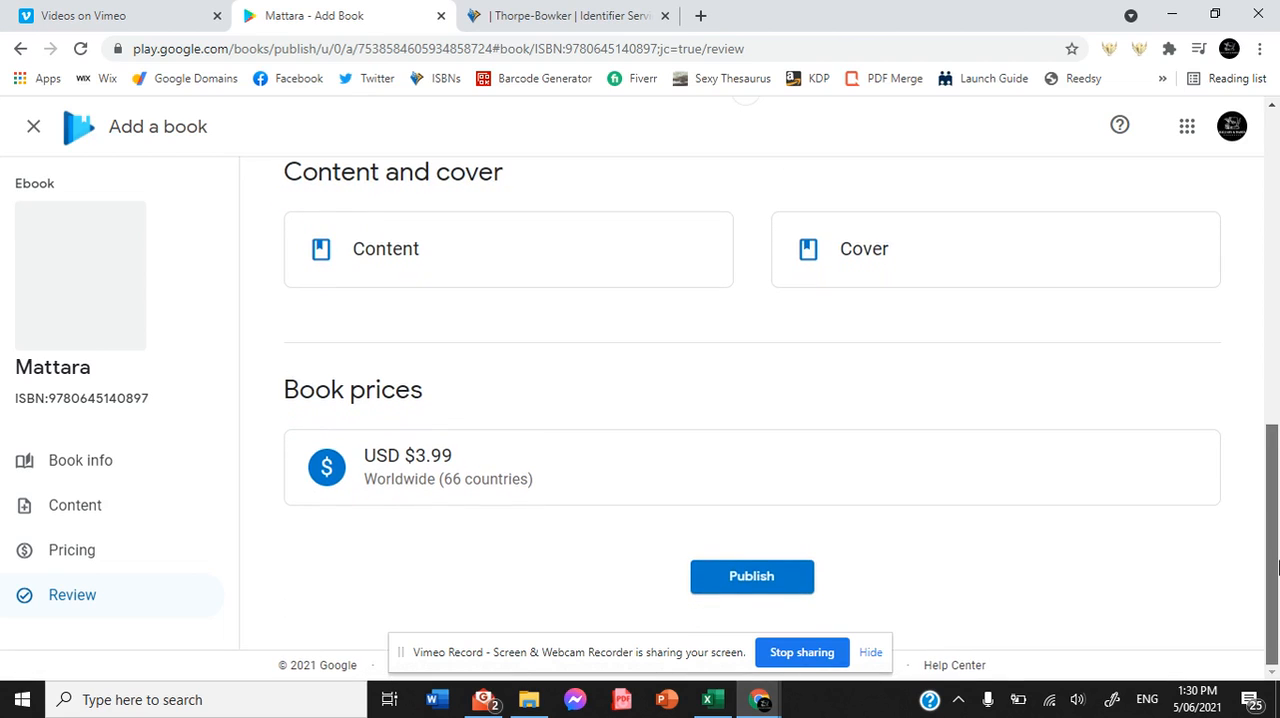
pyautogui.moveTo(484, 460)
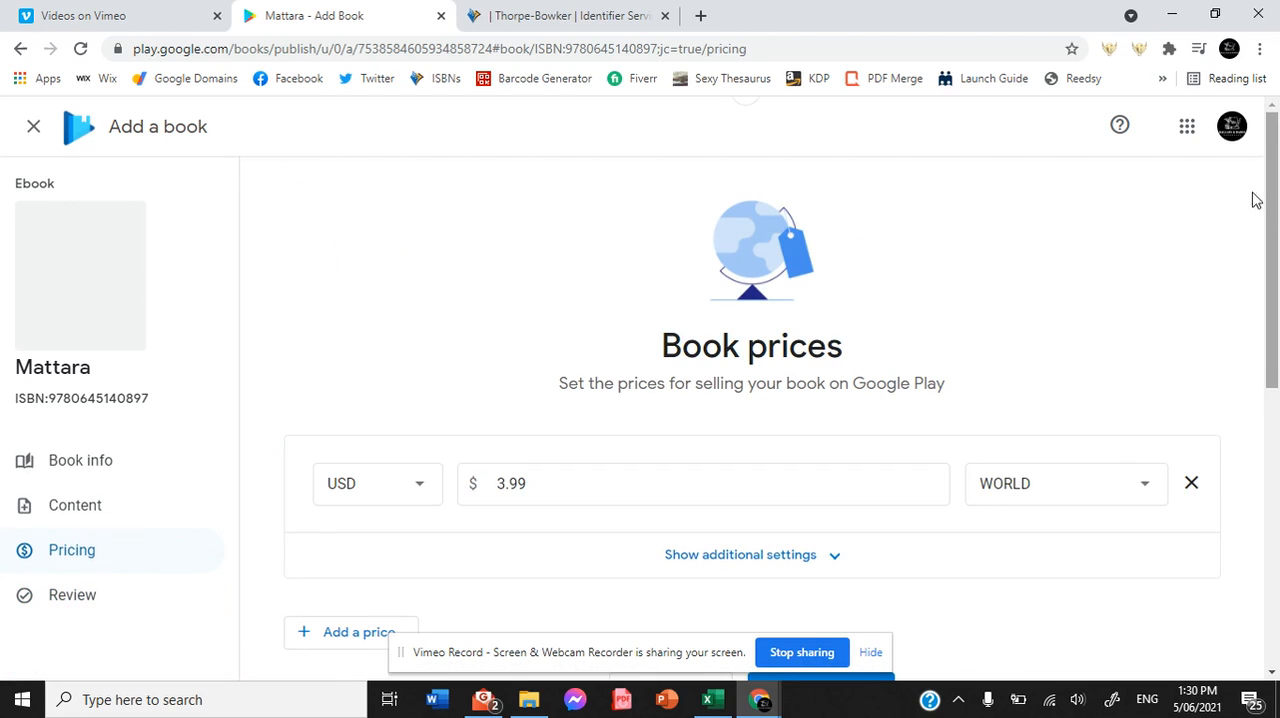
pyautogui.moveTo(1146, 480)
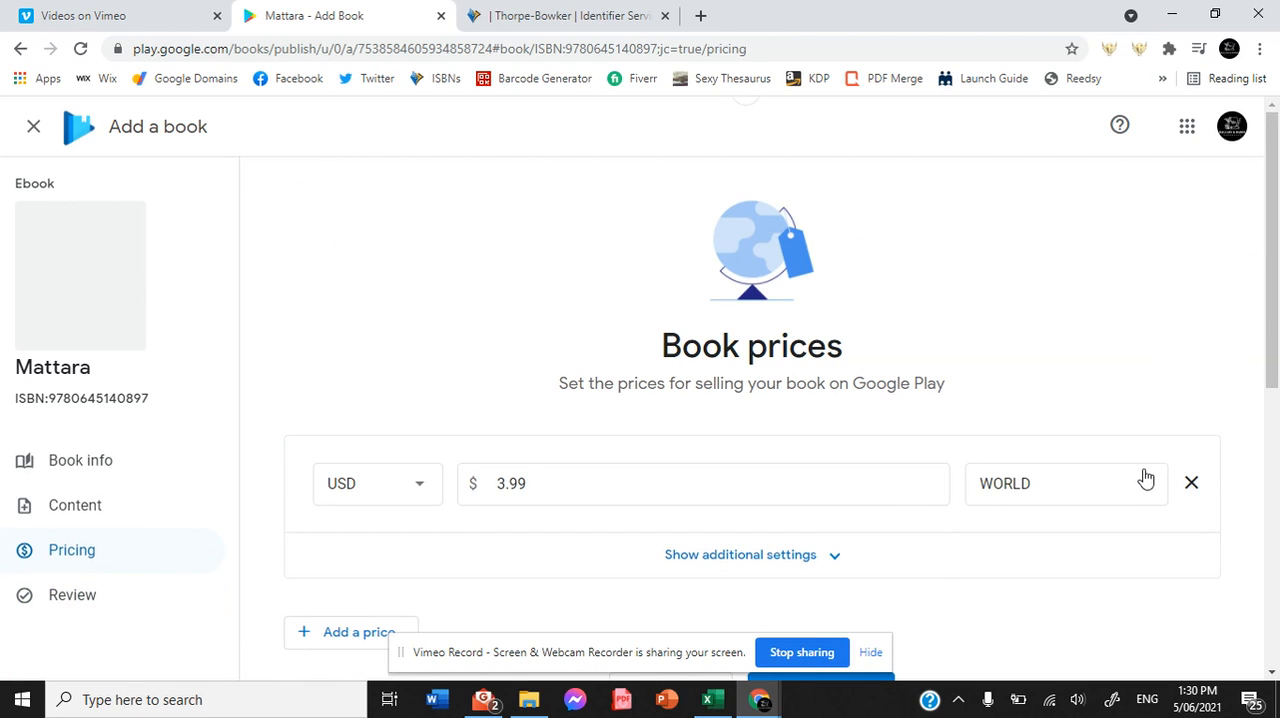
pyautogui.click(1060, 482)
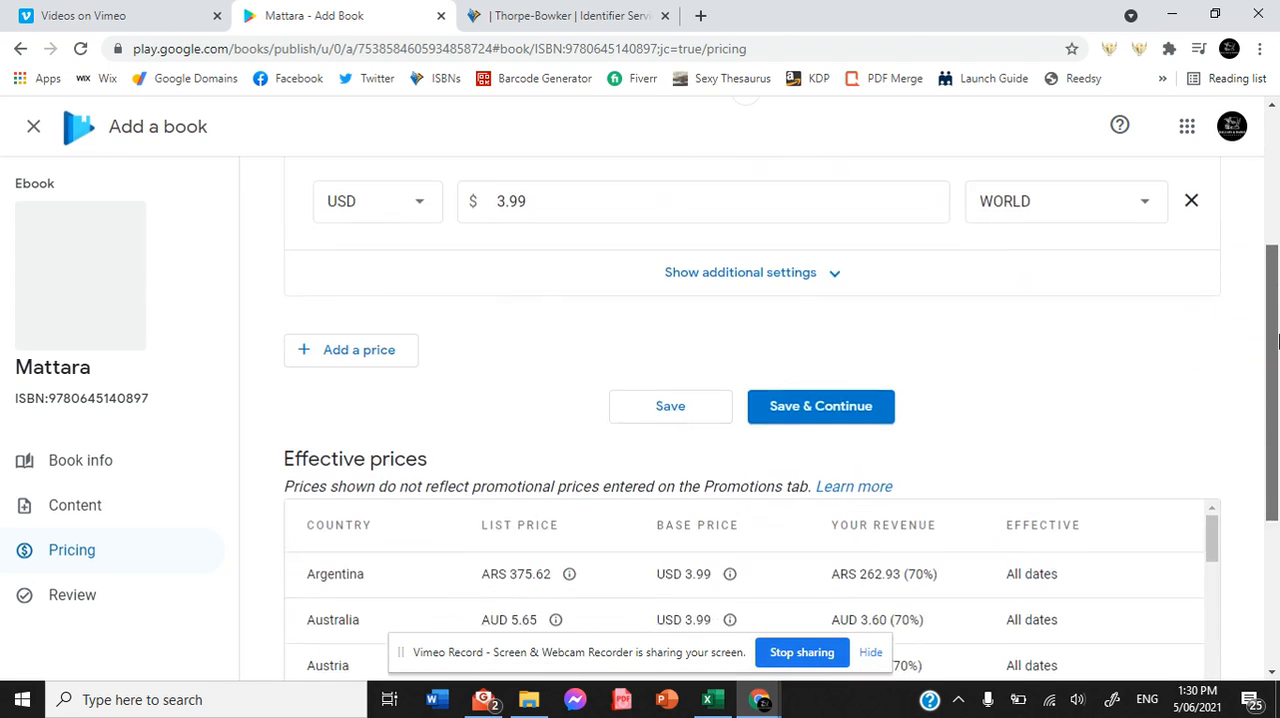
pyautogui.scroll(-3)
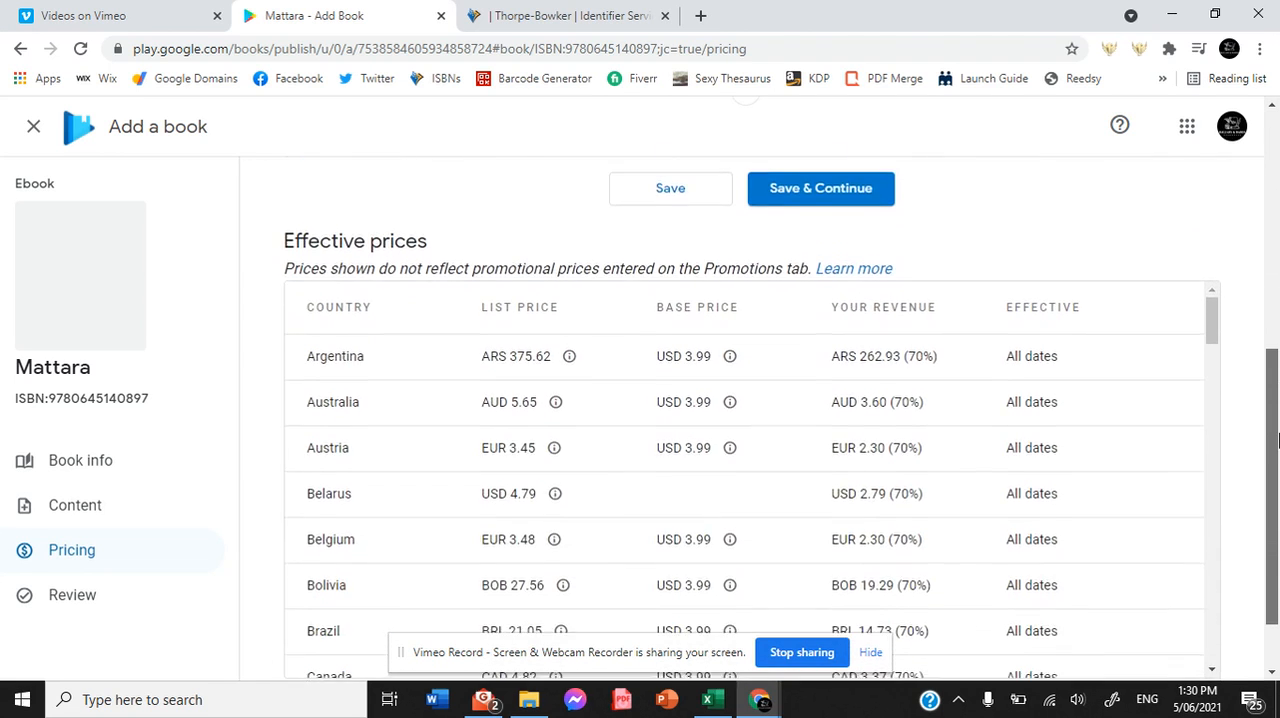
pyautogui.scroll(-3)
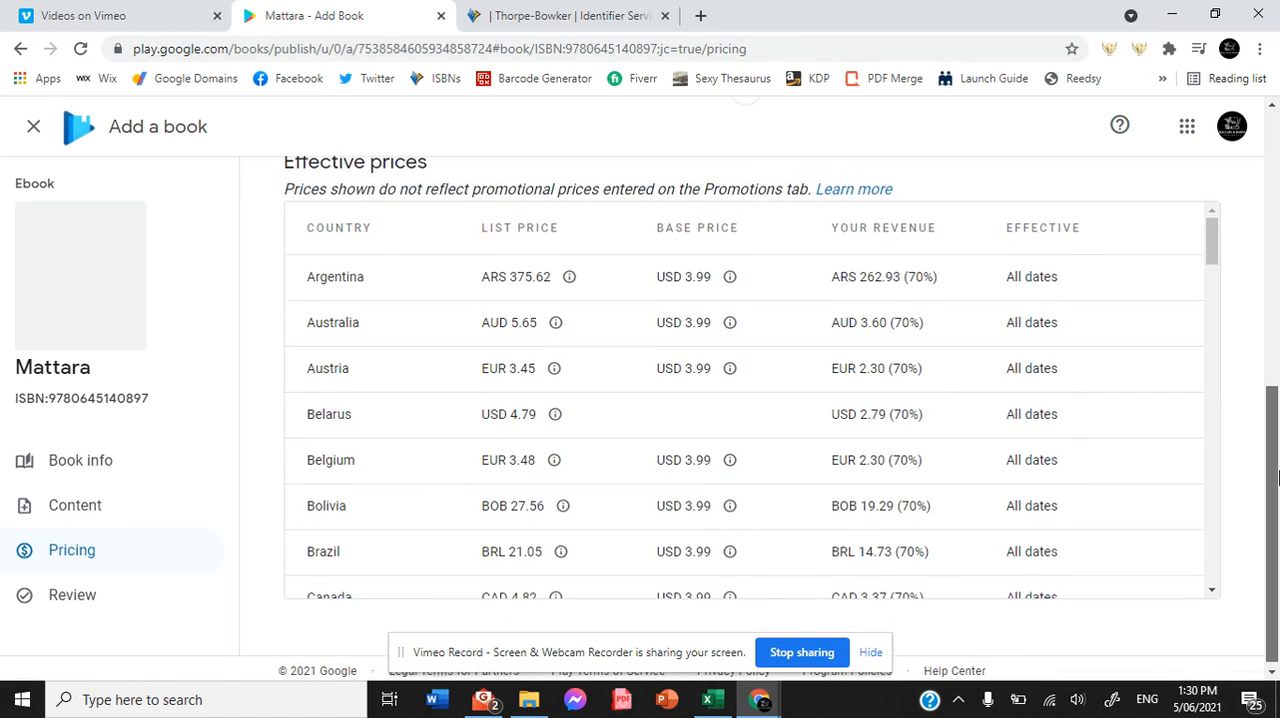
pyautogui.scroll(-3)
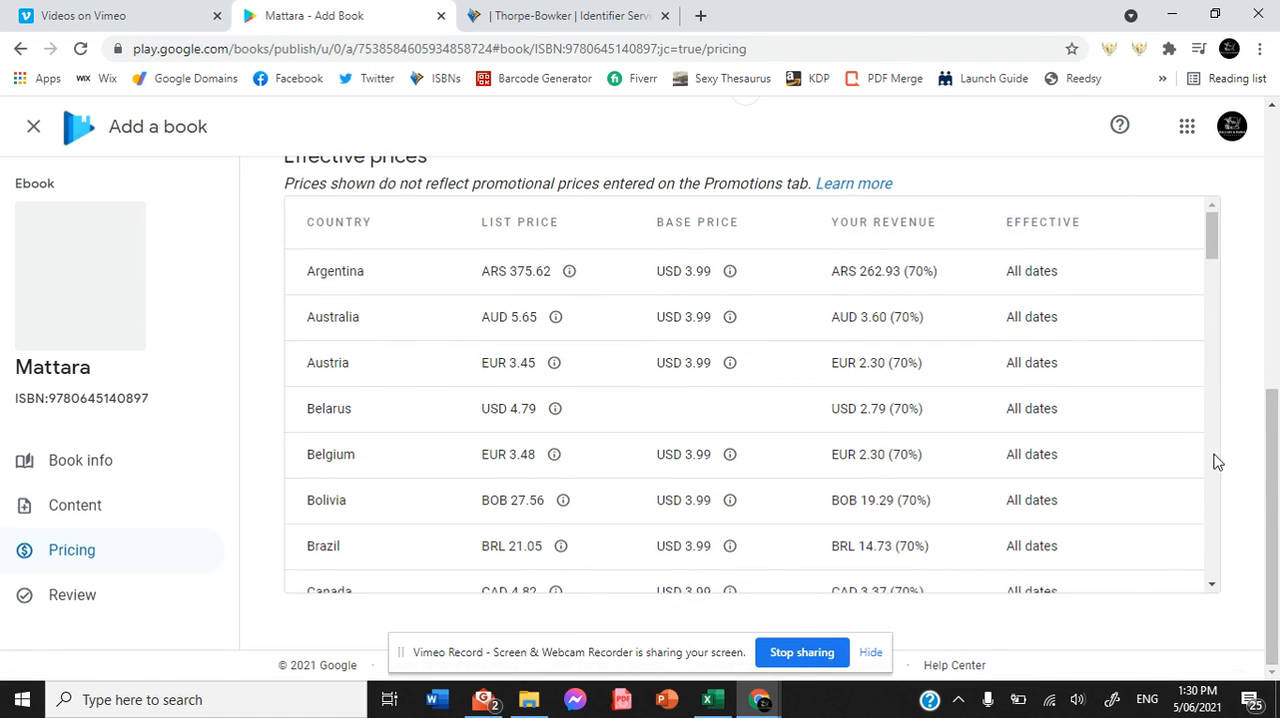
pyautogui.moveTo(458, 214)
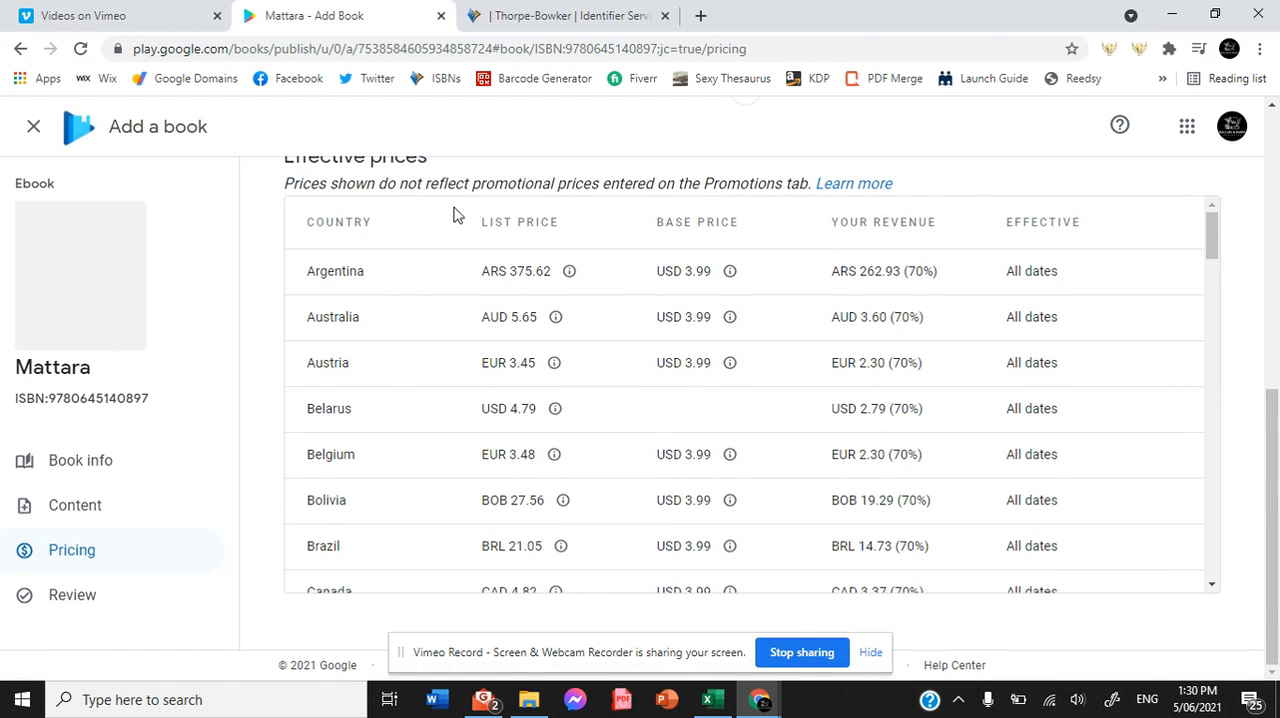
pyautogui.moveTo(488, 384)
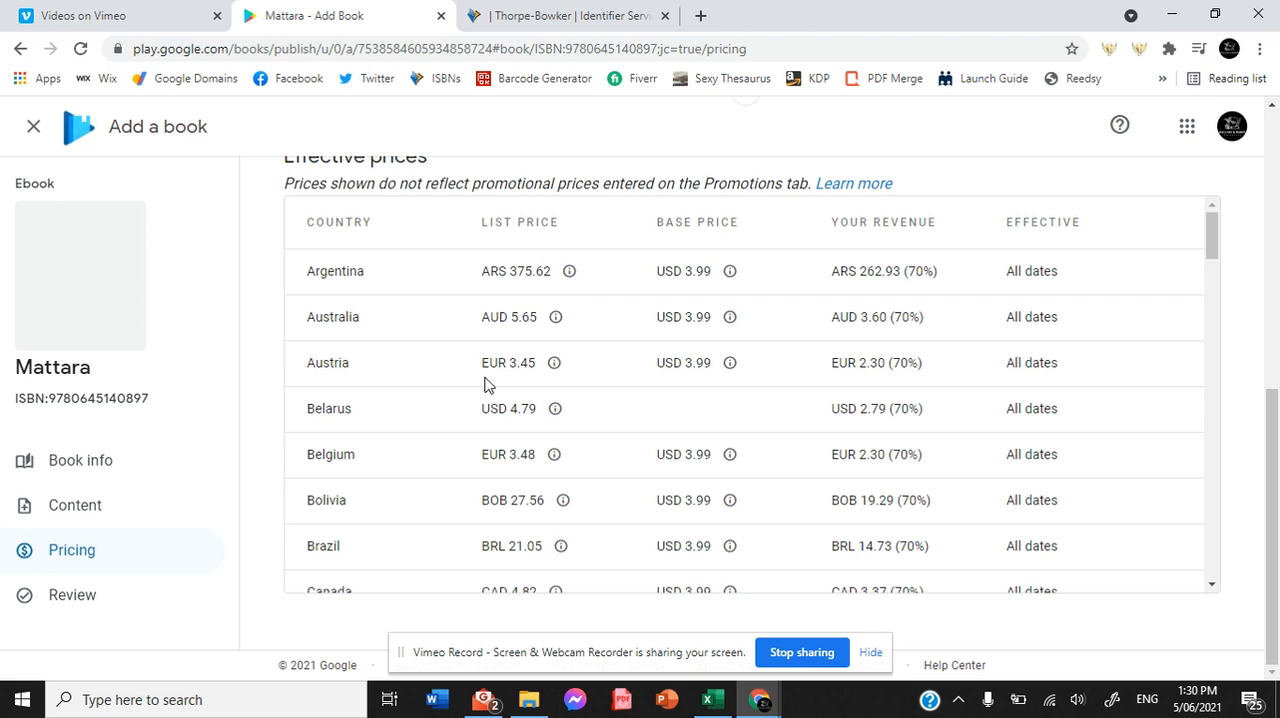
pyautogui.moveTo(1148, 212)
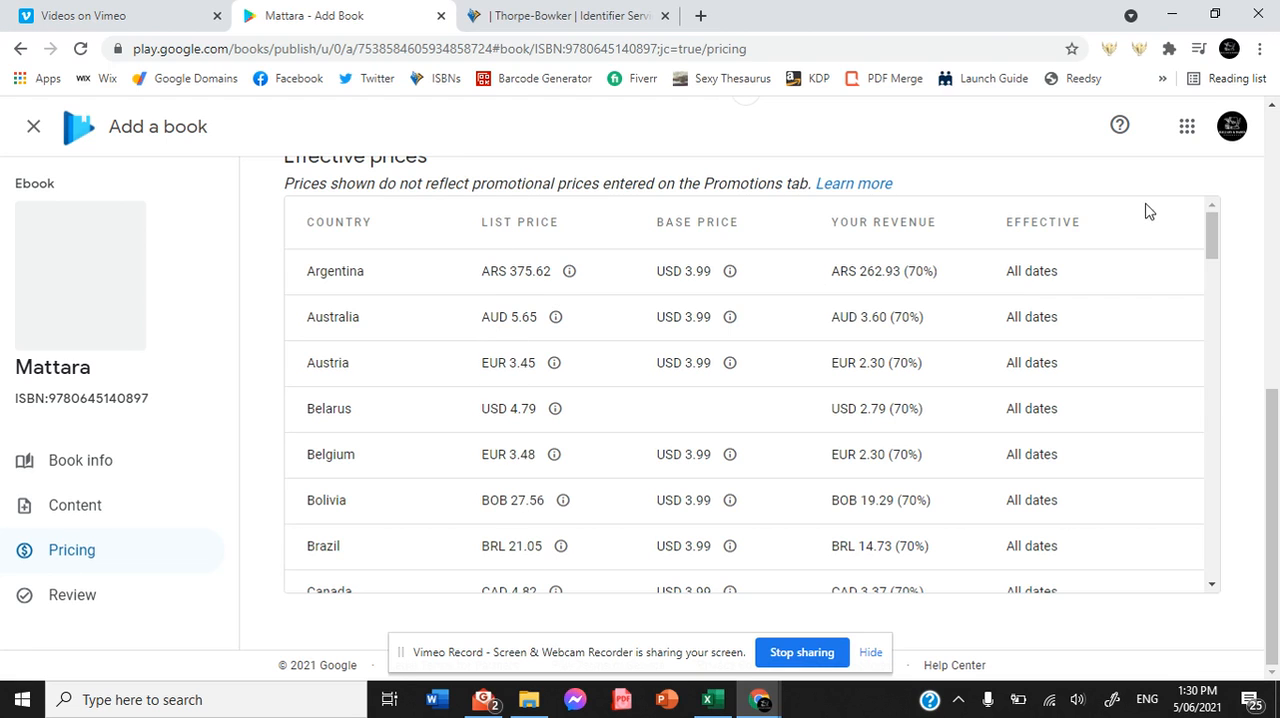
pyautogui.moveTo(1240, 300)
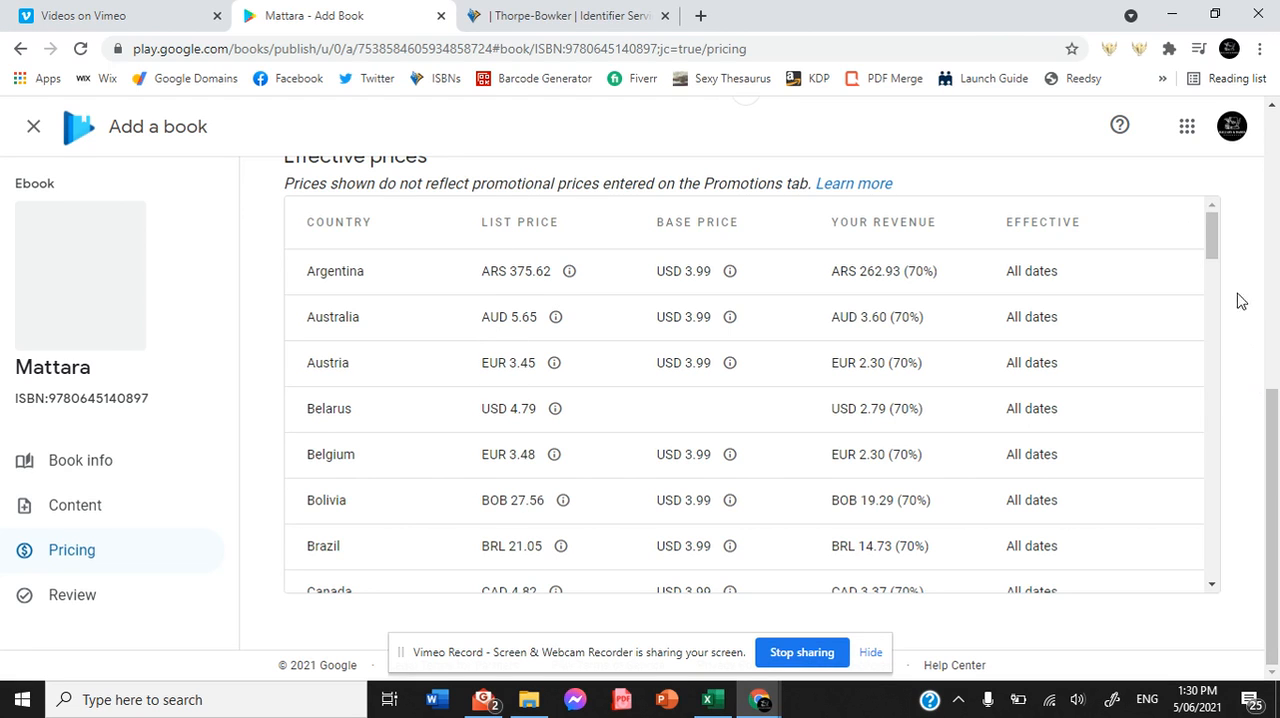
pyautogui.scroll(-3)
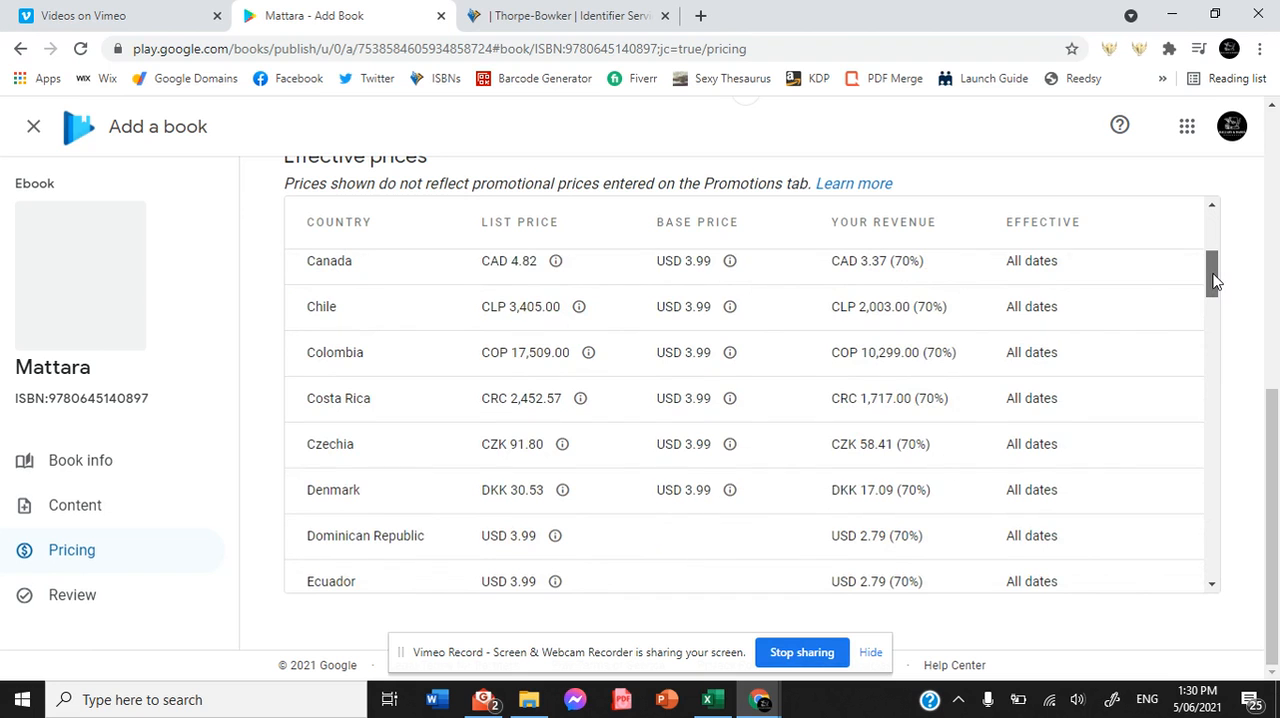
pyautogui.scroll(-3)
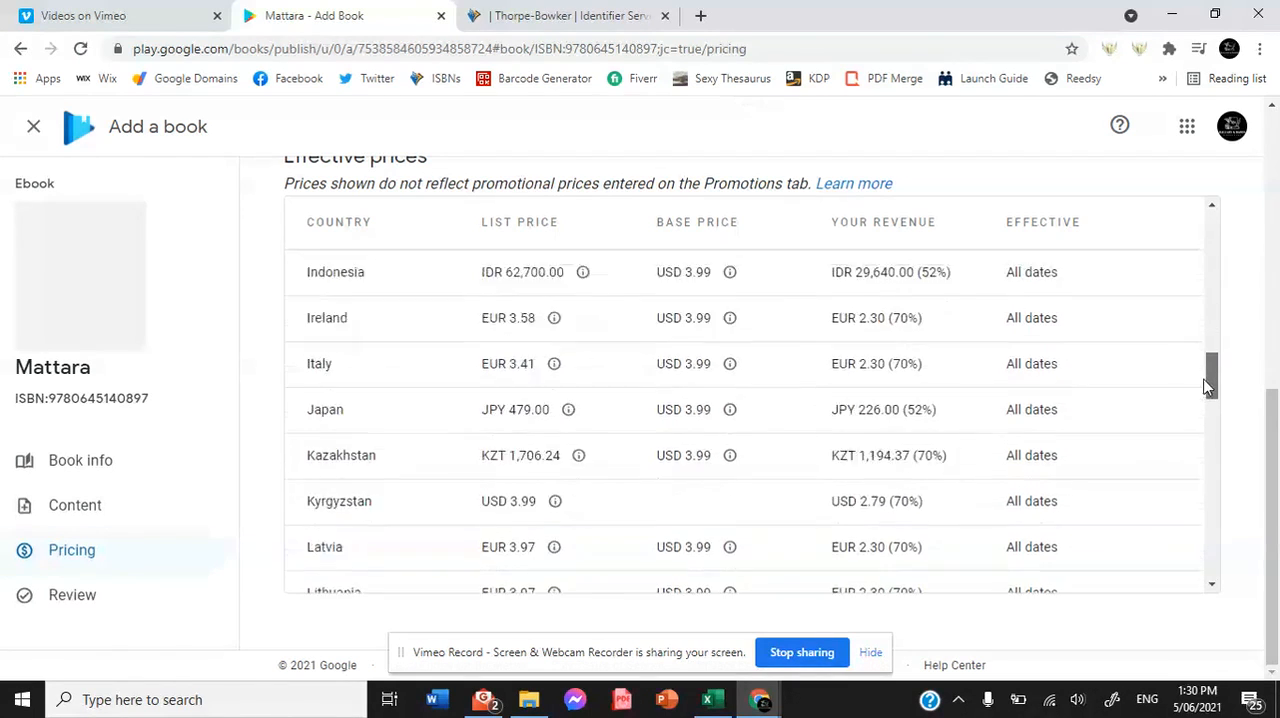
pyautogui.scroll(-3)
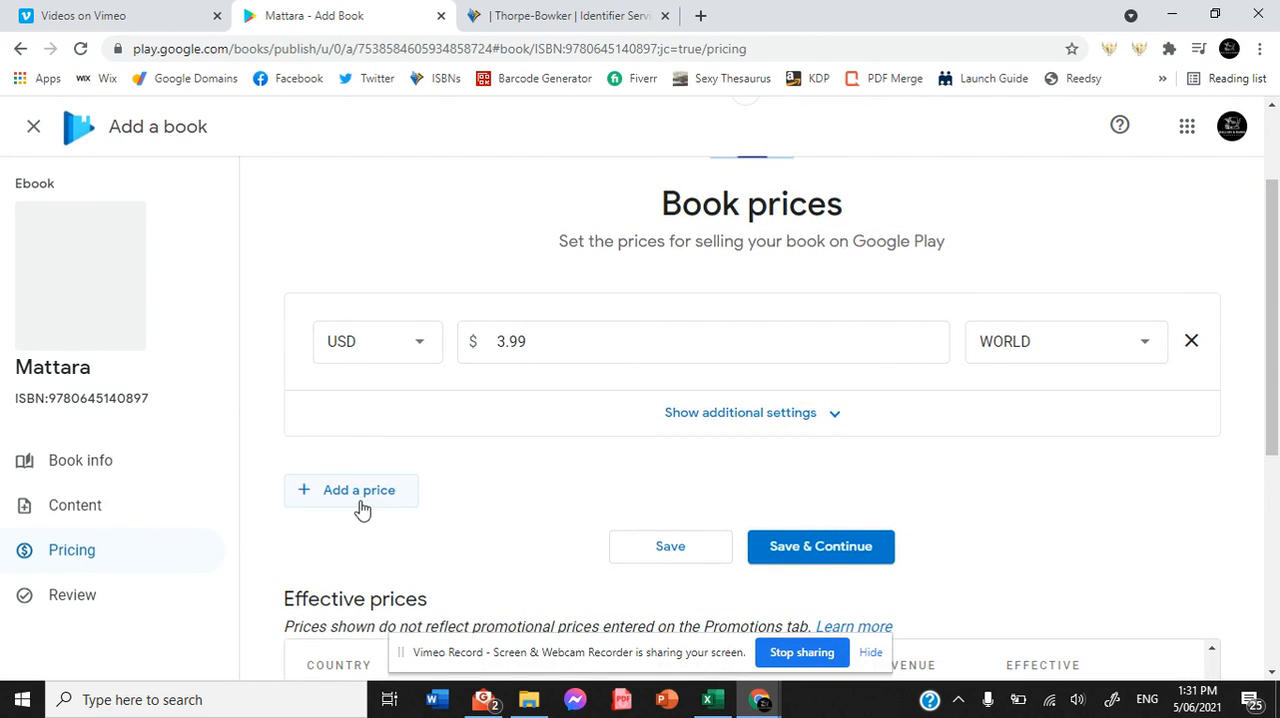
# Add a second worldwide price row of AUD 5.49
pyautogui.click(358, 490)
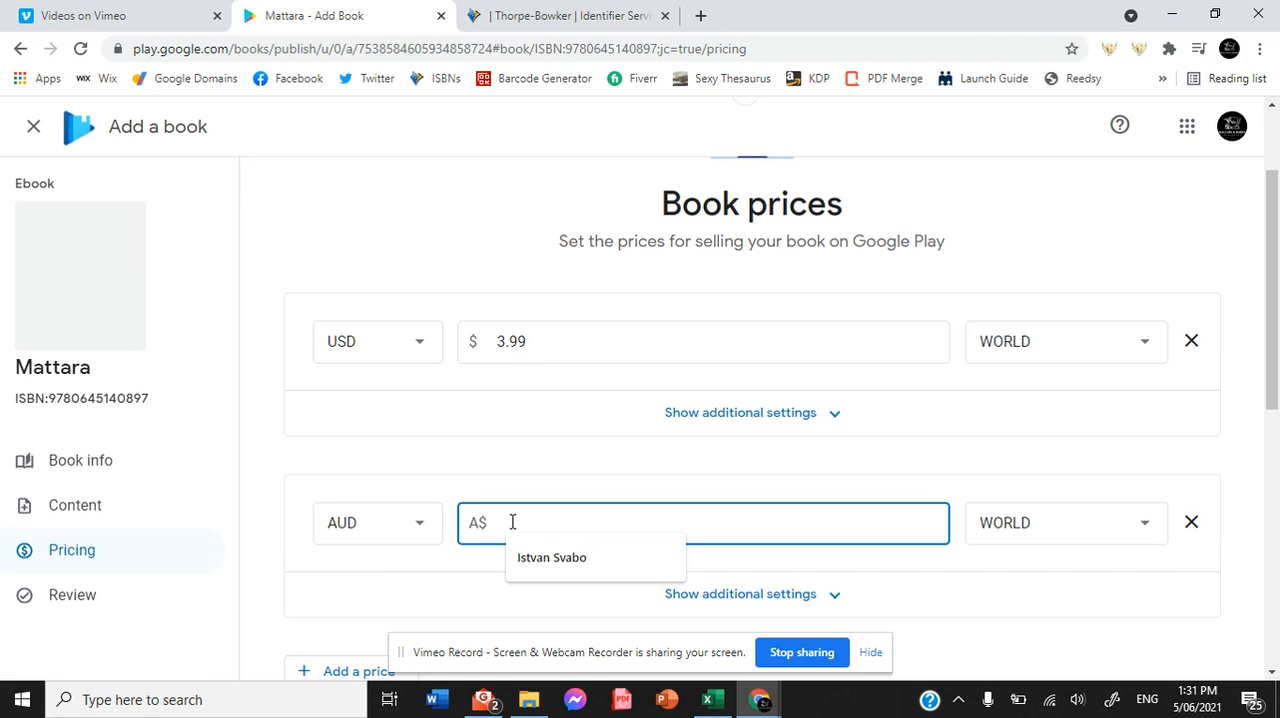
pyautogui.write('5.49')
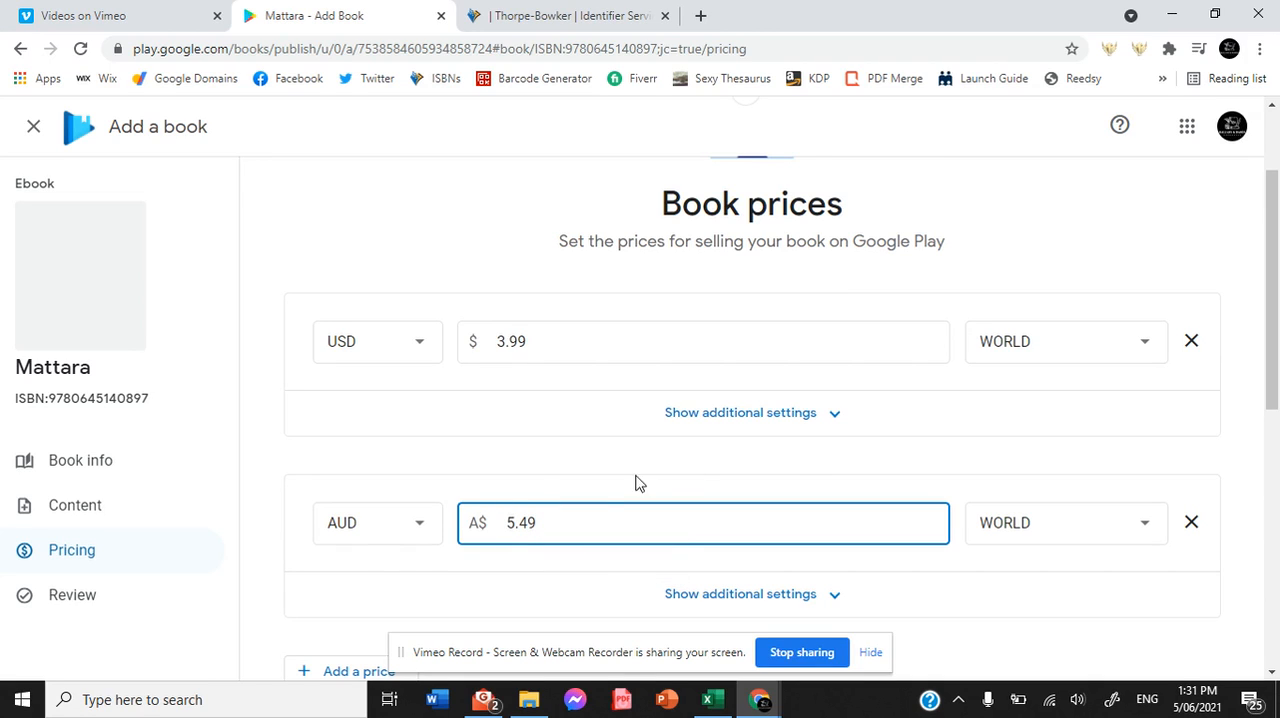
pyautogui.scroll(-3)
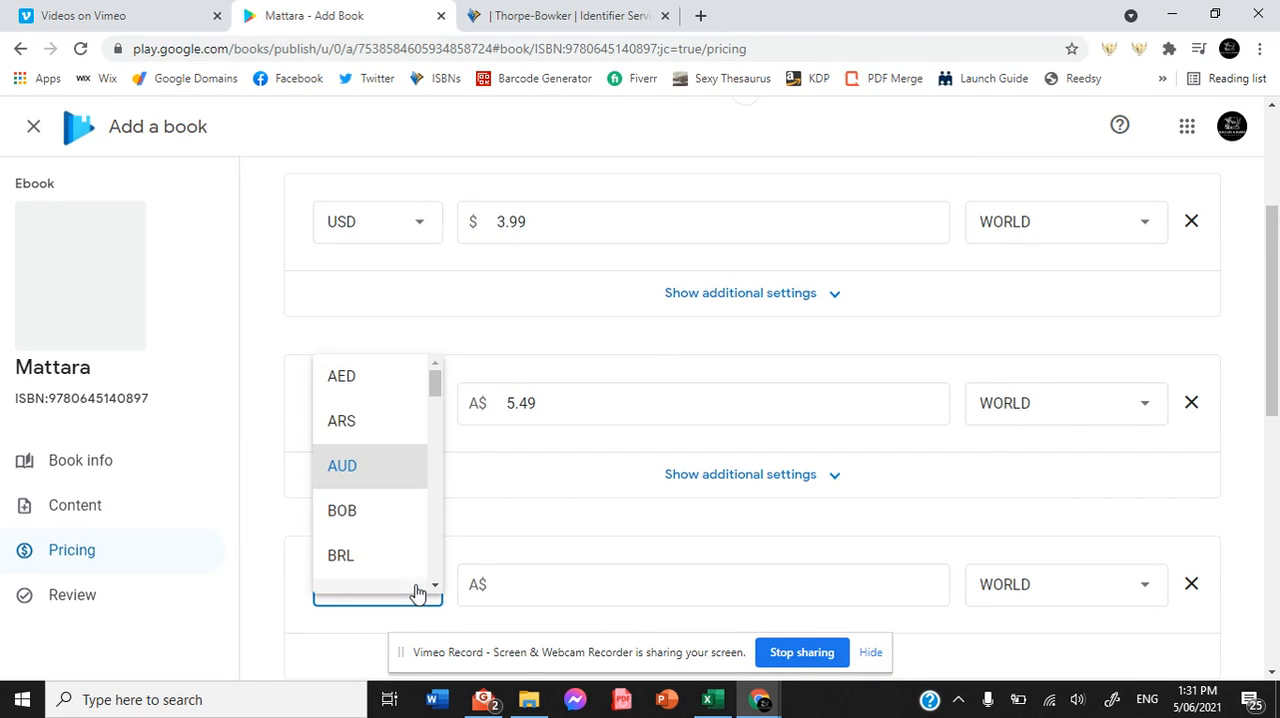
pyautogui.scroll(-3)
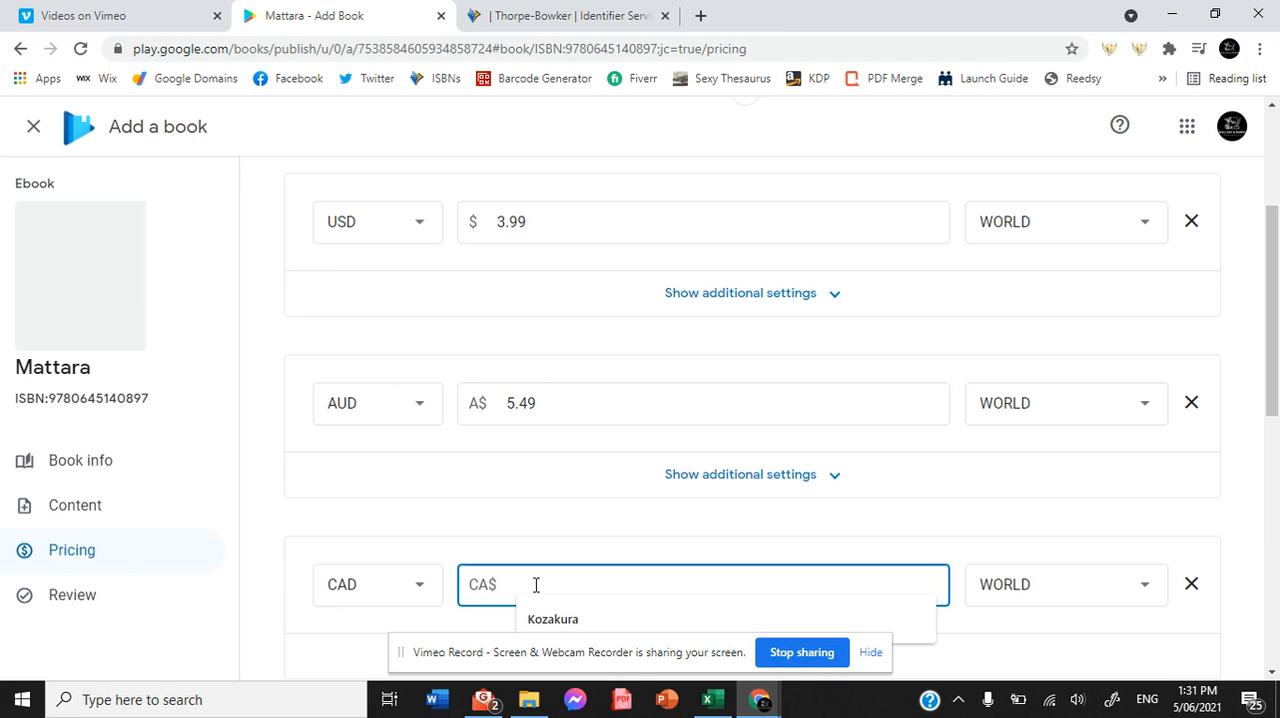
# Add a third worldwide price of CAD 4.99 alongside USD 3.99 and AUD 5.49
pyautogui.write('4.')
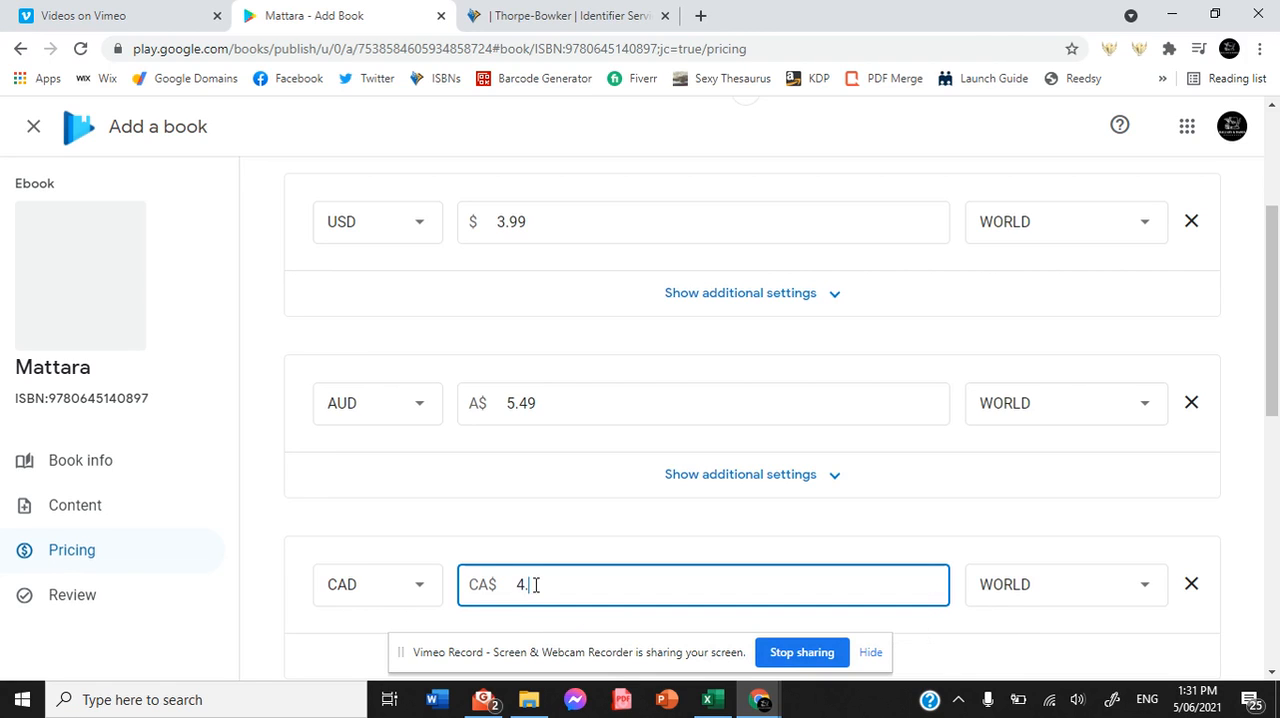
pyautogui.write('99')
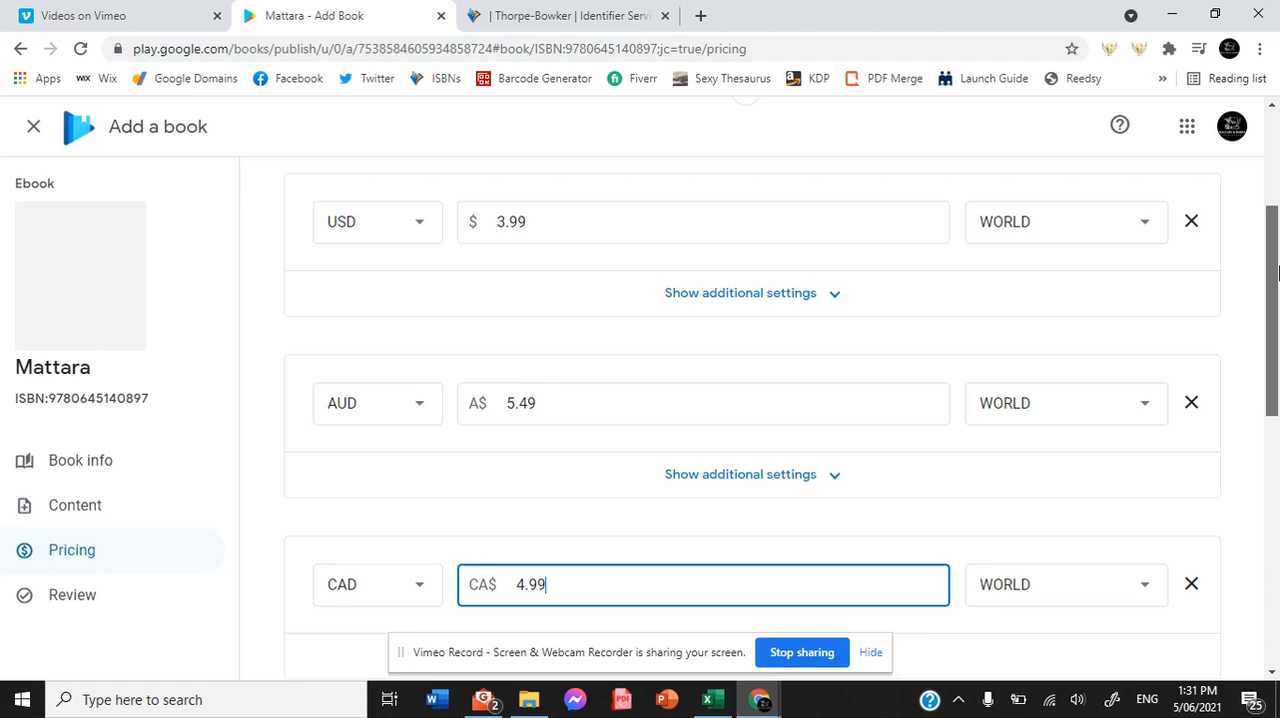
pyautogui.scroll(-3)
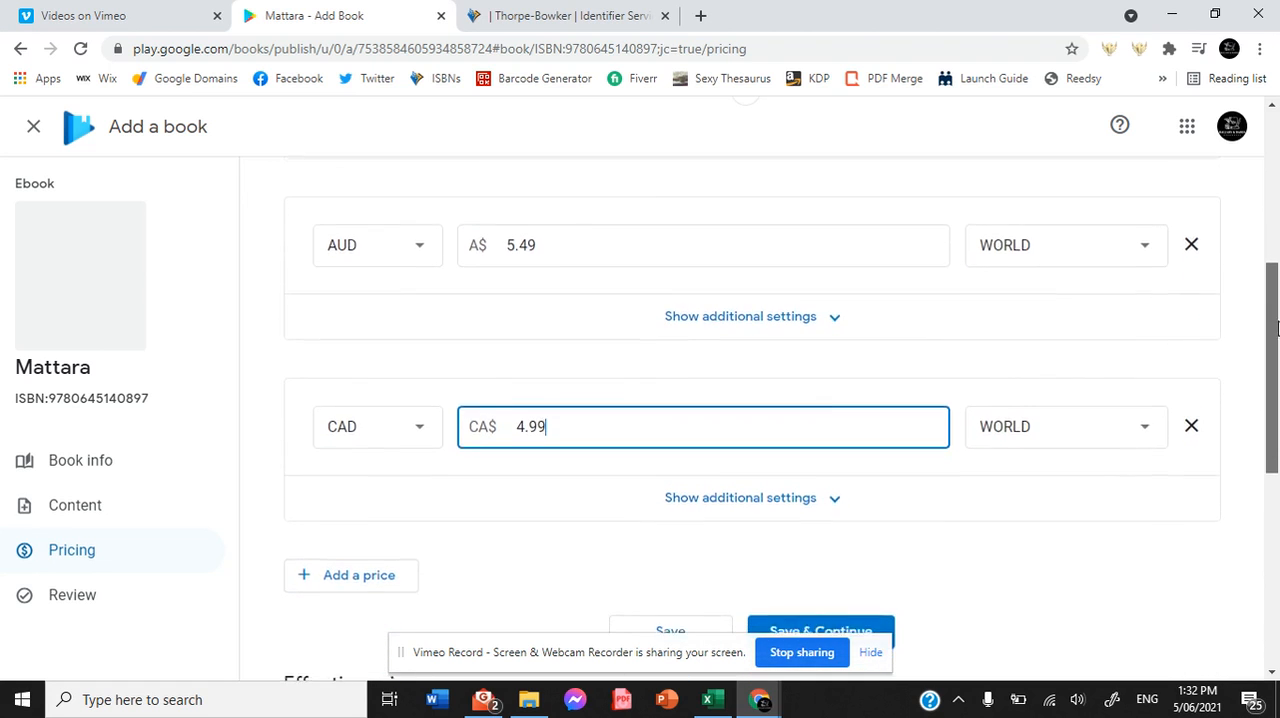
pyautogui.scroll(-3)
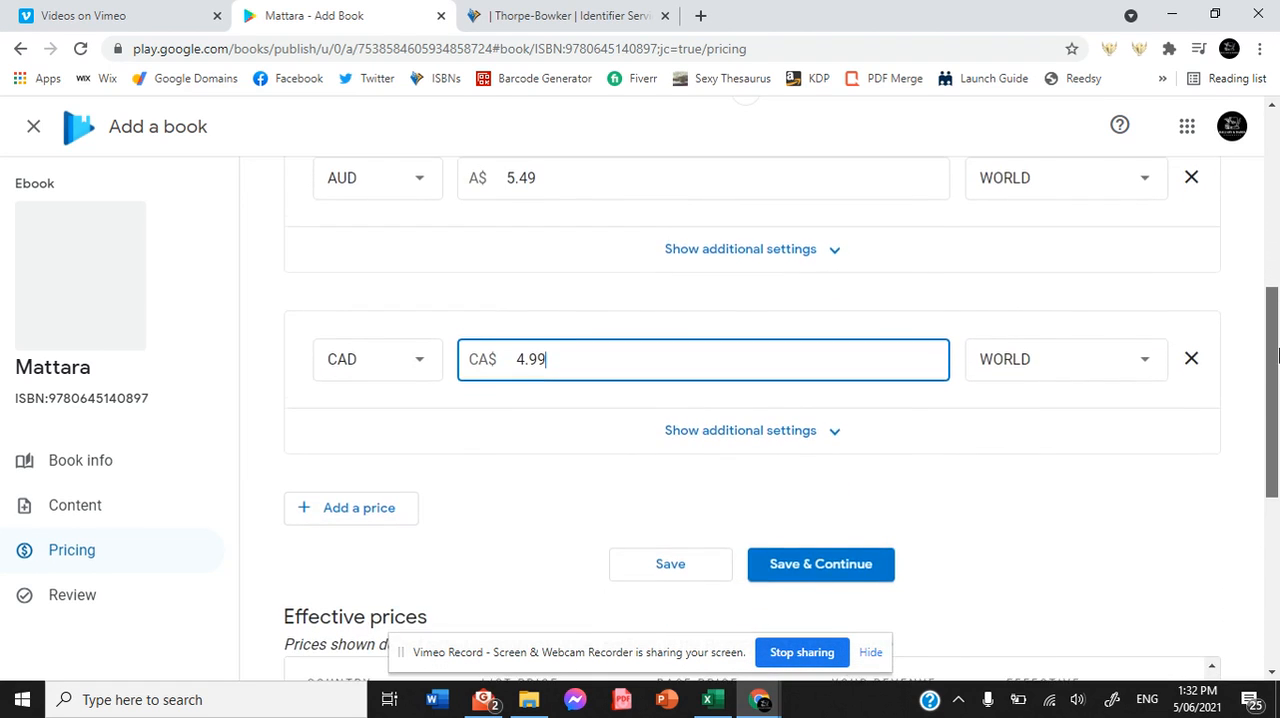
pyautogui.scroll(-3)
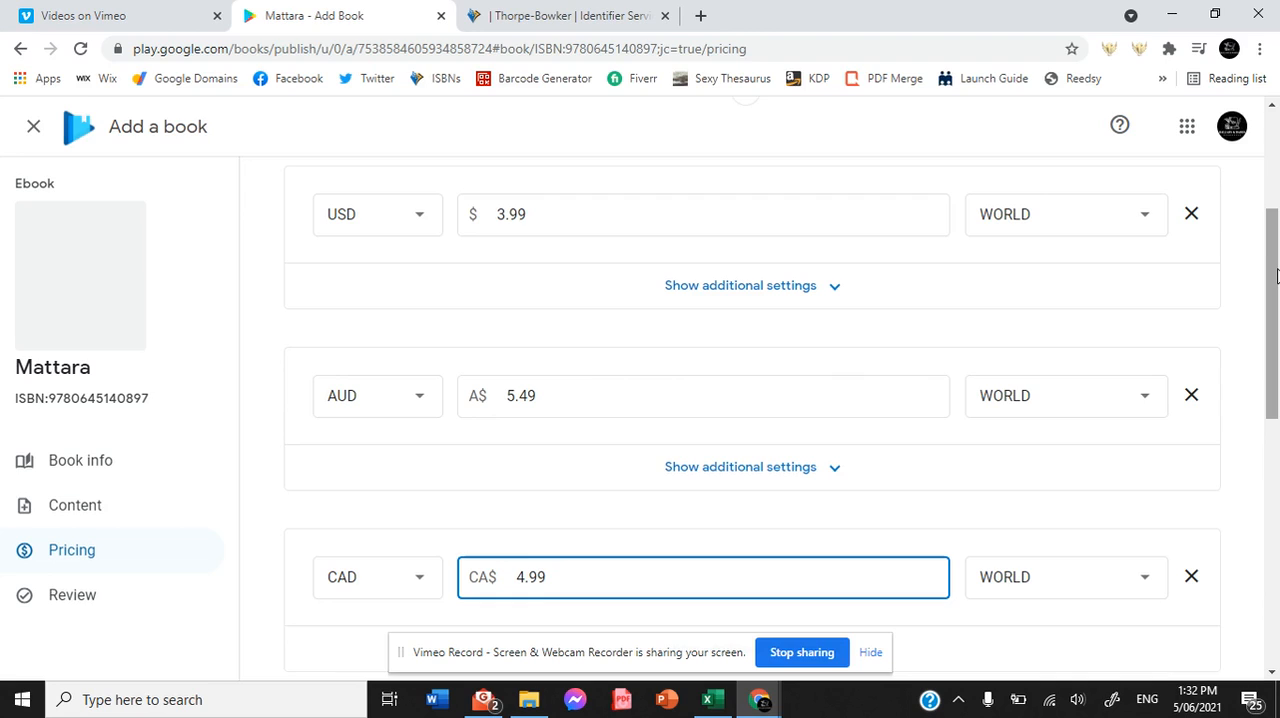
pyautogui.click(550, 576)
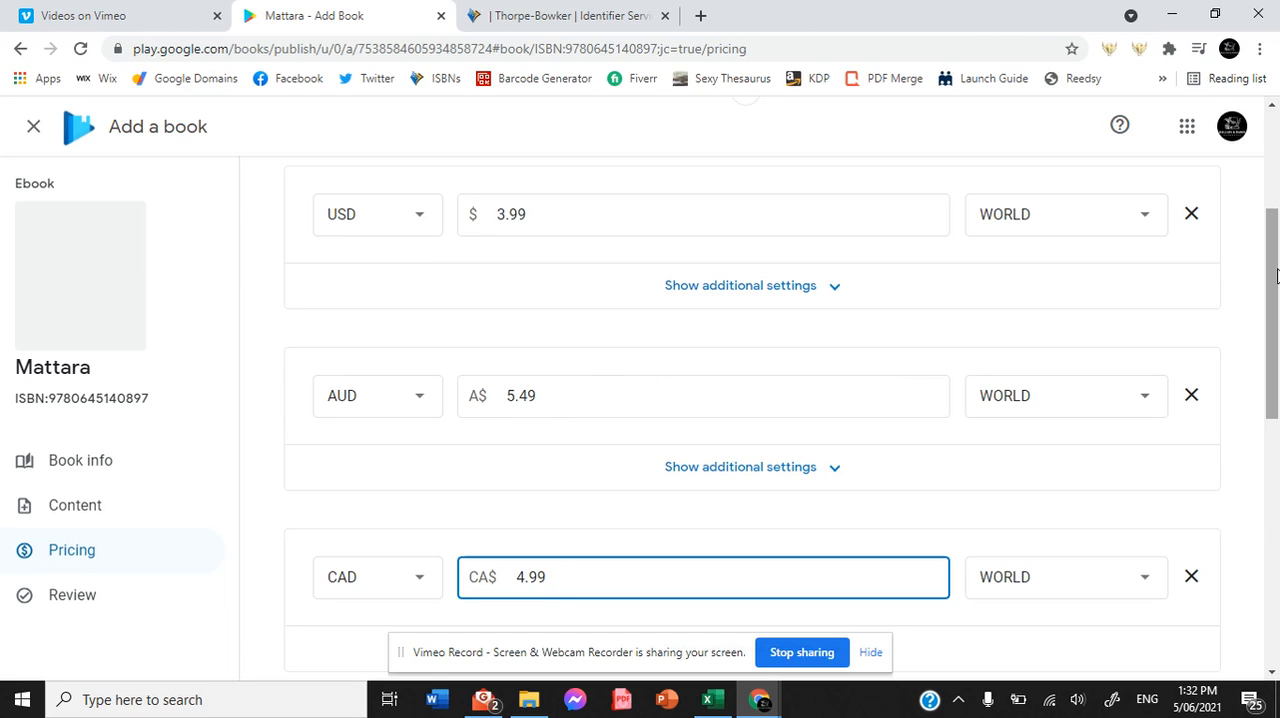
pyautogui.scroll(-3)
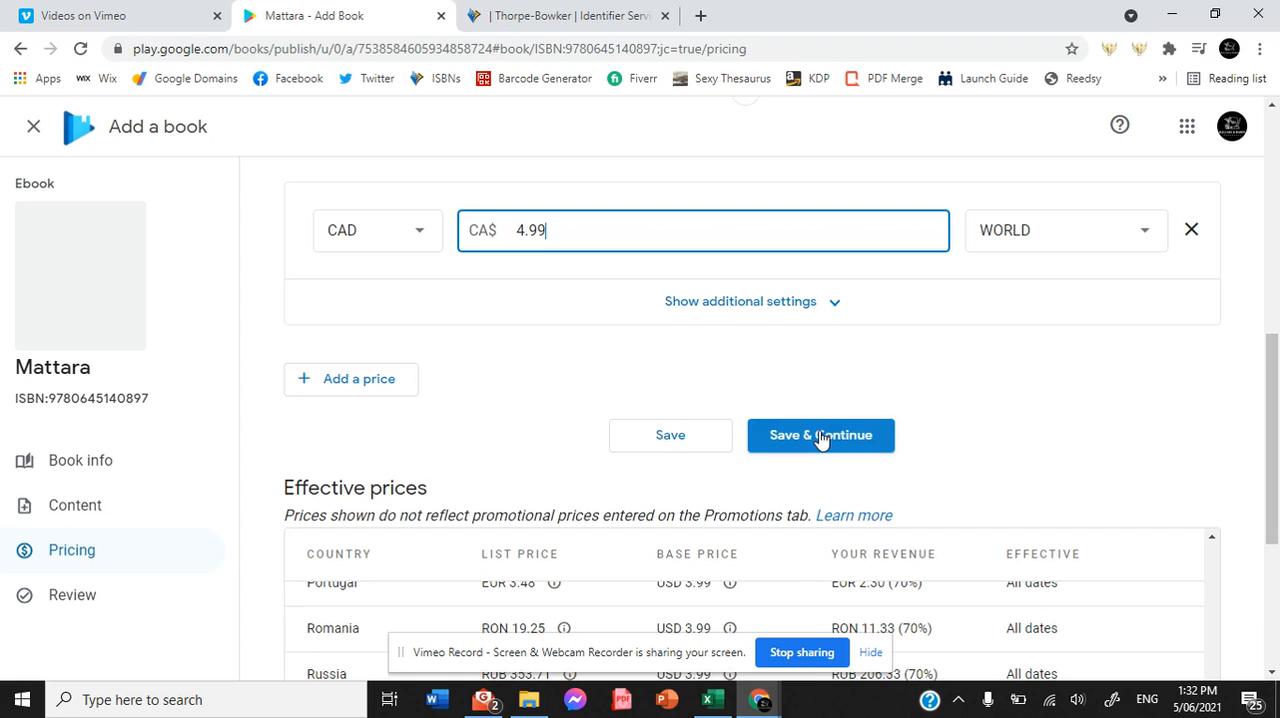
# Save the three prices and scroll the Review and publish page showing 3 prices across 66 countries
pyautogui.click(820, 434)
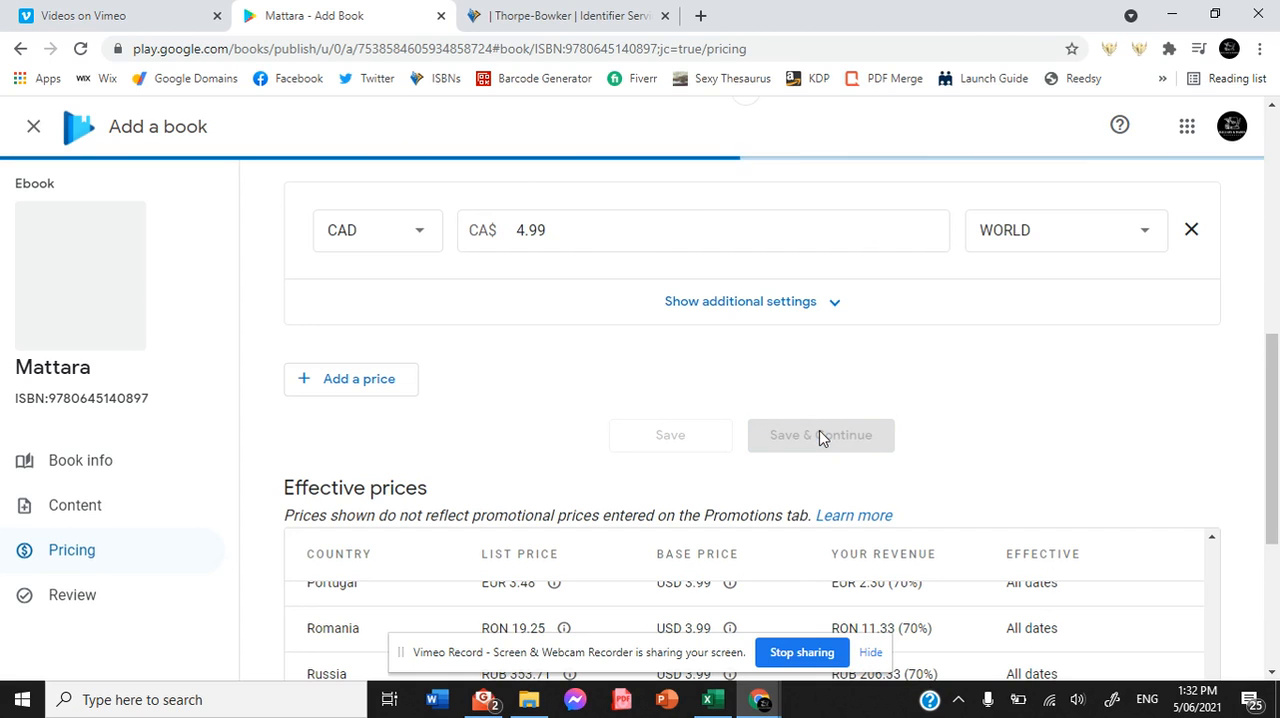
pyautogui.click(820, 434)
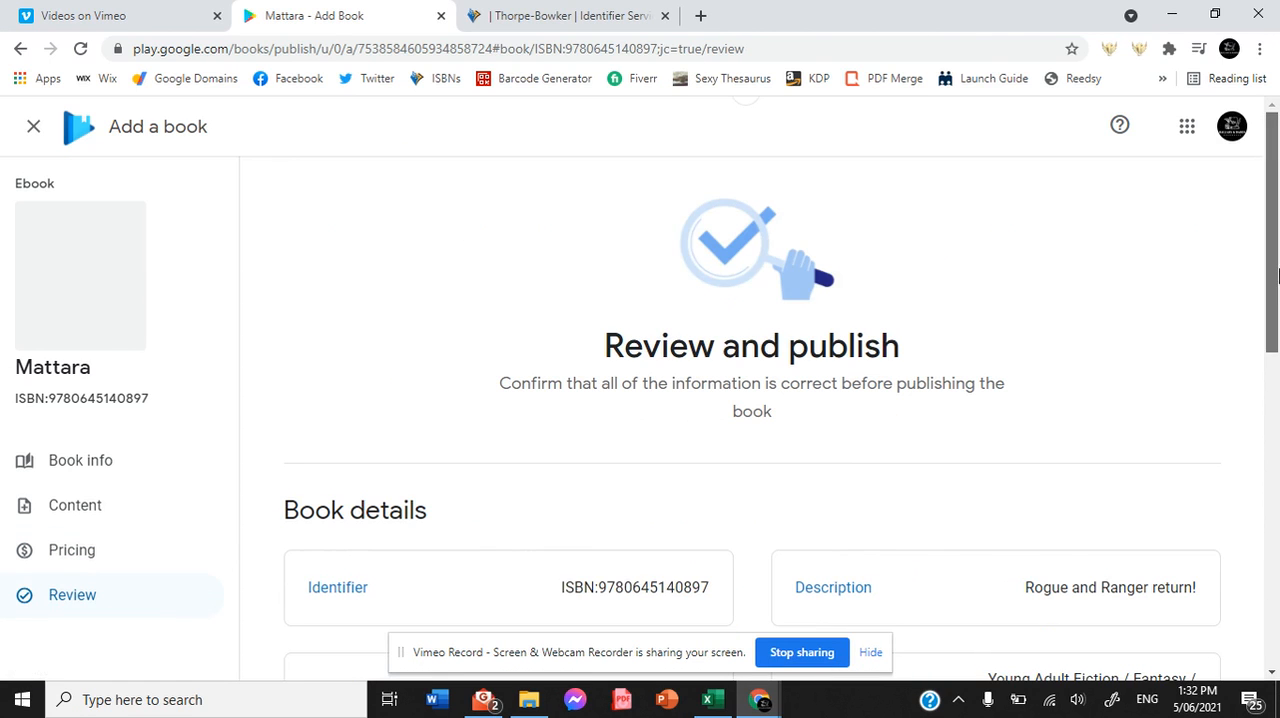
pyautogui.scroll(-3)
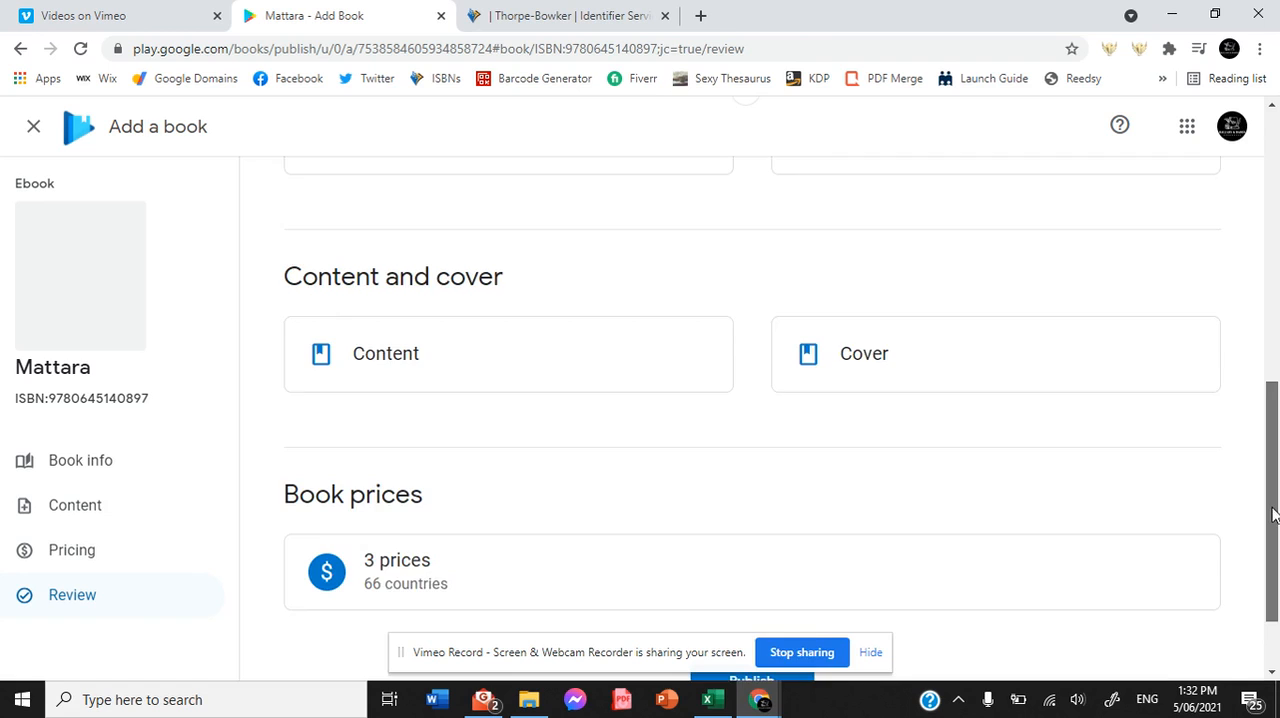
pyautogui.scroll(-3)
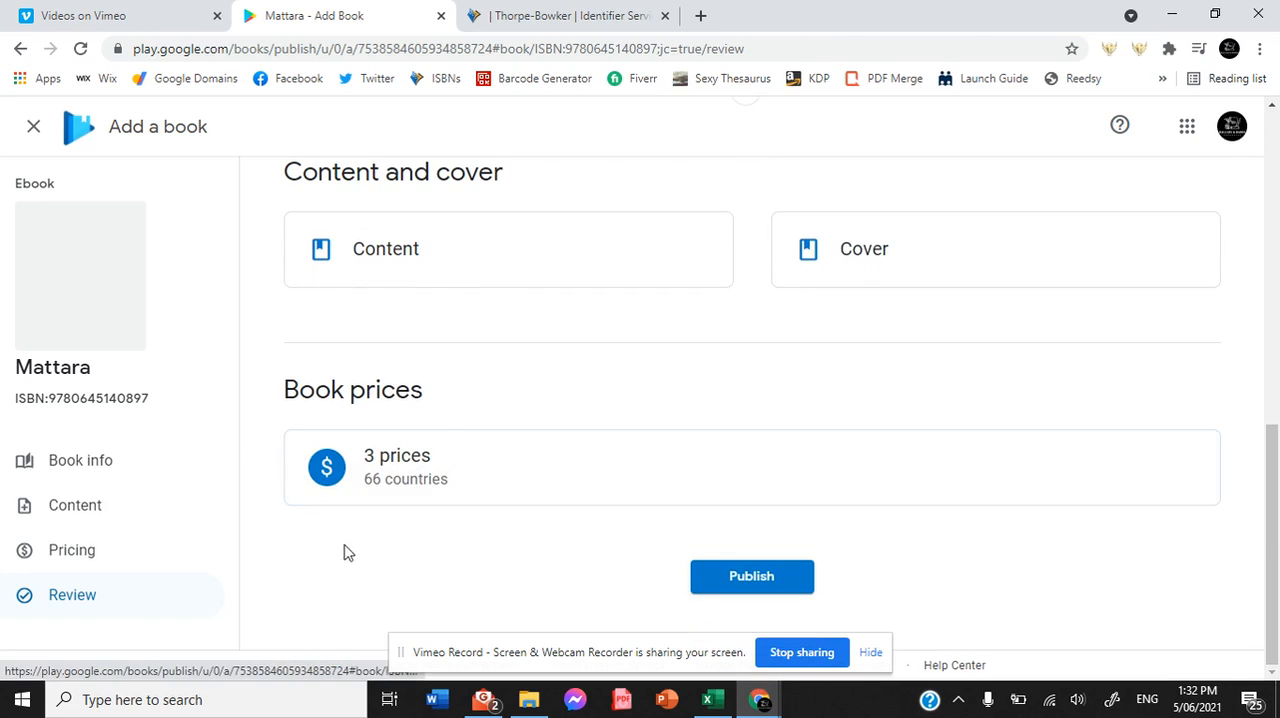
pyautogui.moveTo(440, 556)
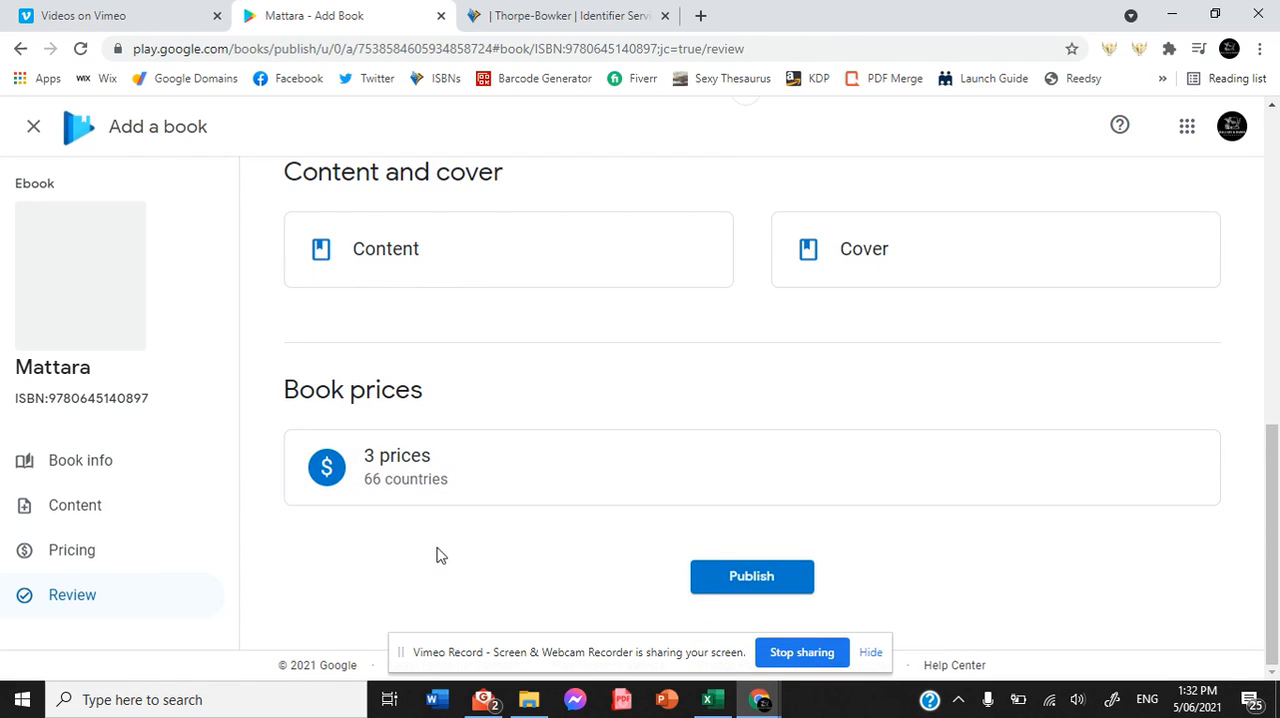
pyautogui.moveTo(580, 560)
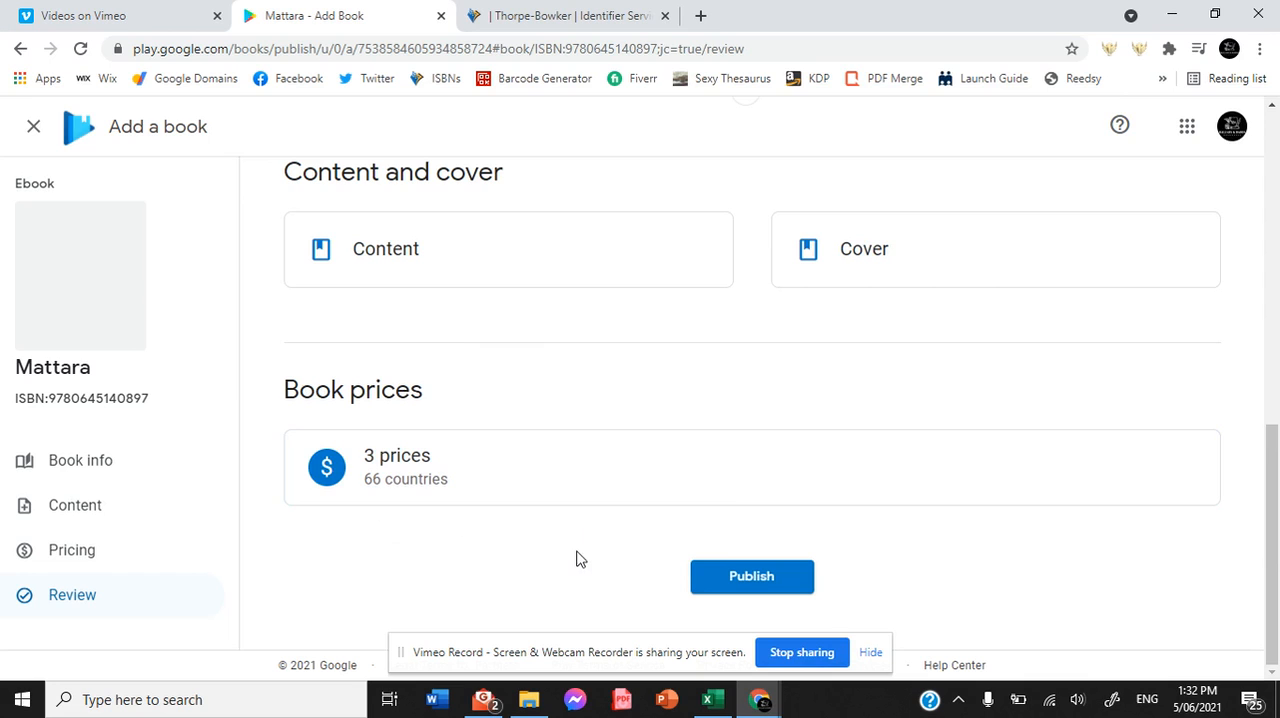
pyautogui.moveTo(728, 548)
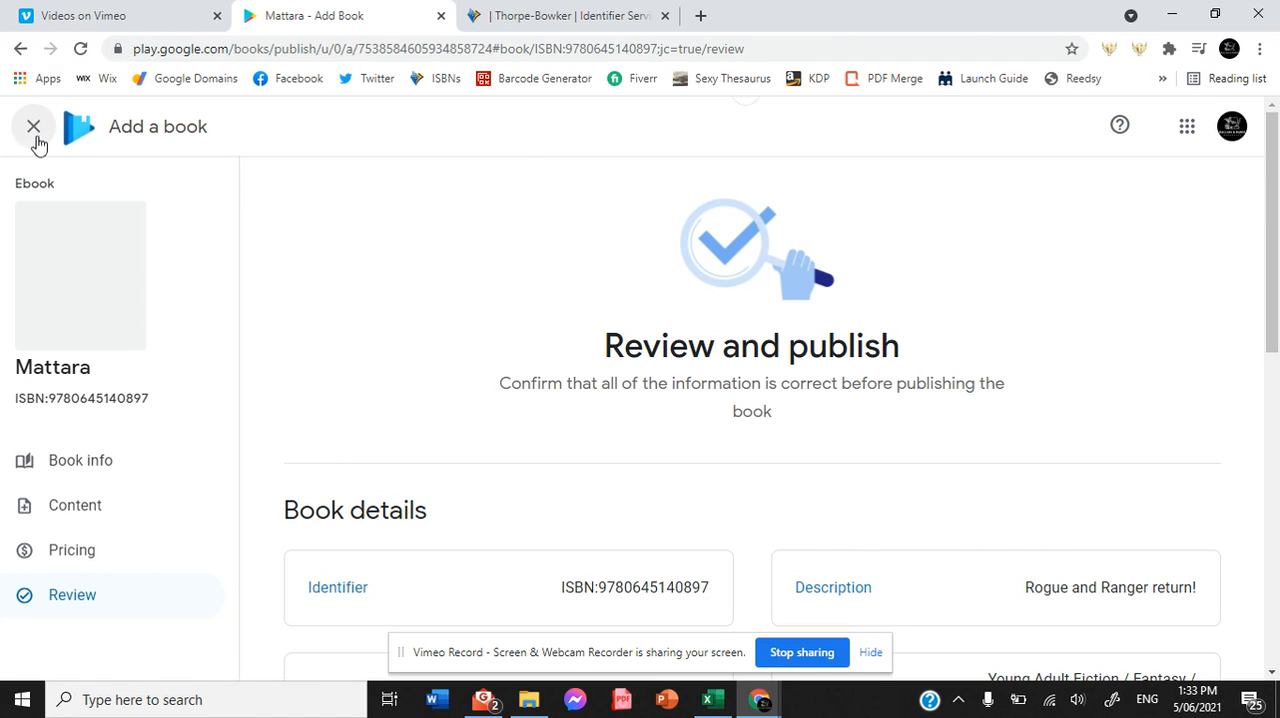
# Close Add a book without publishing, returning to the Book Catalog where Mattara by C.A.Watts appears
pyautogui.click(32, 126)
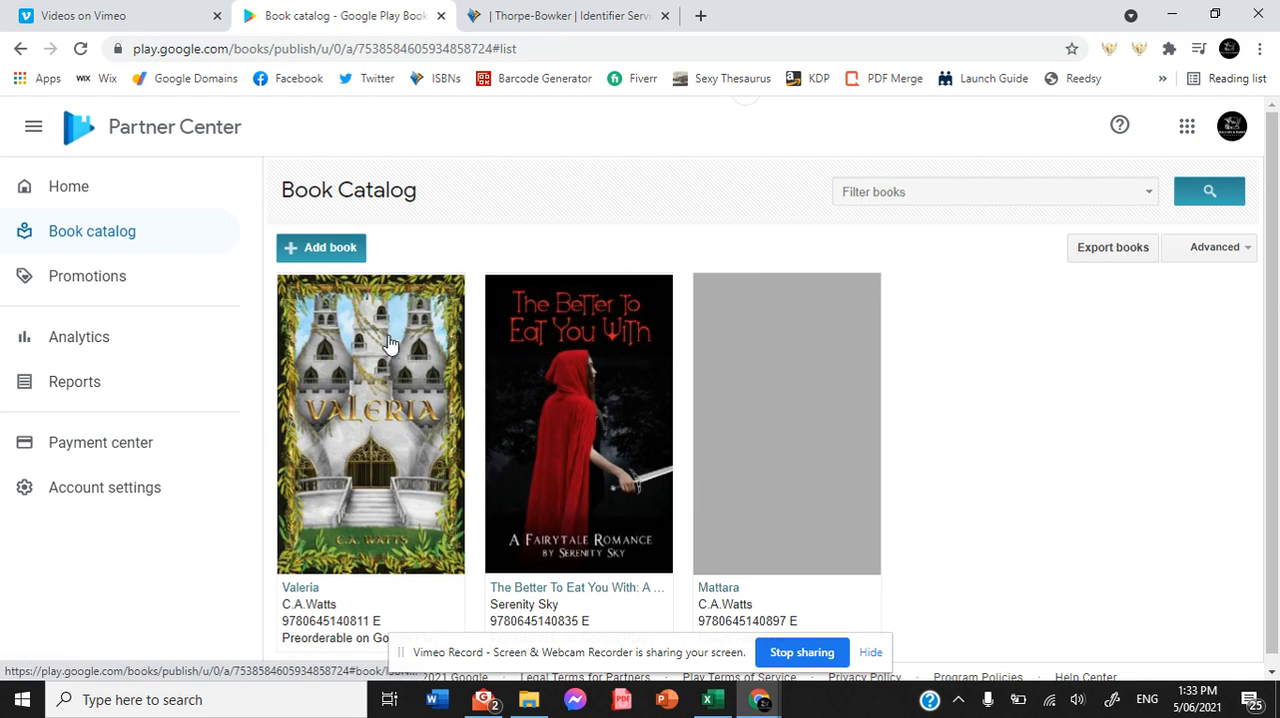
pyautogui.moveTo(416, 508)
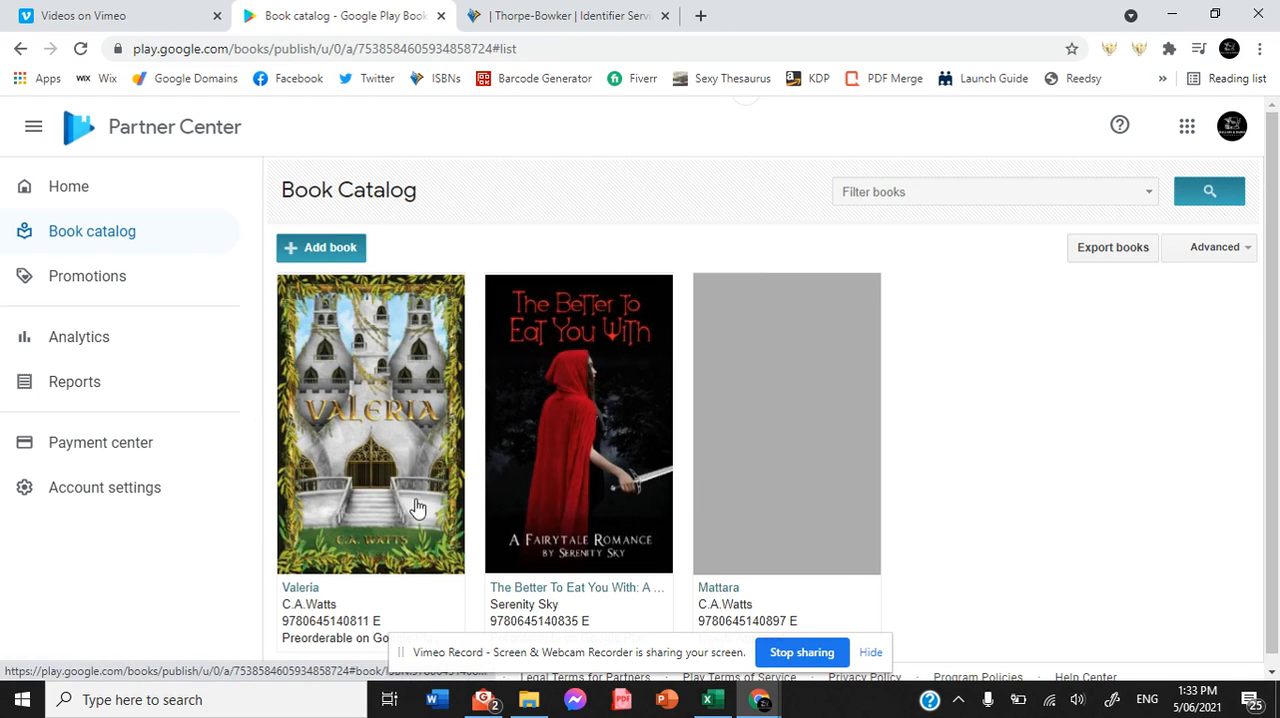
pyautogui.moveTo(352, 330)
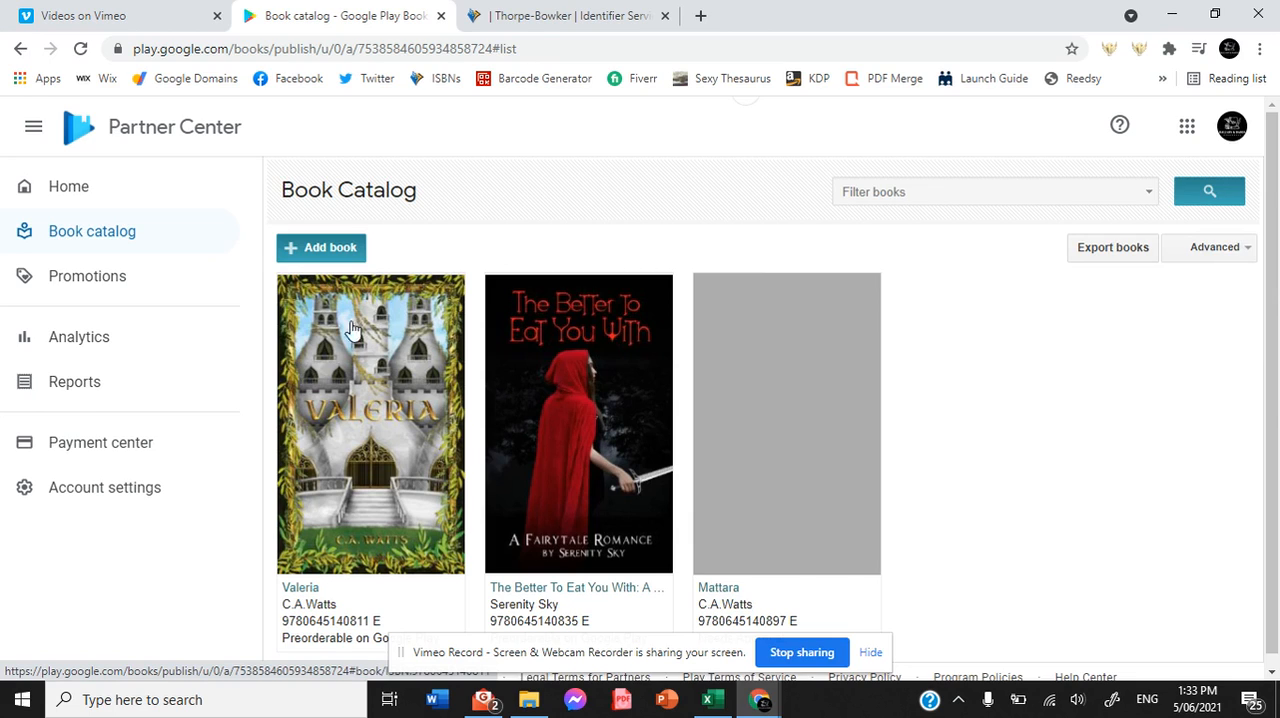
pyautogui.moveTo(708, 482)
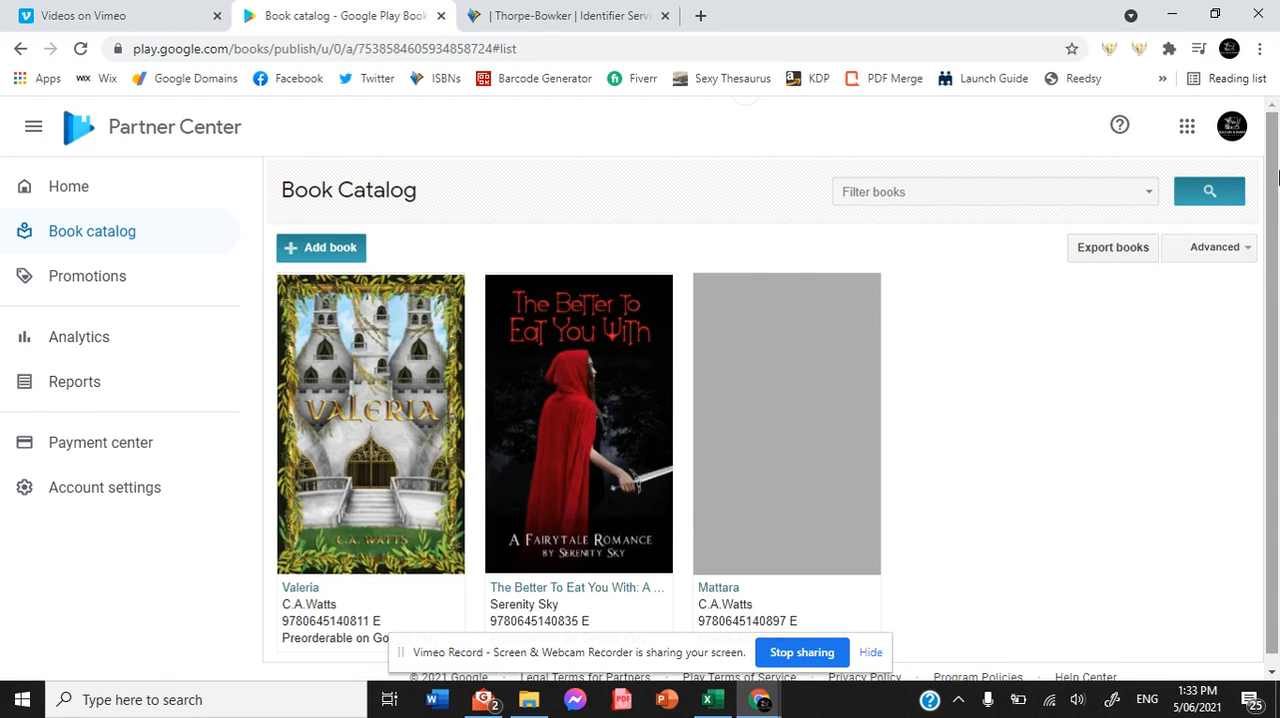
pyautogui.moveTo(744, 248)
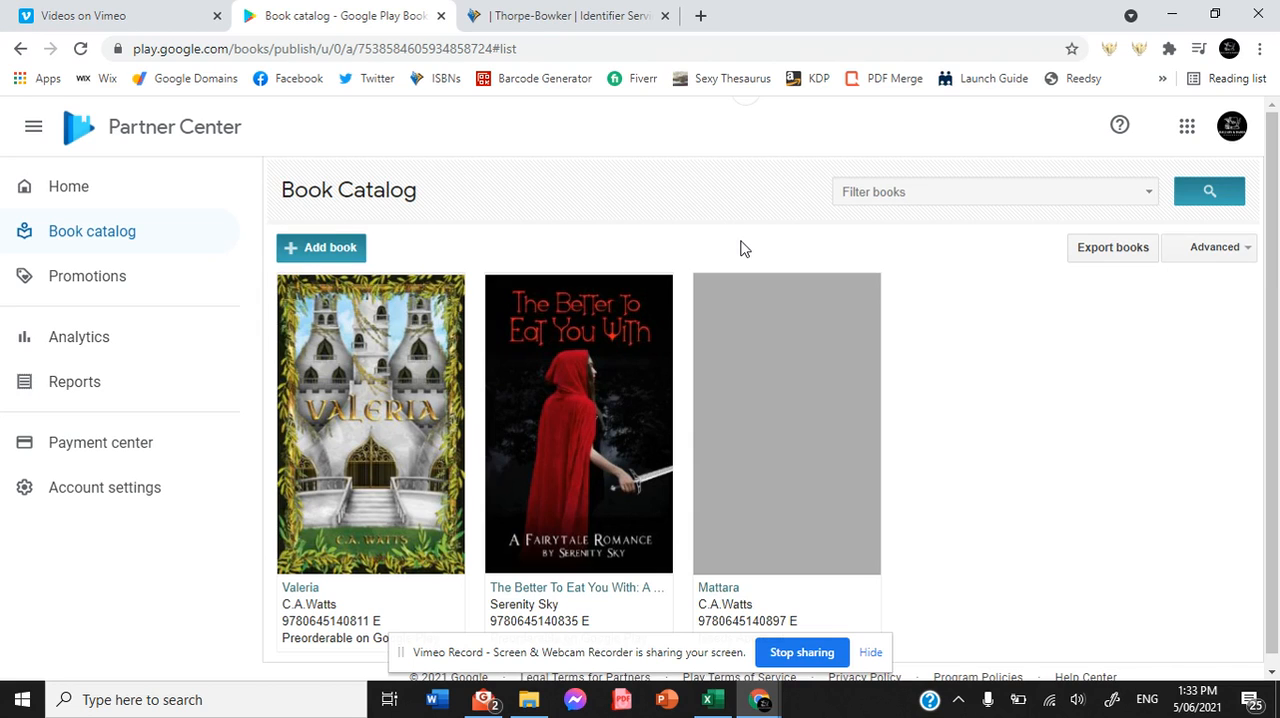
pyautogui.moveTo(252, 498)
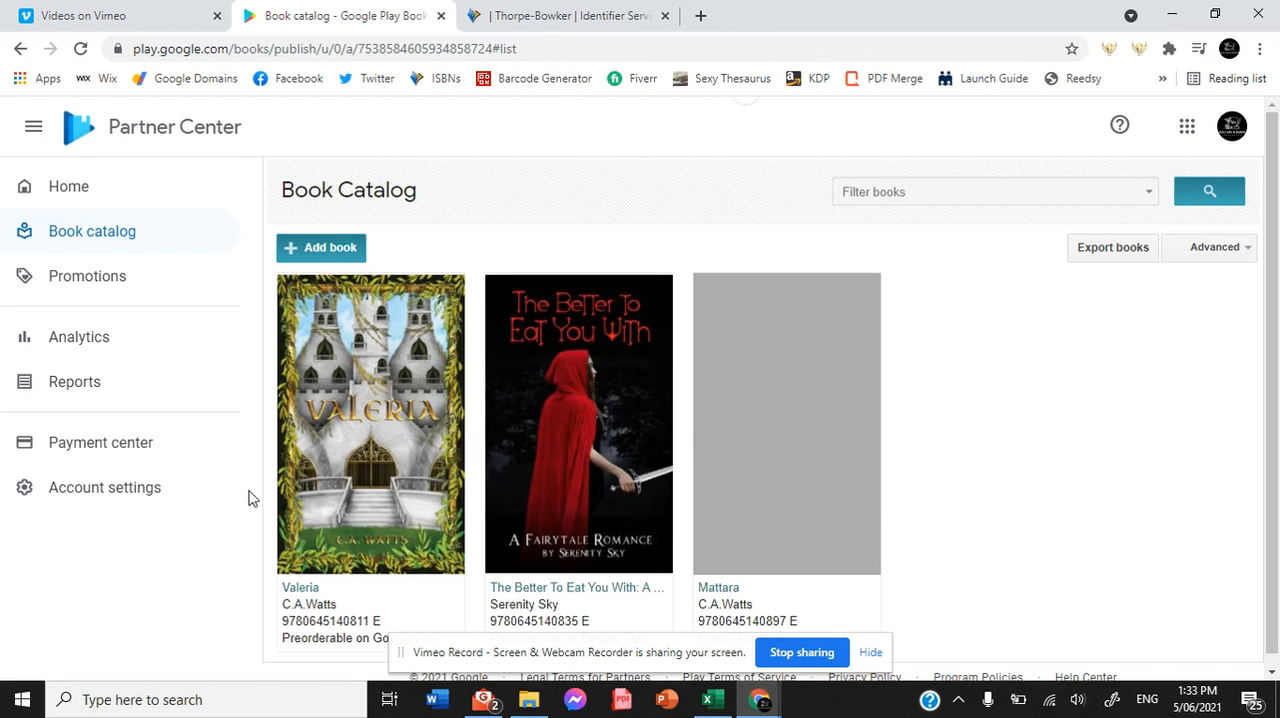
pyautogui.moveTo(456, 386)
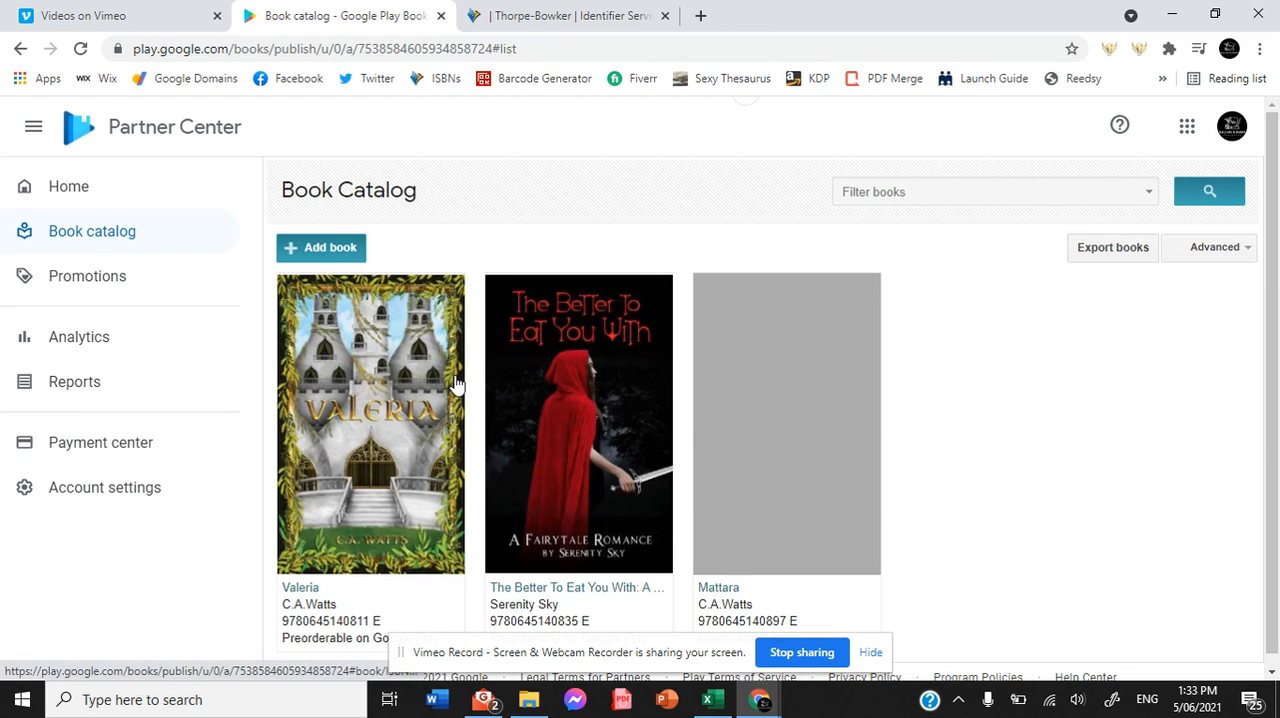
pyautogui.moveTo(420, 482)
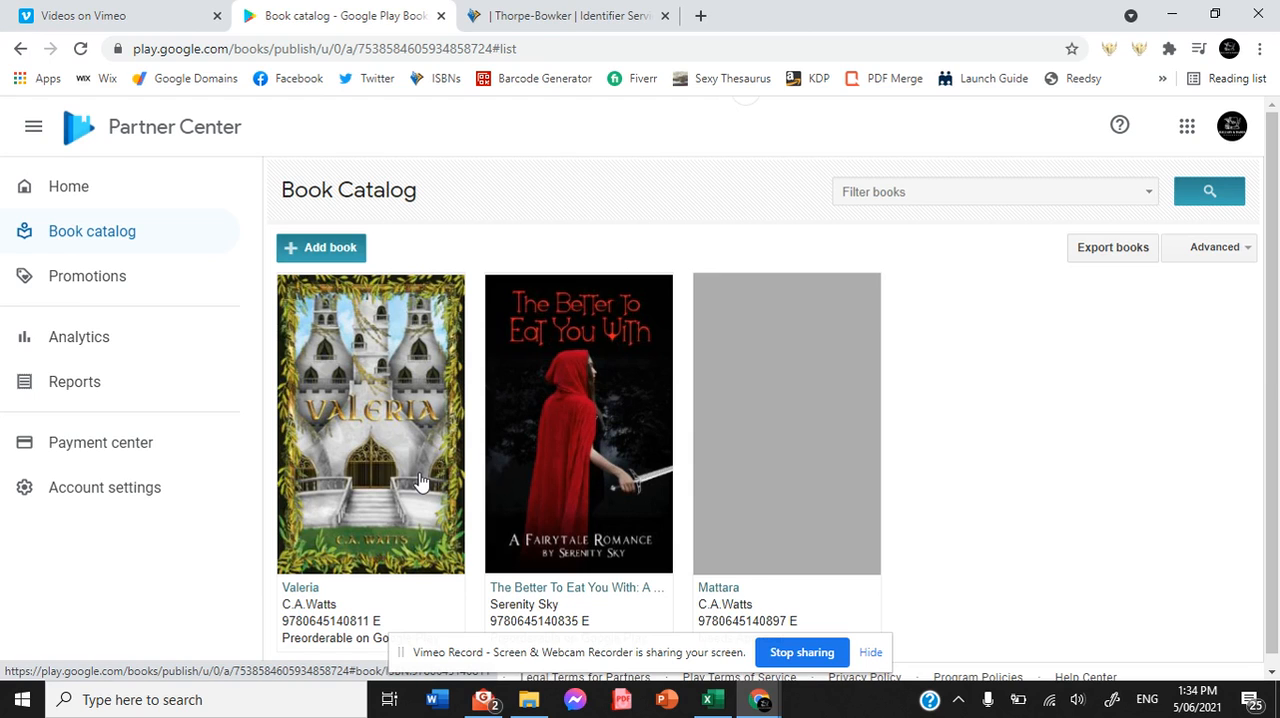
pyautogui.moveTo(464, 552)
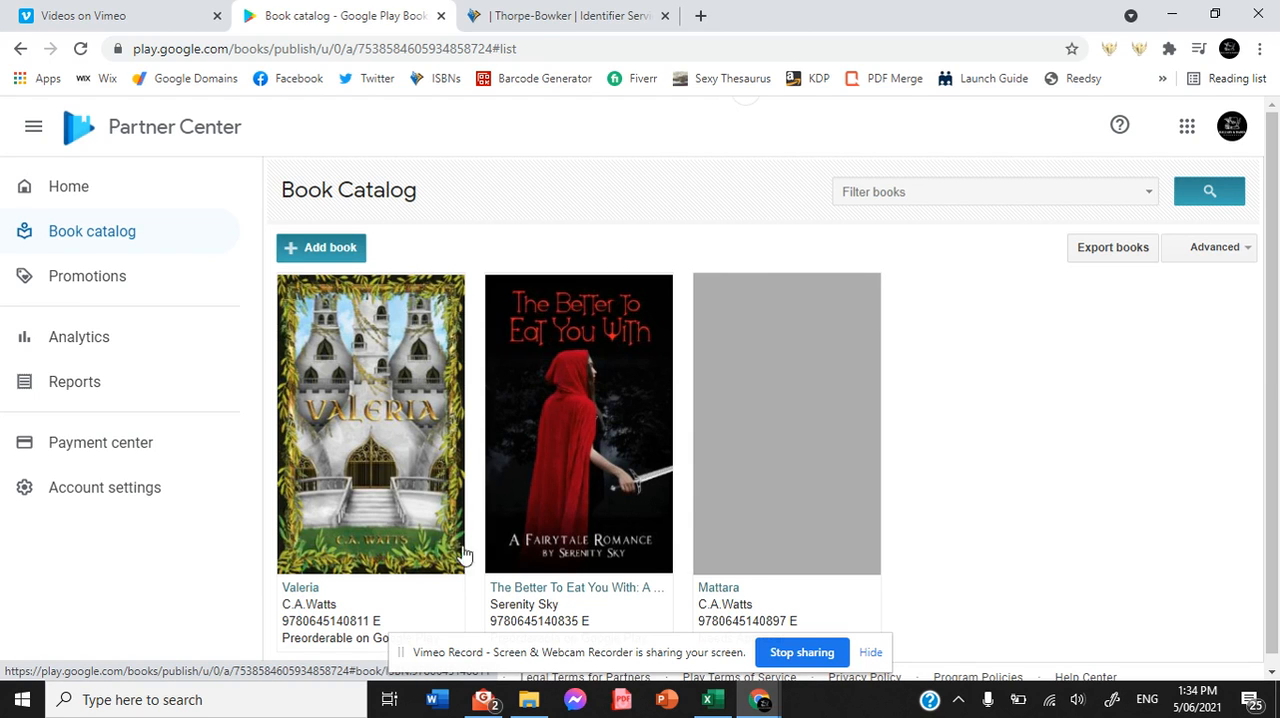
pyautogui.moveTo(670, 658)
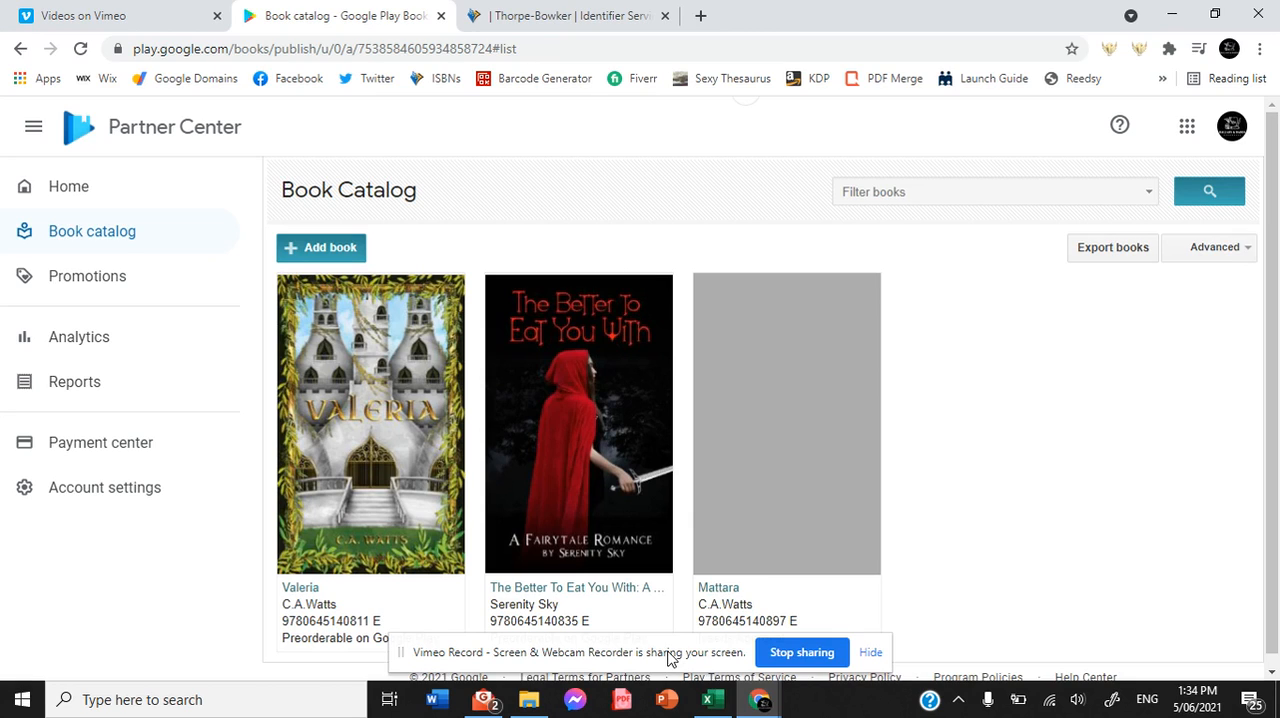
pyautogui.moveTo(704, 656)
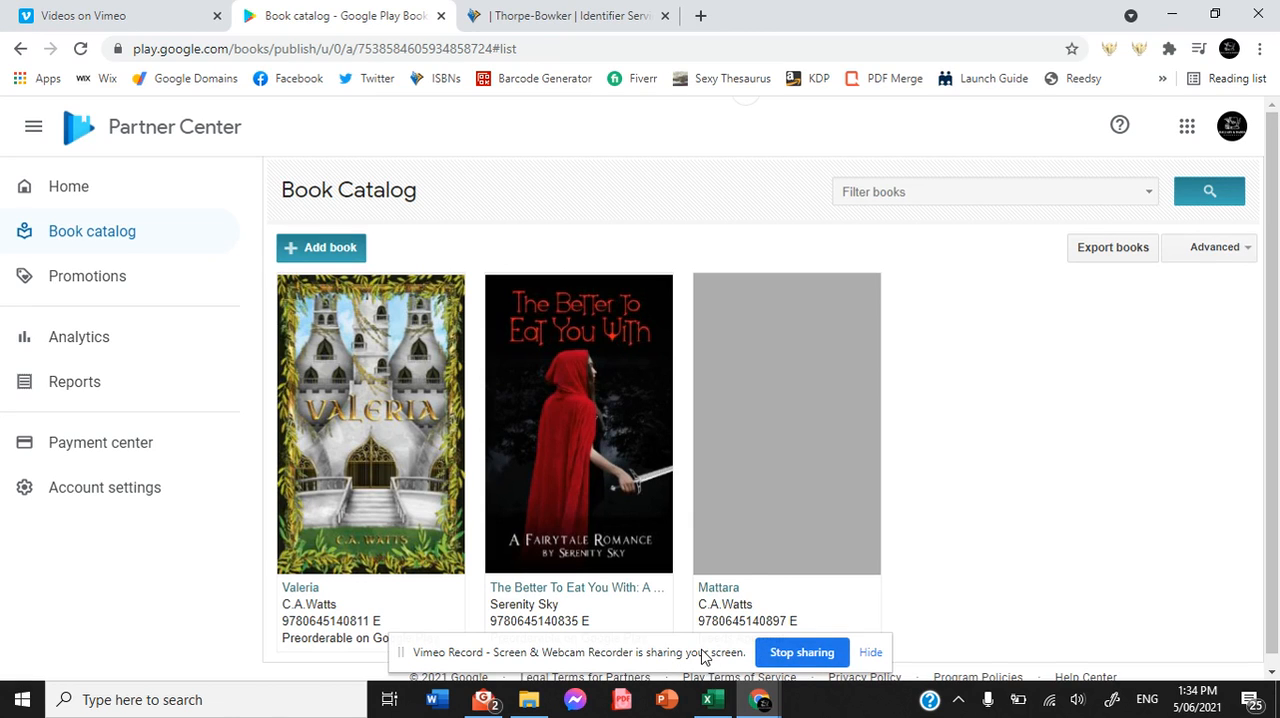